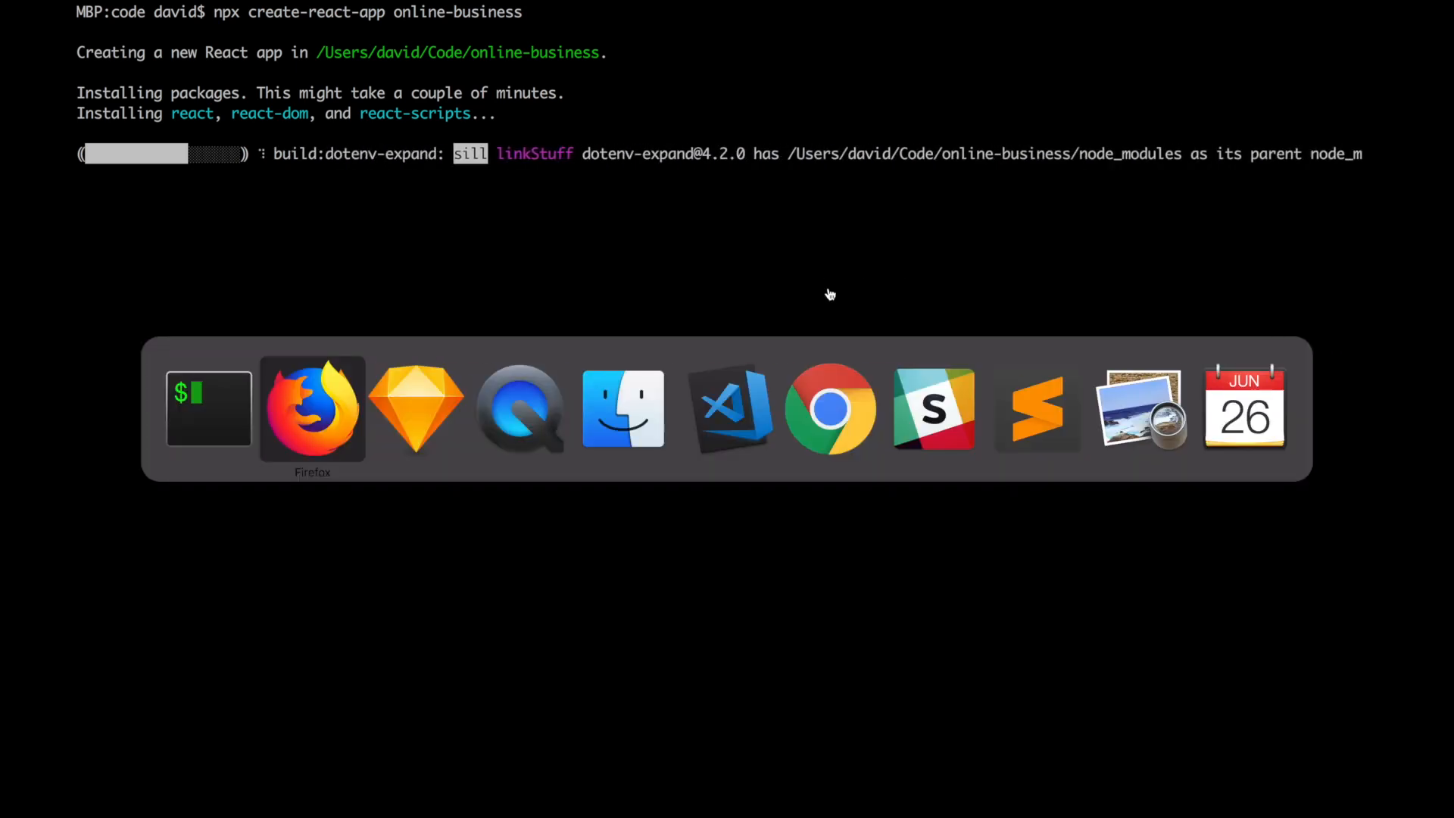
# Step: Focus the Terminal after create-react-app finishes and clear a mistyped npm command
pyautogui.click(416, 407)
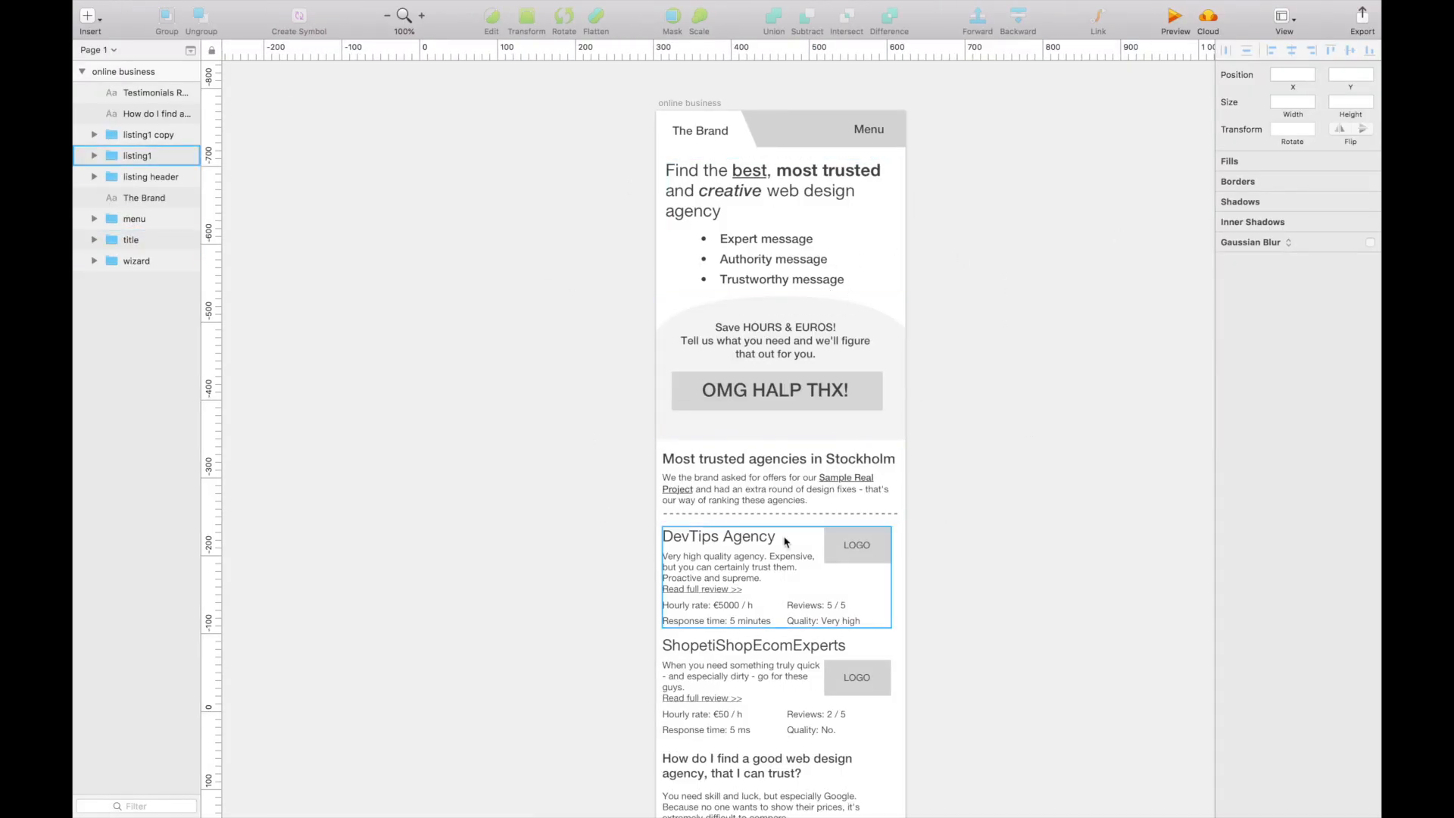
pyautogui.click(498, 457)
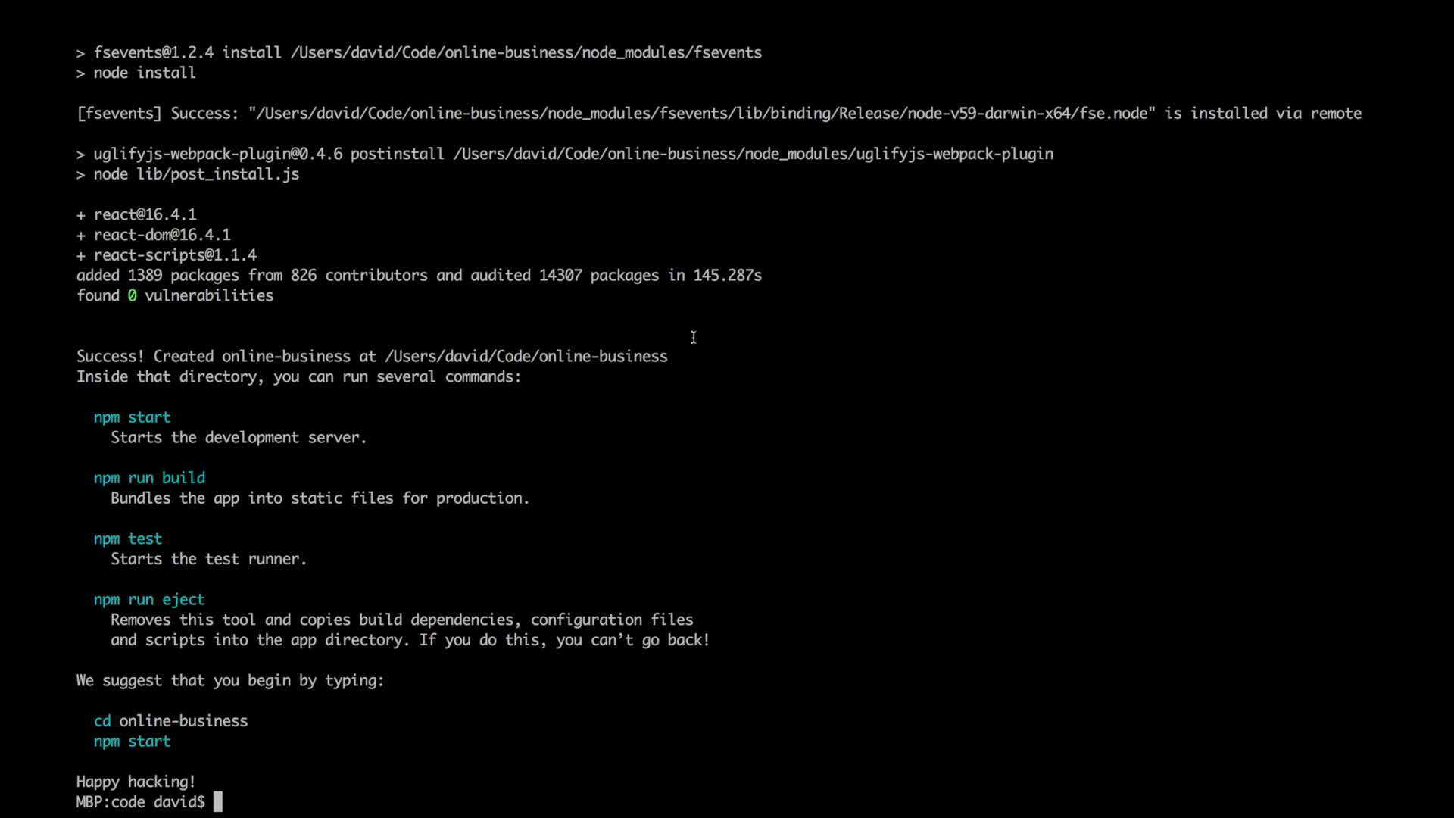
pyautogui.write('npm s')
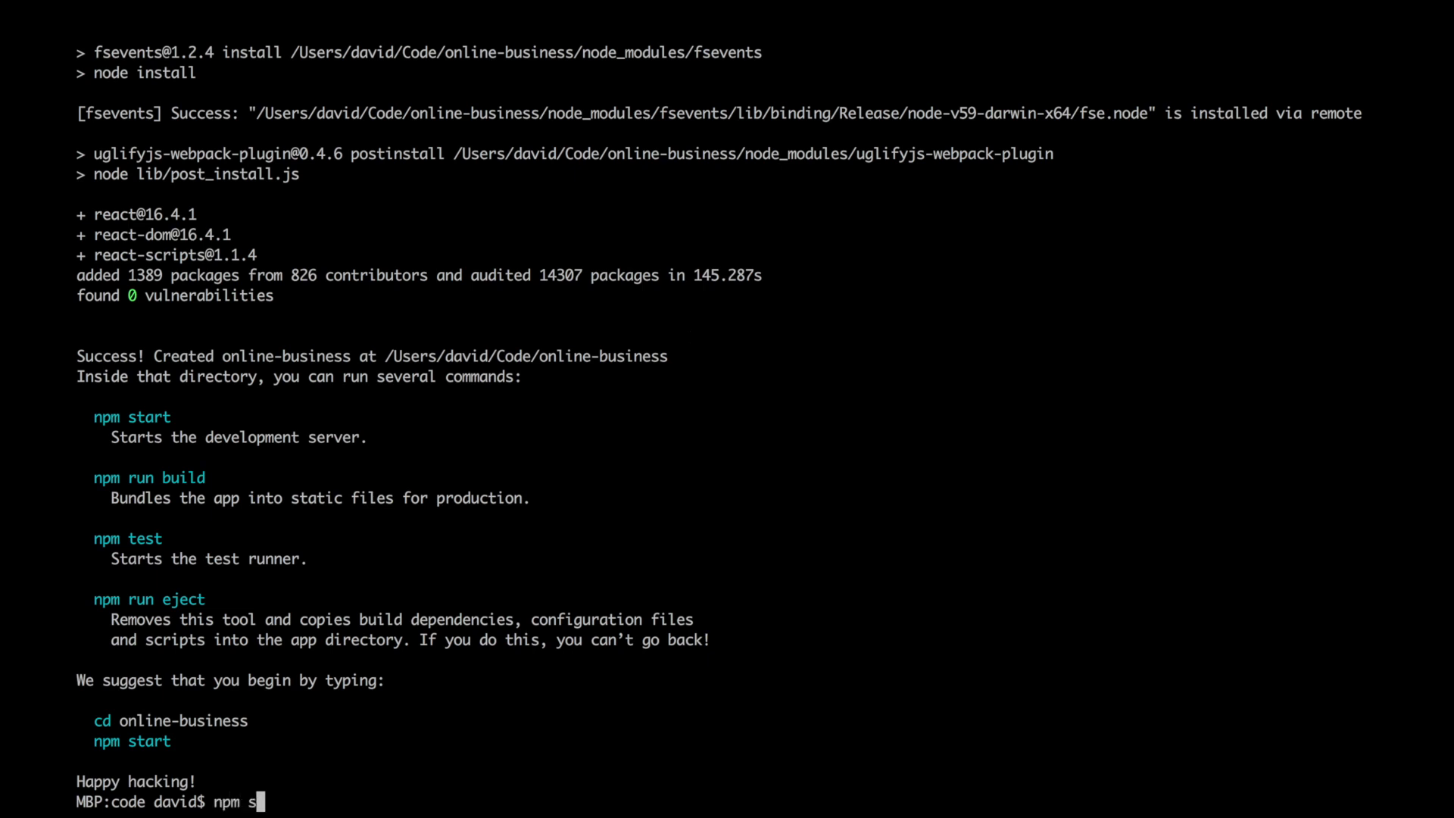
pyautogui.press('Backspace')
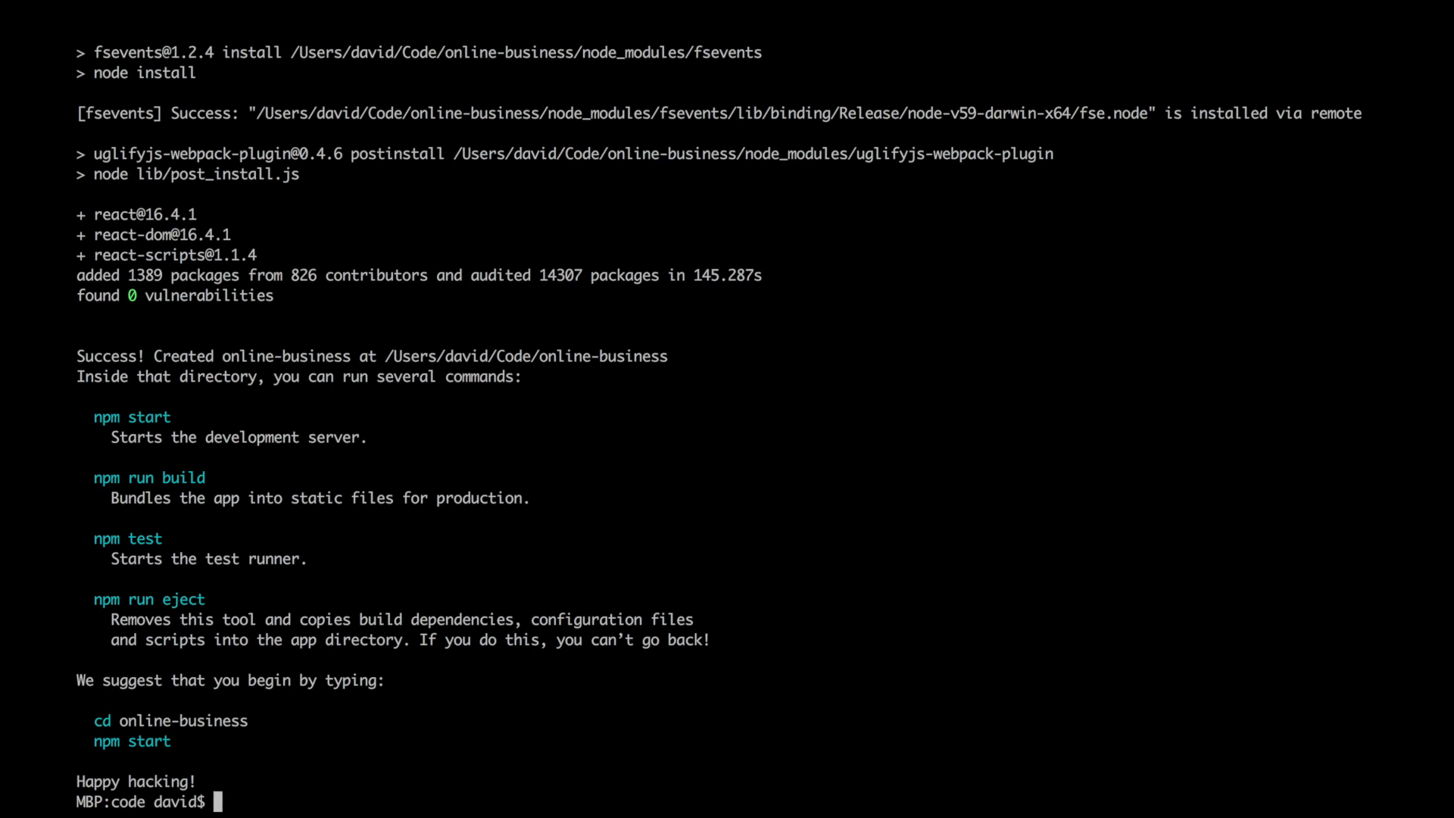
# Step: Run cd online-business, then npm start to launch the development server
pyautogui.write('cd online-bu')
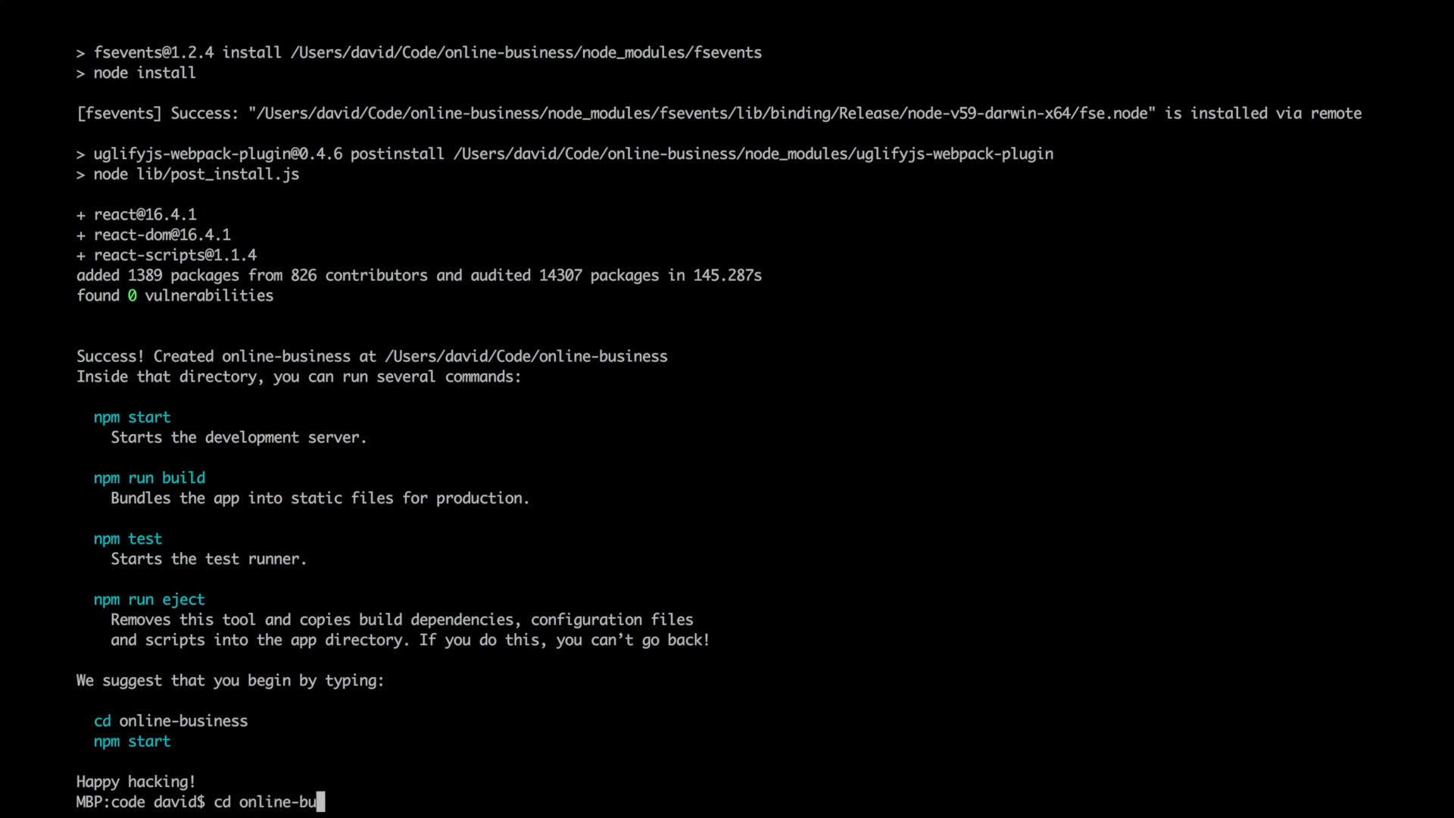
pyautogui.press('Return')
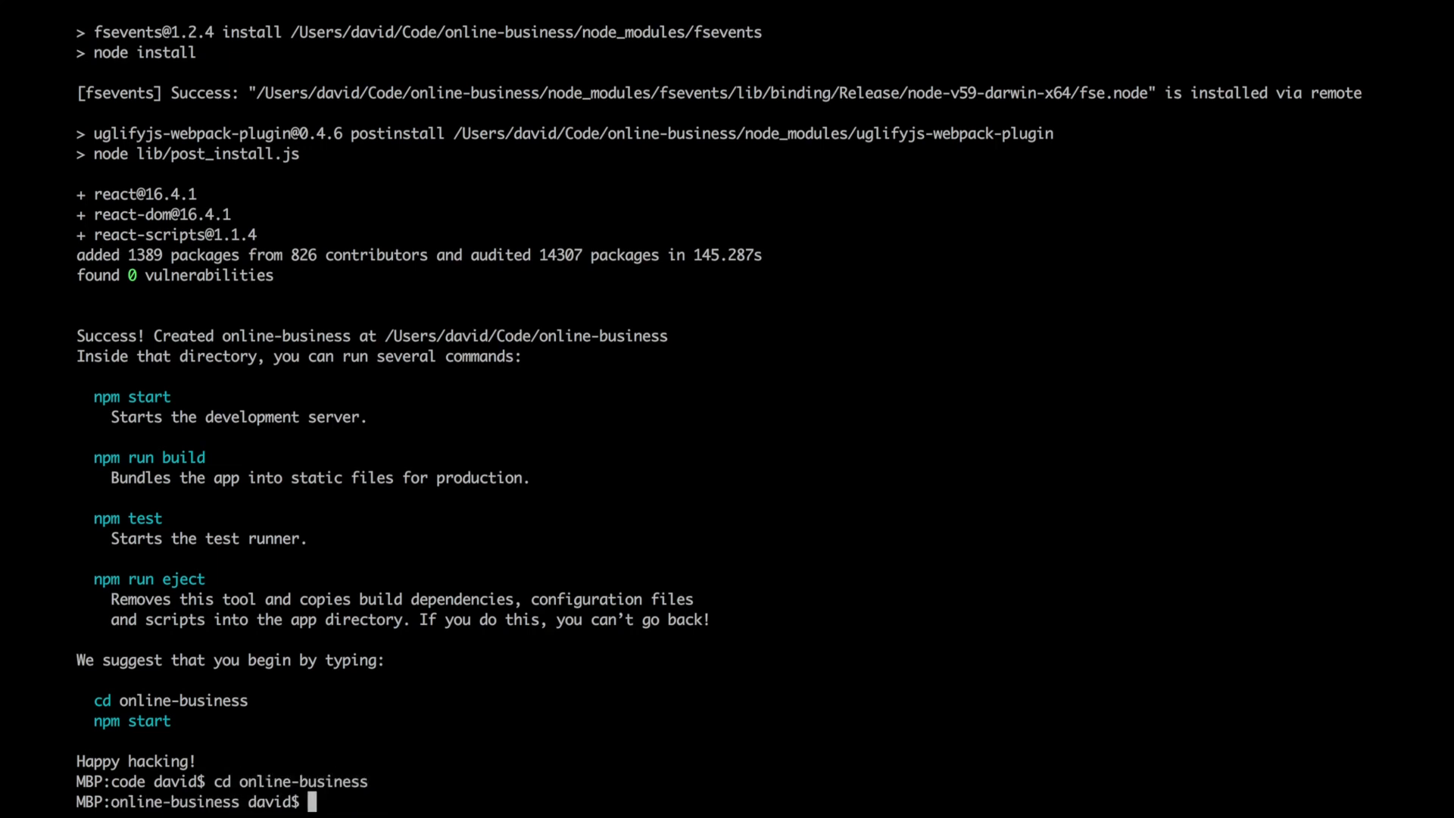
pyautogui.write('npm start')
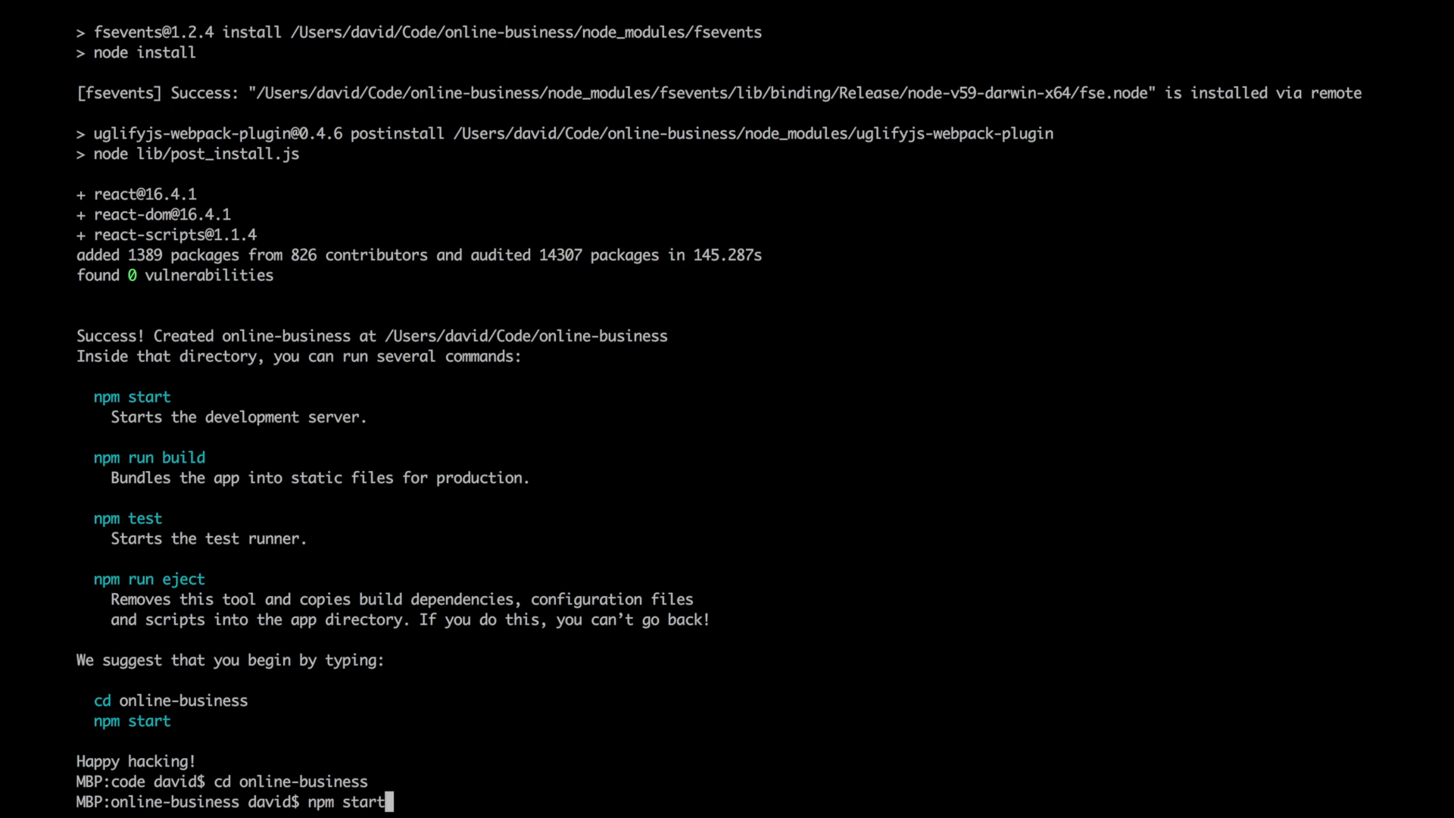
pyautogui.press('Return')
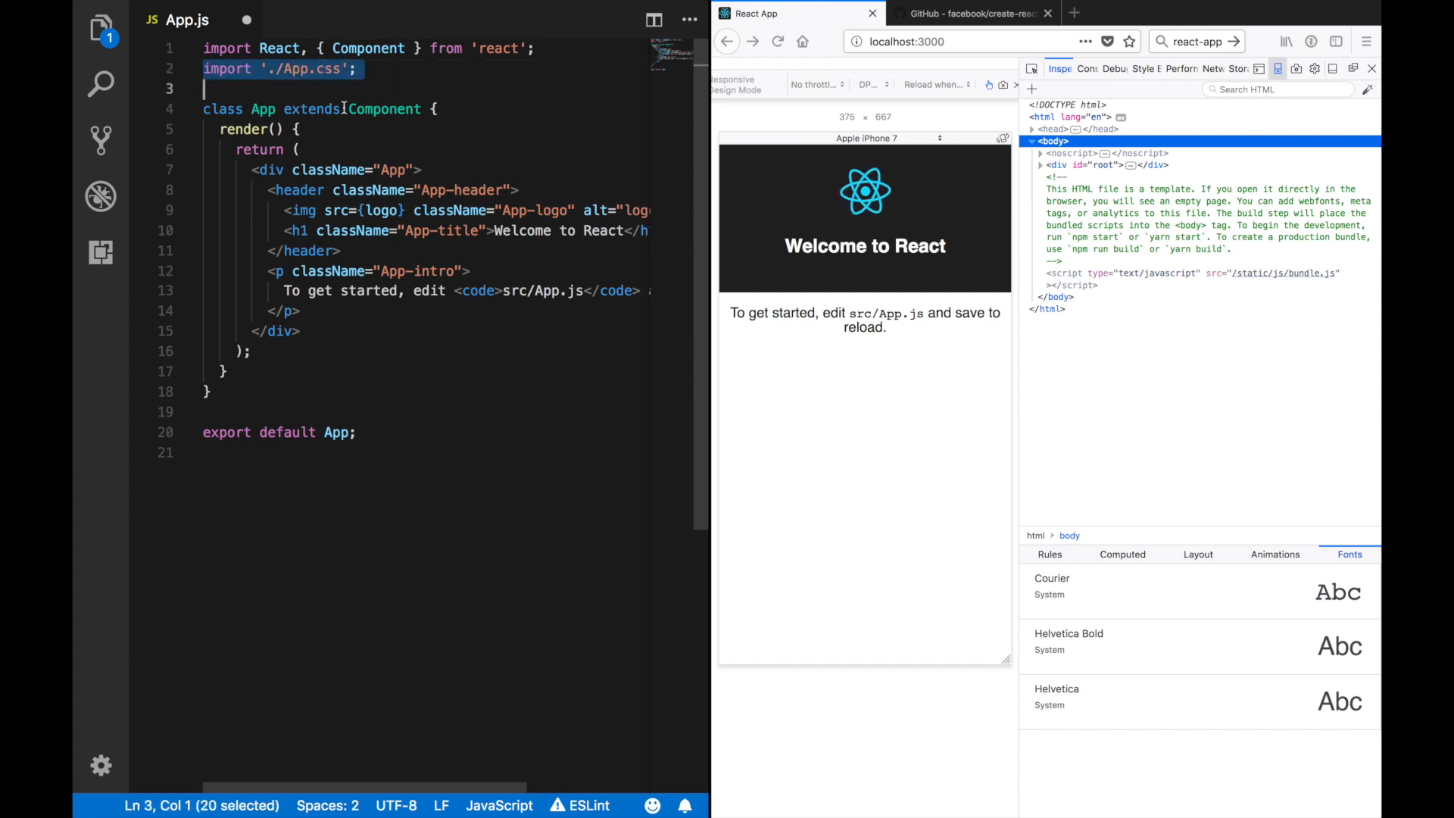
# Step: Delete the logo import, img and h1 welcome heading from App.js
pyautogui.click(361, 190)
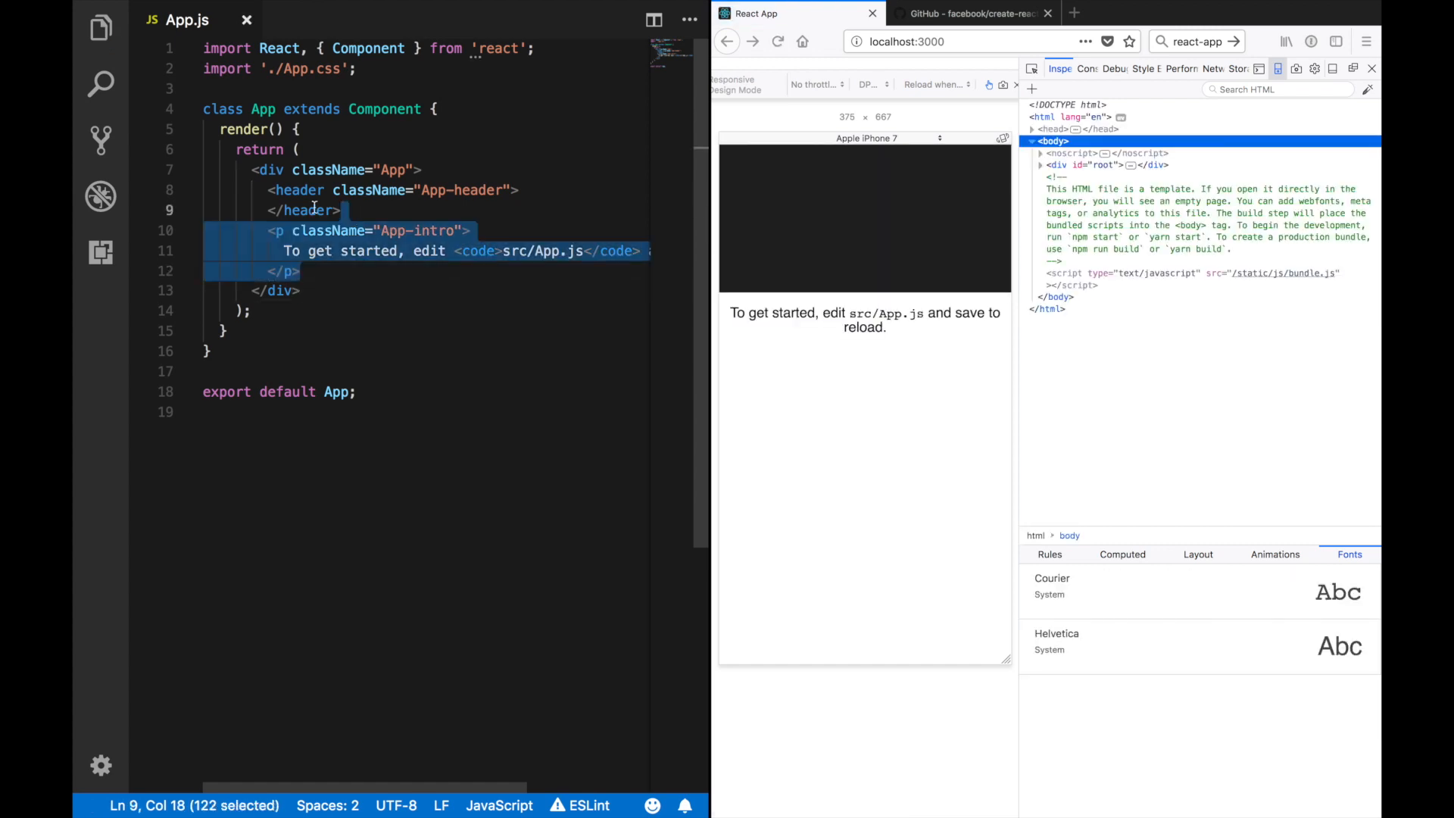
pyautogui.write('<n')
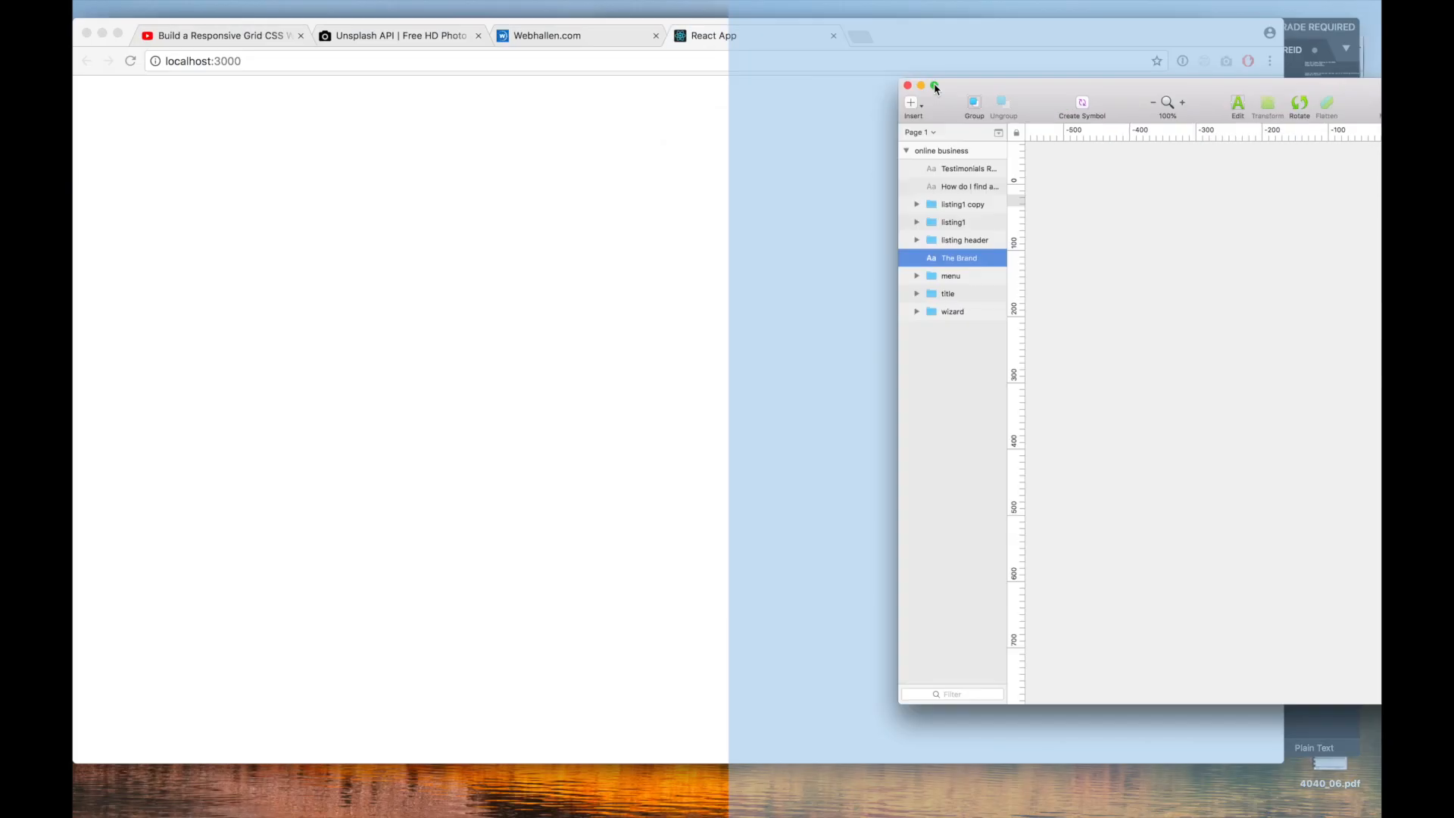
# Step: Add an h1 'The Brand', a tagline paragraph about the best web design agency, and start a ul of messages
pyautogui.click(934, 85)
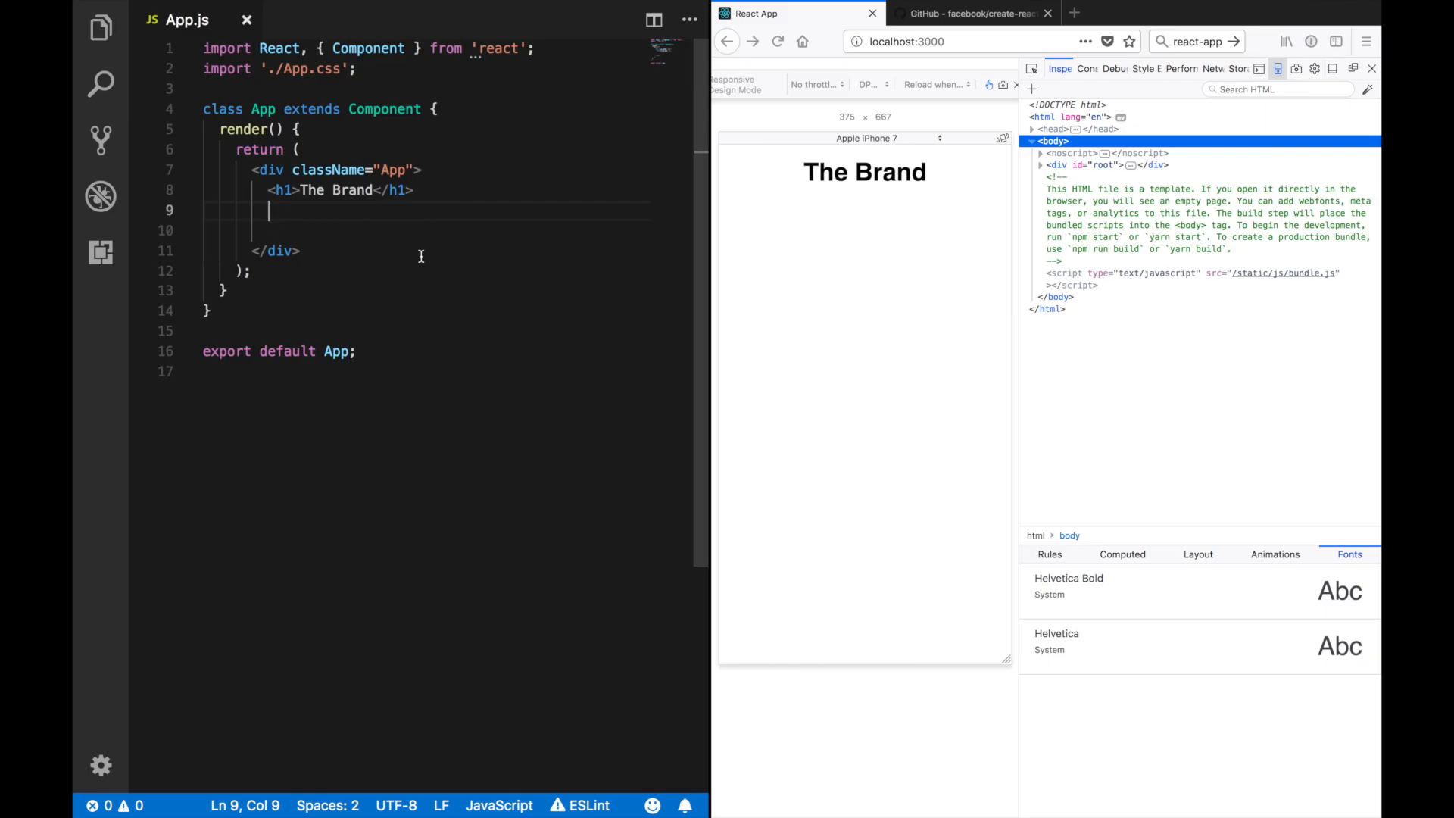
pyautogui.moveTo(503, 272)
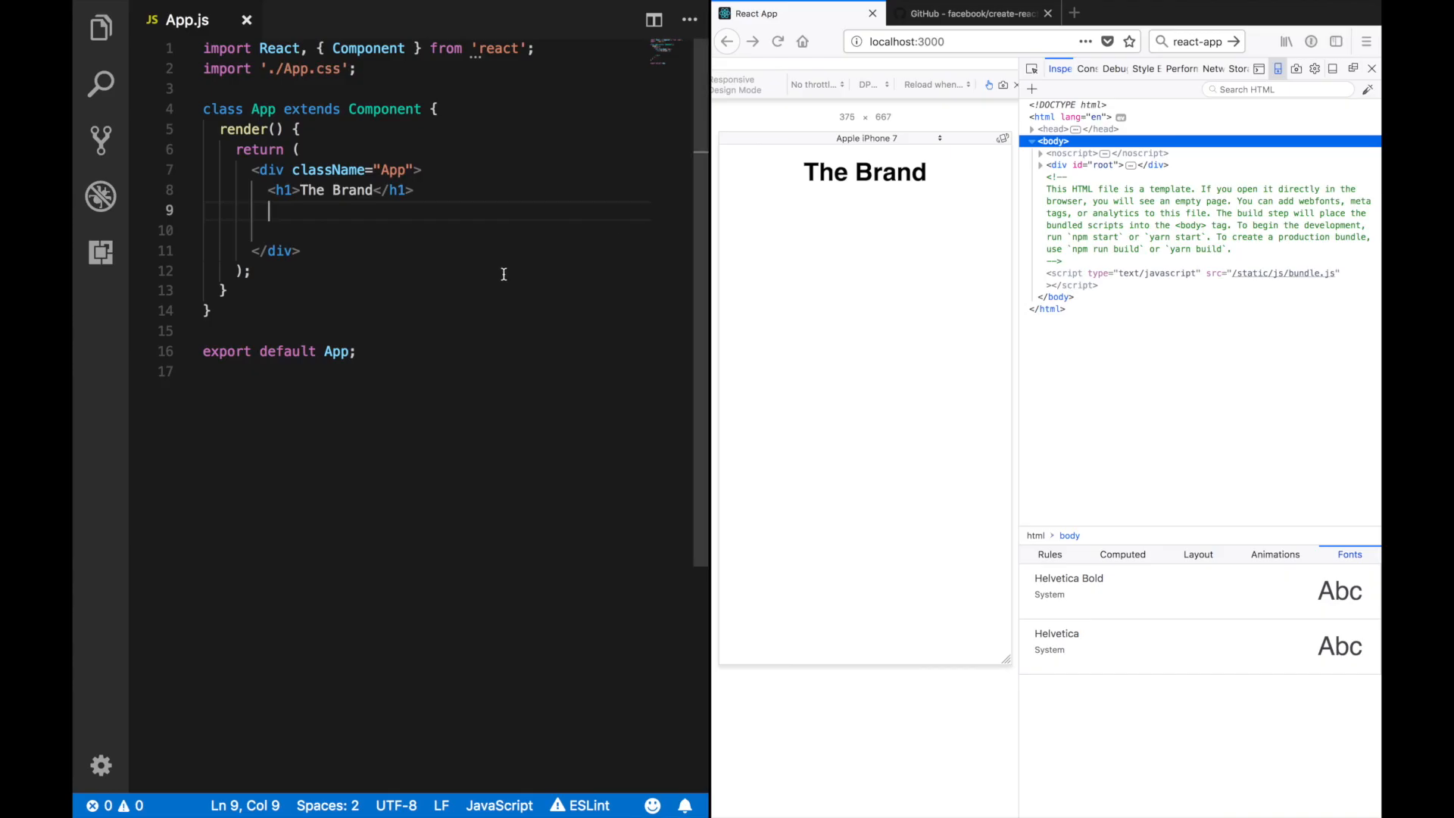
pyautogui.write('the best, most trusted and creative web design agency')
pyautogui.write('<li>Authority message</')
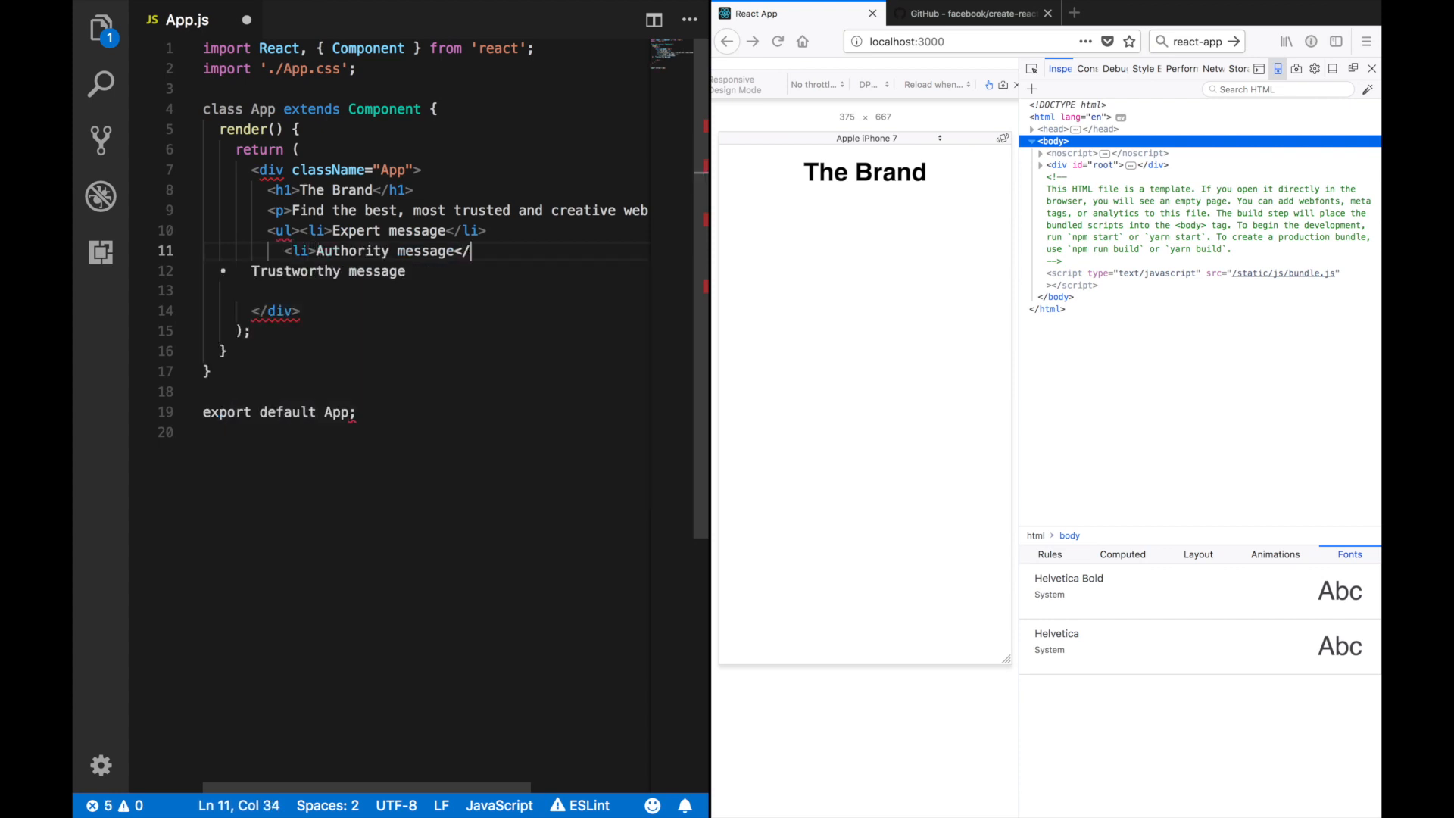
pyautogui.write('<')
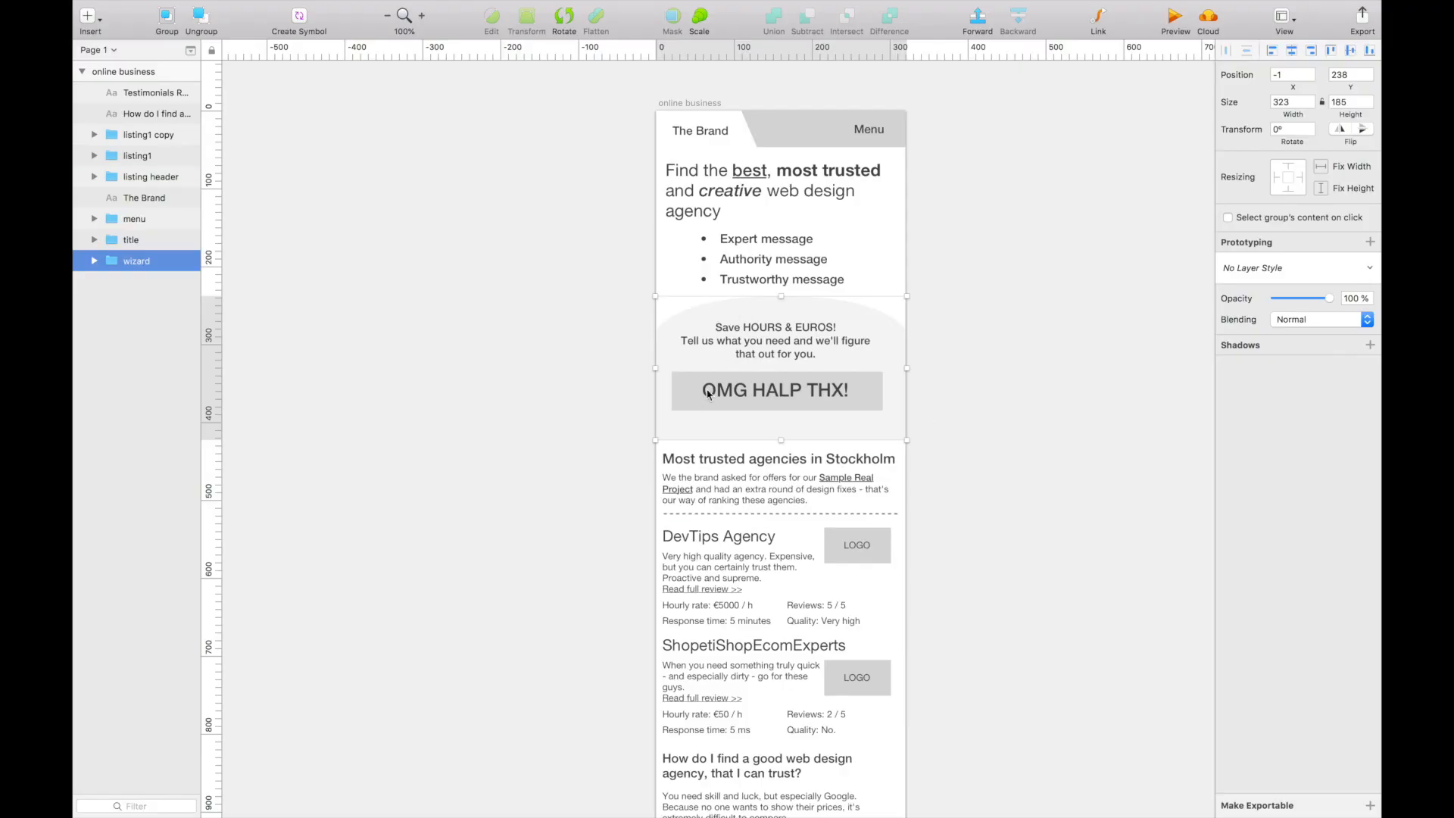
pyautogui.moveTo(860, 398)
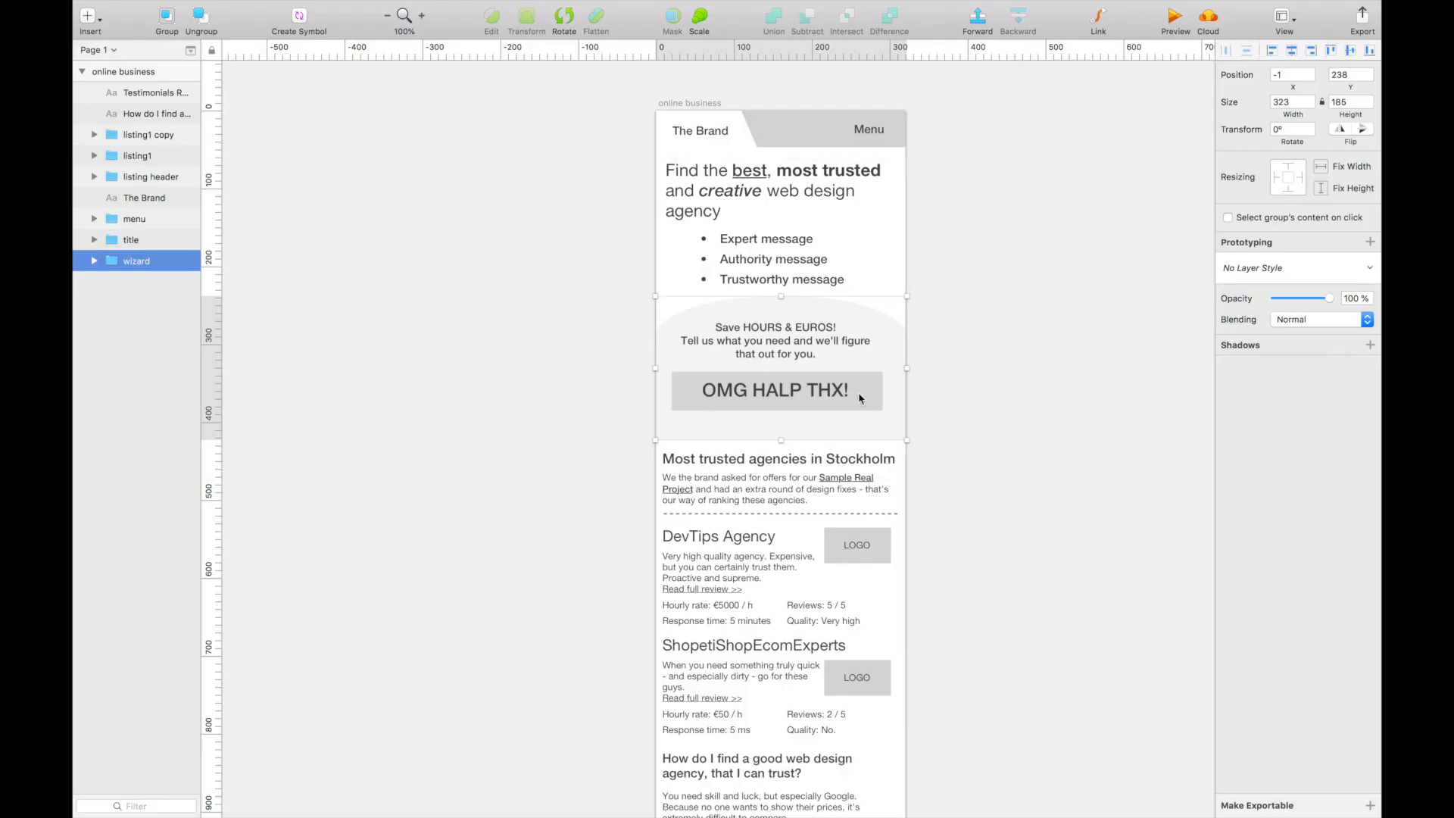
pyautogui.moveTo(541, 374)
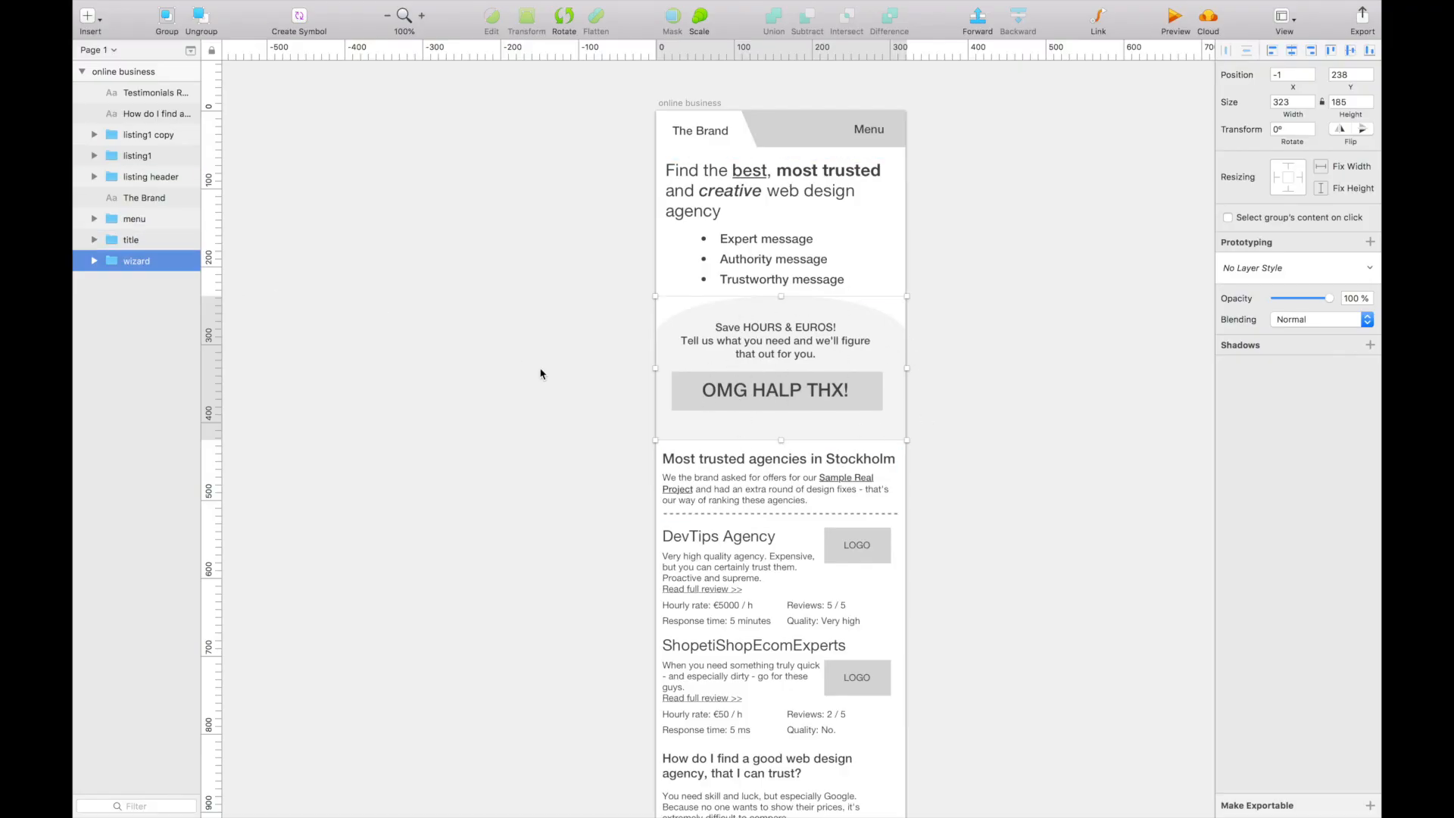
# Step: Hide the wizard group in the Sketch Layers list and inspect the DevTips Agency listing layers
pyautogui.click(182, 261)
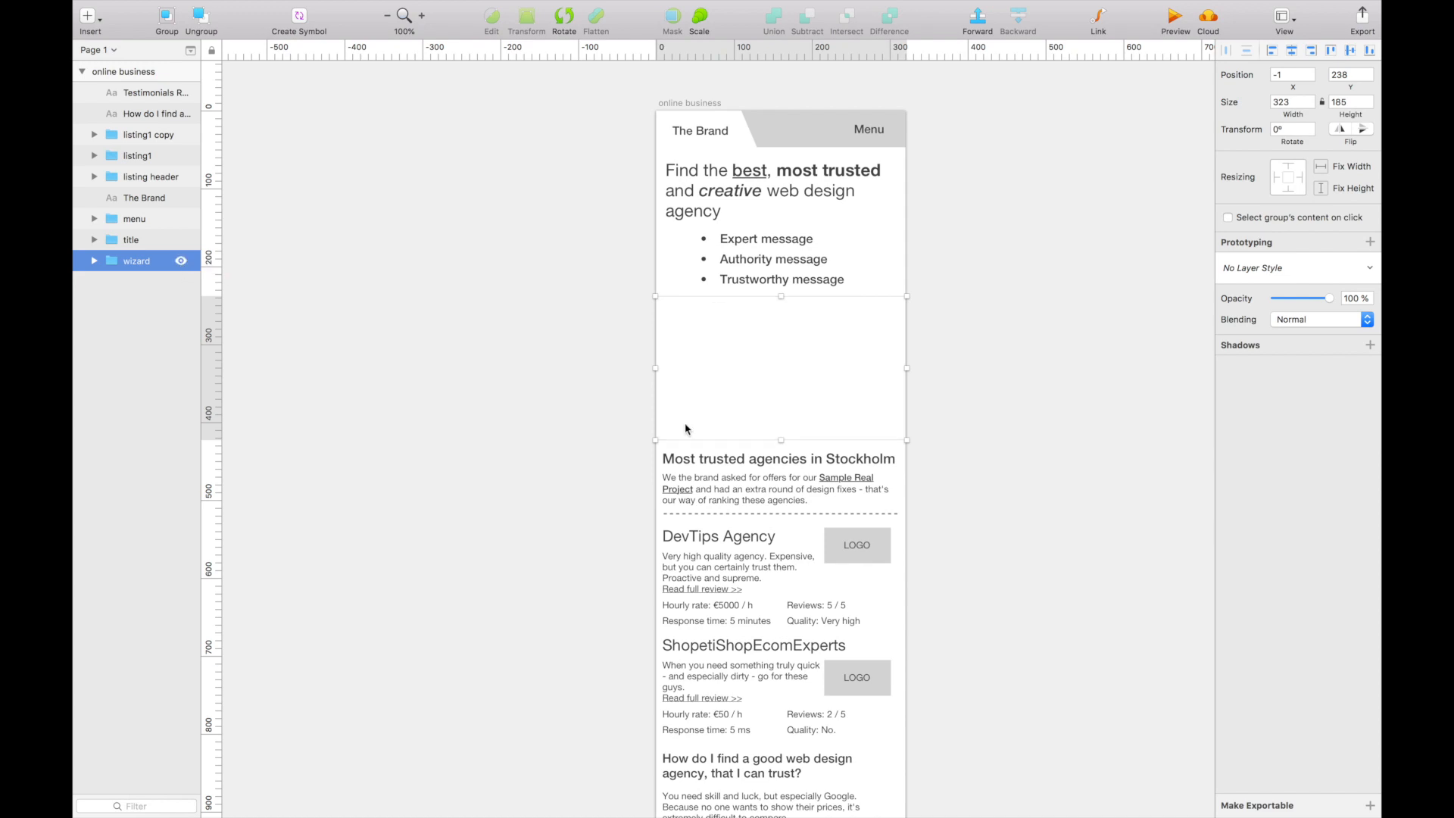
pyautogui.moveTo(476, 356)
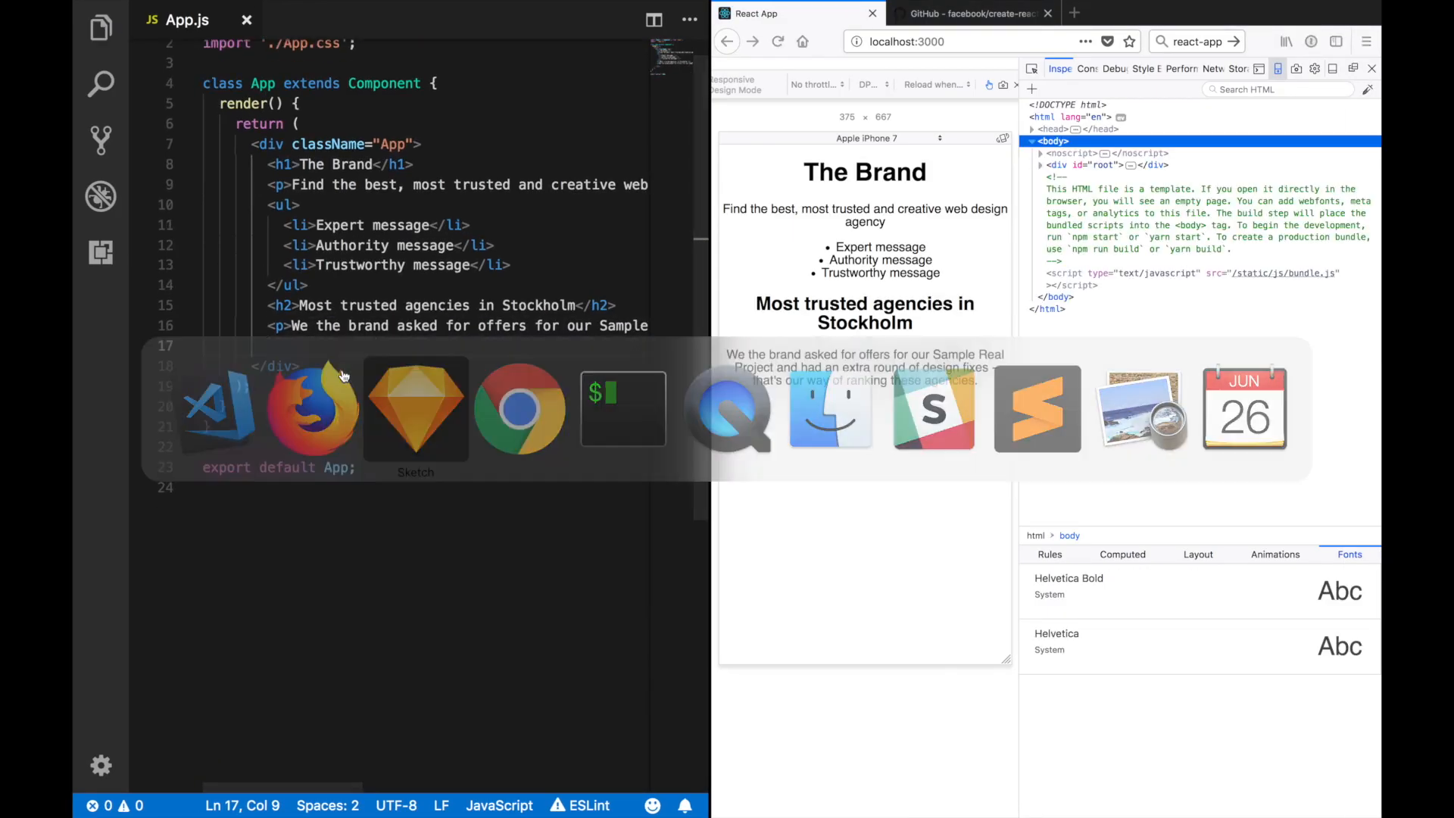
pyautogui.click(415, 407)
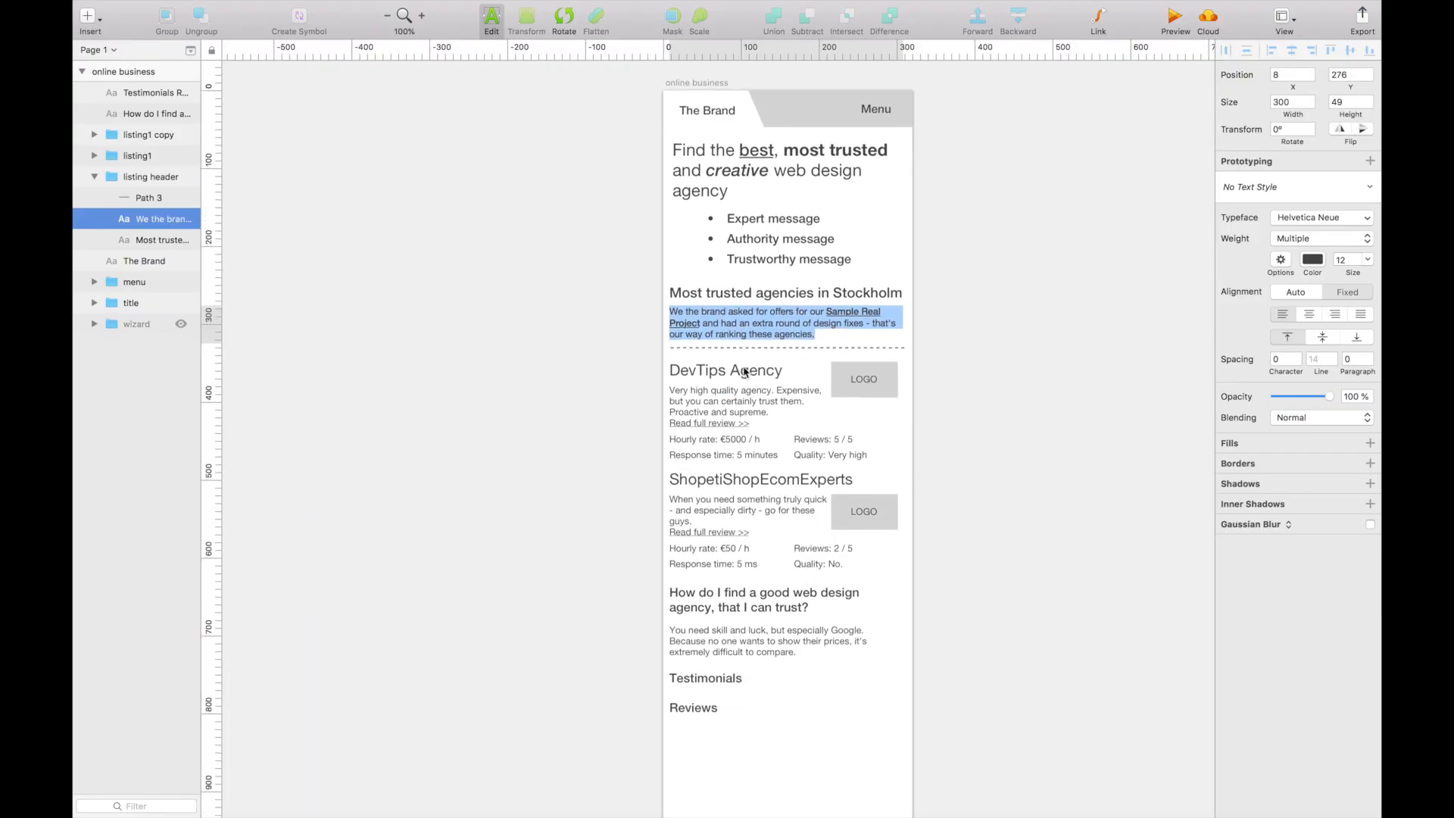
pyautogui.click(137, 154)
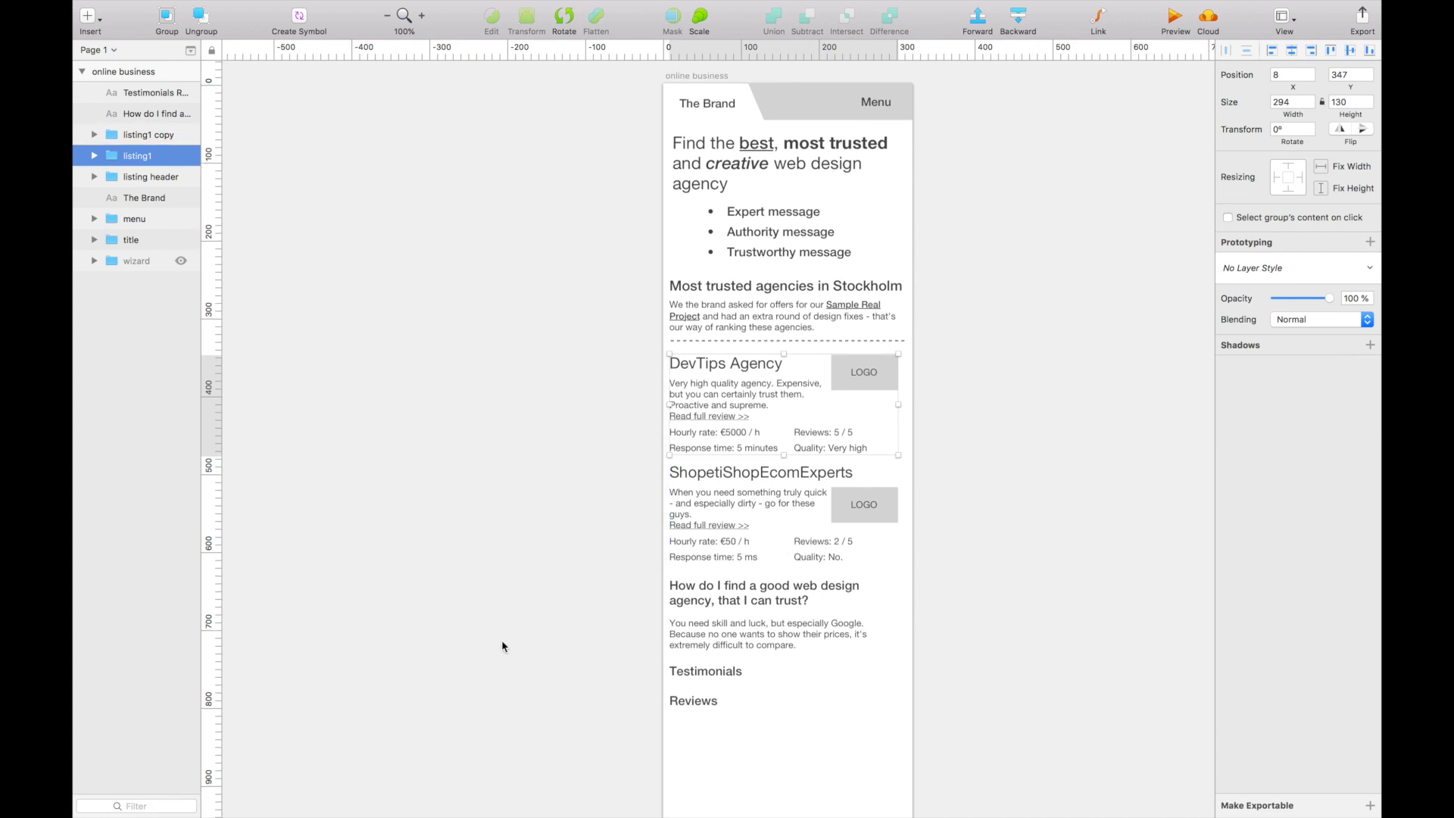
pyautogui.click(147, 134)
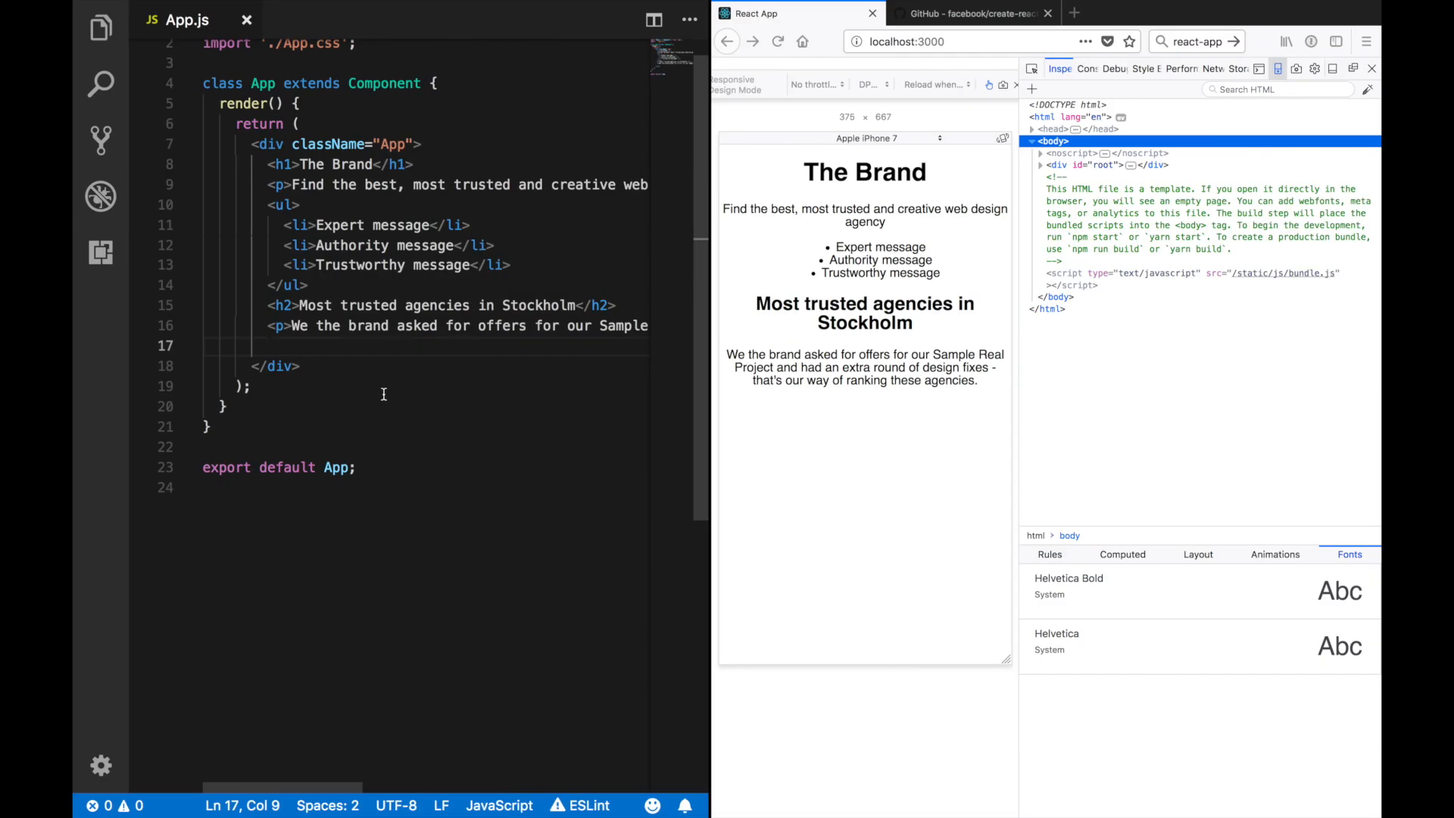
# Step: Add an agencies ul whose first li holds an h3 'DevTips Agency' and its description with a review link
pyautogui.write('<ul>')
pyautogui.write('<li>')
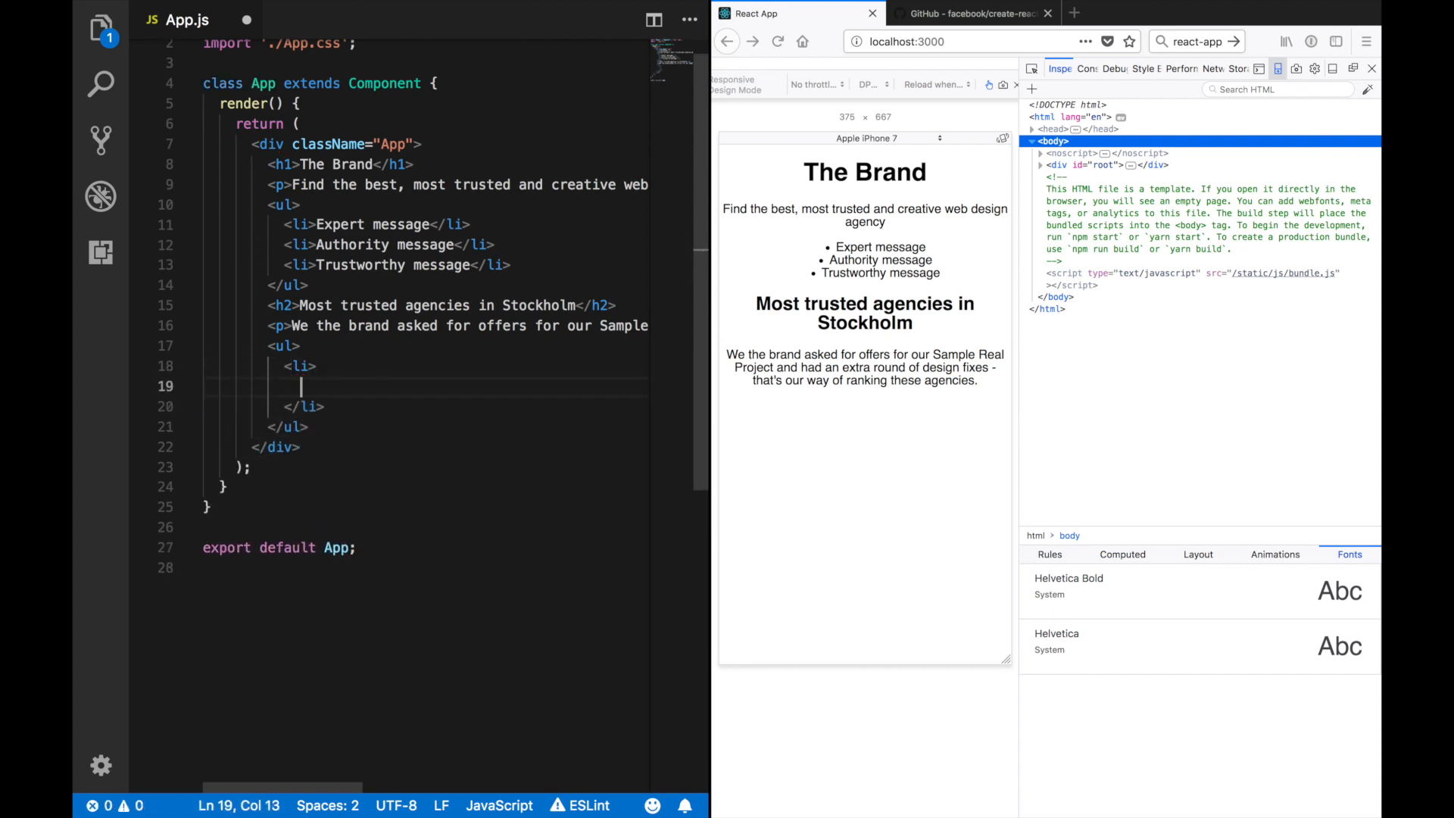
pyautogui.write('DevTips')
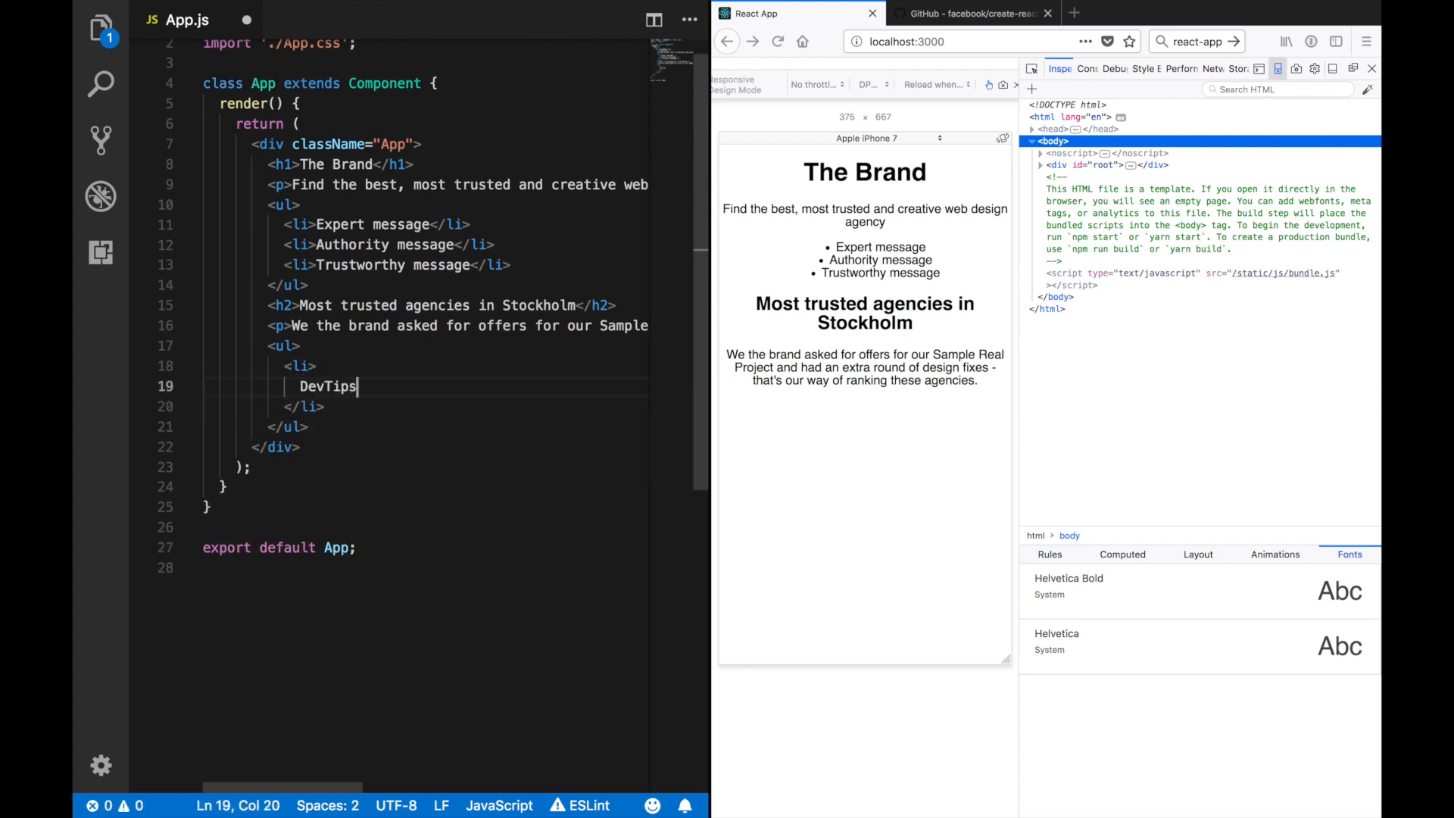
pyautogui.write('<h3>DevTips Agency</h3>')
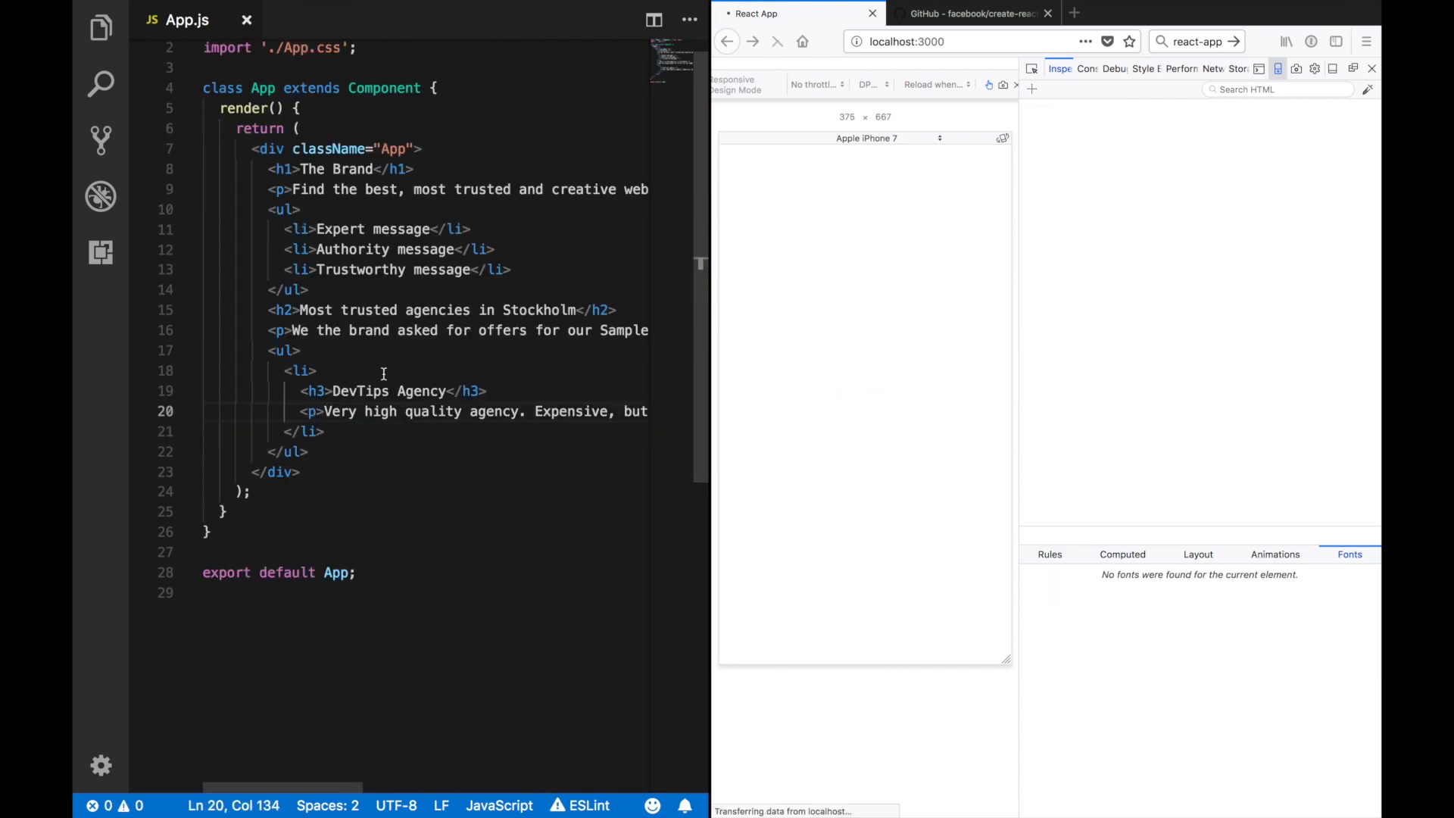
# Step: Check the mockup's listing details, reading the hourly rate text
pyautogui.click(295, 9)
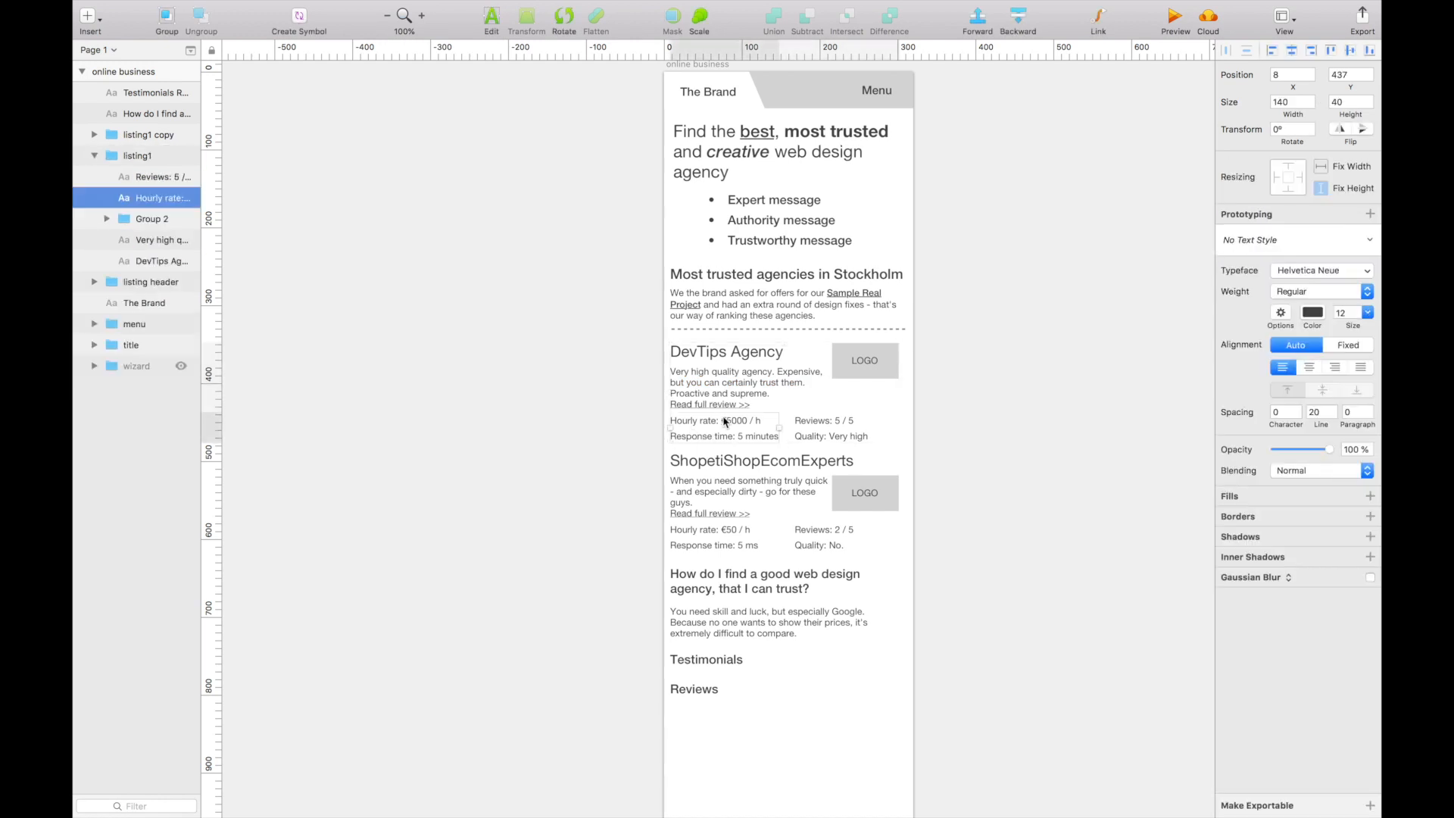
pyautogui.doubleClick(733, 420)
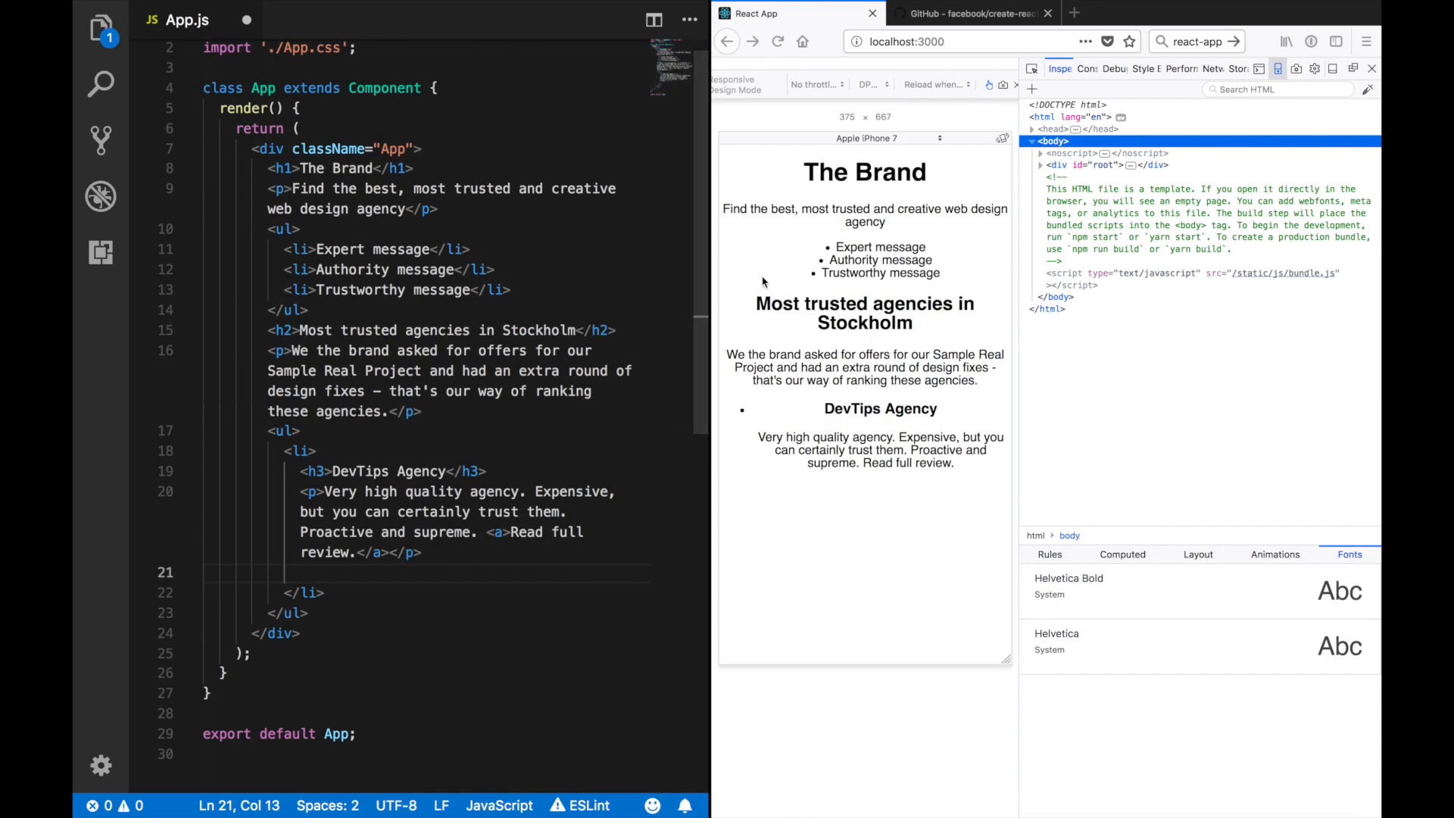
# Step: Search 'html dt dd' in Firefox and view the w3schools dd tag reference with its example
pyautogui.click(964, 14)
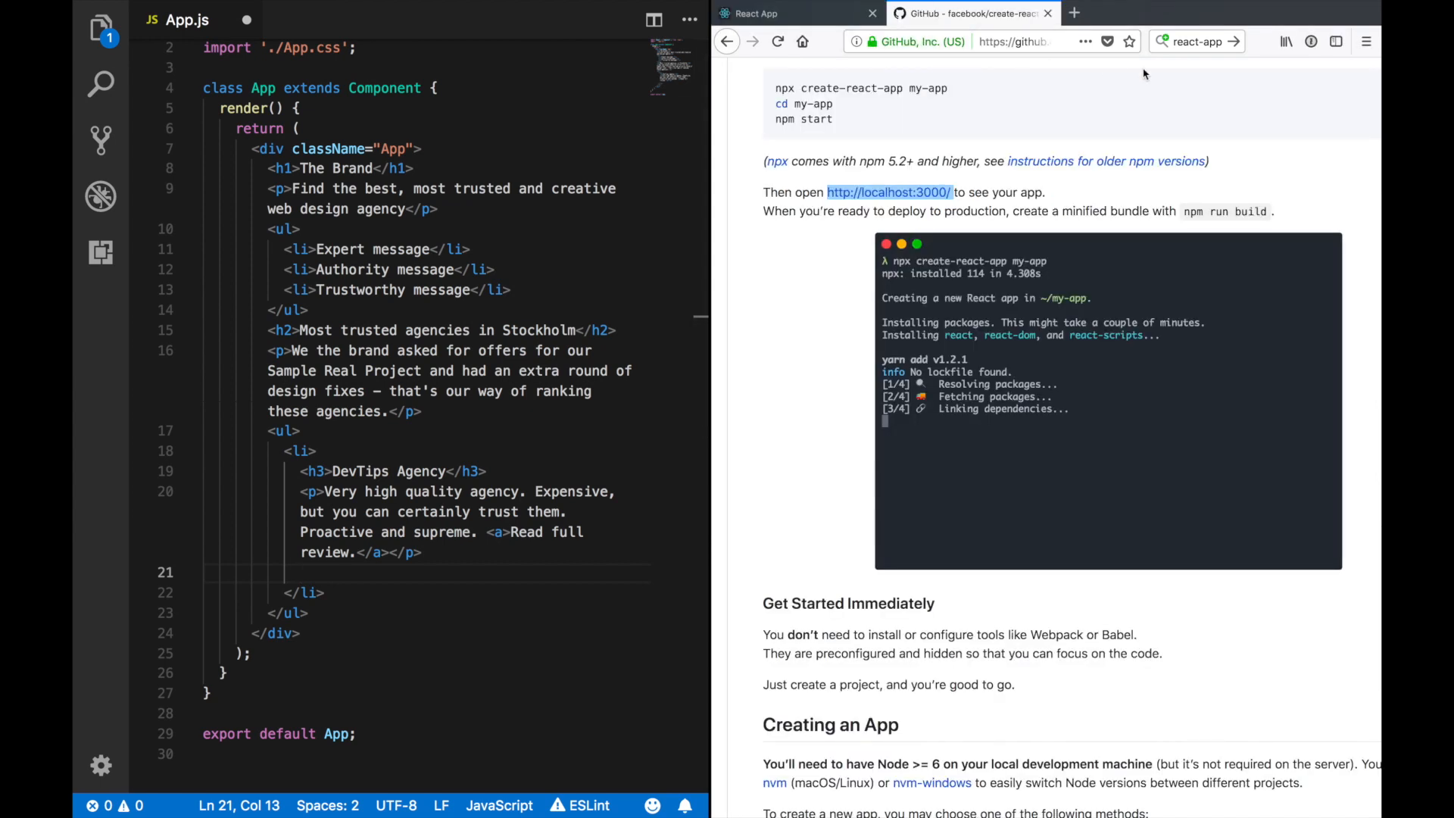
pyautogui.click(1196, 41)
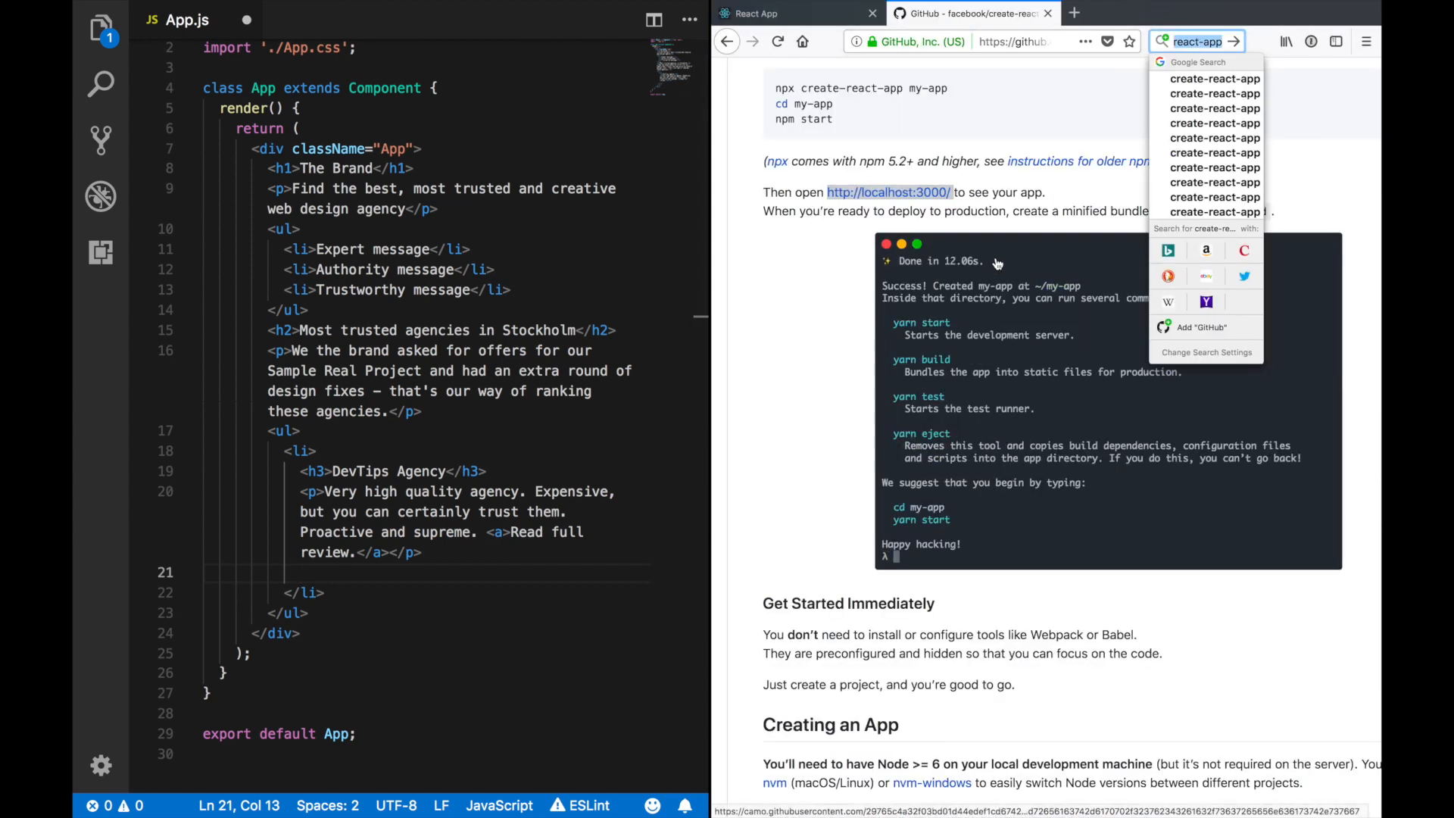
pyautogui.write('html dt dd')
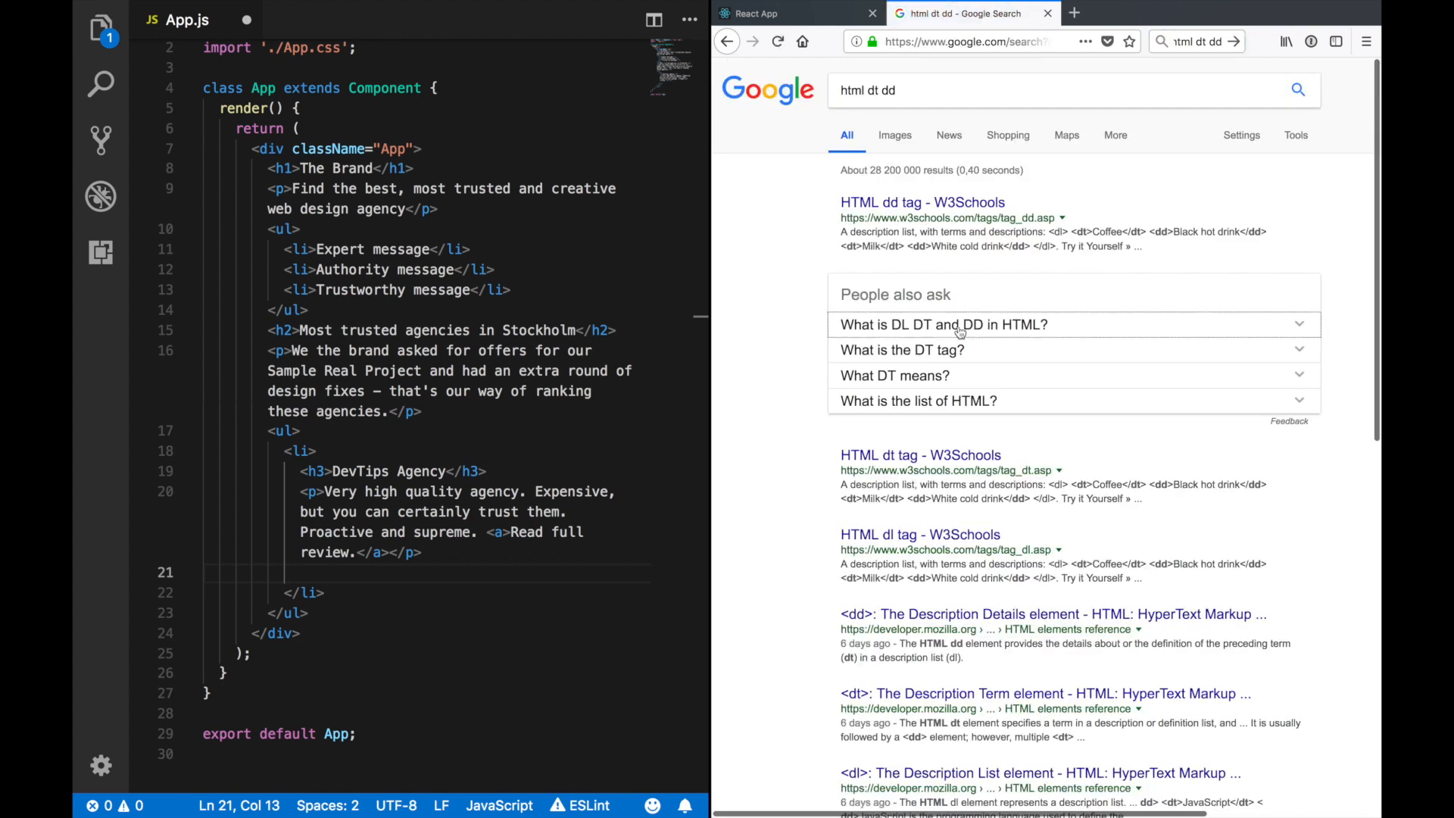
pyautogui.click(941, 324)
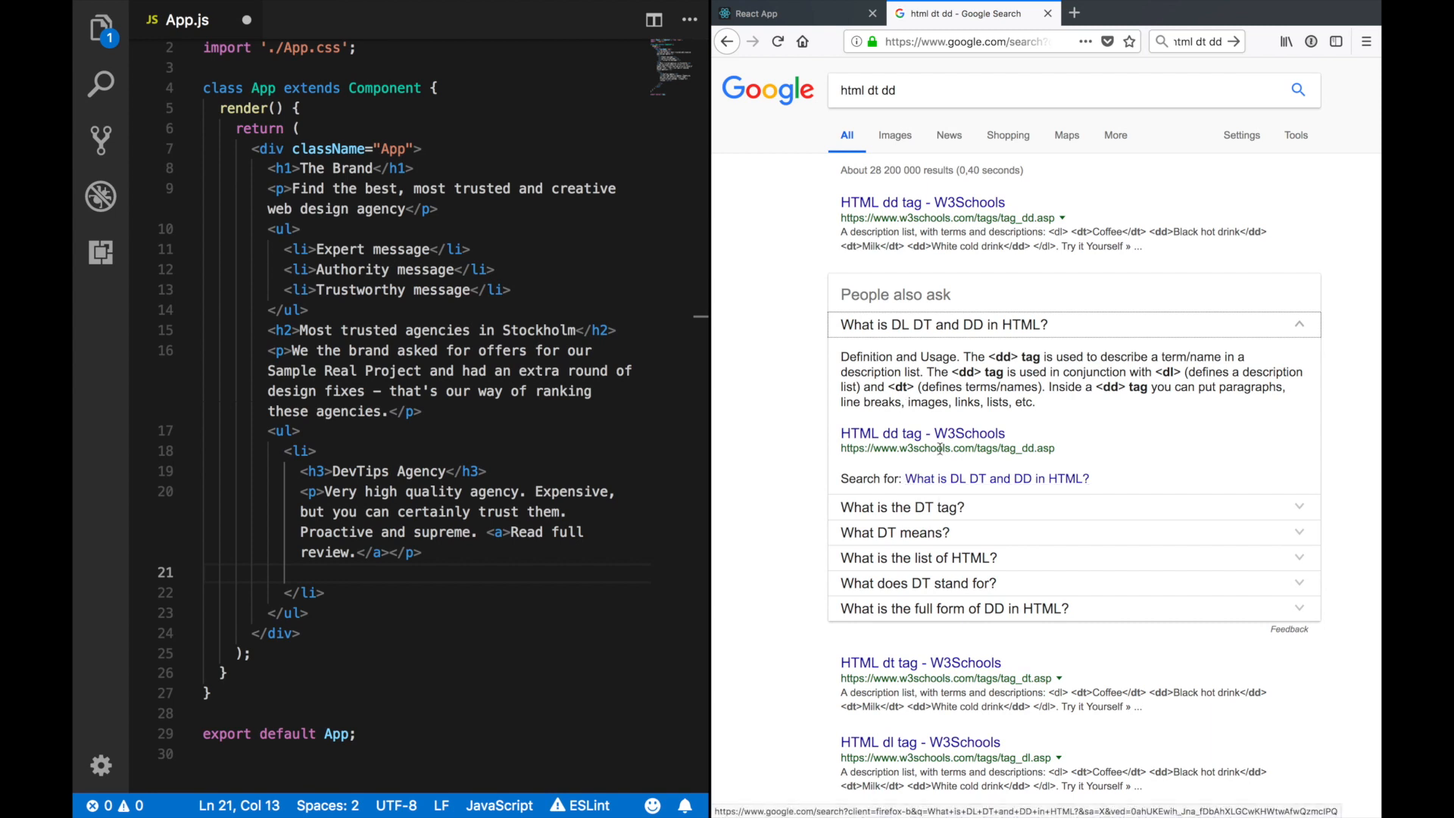
pyautogui.click(922, 202)
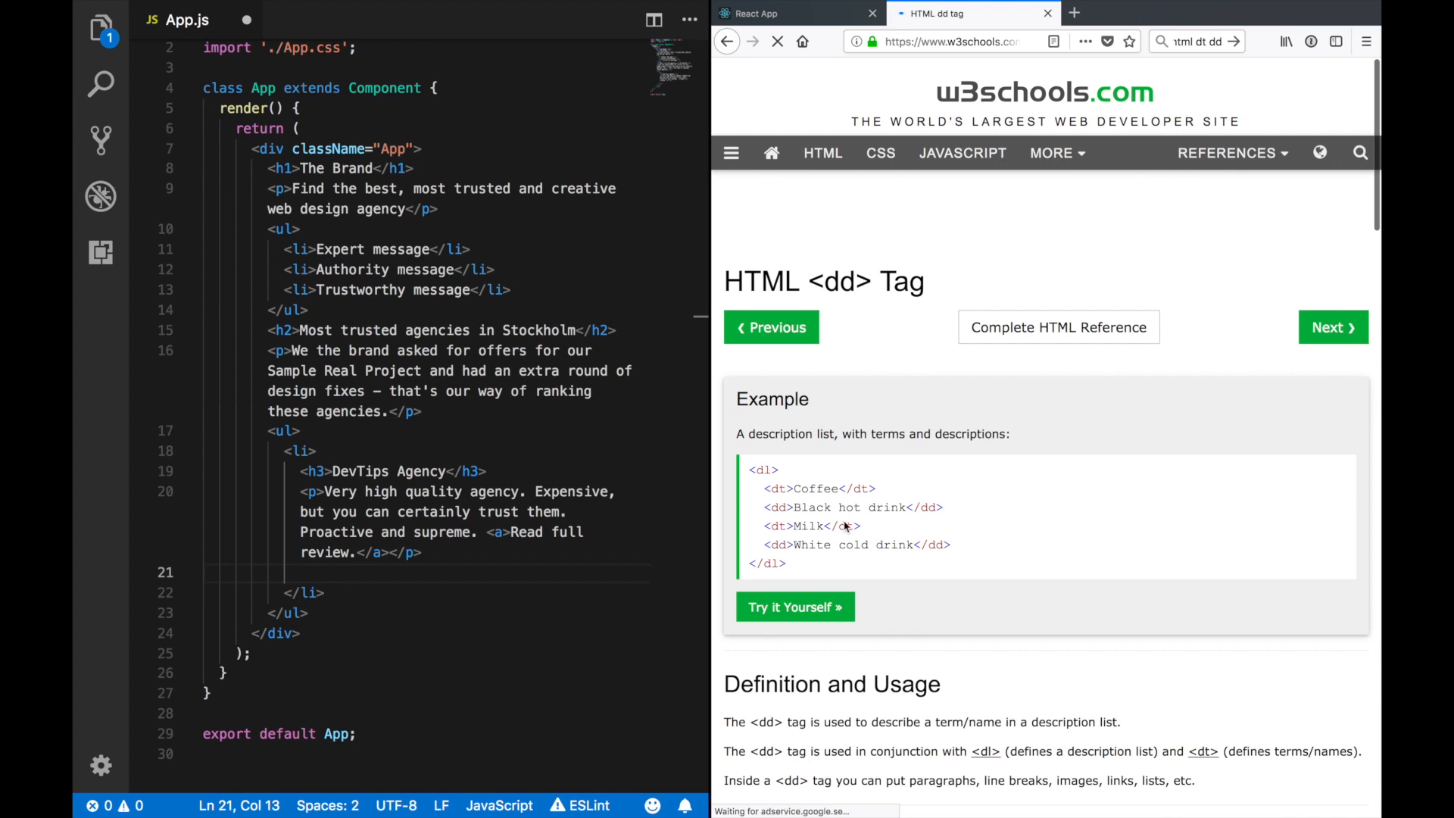
pyautogui.scroll(3)
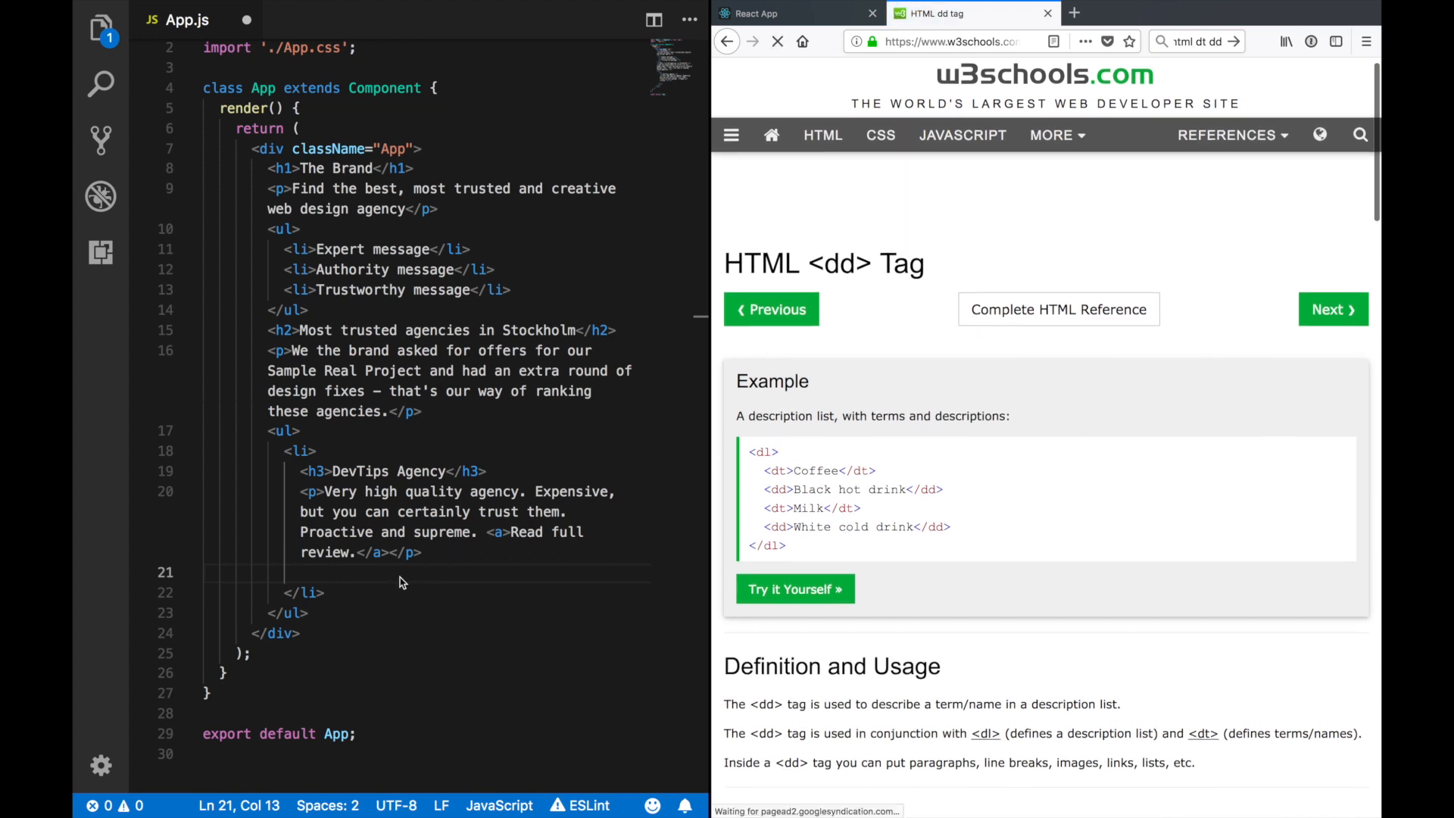
# Step: Add a dl with dt/dd pairs for Hourly rate, Response time, Reviews and Quality ('High!') inside the agency li
pyautogui.write('<dl>')
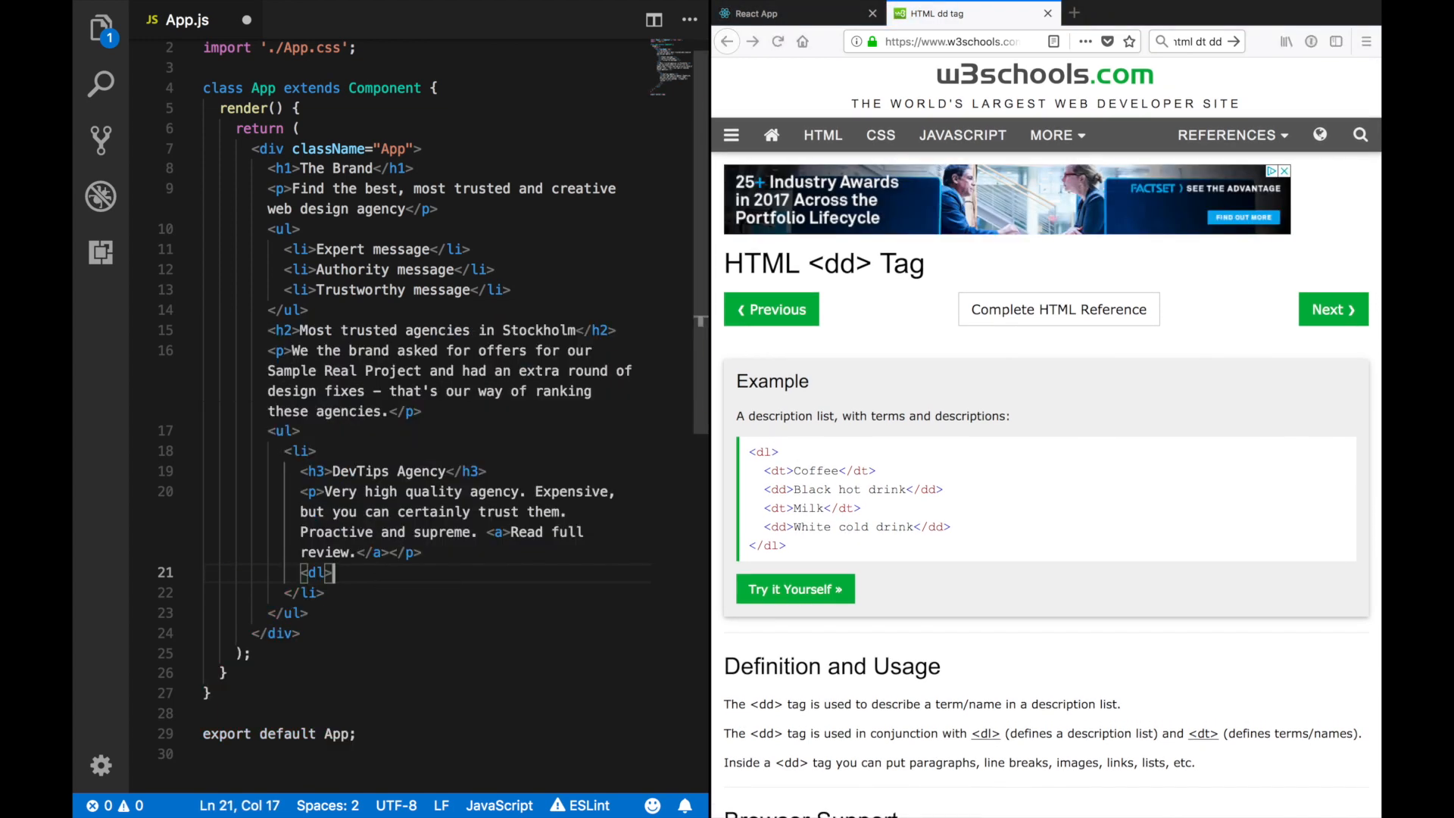
pyautogui.write('<')
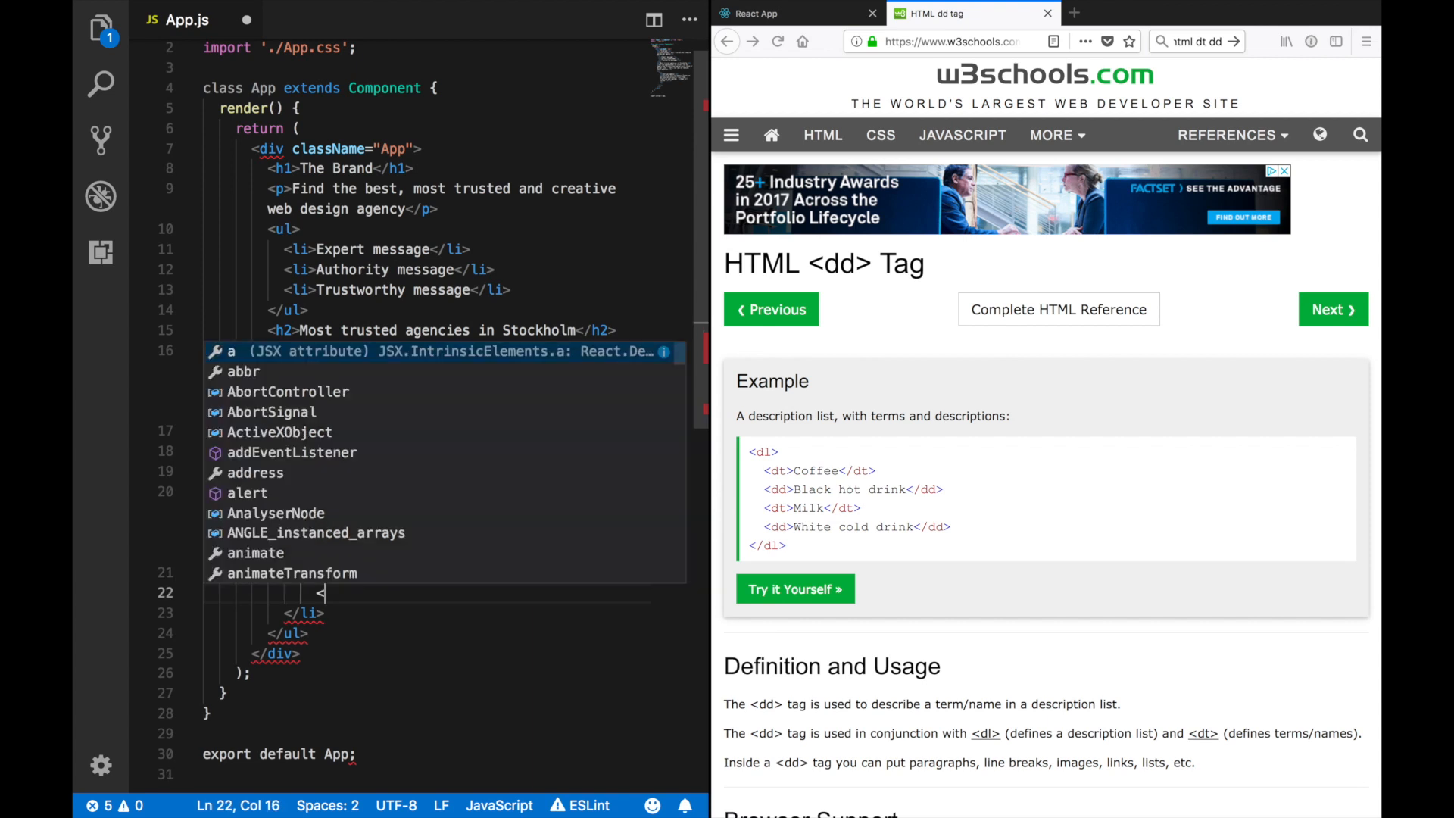
pyautogui.write('HGou')
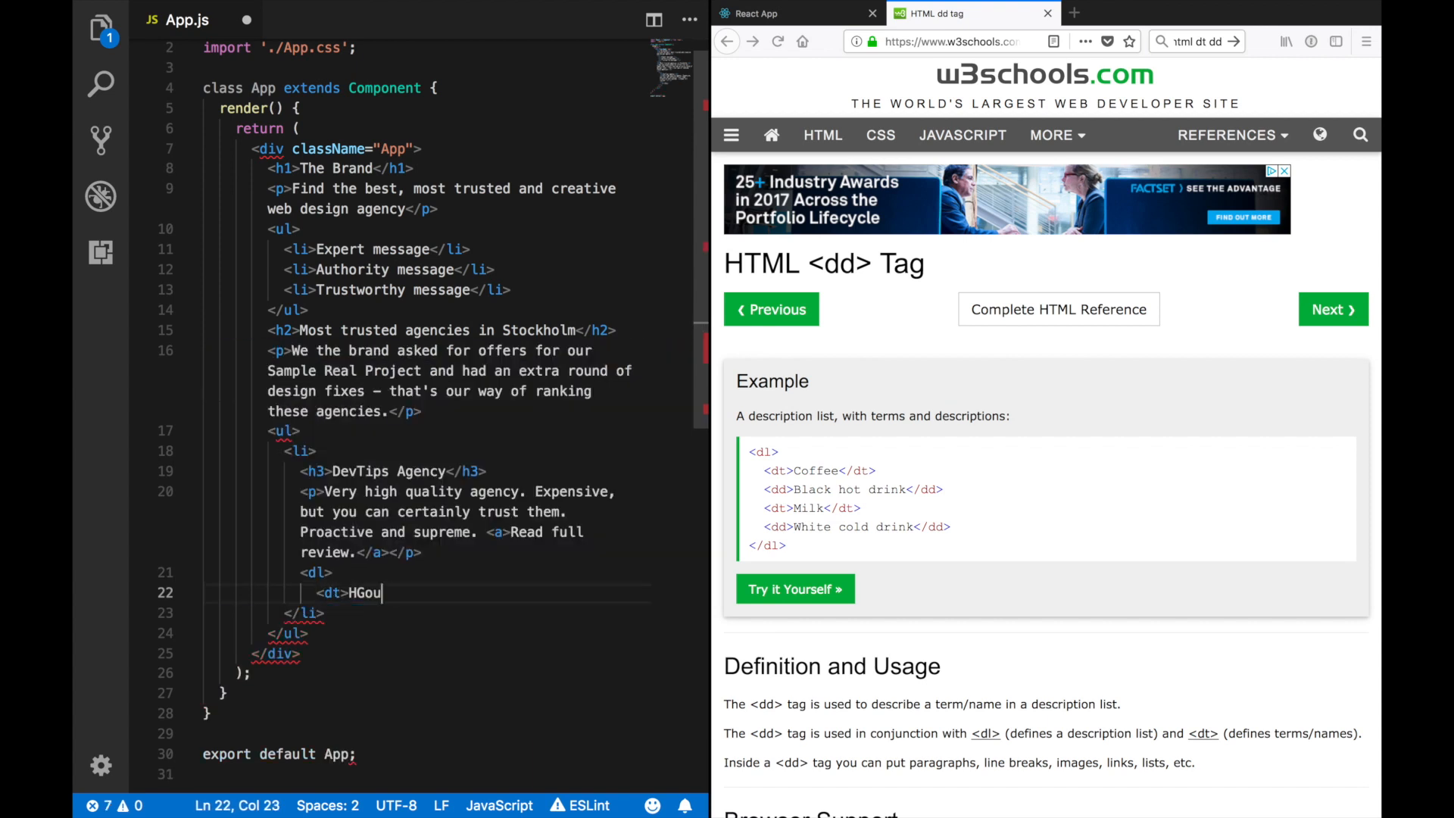
pyautogui.write('Hourly rate:</dt>')
pyautogui.write('<dd>5,000 $</dd>')
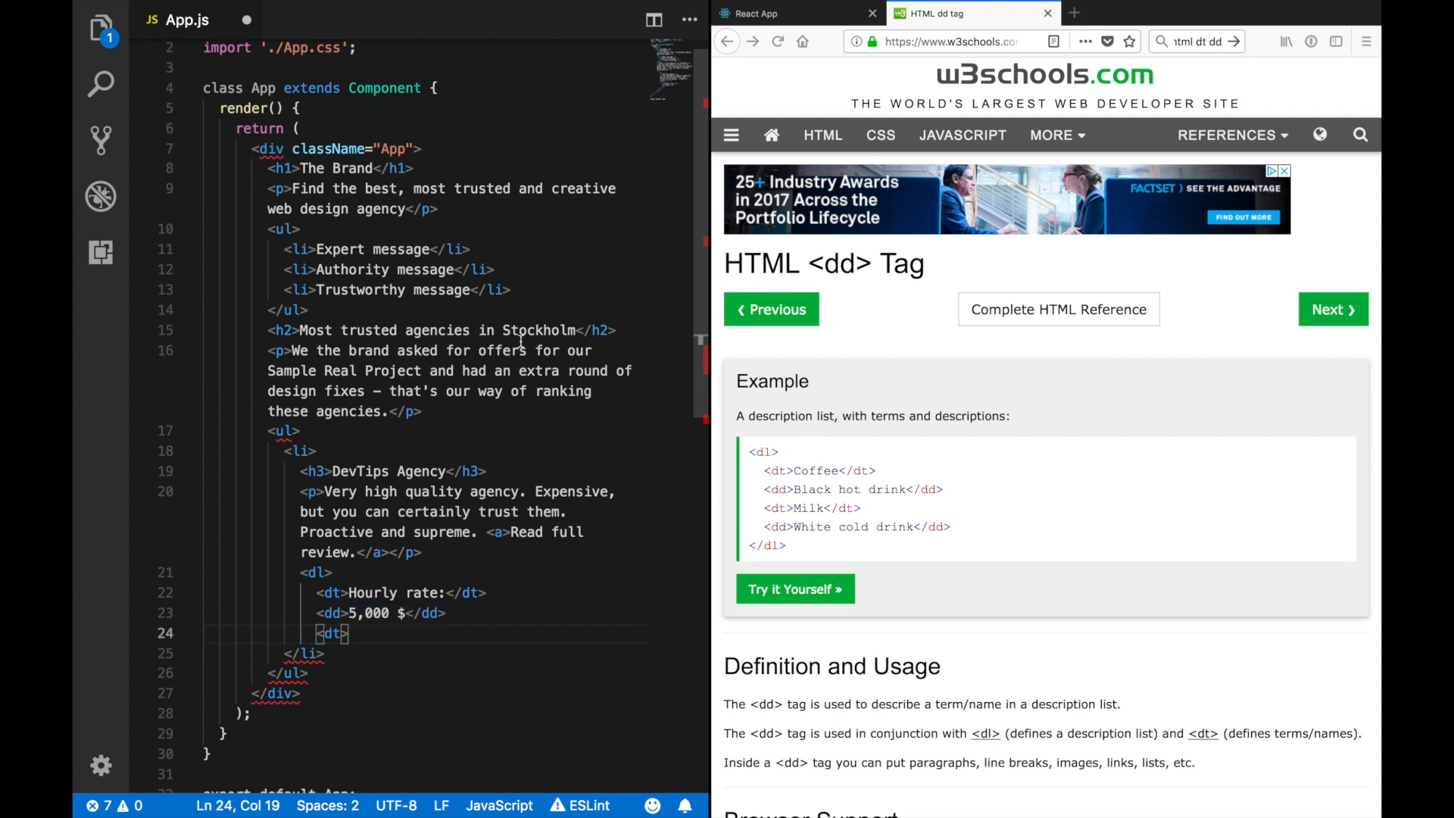
pyautogui.write('Response time:</dt>')
pyautogui.write('<dt>Reviews:</dt>')
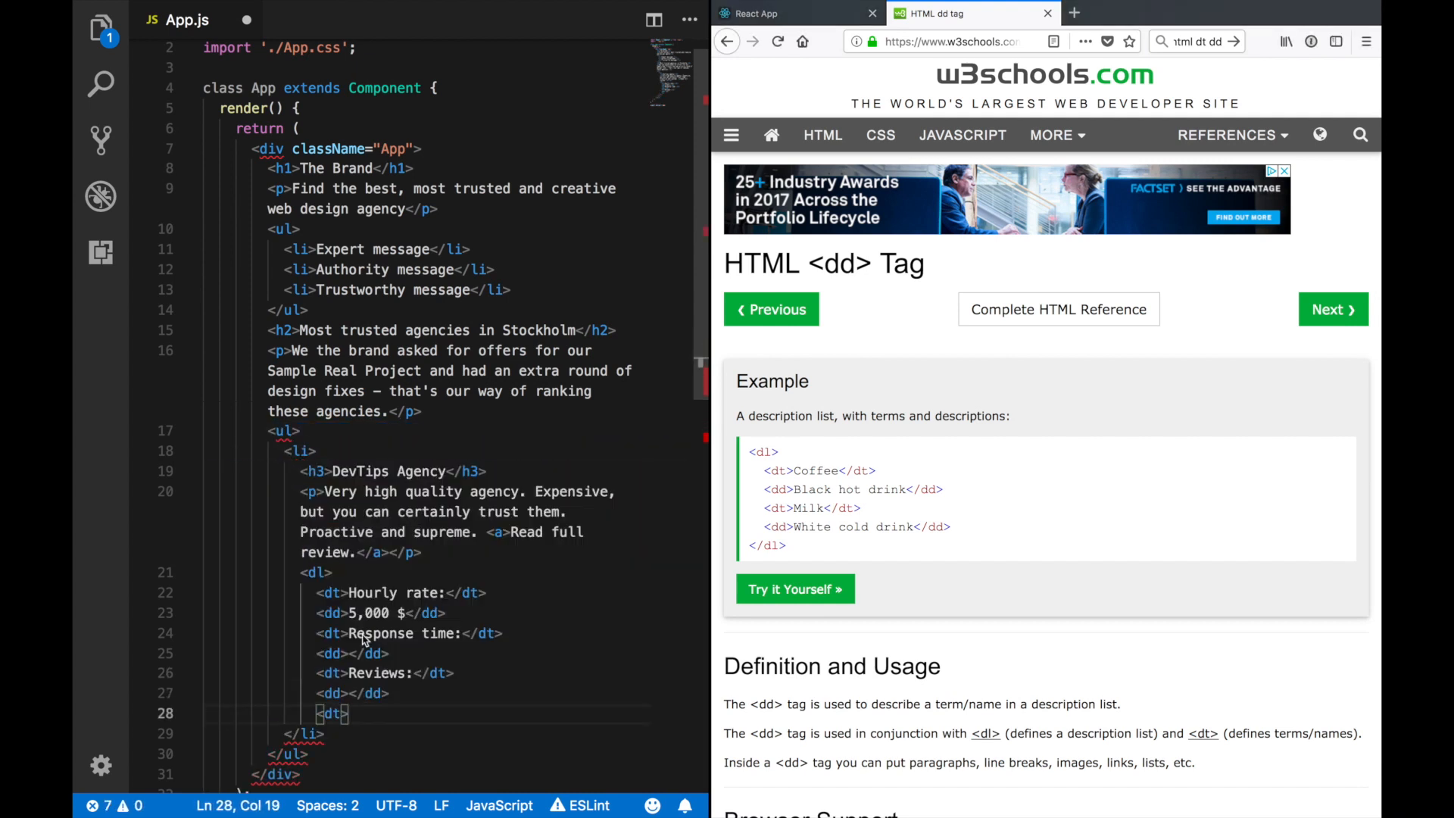
pyautogui.click(463, 471)
pyautogui.write('Quality:</dt')
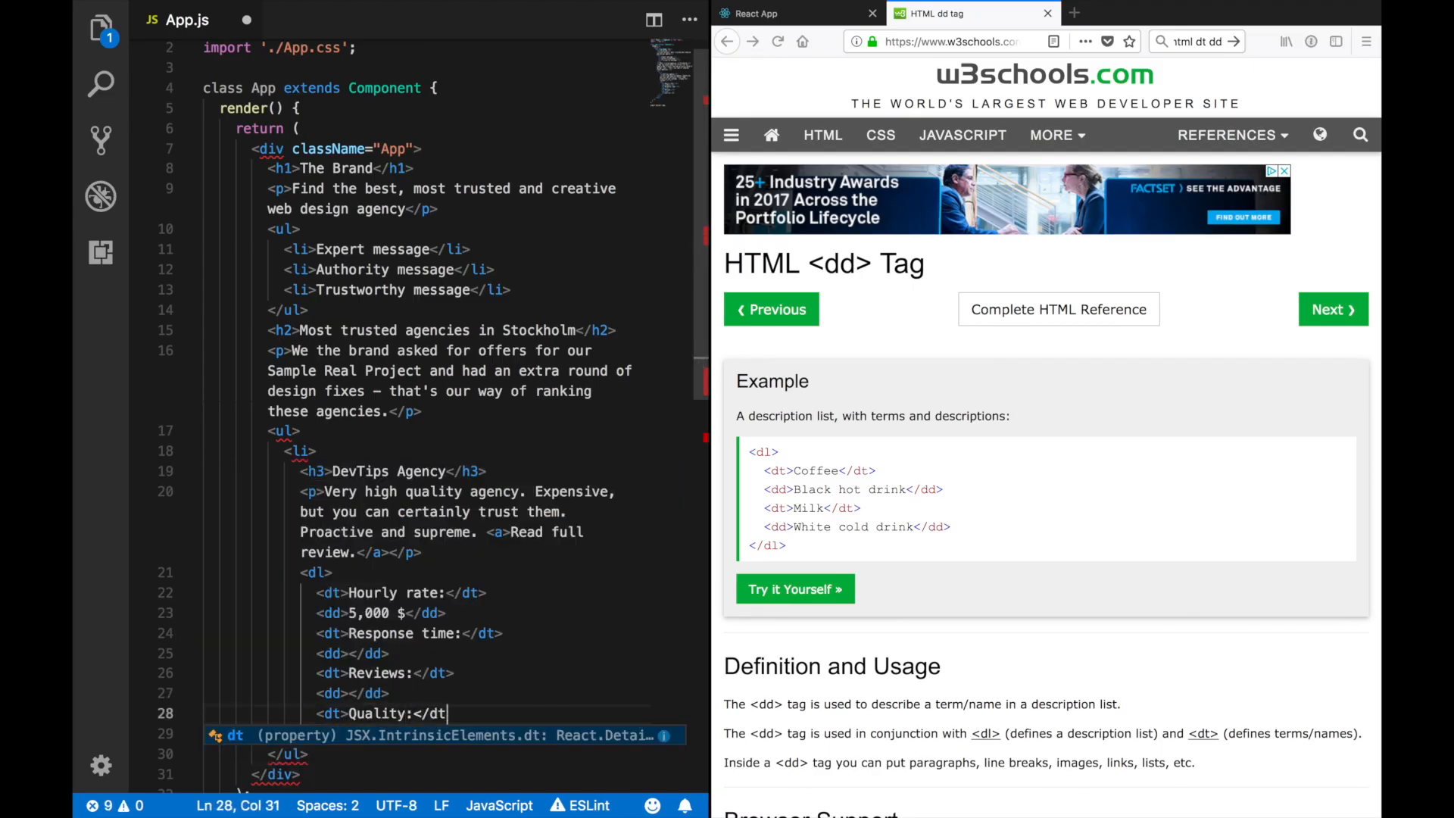
pyautogui.write('<dd>High!</dd>')
pyautogui.click(353, 653)
pyautogui.write('Short')
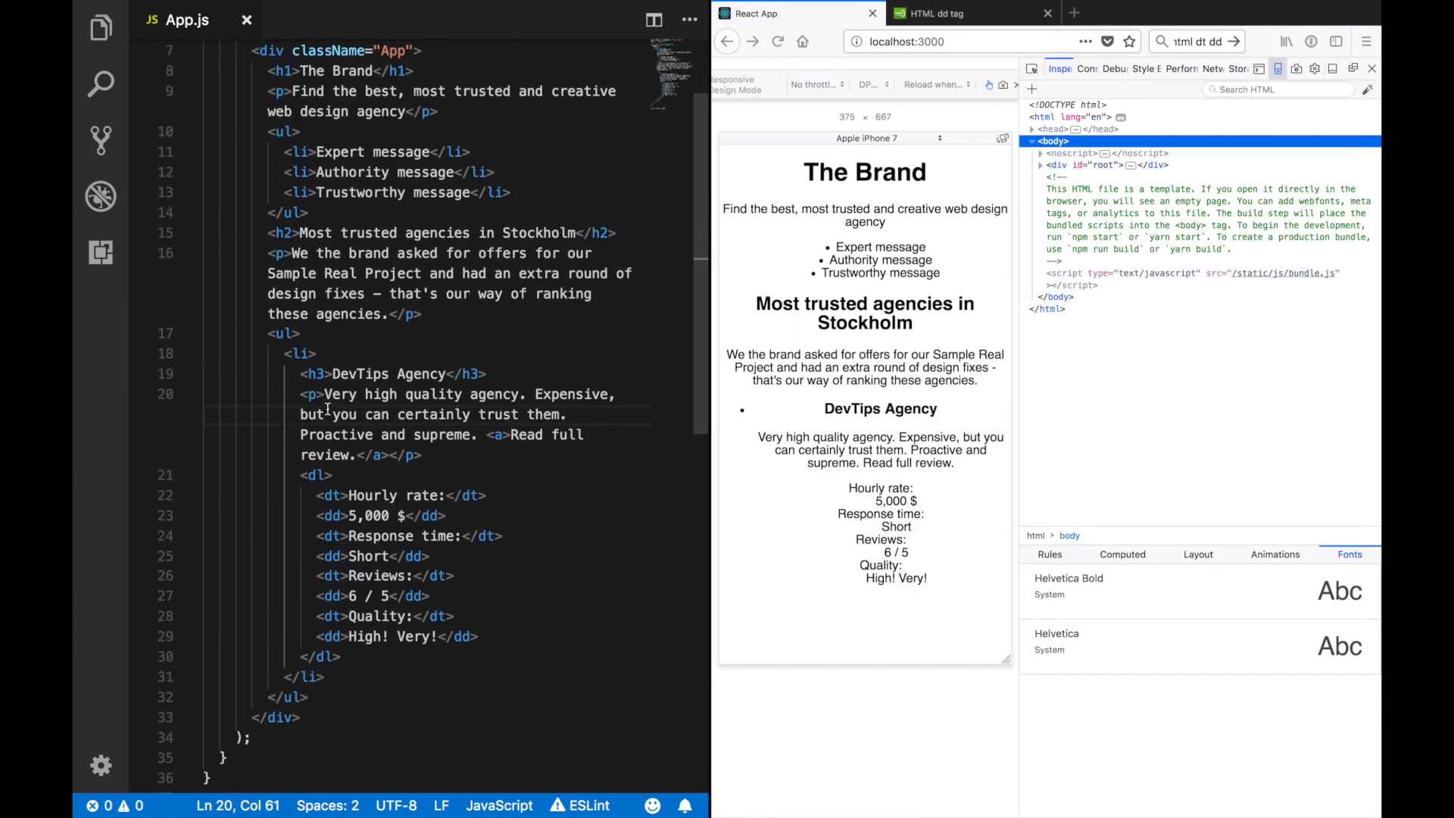
# Step: Review the rendered description list and begin giving the agencies list an id
pyautogui.scroll(3)
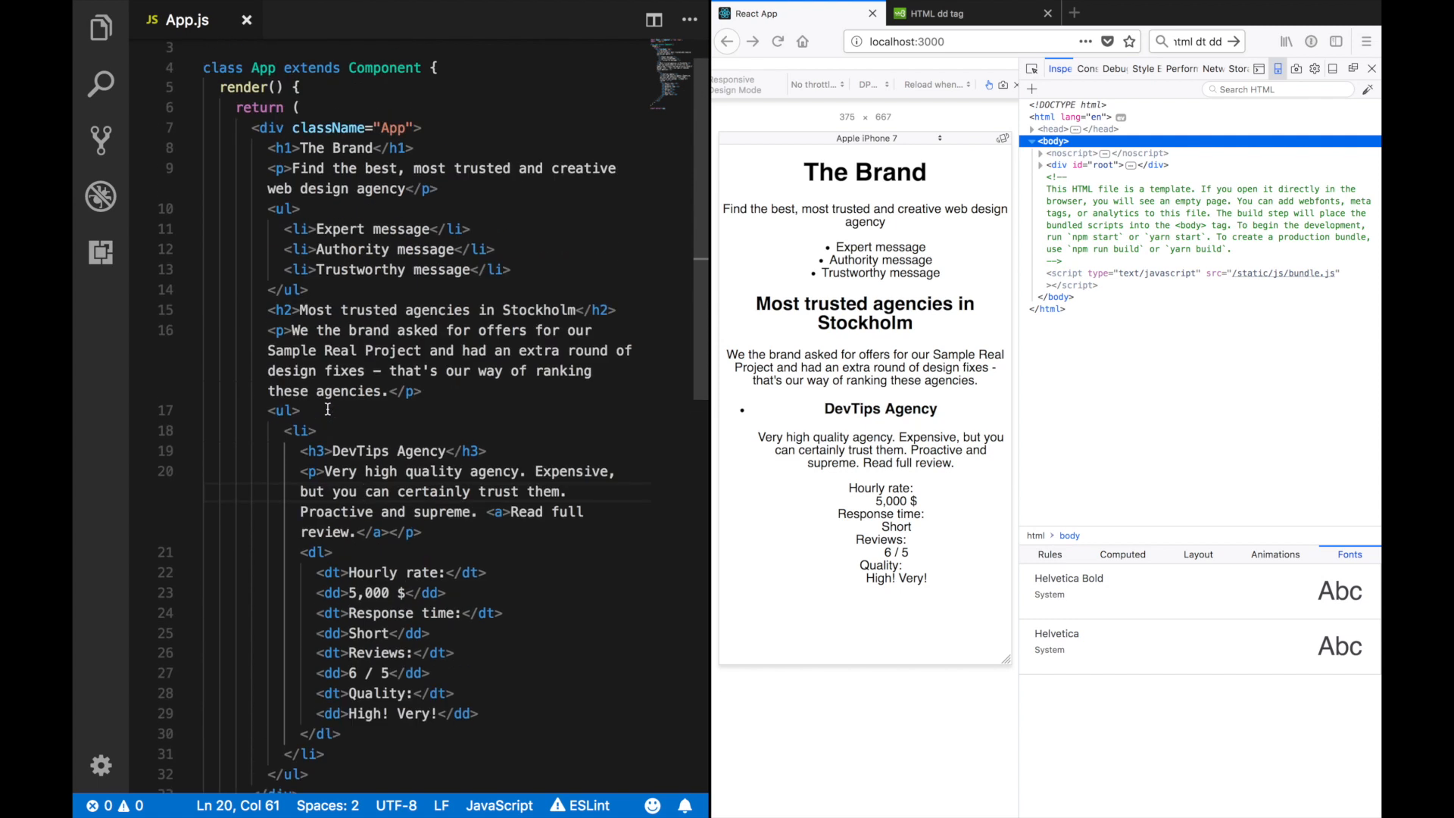
pyautogui.scroll(-3)
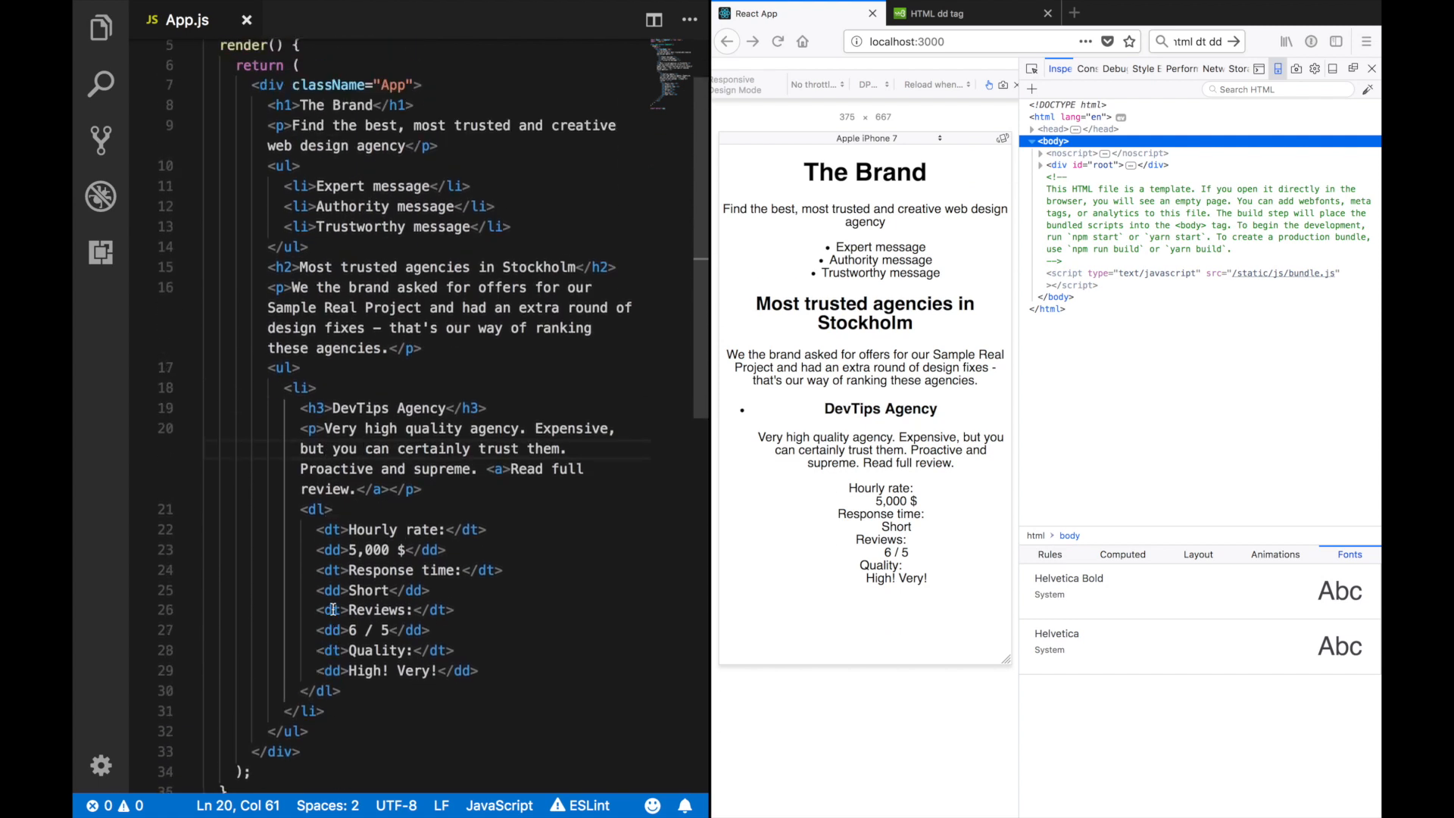
pyautogui.scroll(3)
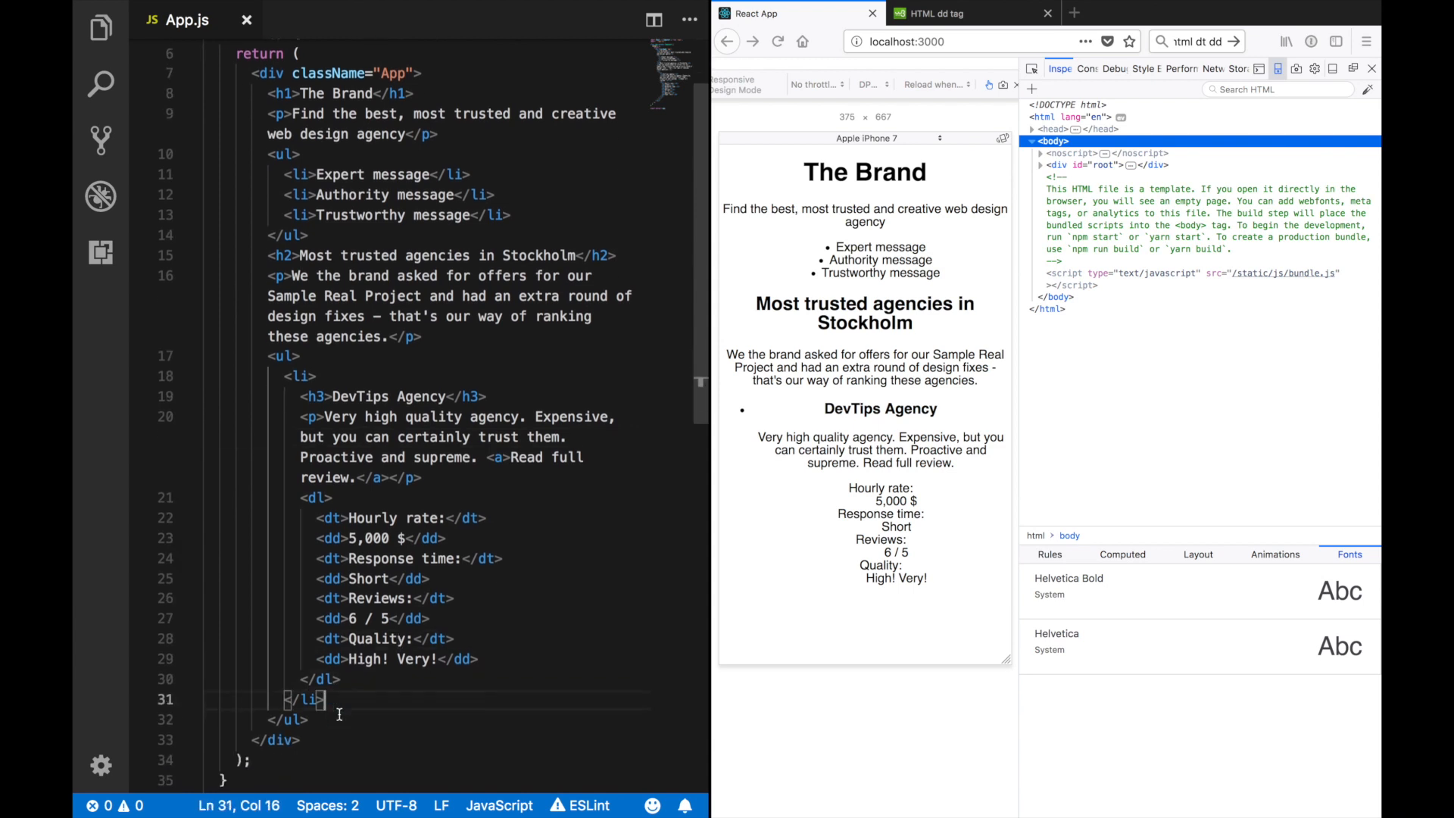
pyautogui.scroll(3)
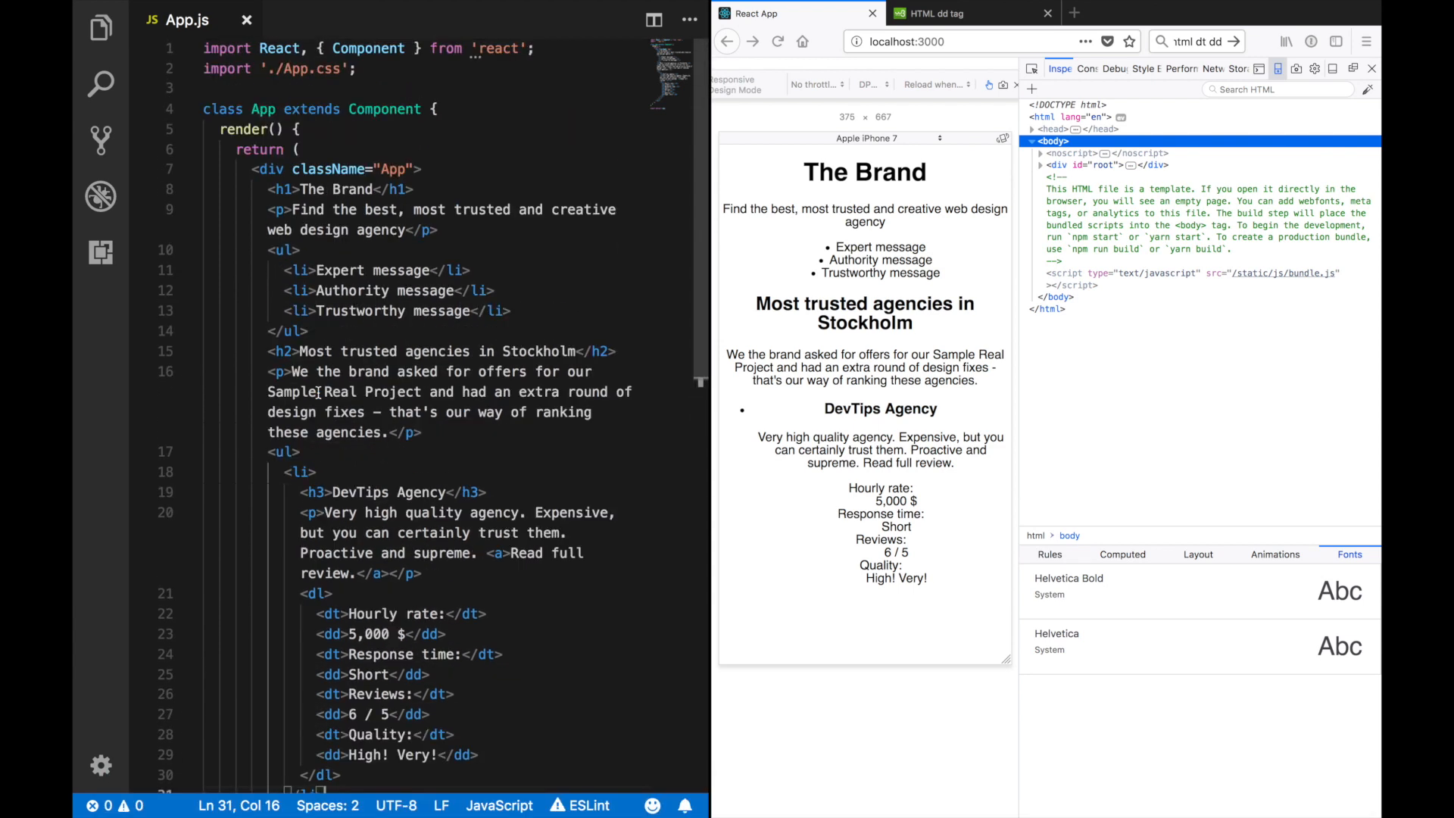
pyautogui.scroll(-3)
pyautogui.write(' id="agencies"')
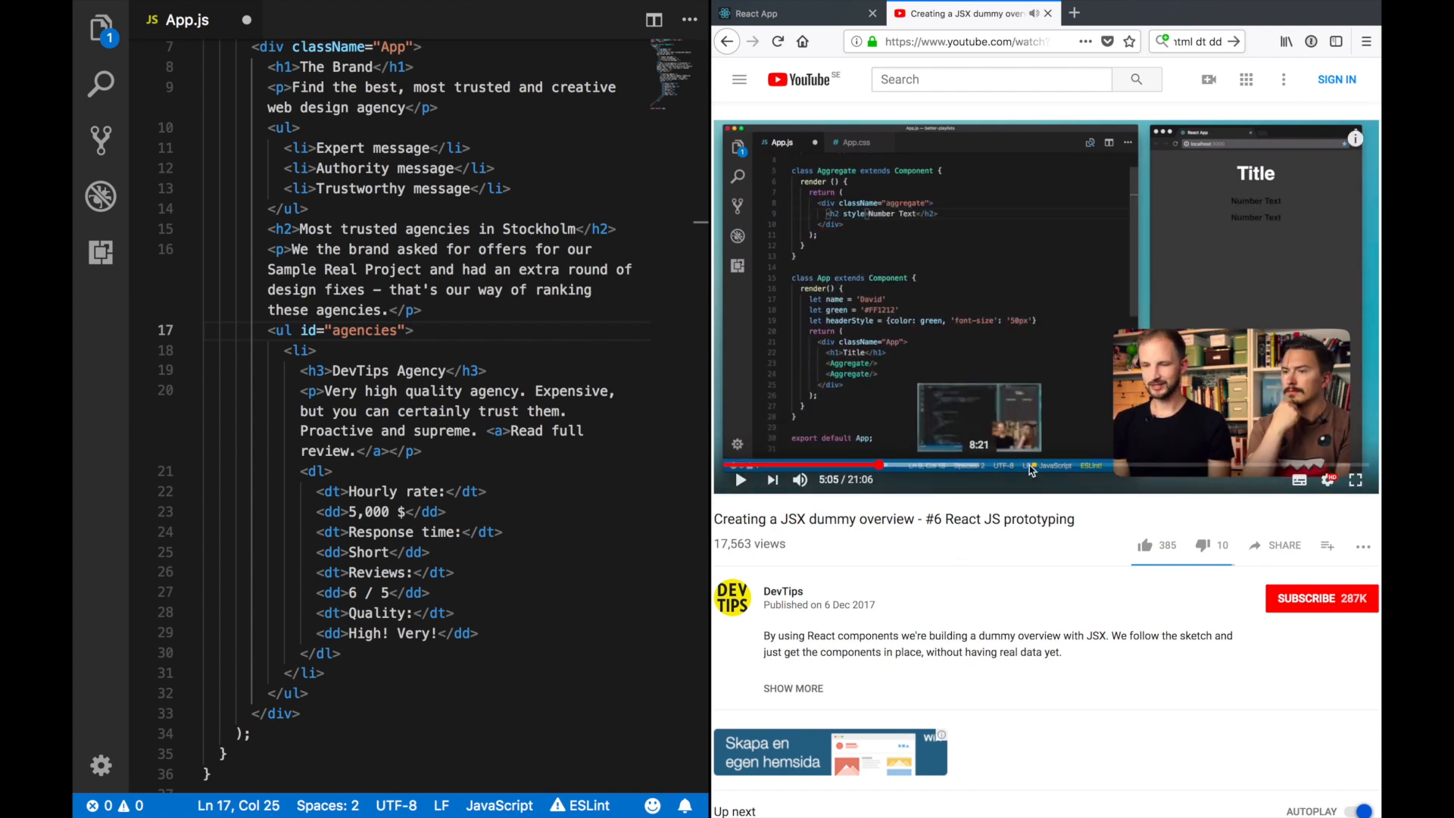
# Step: Jump ahead in the DevTips JSX tutorial, then return to the running React App page
pyautogui.click(1030, 465)
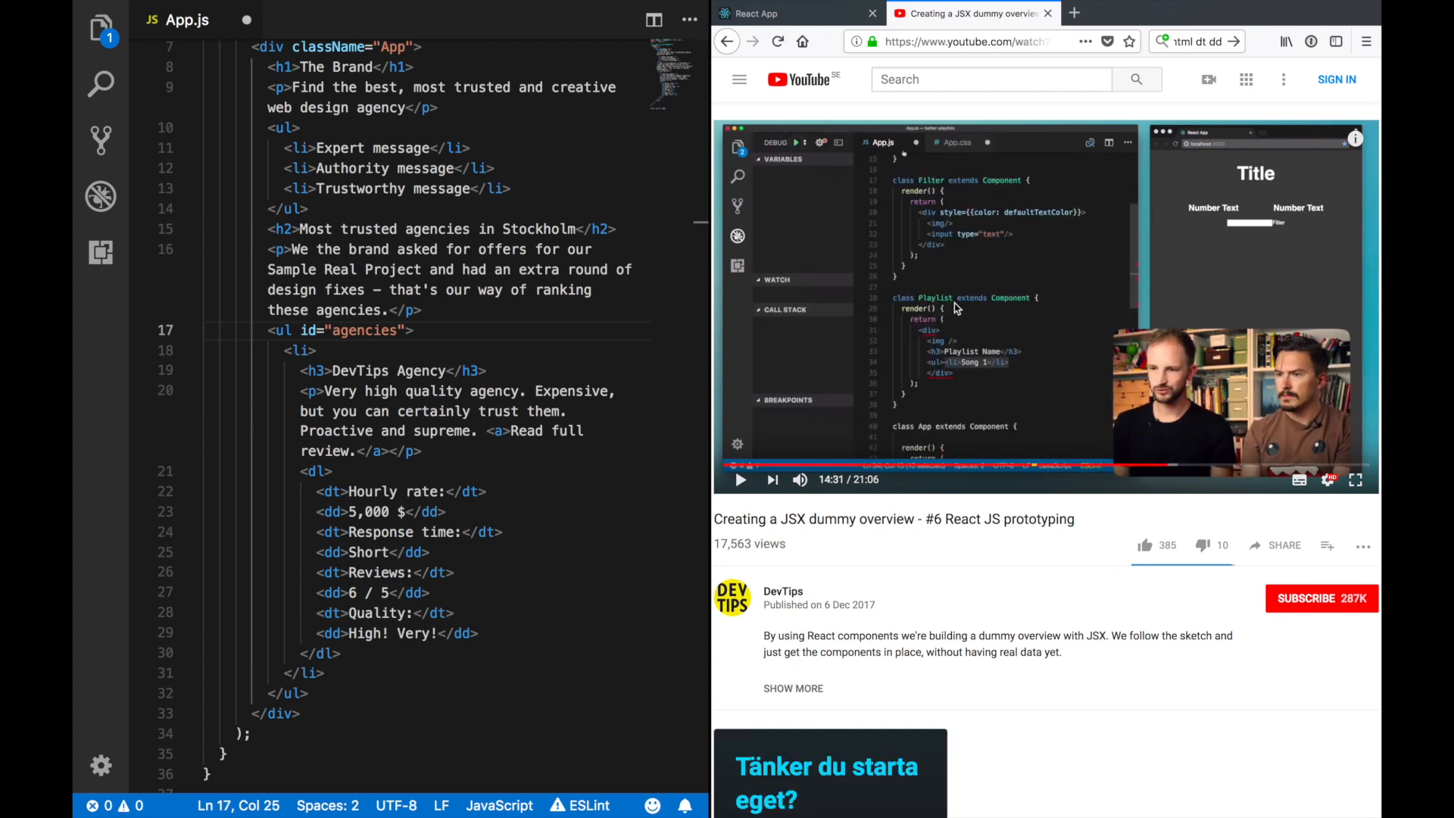
pyautogui.click(769, 14)
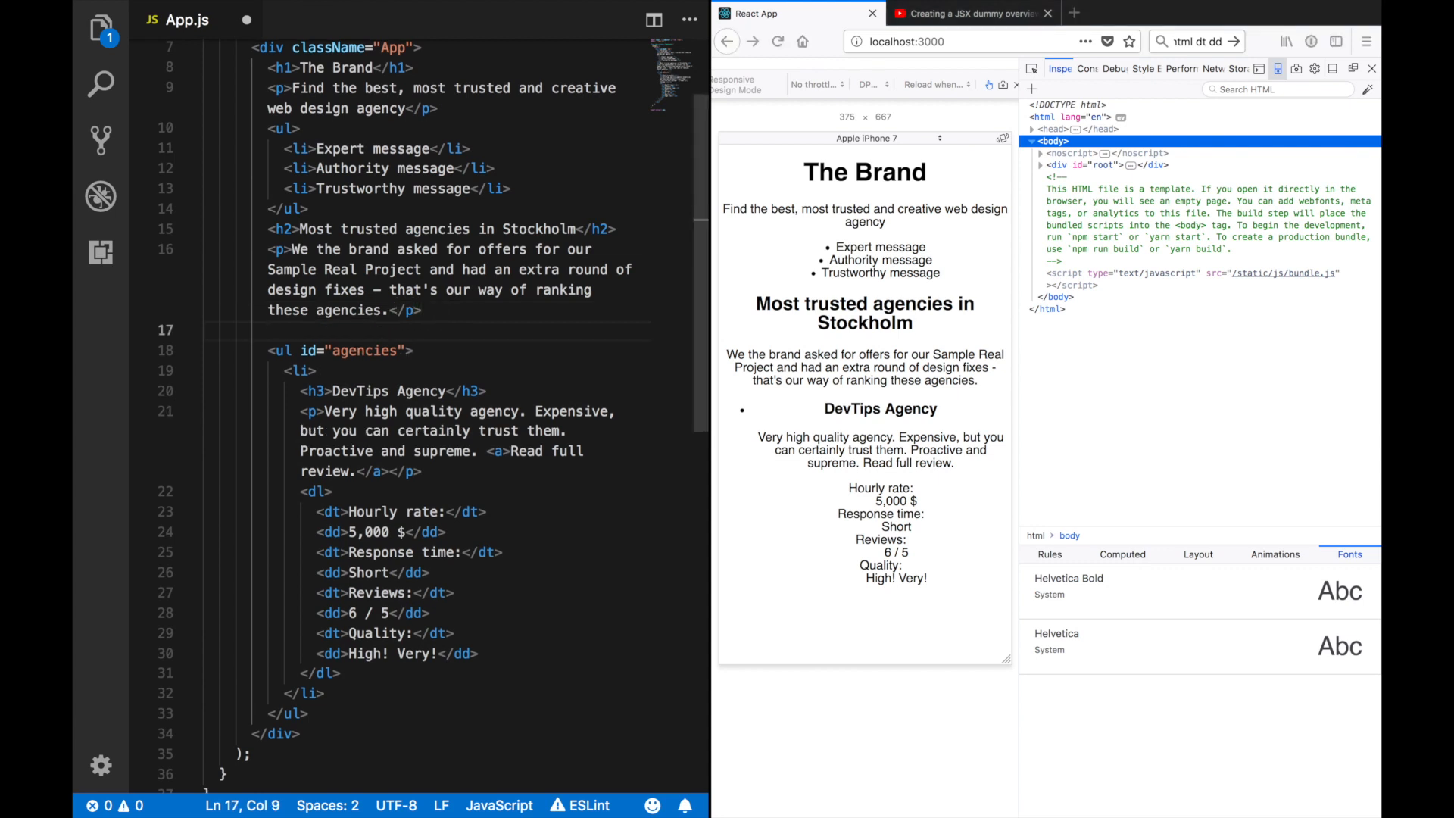
# Step: Define class Agencies extends Component above App, rendering the cut ul id='agencies' block
pyautogui.write('</ul>')
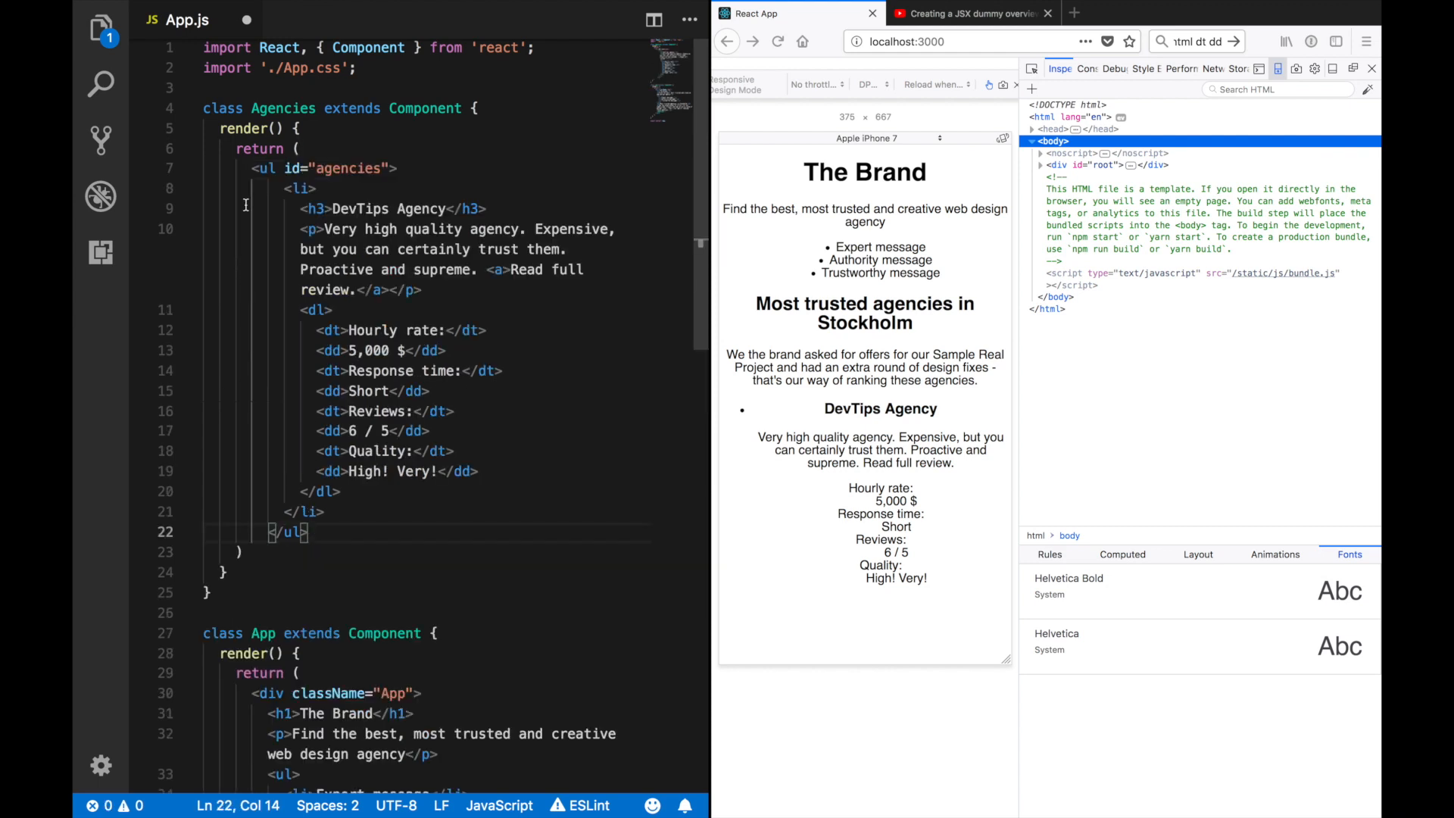
pyautogui.scroll(-3)
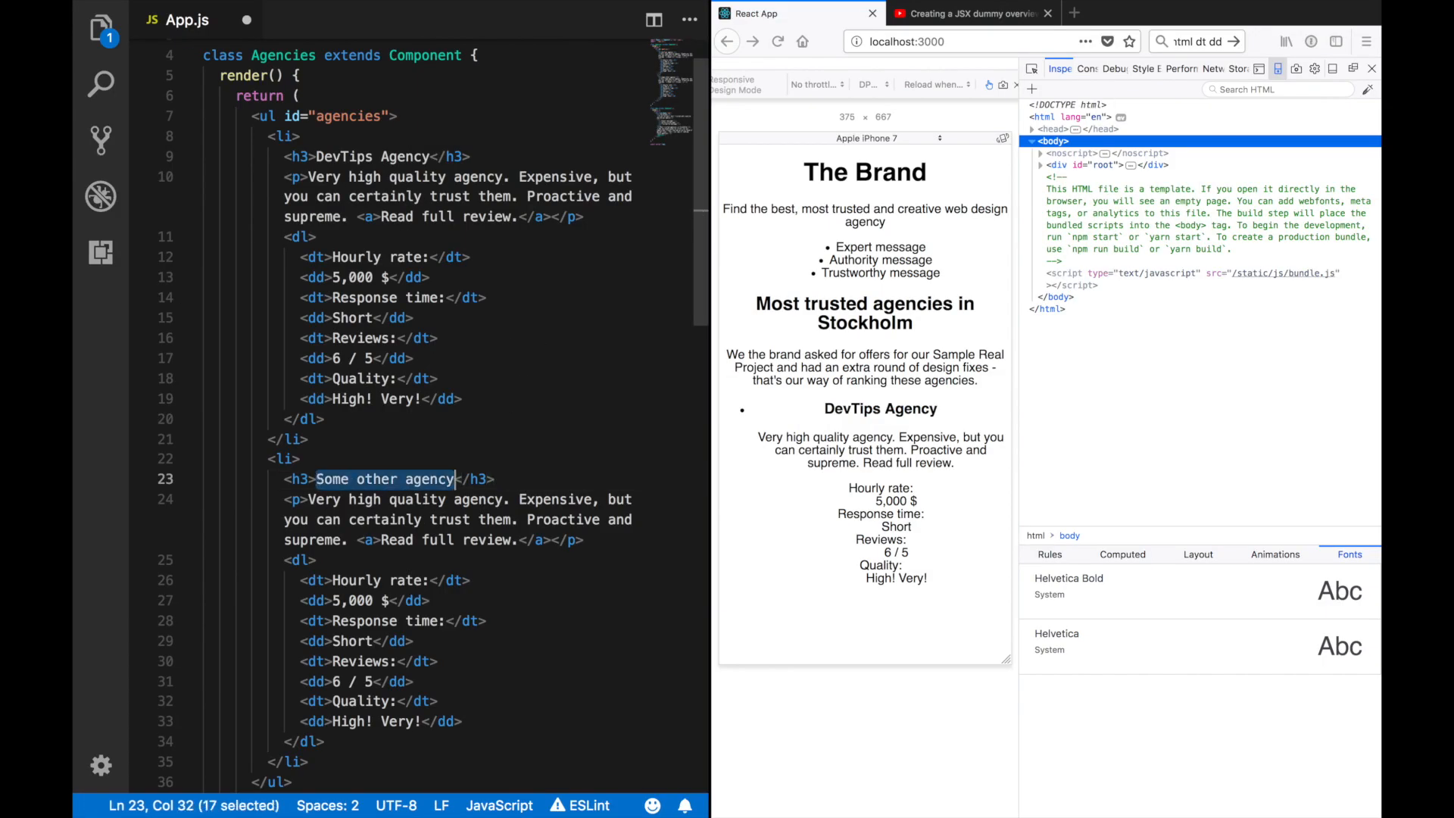
# Step: Rename the second agency to ShopetiShopEcomExperts with values 50 $, 5 ms, 2 / 5, No, and render Agencies in App
pyautogui.write('ShopetiShopEcomExperts')
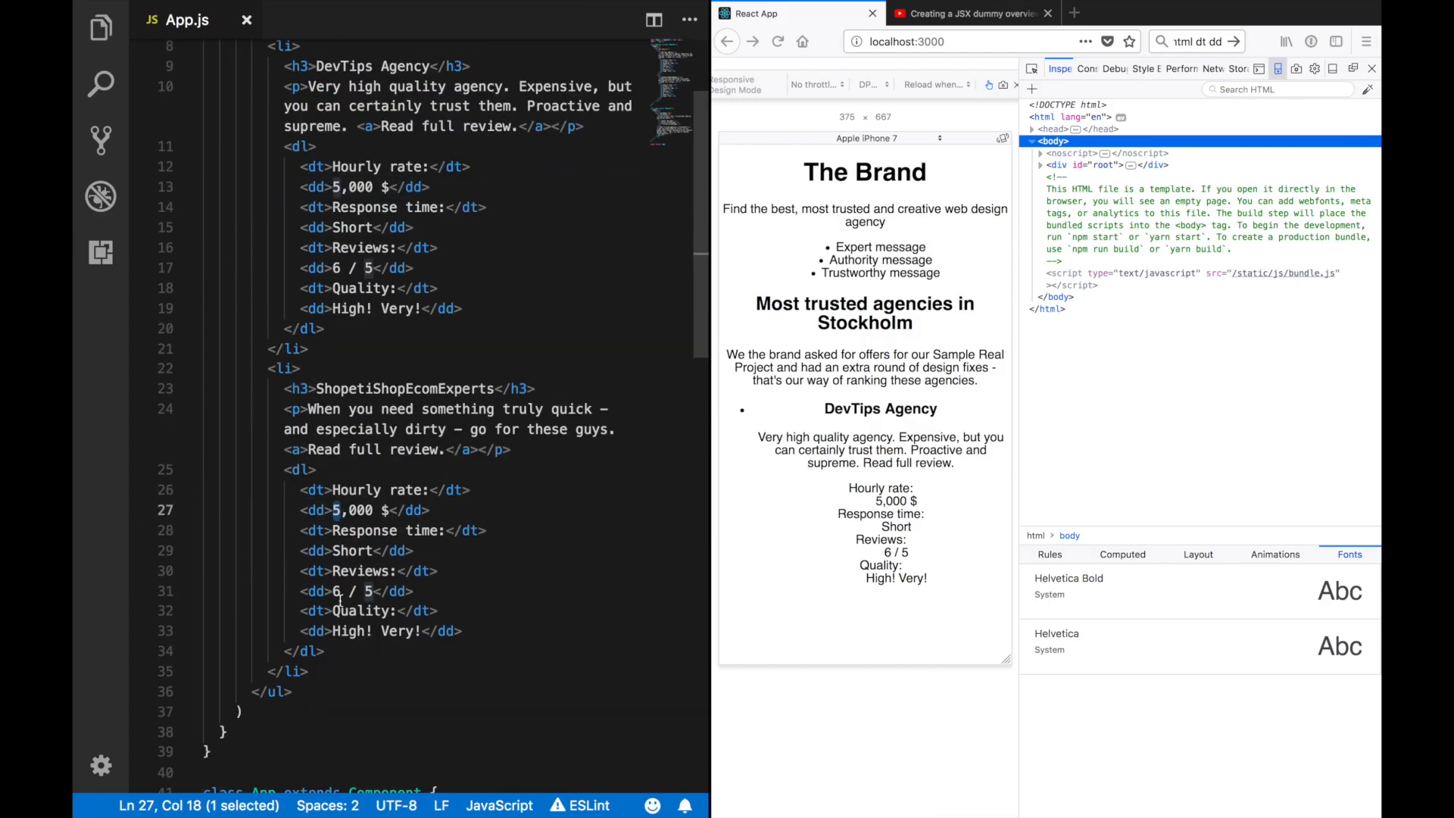
pyautogui.scroll(3)
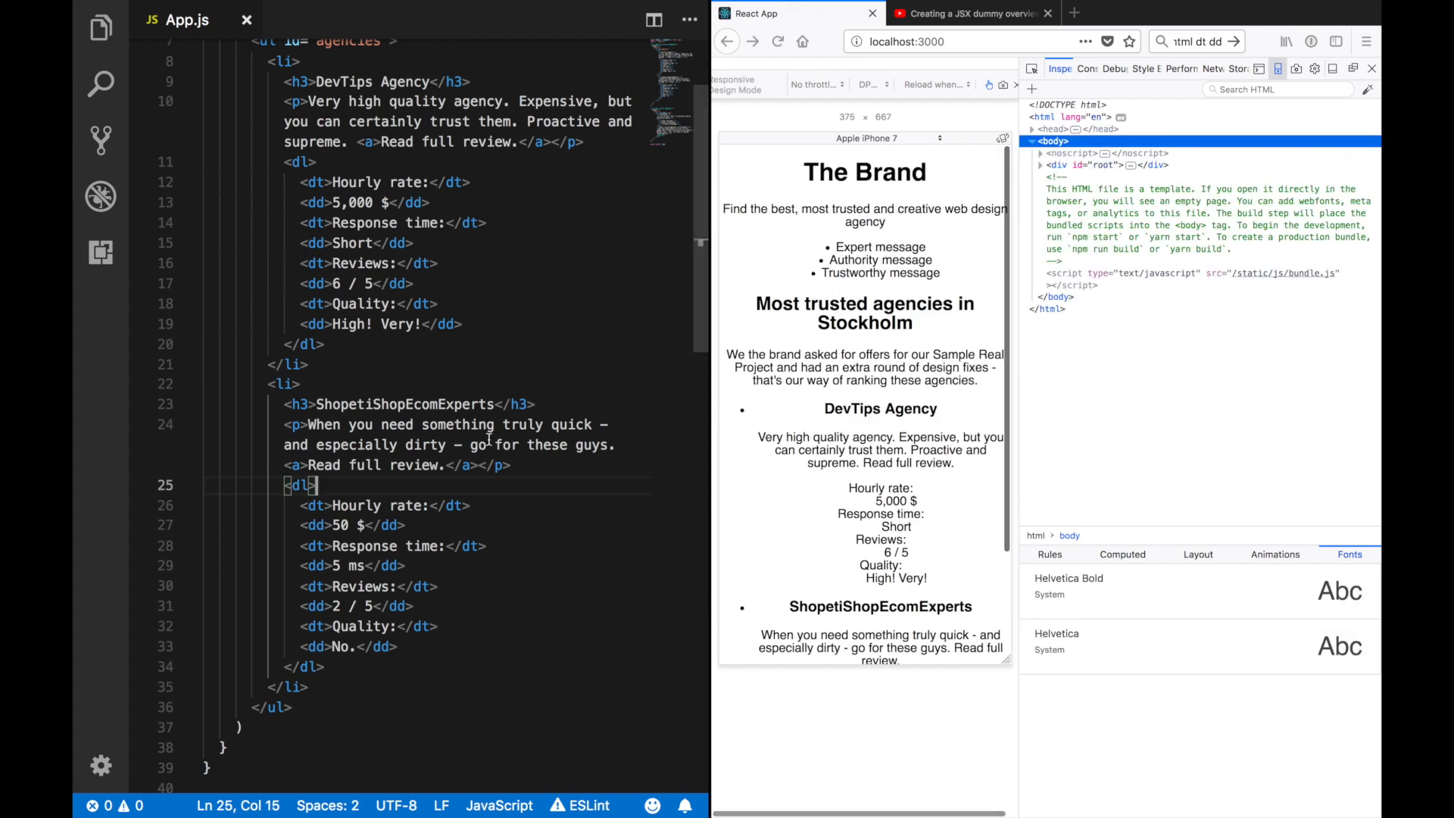
pyautogui.scroll(-3)
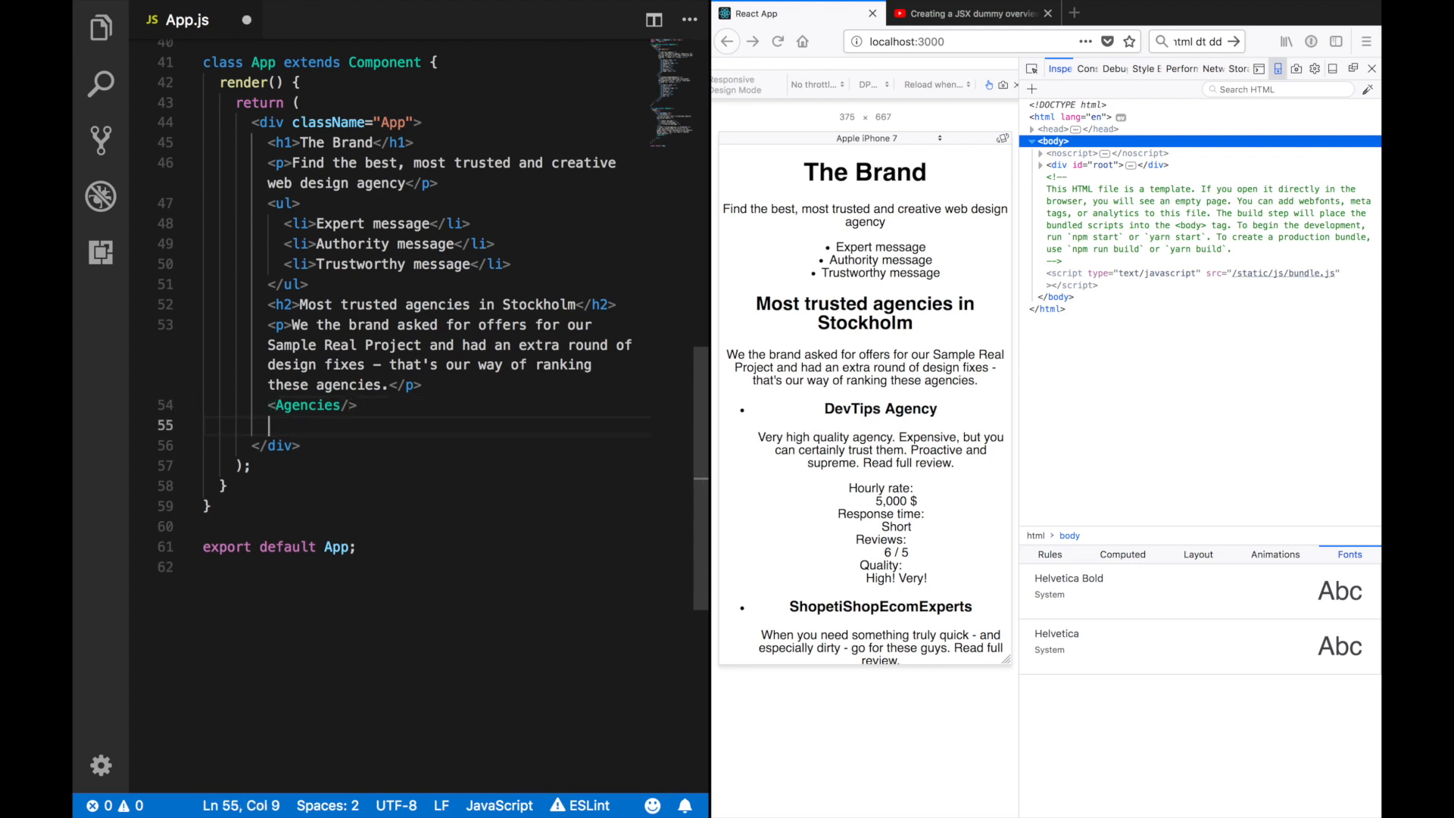
# Step: Render <Agencies/> and <Information/> in App and declare class Information extends Component
pyautogui.write('<')
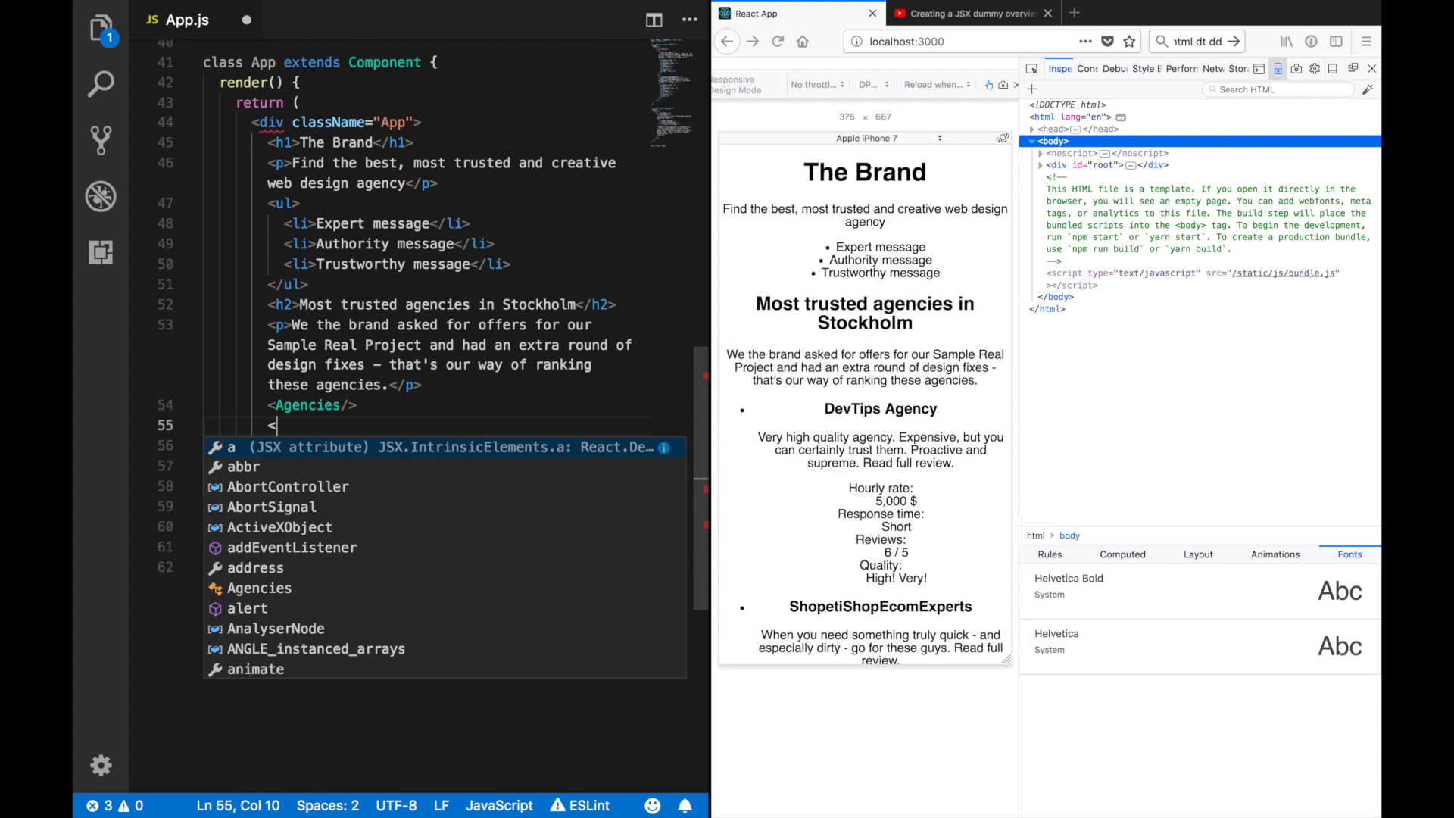
pyautogui.write('Information/>')
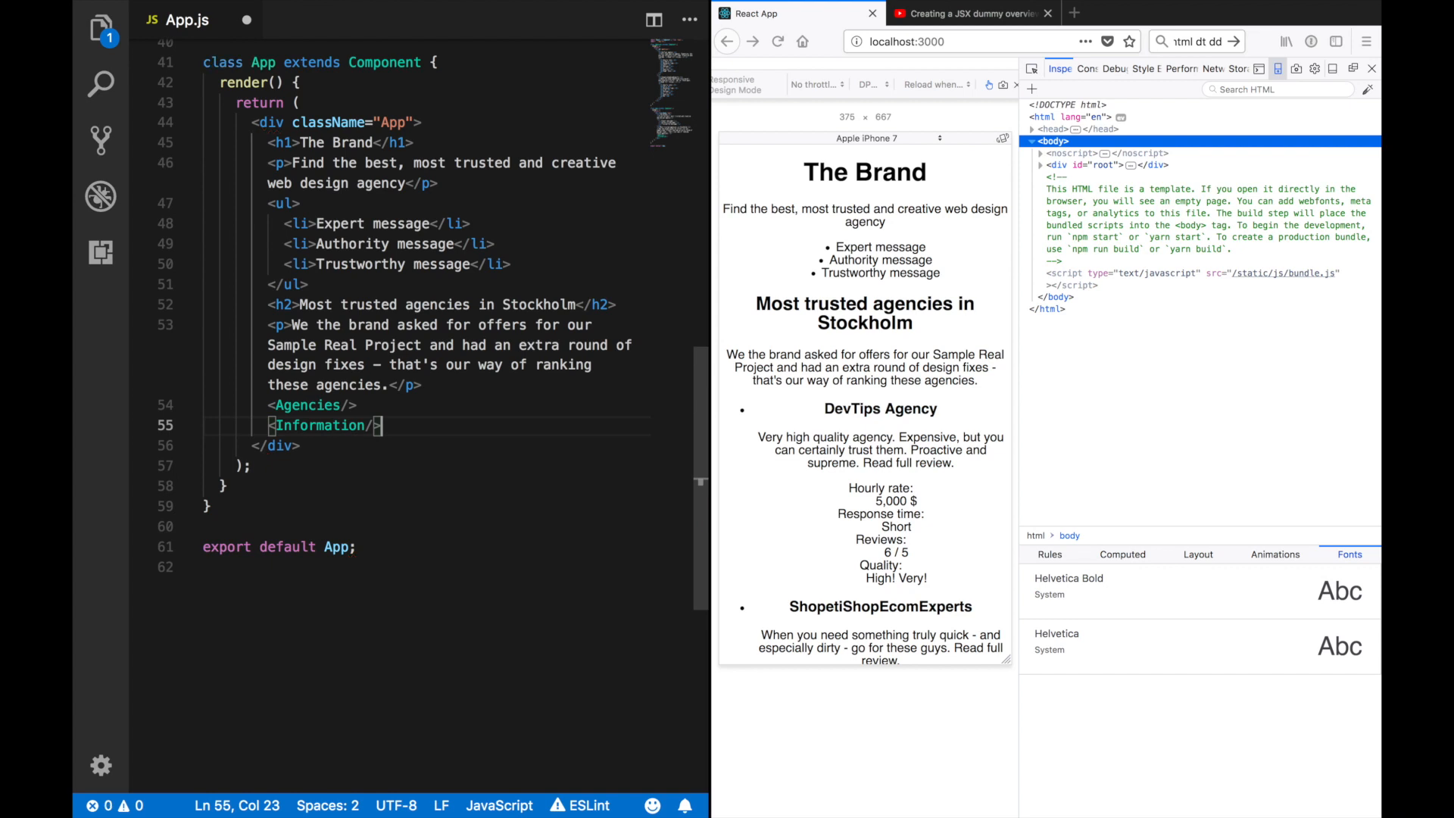
pyautogui.scroll(3)
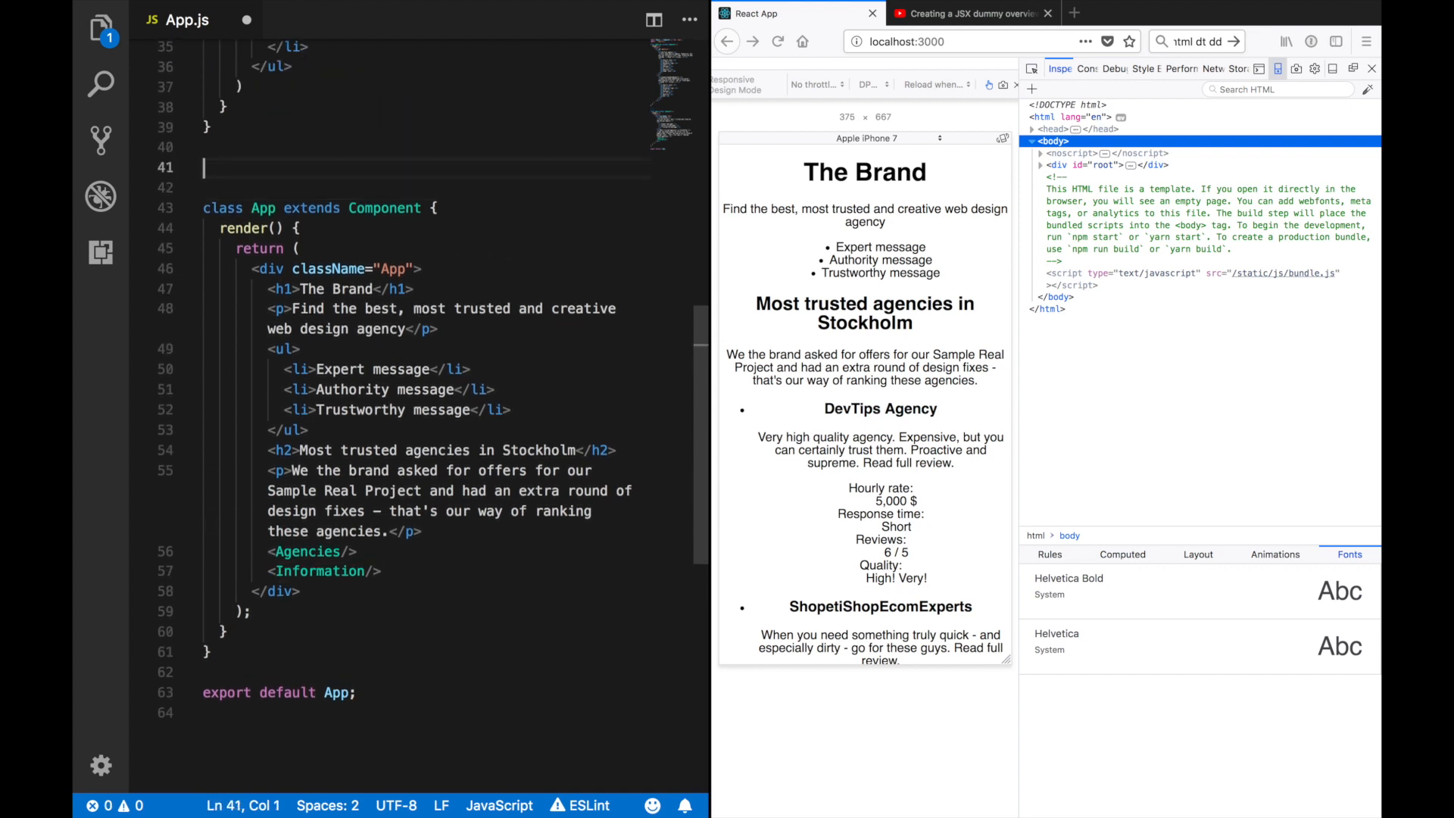
pyautogui.write('class Information extends Component {')
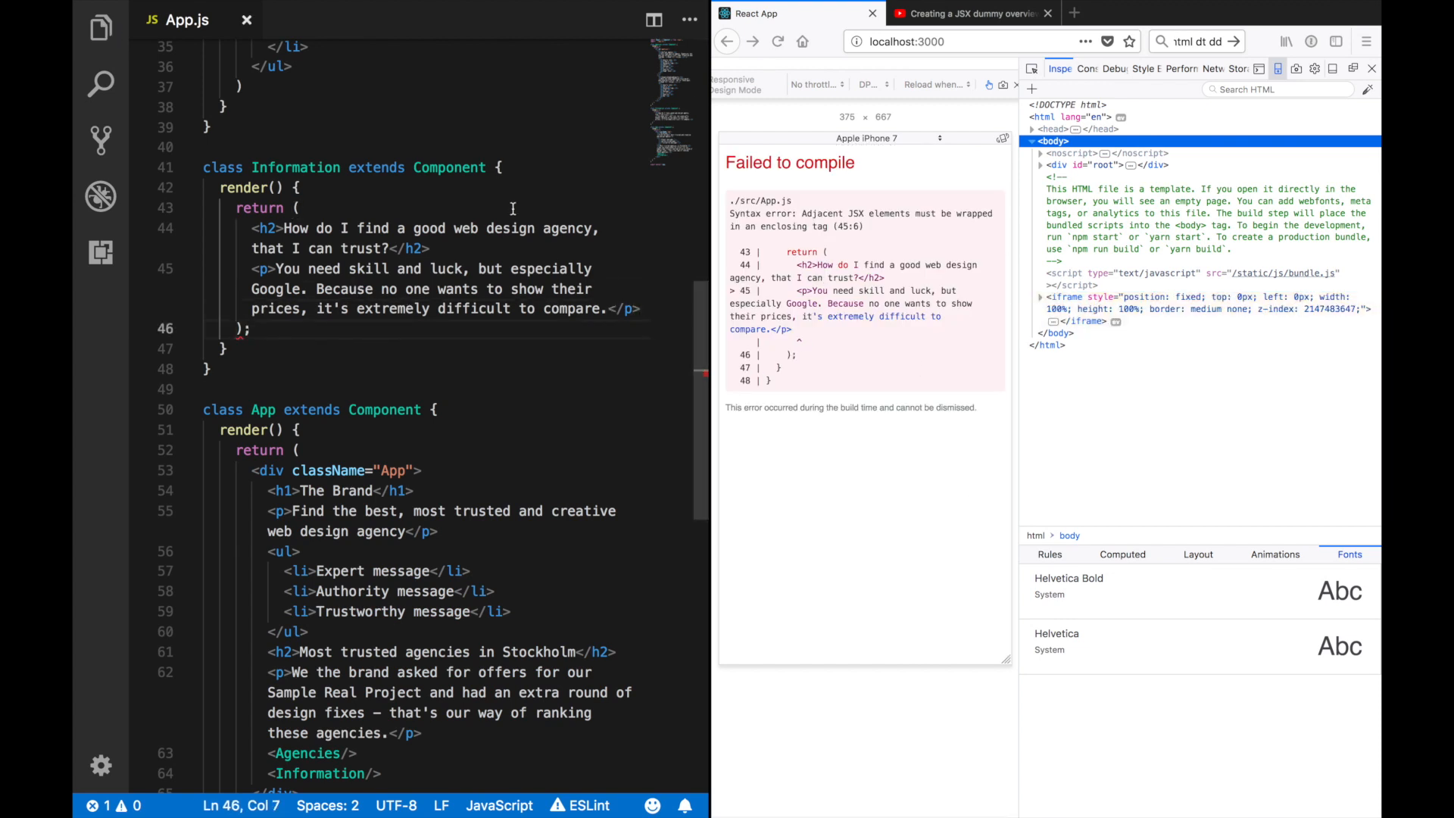
# Step: Wrap Information in <div className="information"> with opinion and reviews sections ('Also find the worst ones!')
pyautogui.click(240, 86)
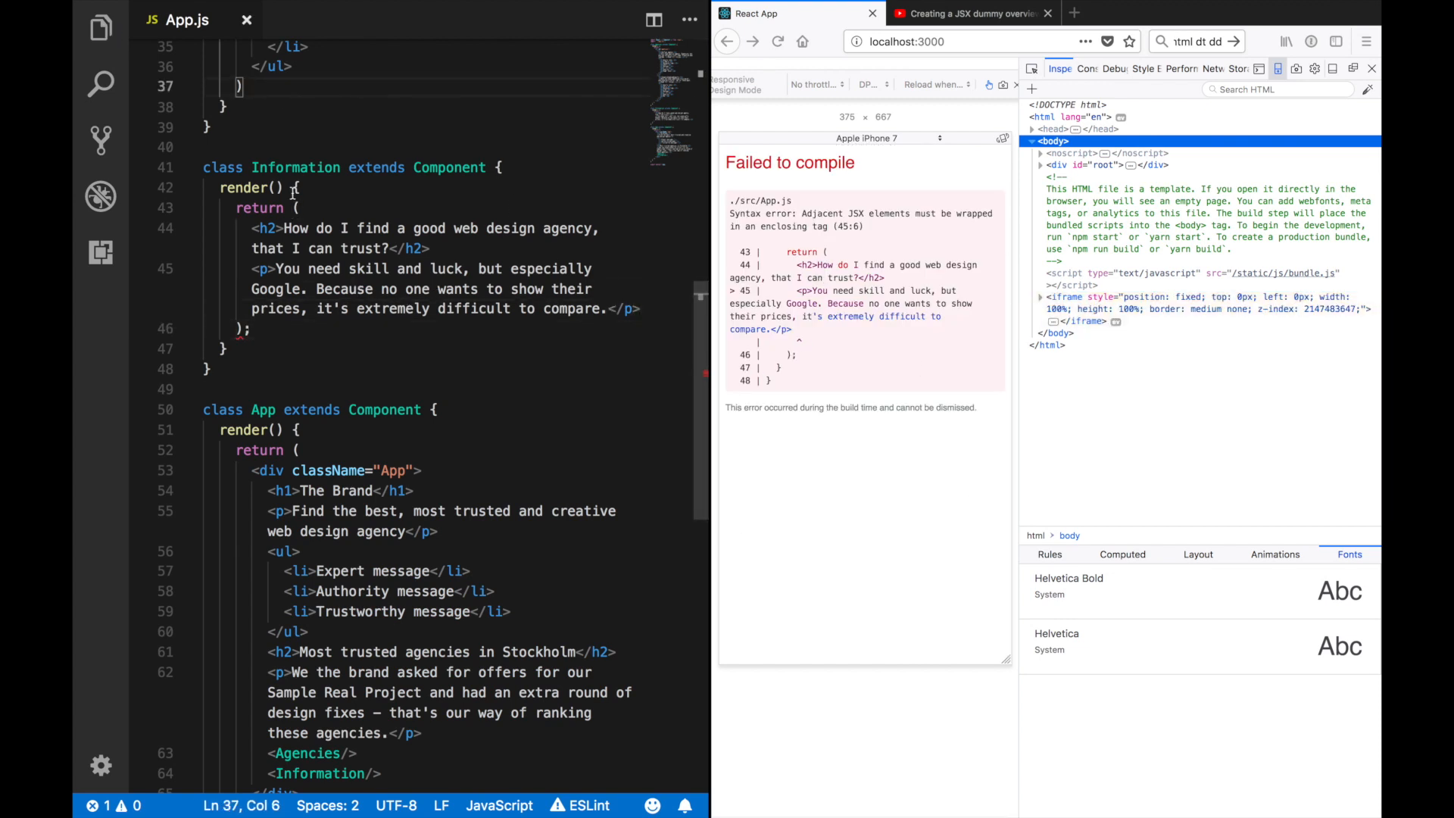
pyautogui.write('<div className="">')
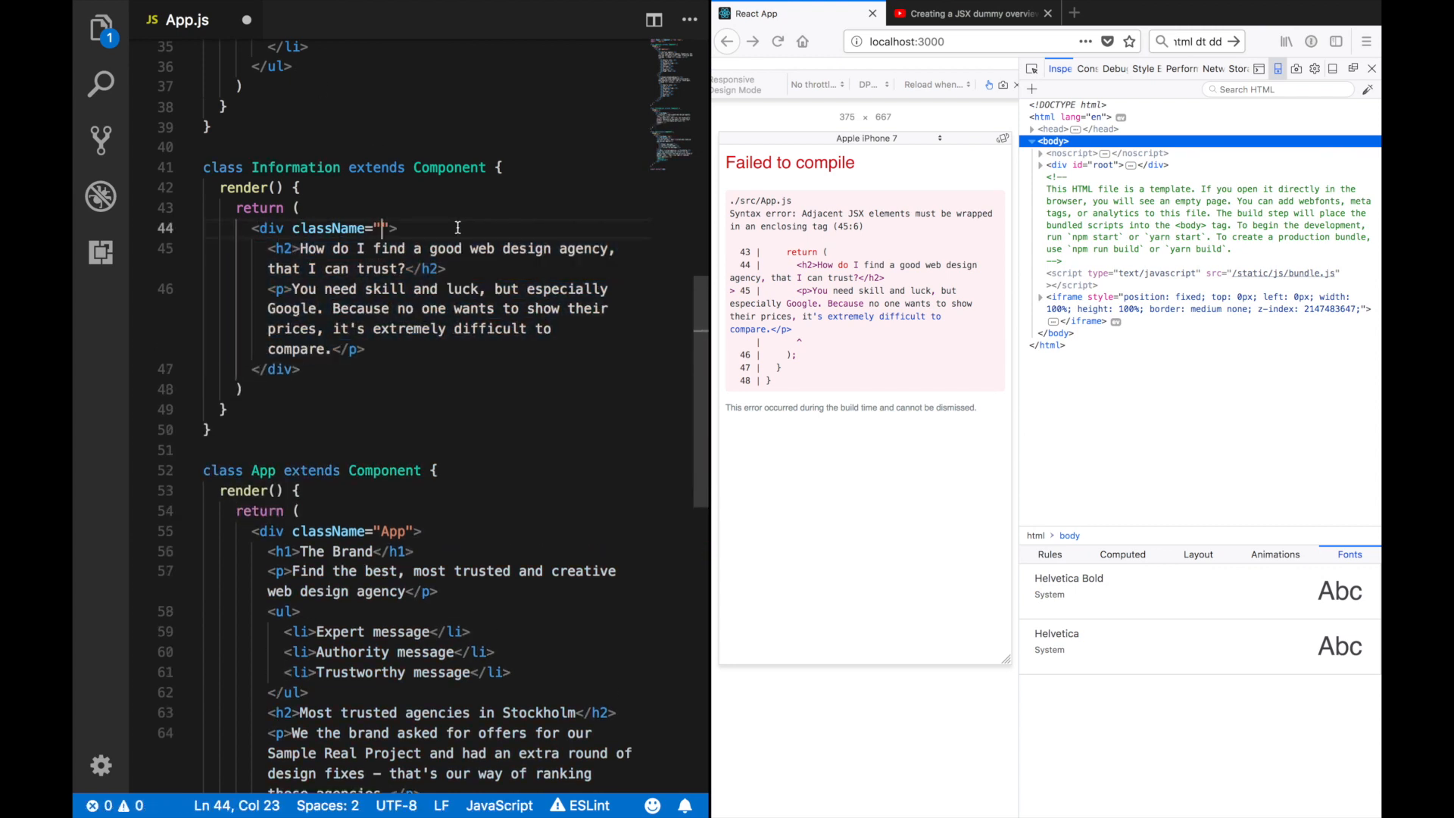
pyautogui.write('information')
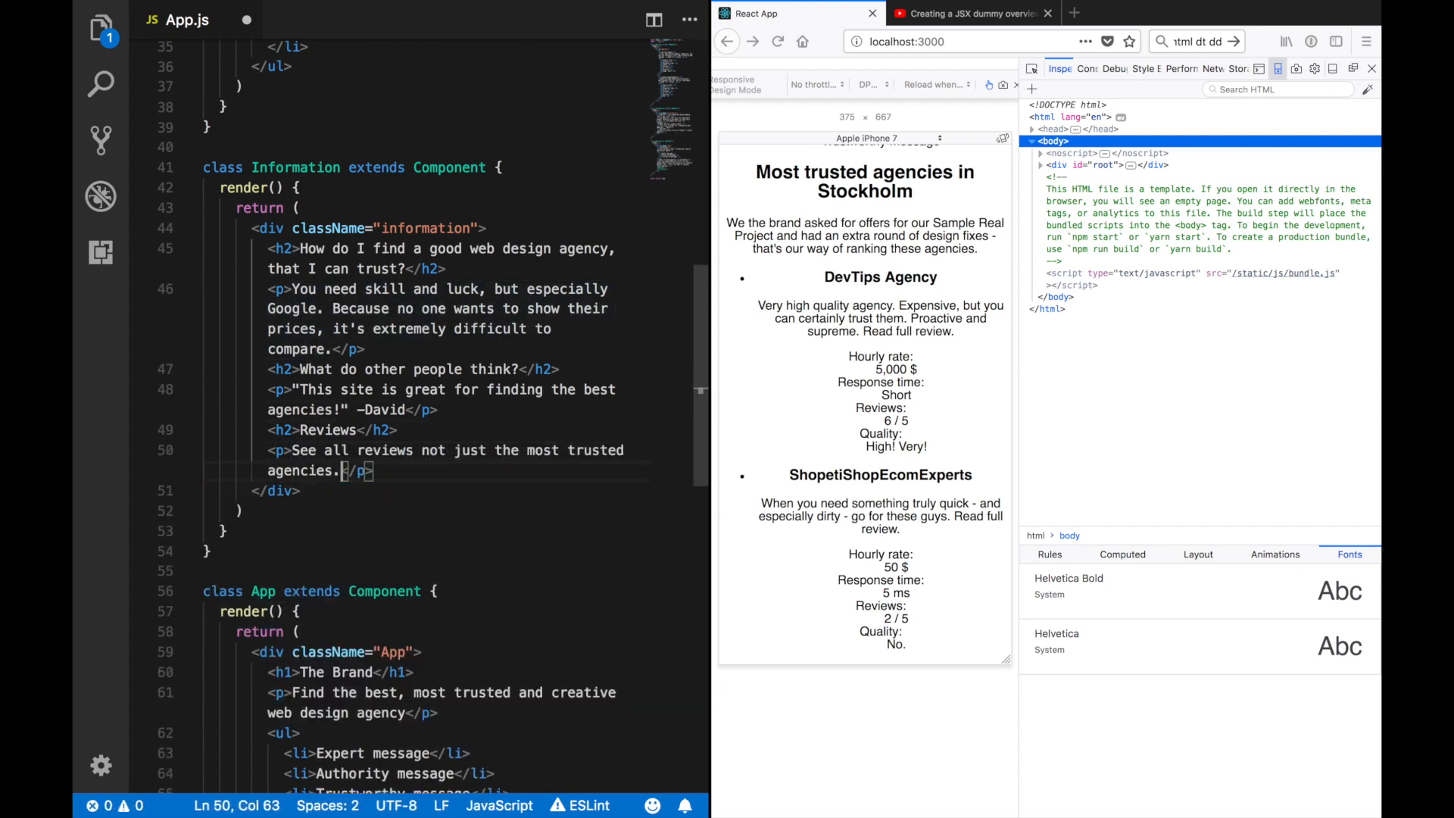
pyautogui.write('Also find the worst ones!')
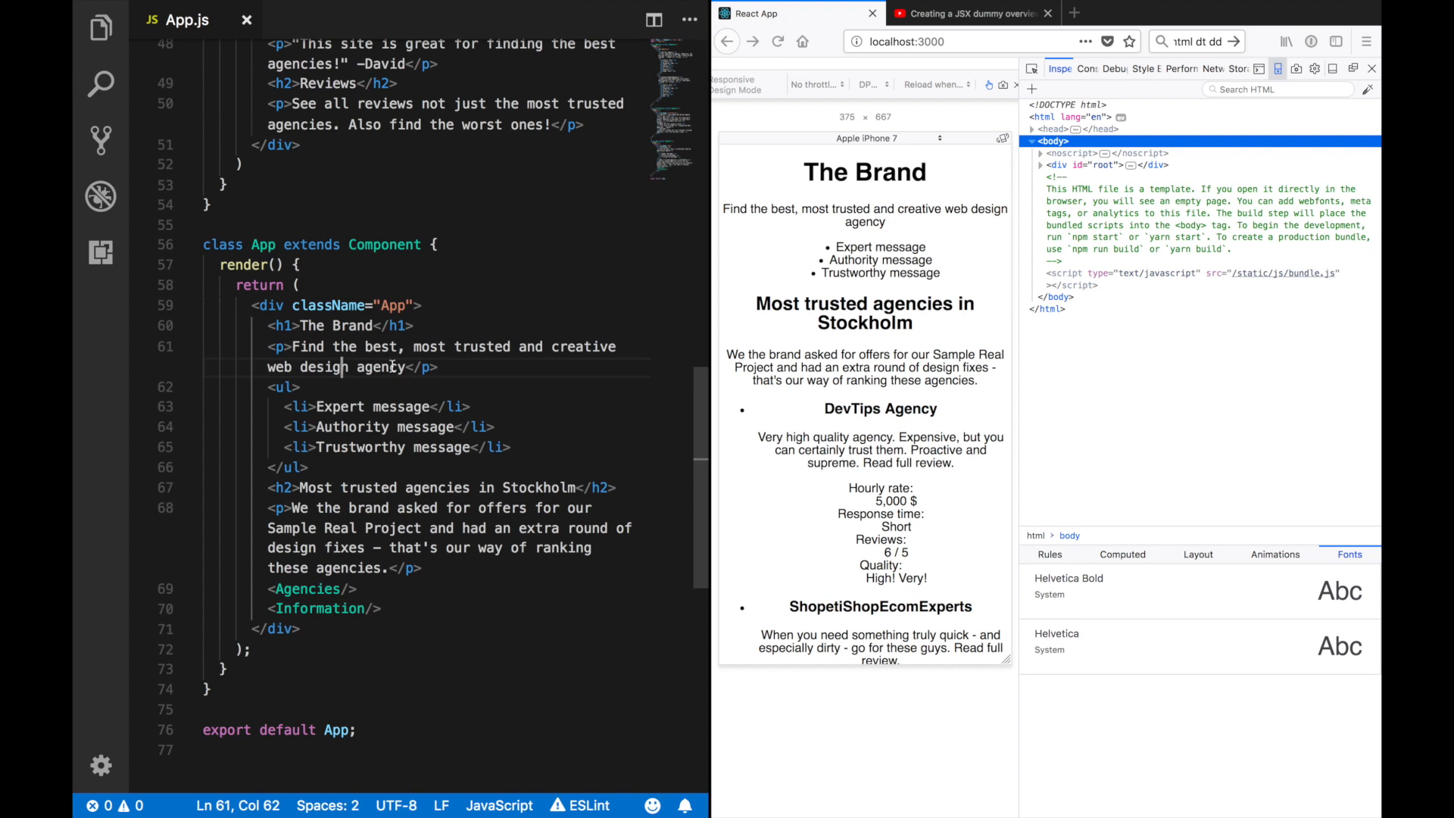
# Step: Add a commented-out <nav></nav> placeholder under The Brand heading
pyautogui.click(412, 325)
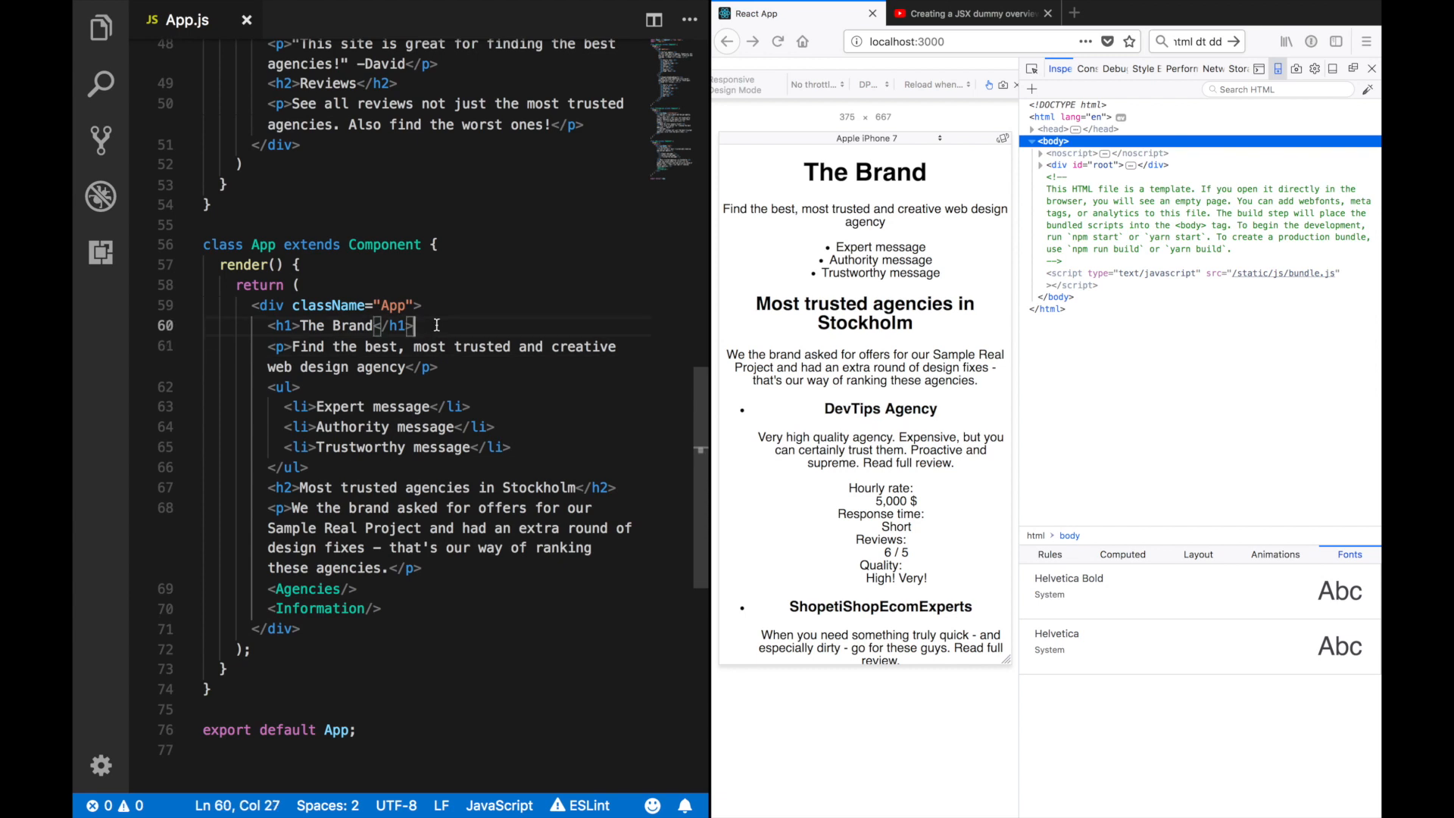
pyautogui.write('<!--')
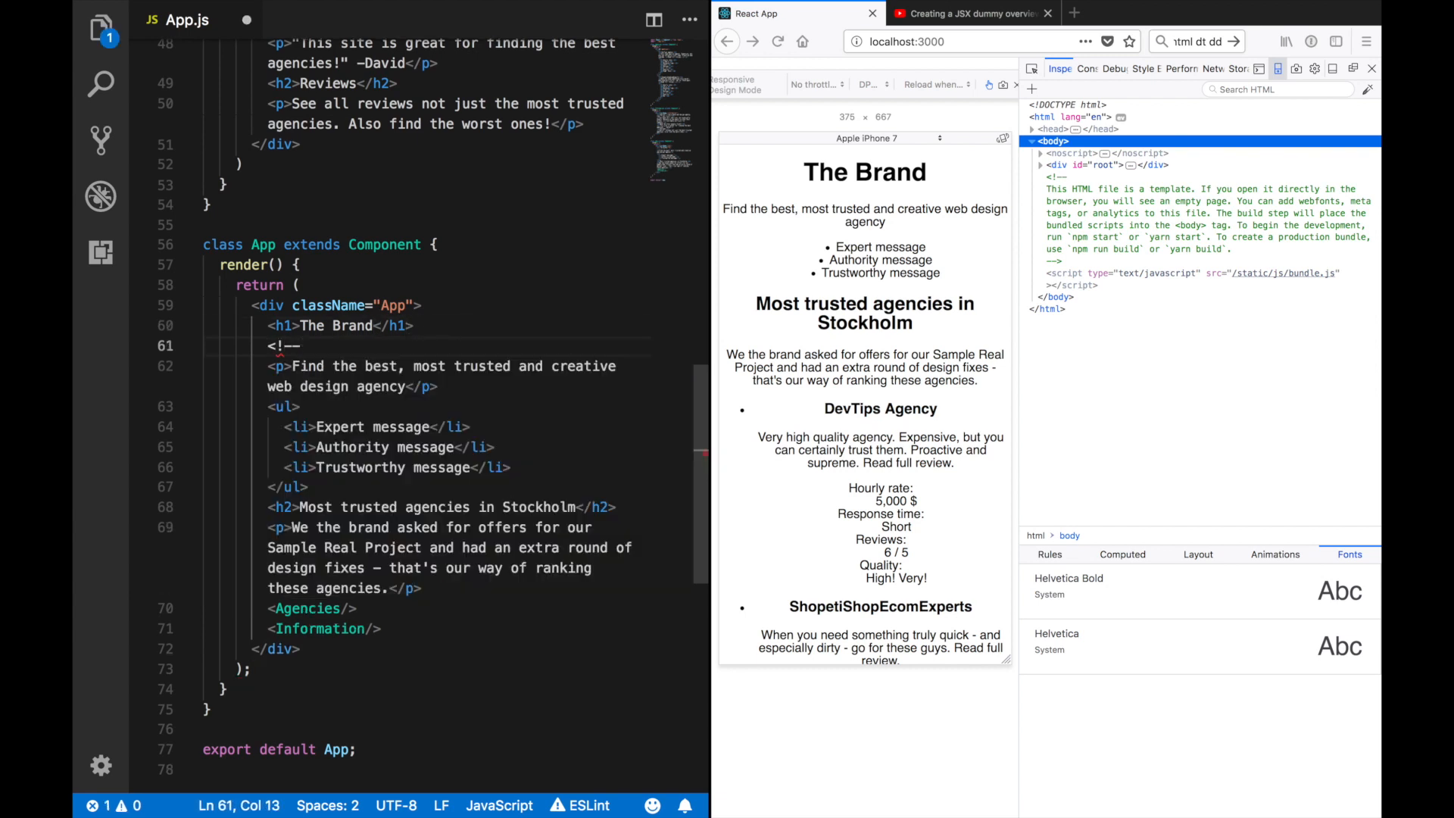
pyautogui.press('Backspace')
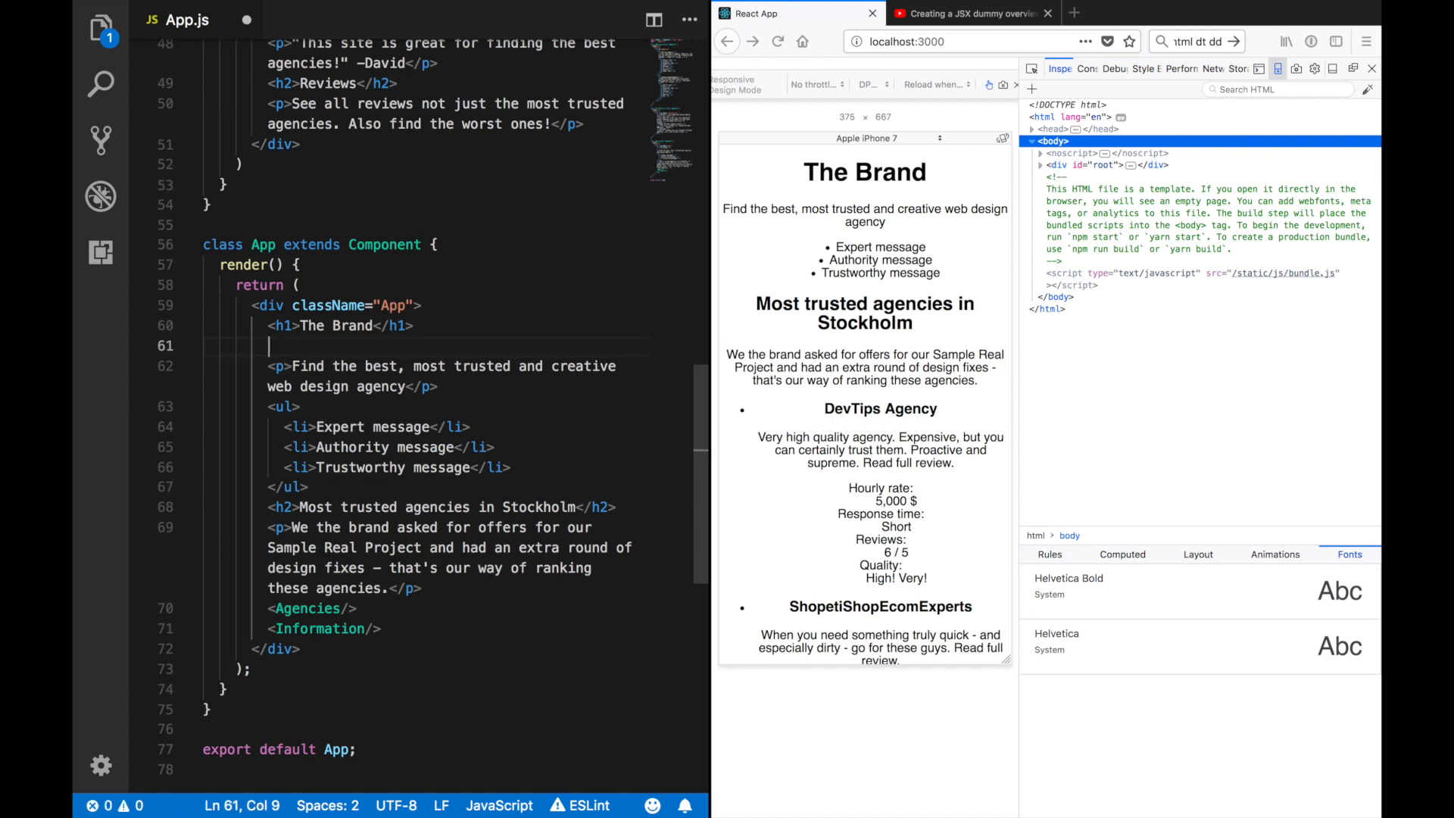
pyautogui.write('<nav></nav> */}')
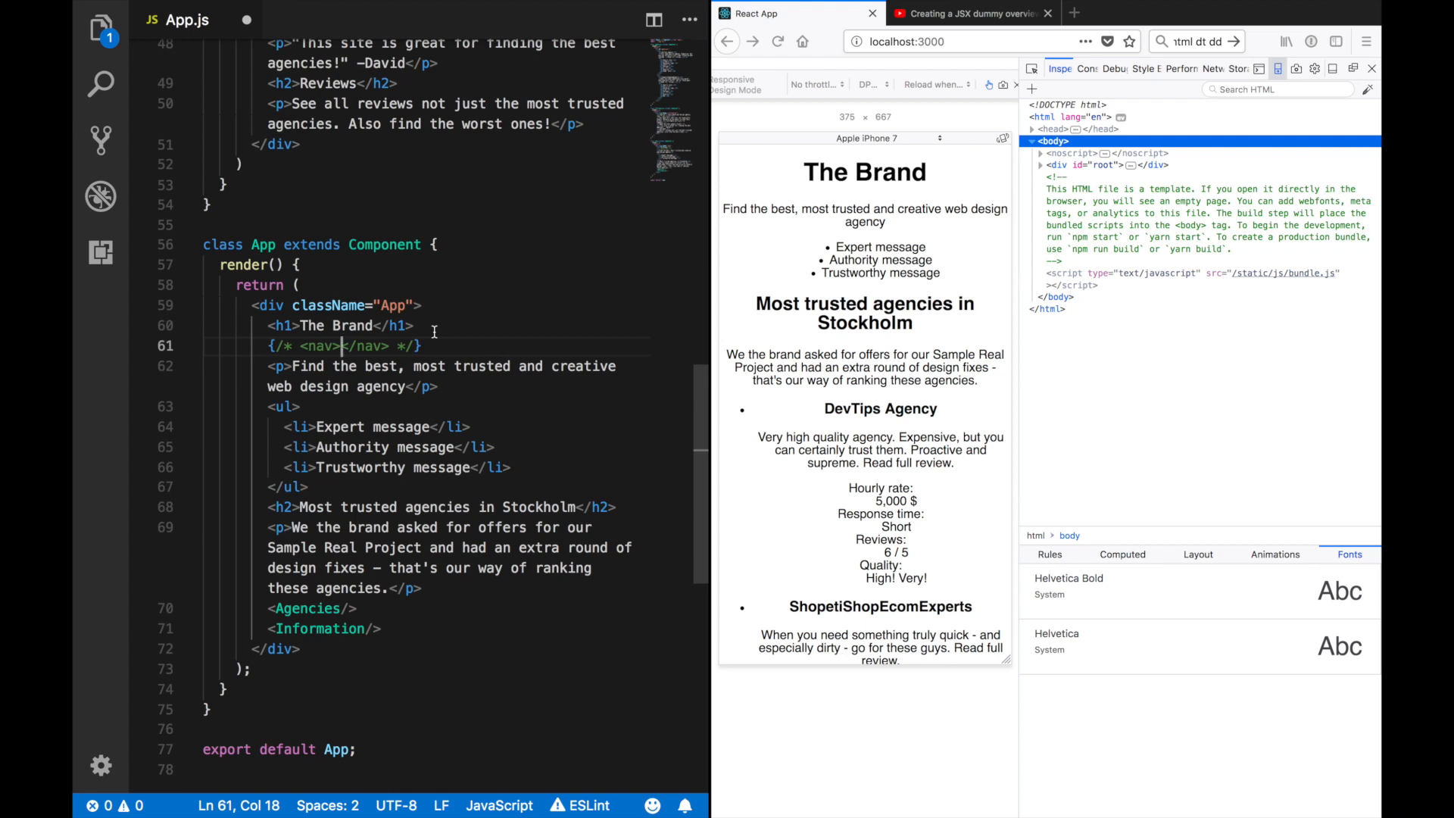
pyautogui.moveTo(377, 353)
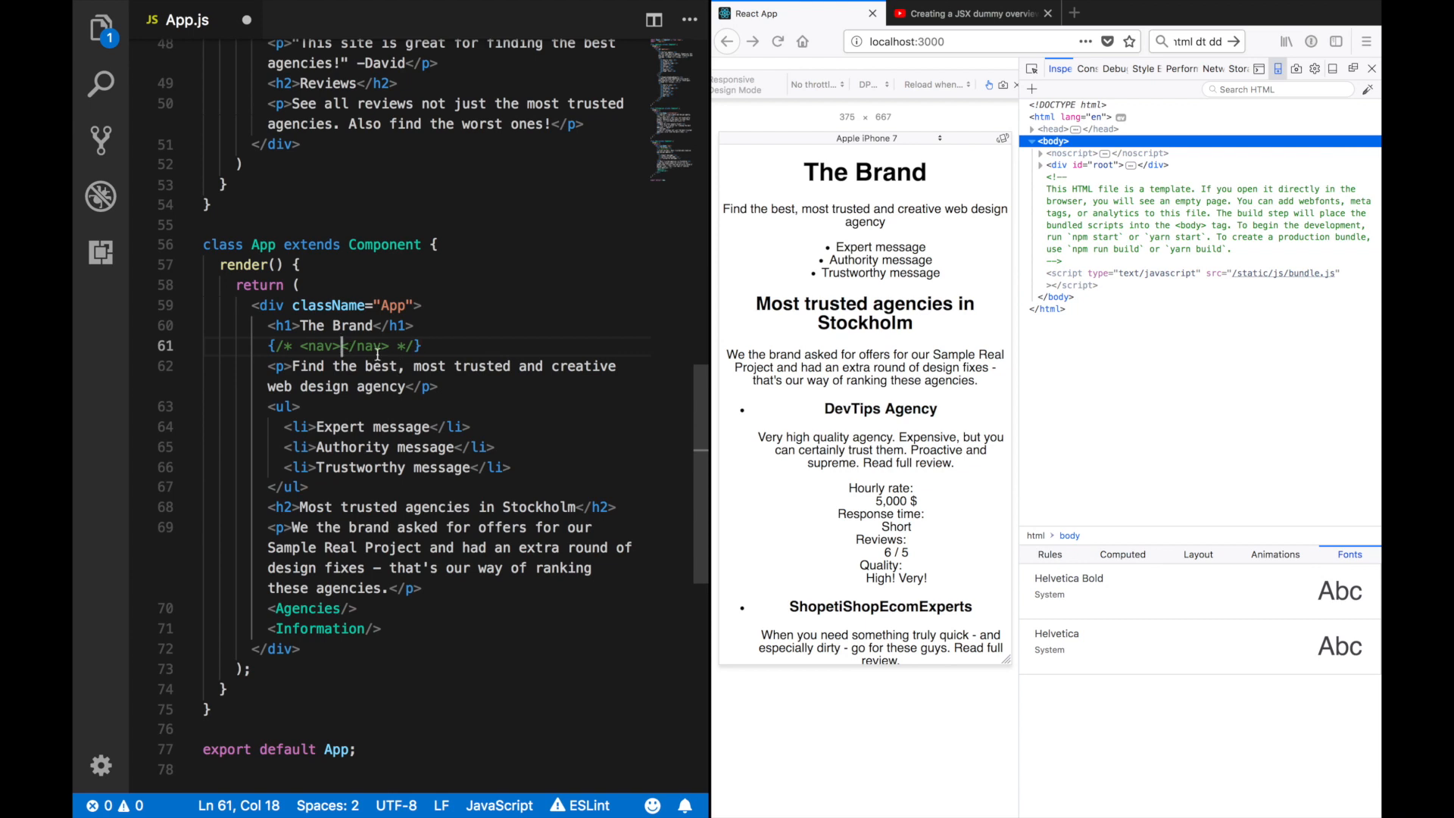
# Step: Wrap the heading and nav comment in a <header> element and start an id on the tagline paragraph
pyautogui.click(422, 305)
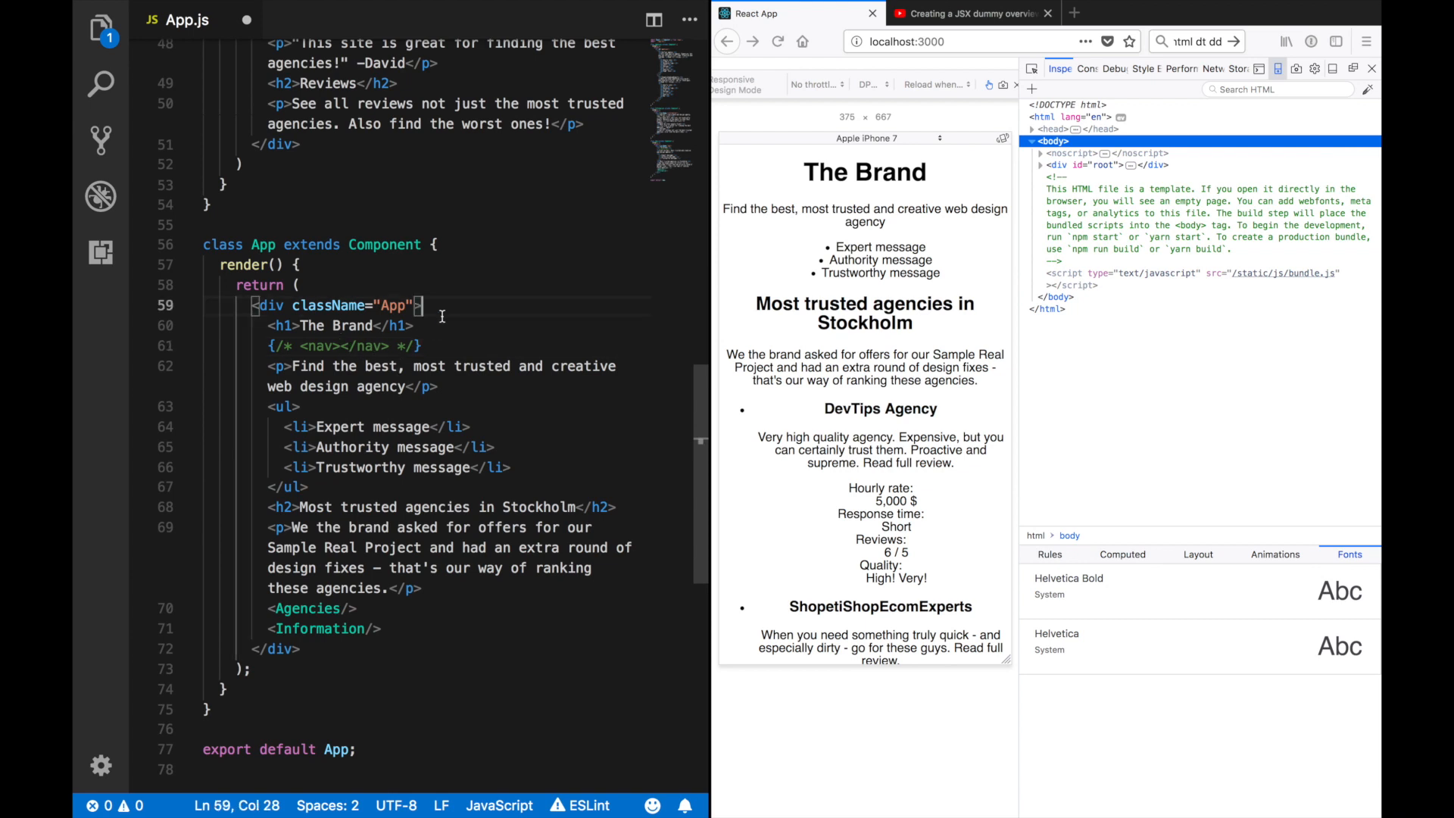
pyautogui.write('<header>')
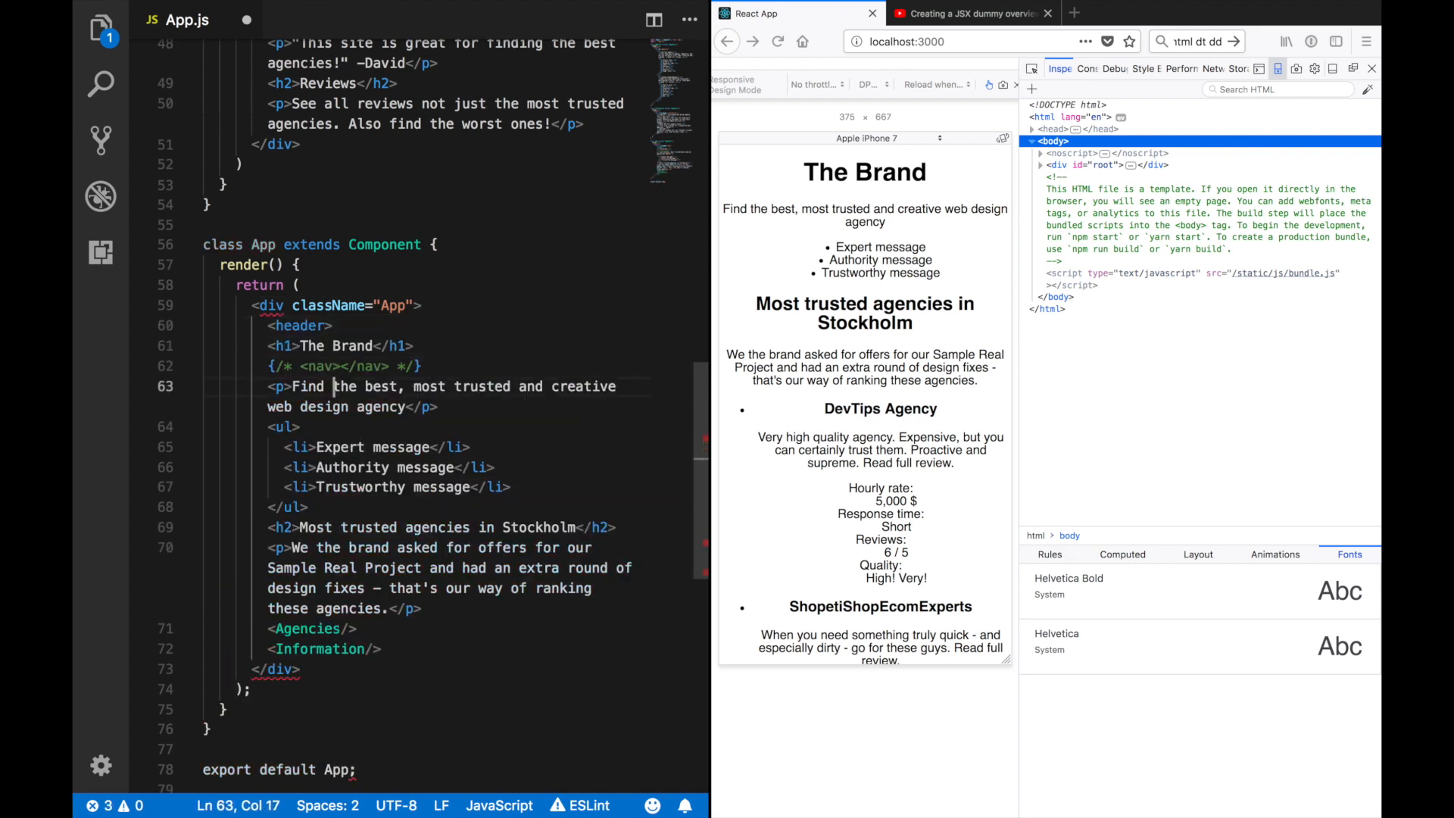
pyautogui.write('</header>')
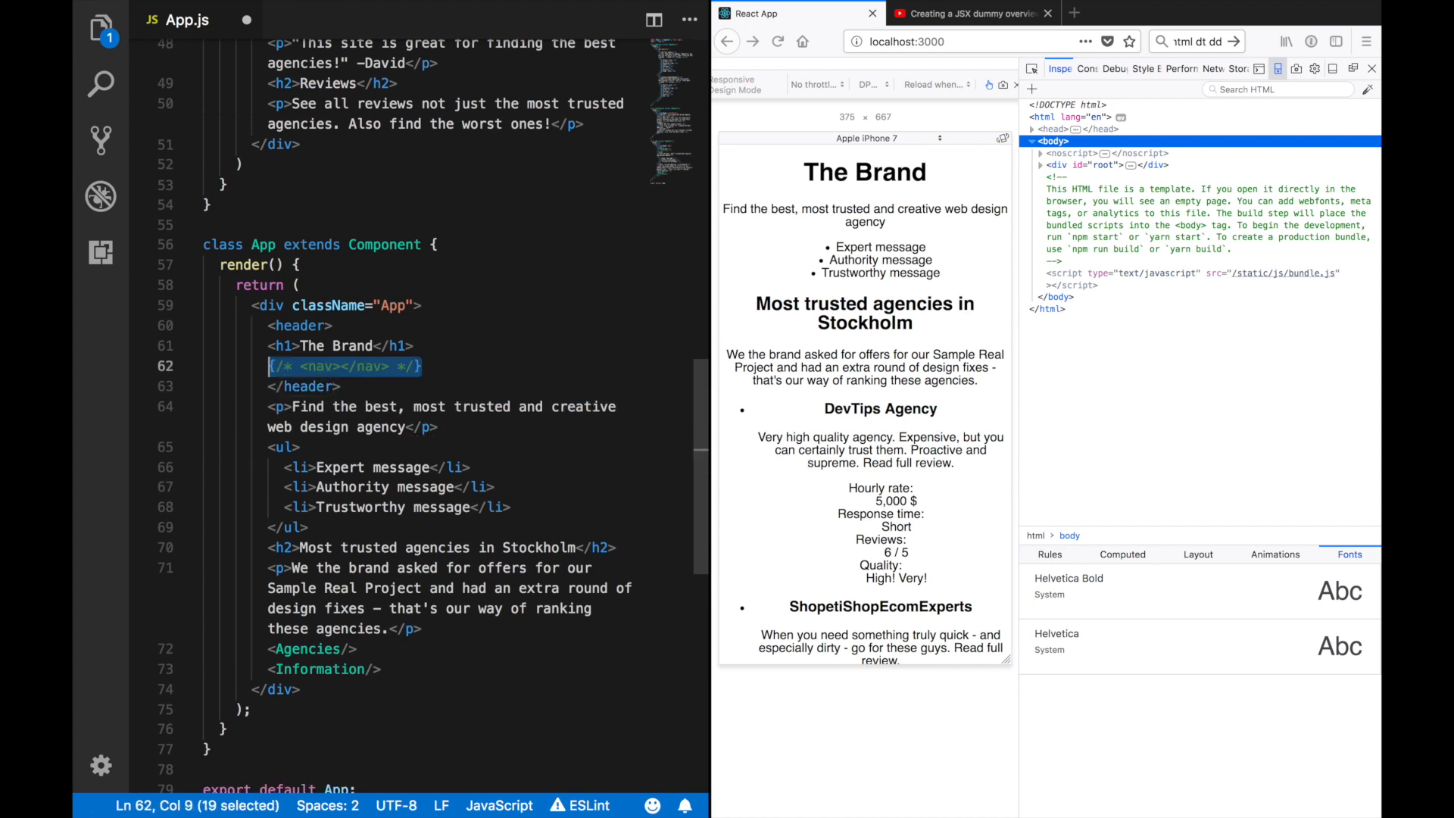
pyautogui.click(436, 408)
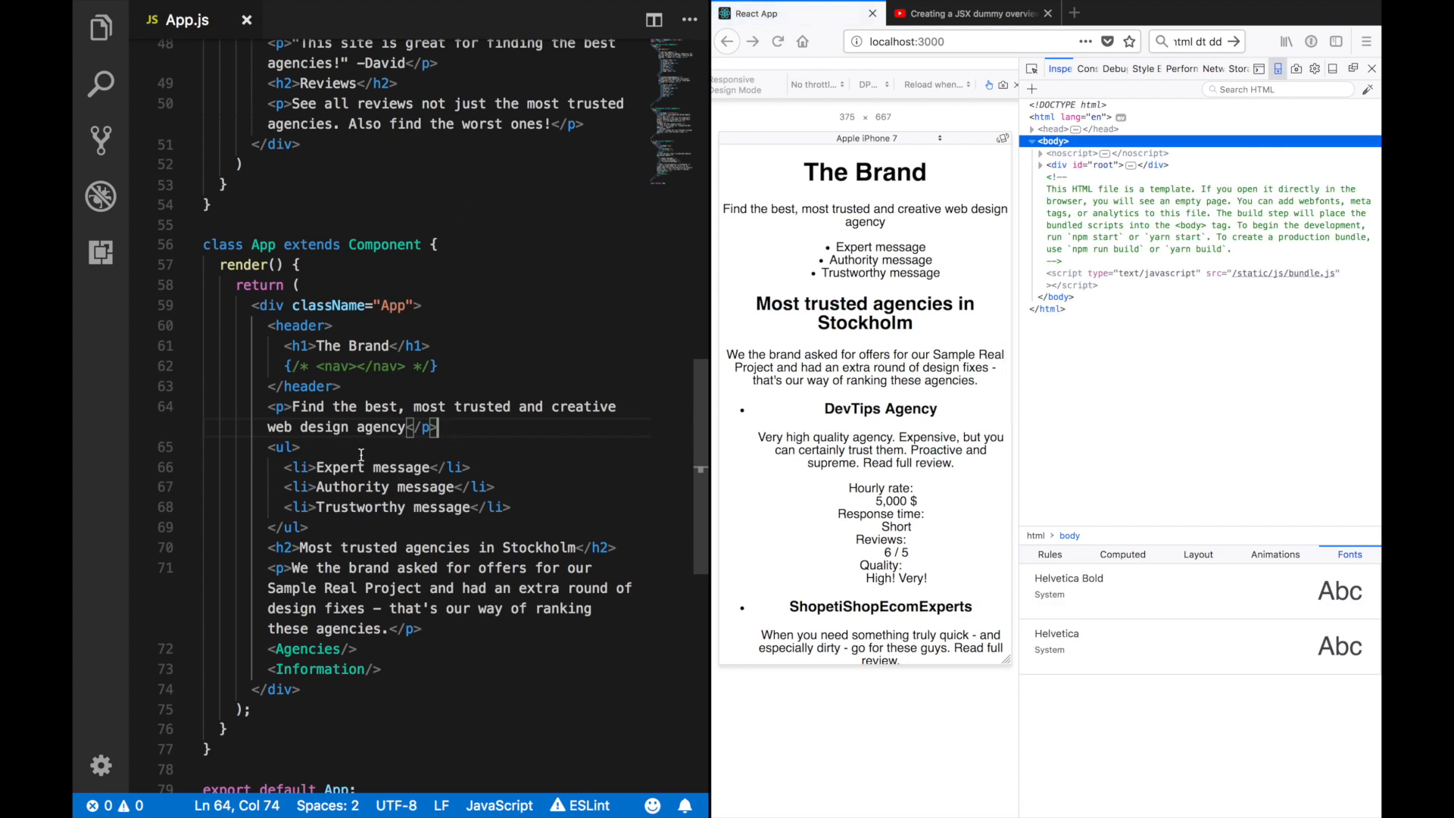
pyautogui.write('id=""')
pyautogui.click(427, 446)
pyautogui.write(' id="usps"')
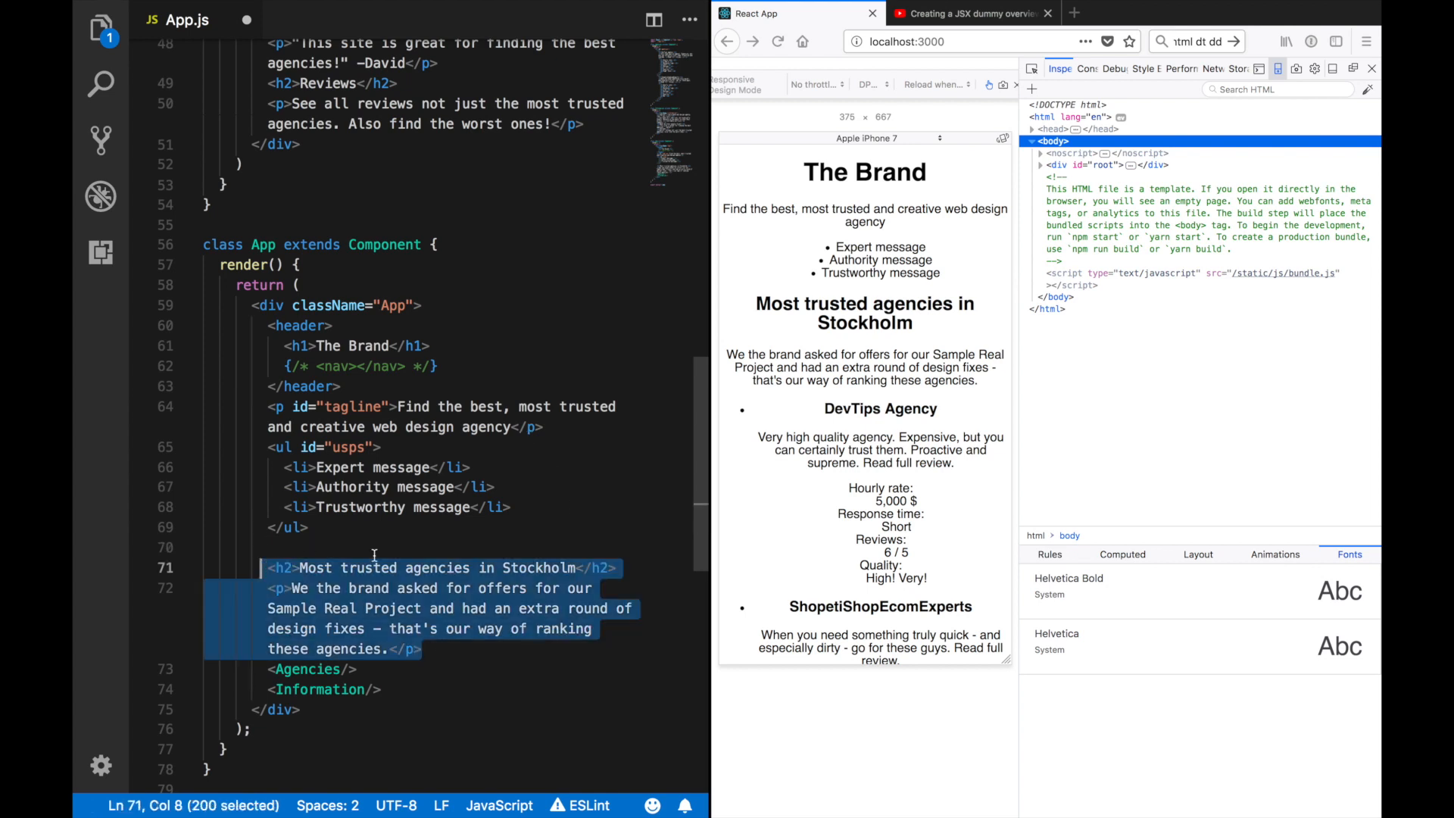
# Step: Add ids tagline and usps, move the agencies heading and intro into Agencies inside <div id="agencies">
pyautogui.press('Delete')
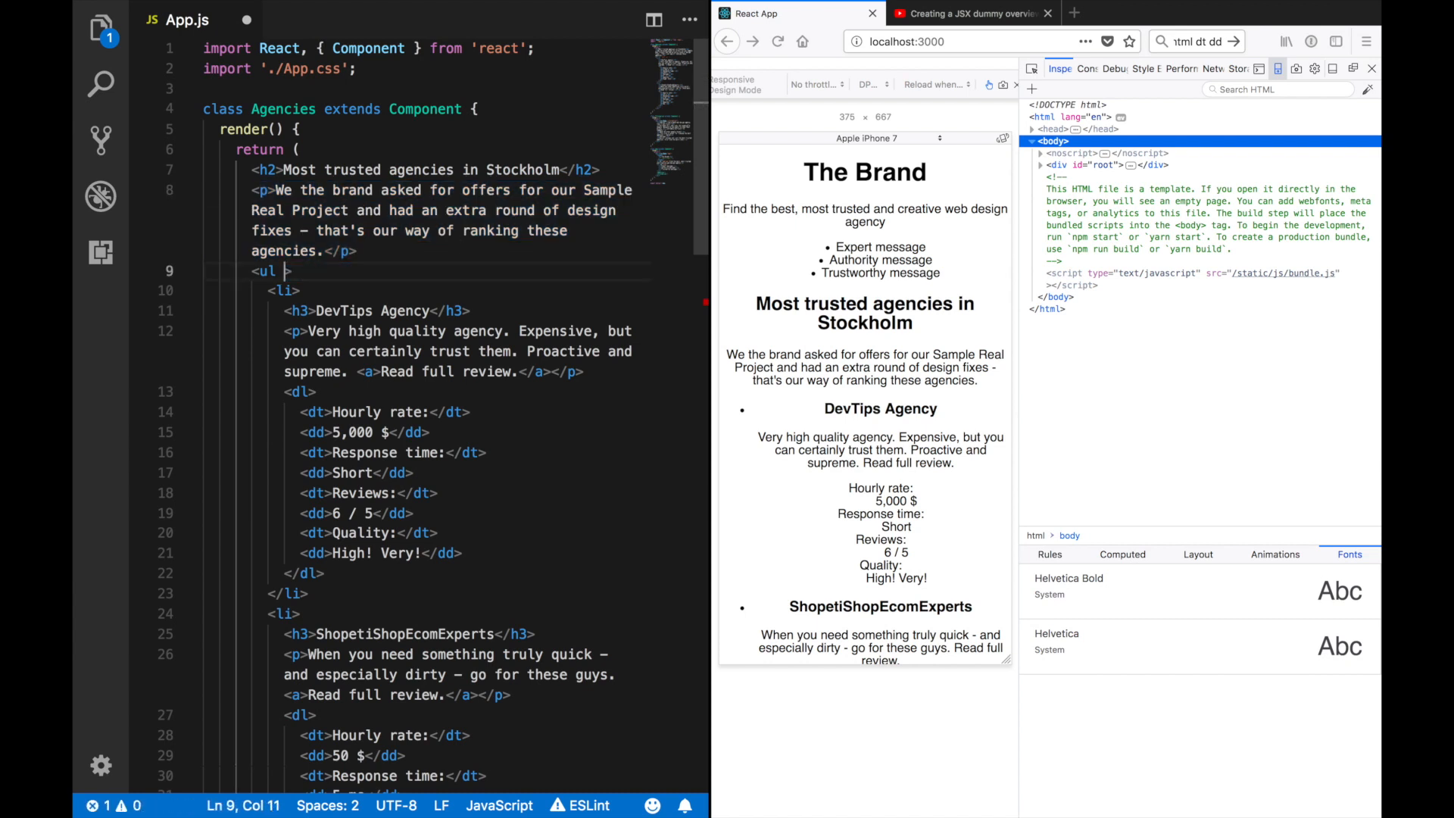
pyautogui.press('Backspace')
pyautogui.write('<div')
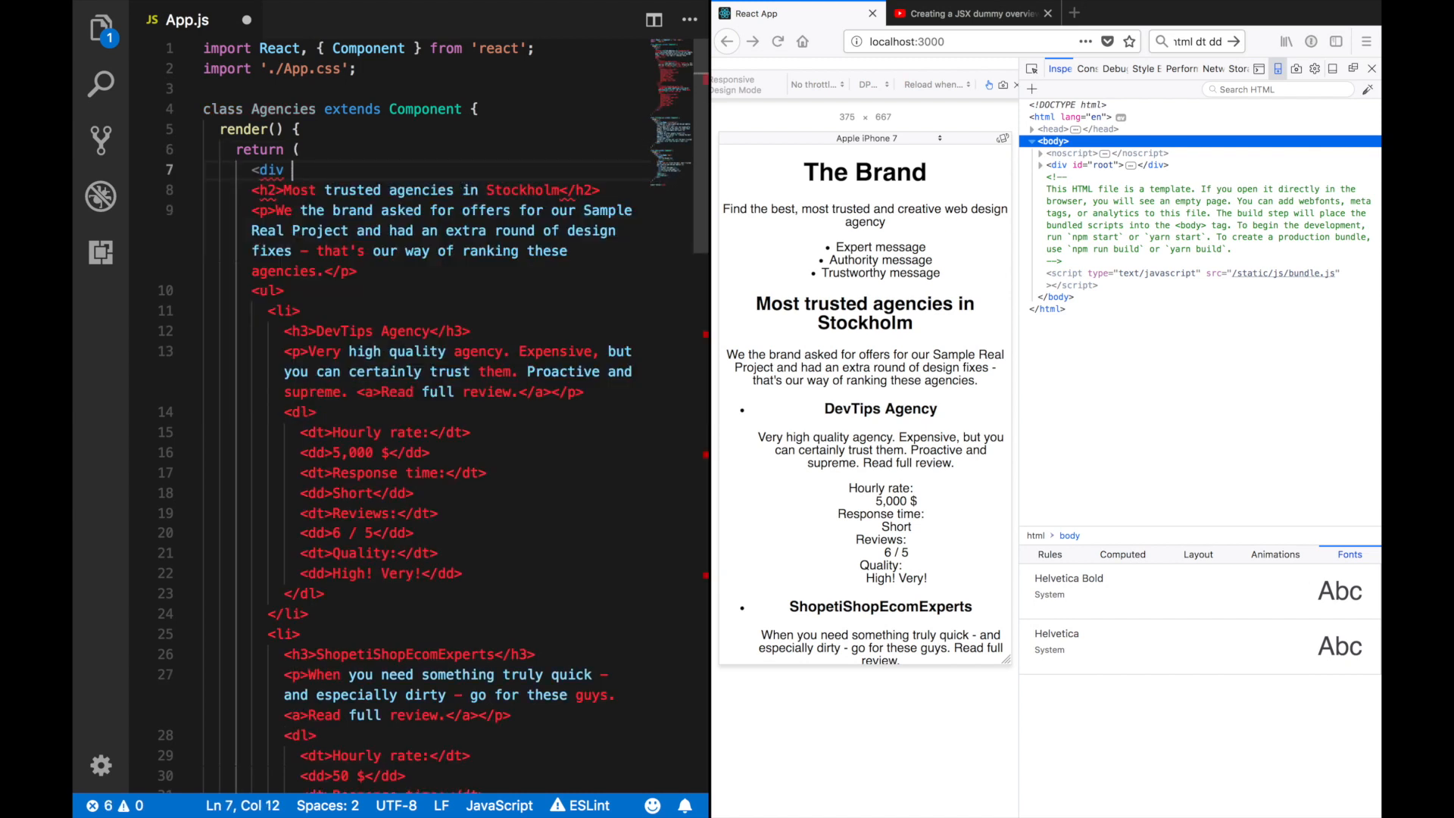
pyautogui.scroll(-3)
pyautogui.write('</div>')
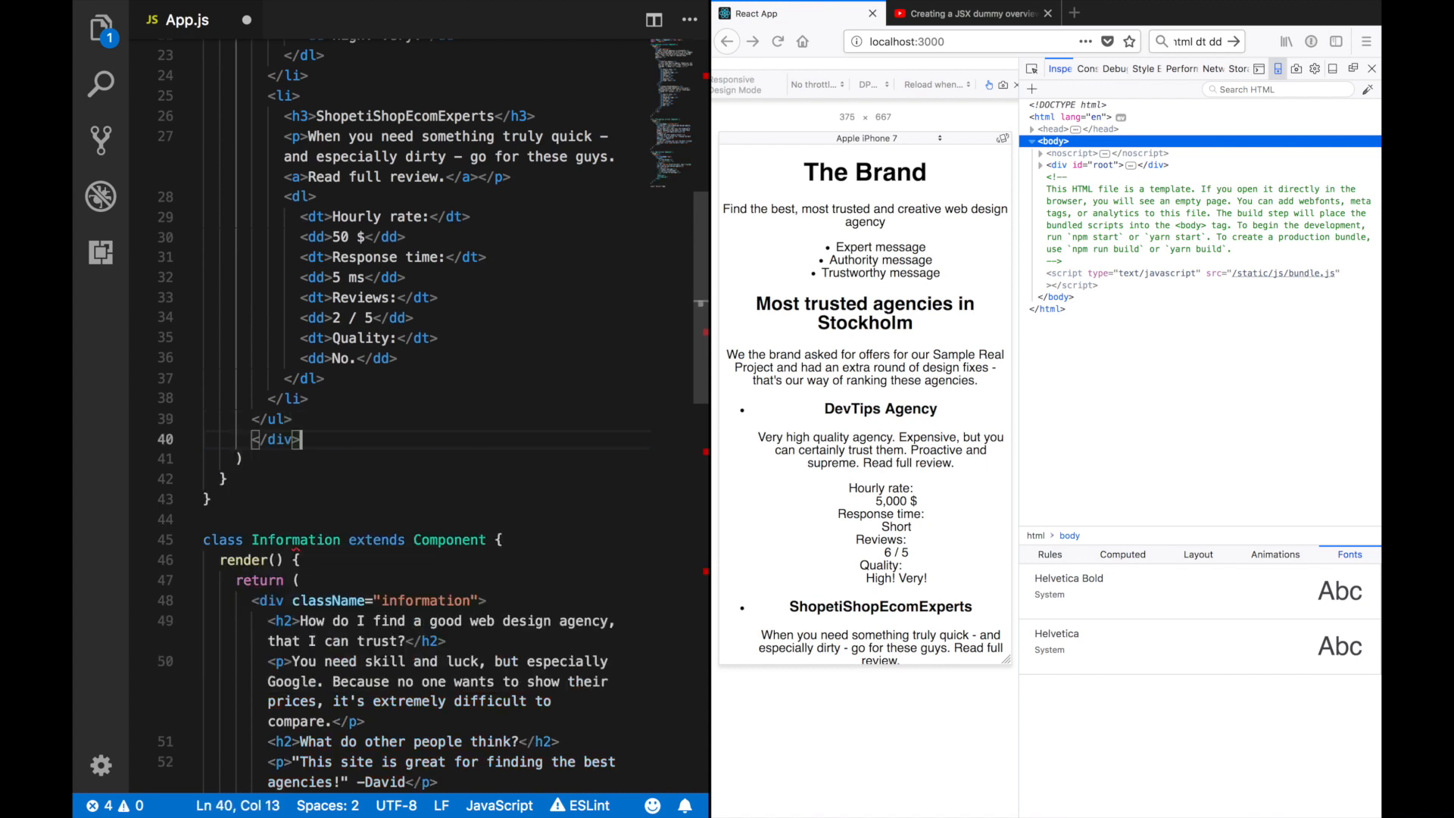
pyautogui.scroll(3)
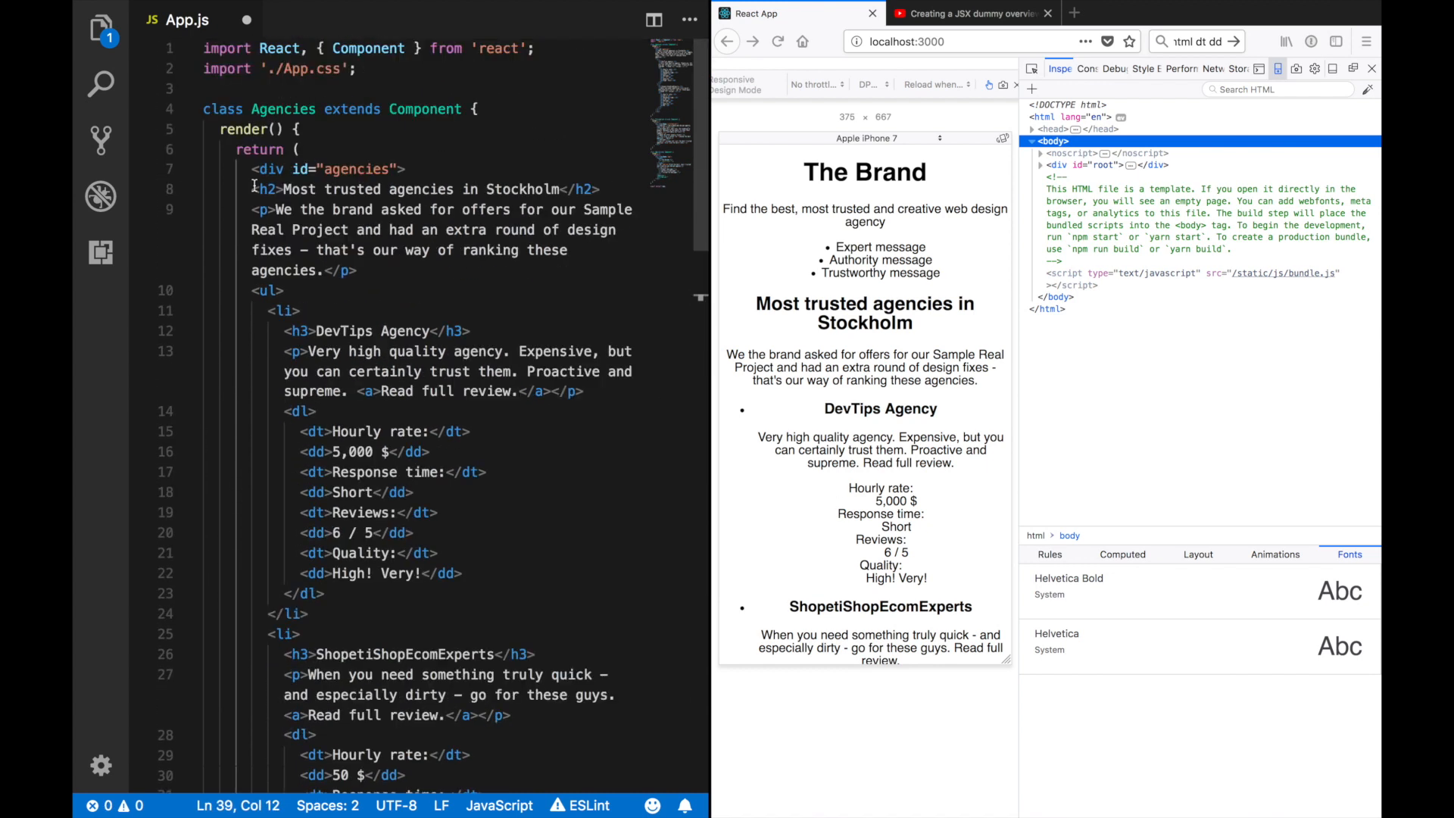
pyautogui.press('ctrl+a')
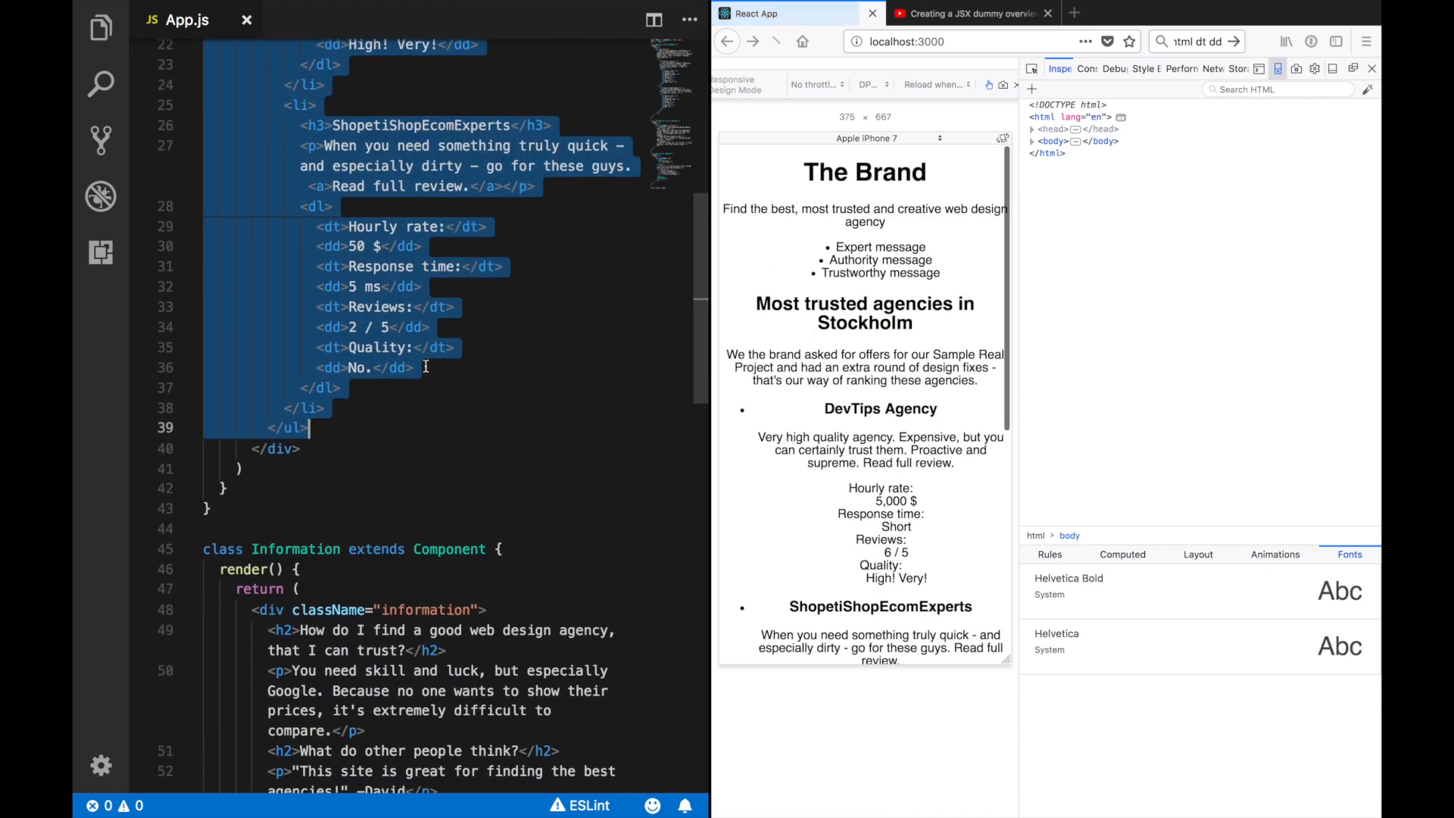
# Step: Create a Hero class returning <div id="hero"> with the tagline and usps list, rendered before Agencies
pyautogui.scroll(-3)
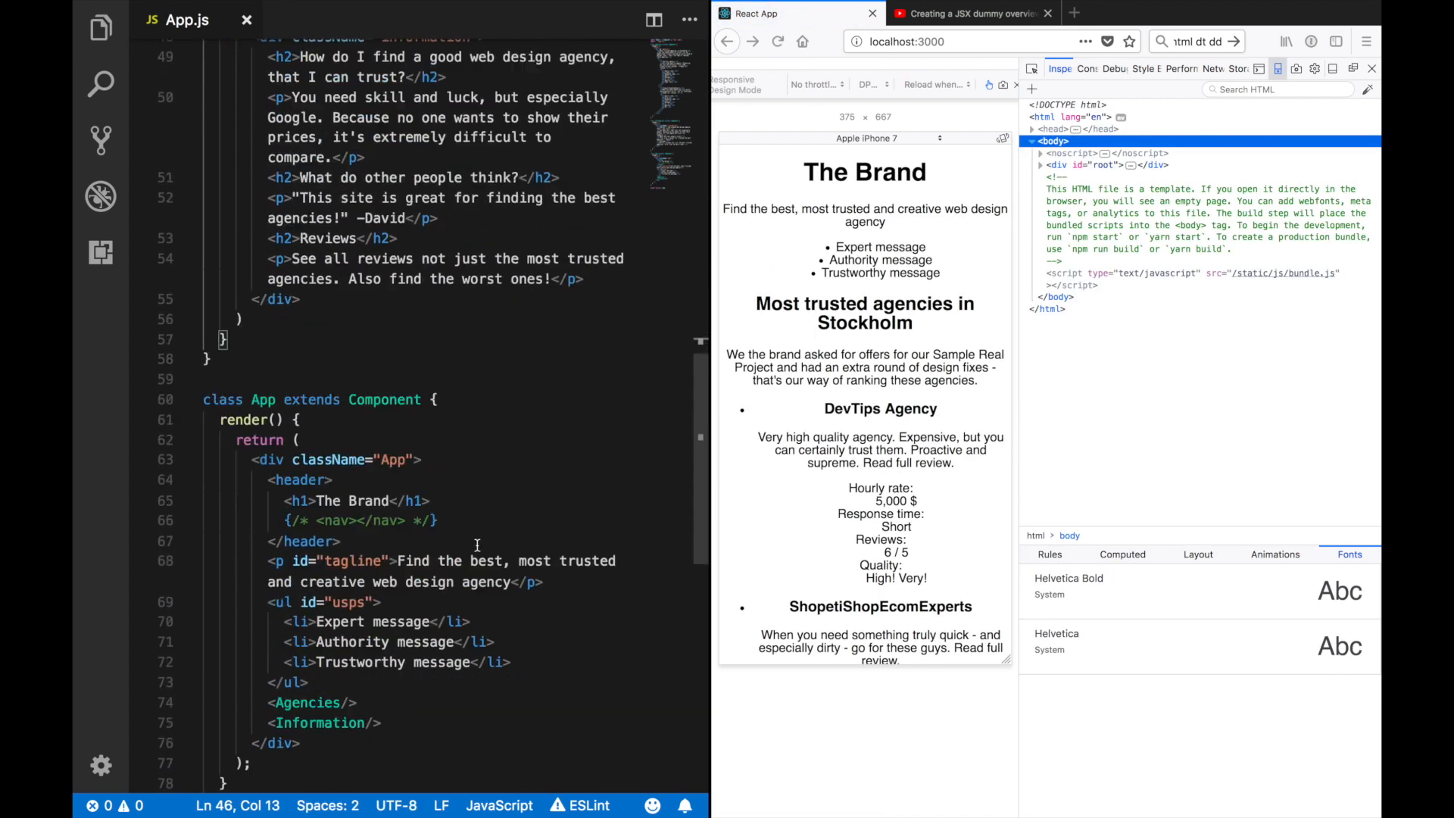
pyautogui.scroll(-3)
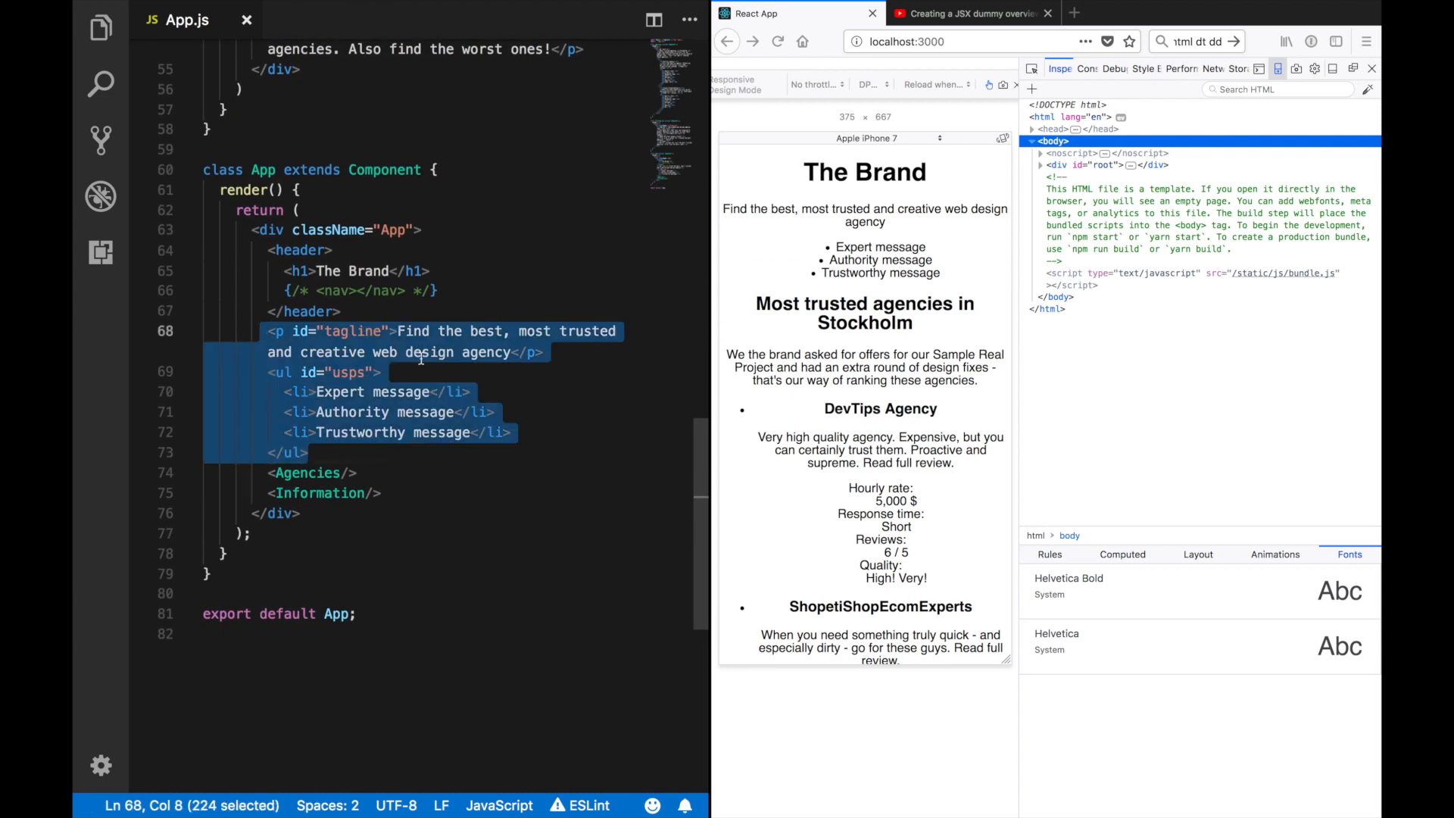
pyautogui.write('<')
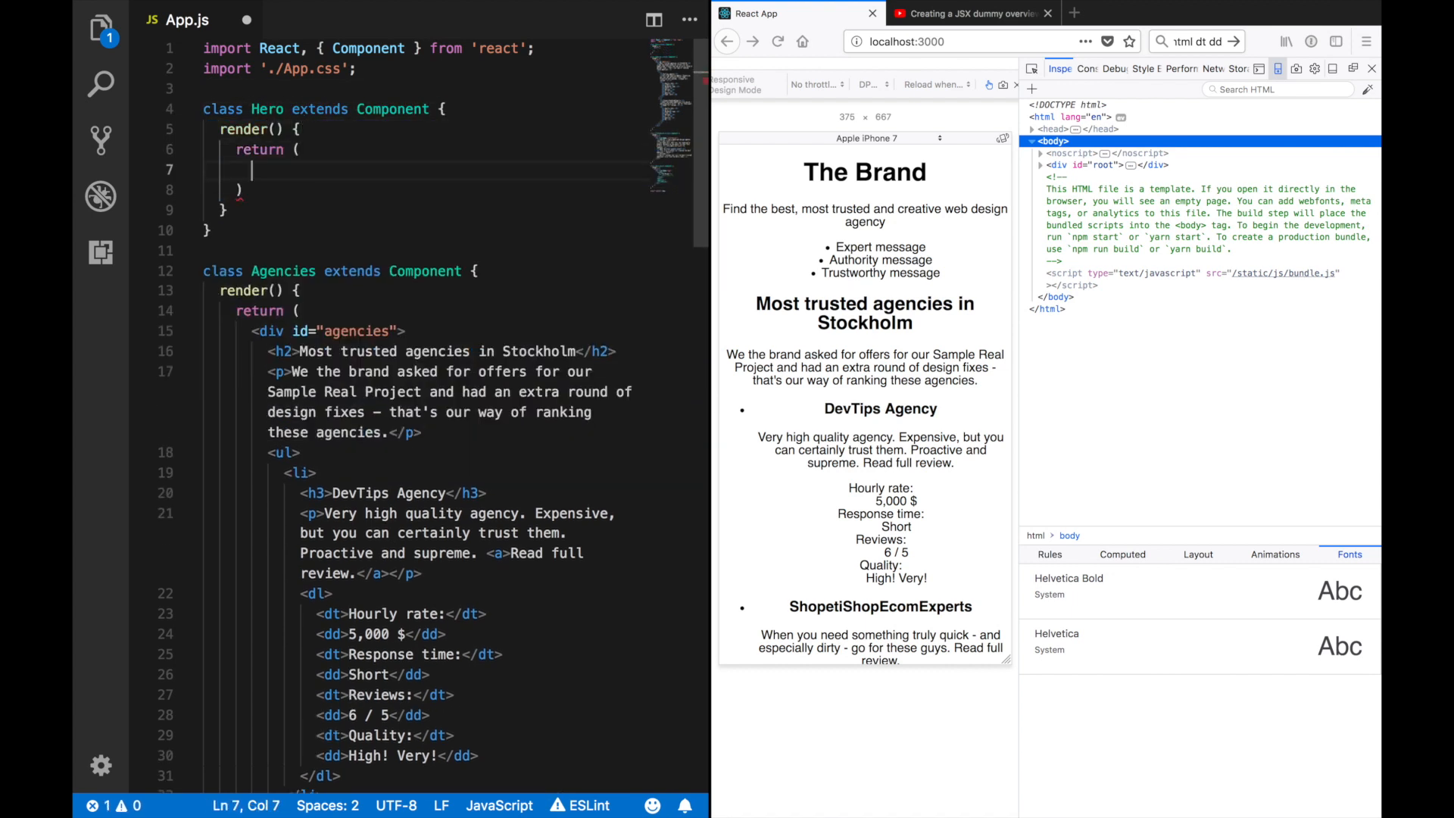
pyautogui.write('<div id="hero">')
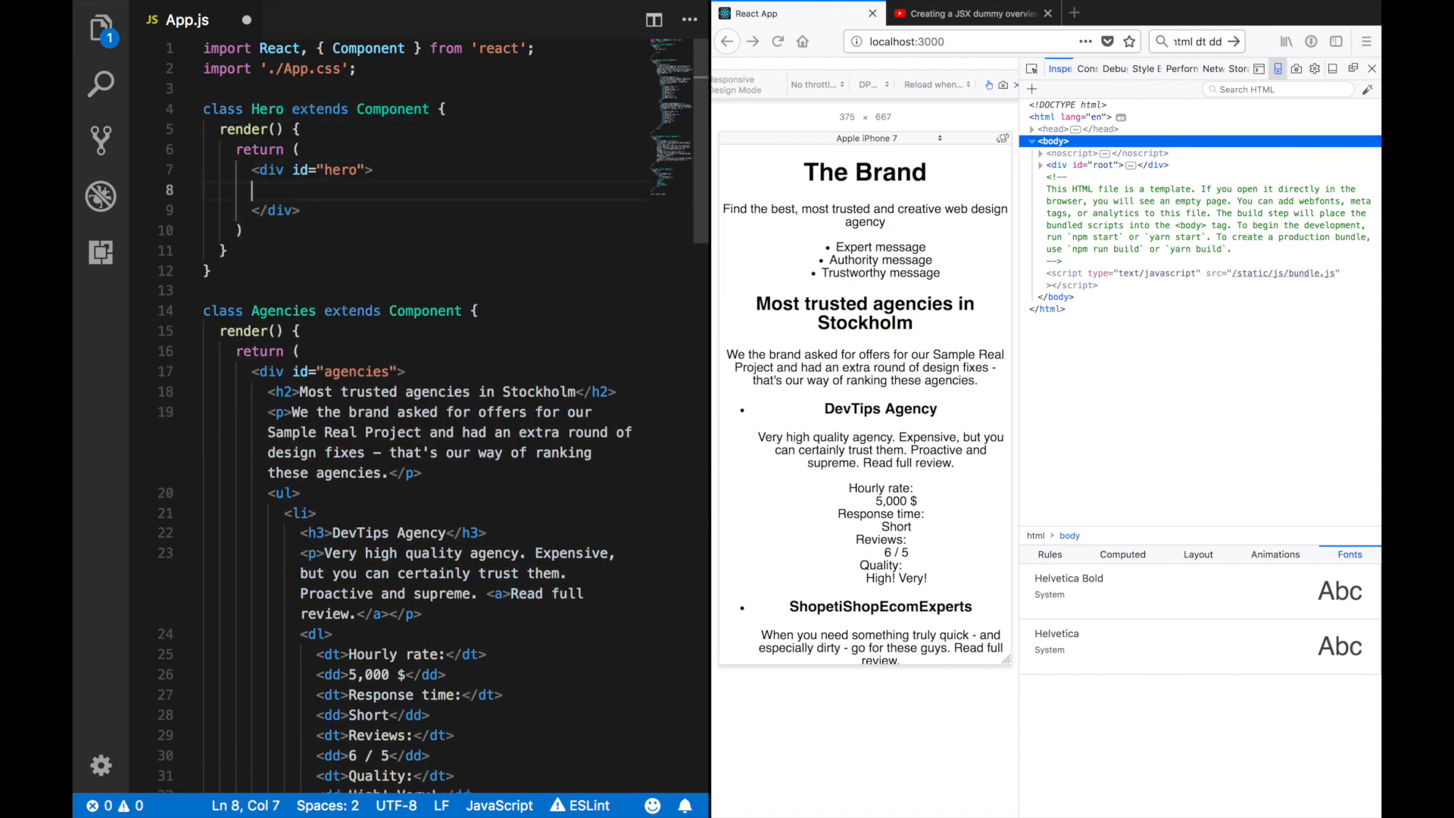
pyautogui.scroll(-3)
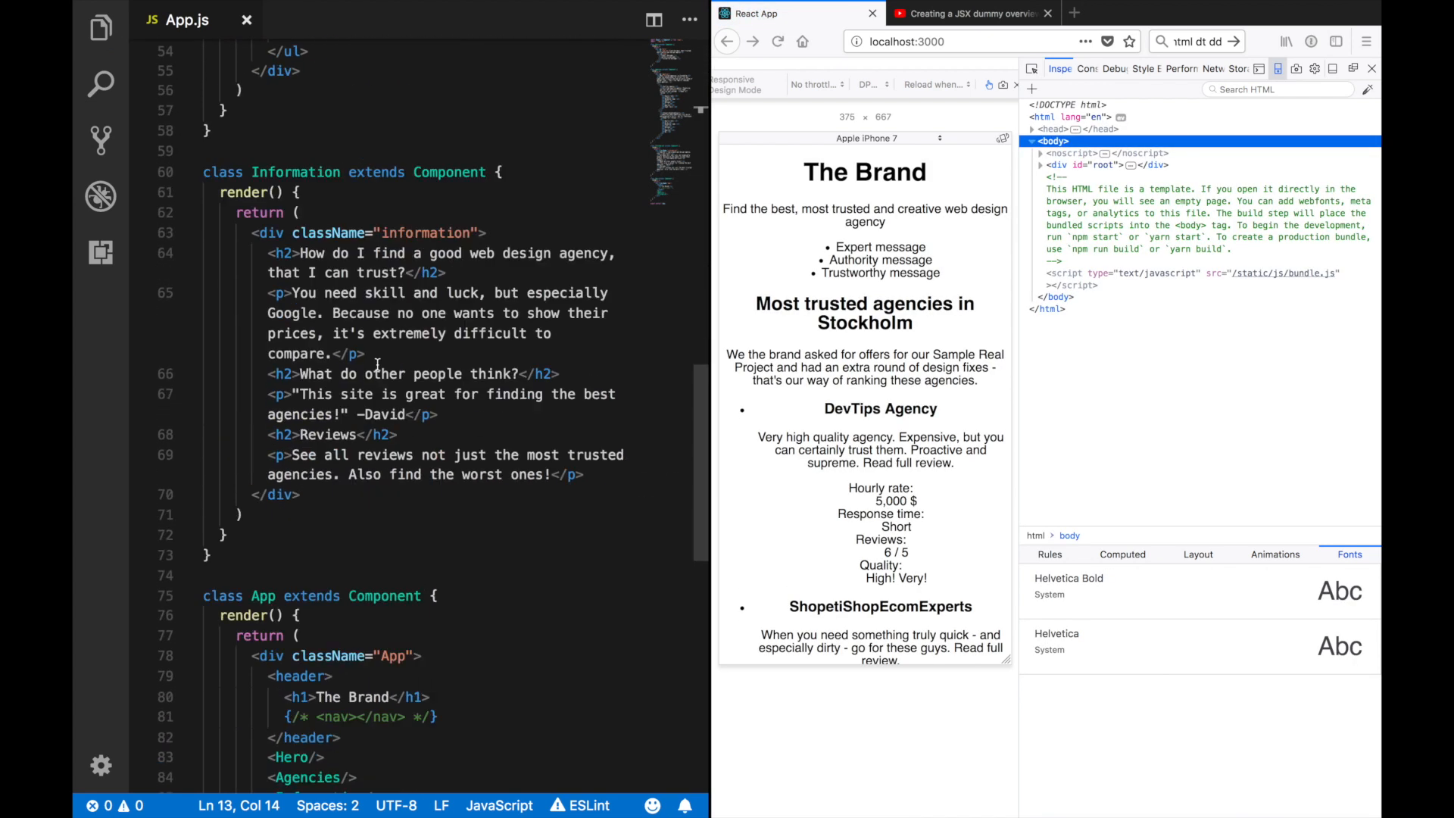
# Step: Cut the Hero, Agencies and Information classes from App.js and bring up actions for the src folder
pyautogui.scroll(-3)
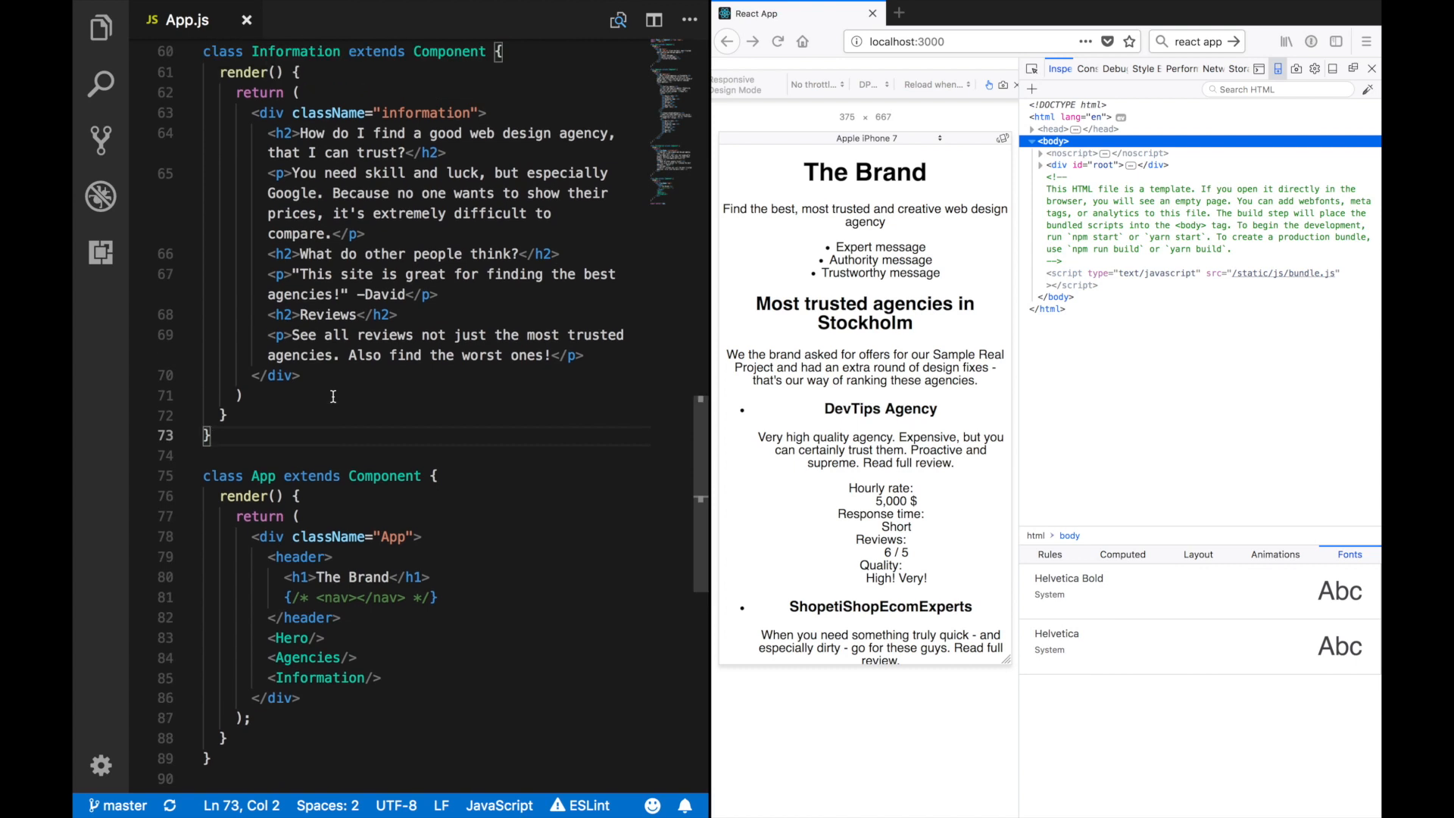
pyautogui.scroll(3)
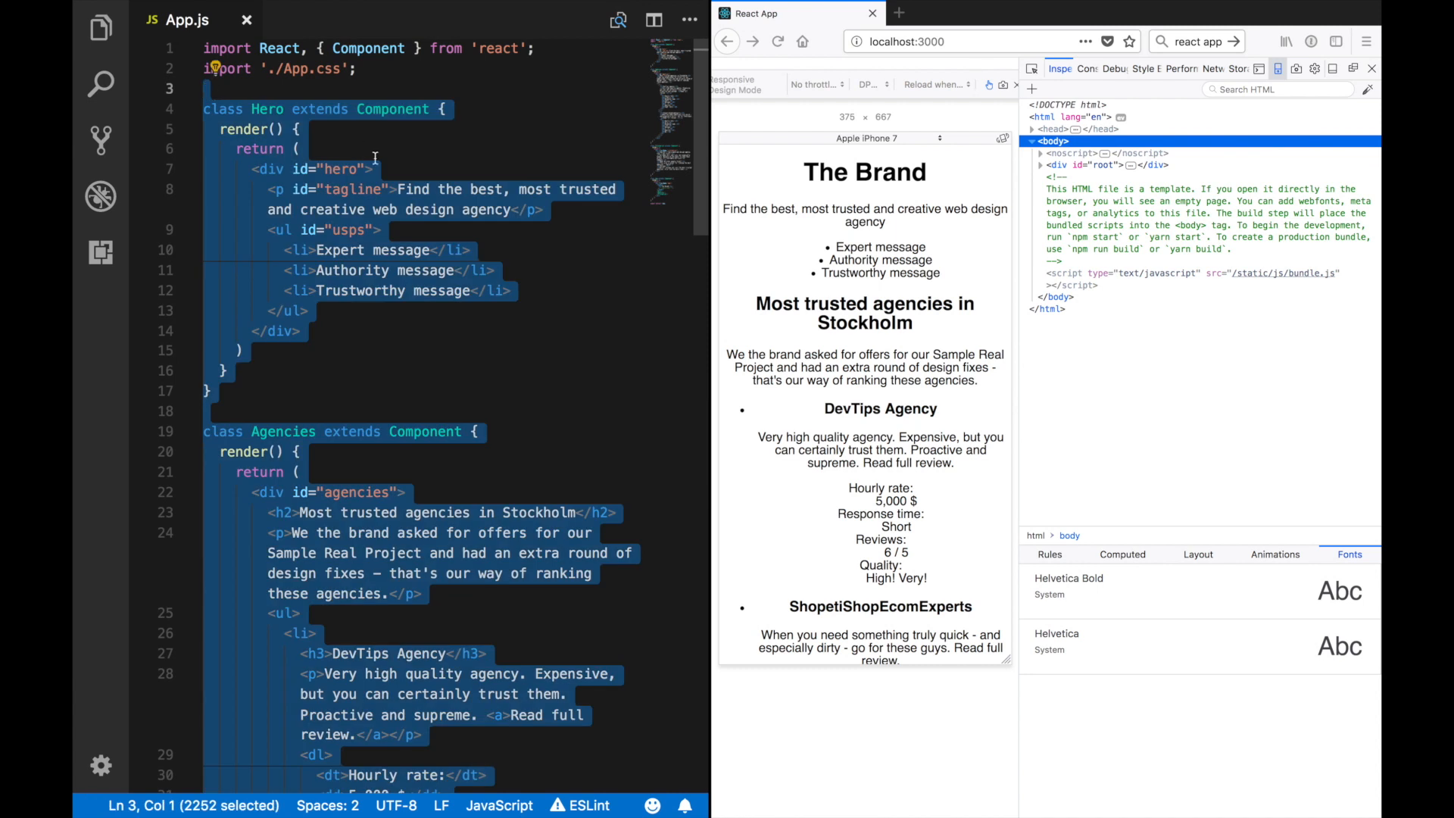
pyautogui.moveTo(436, 321)
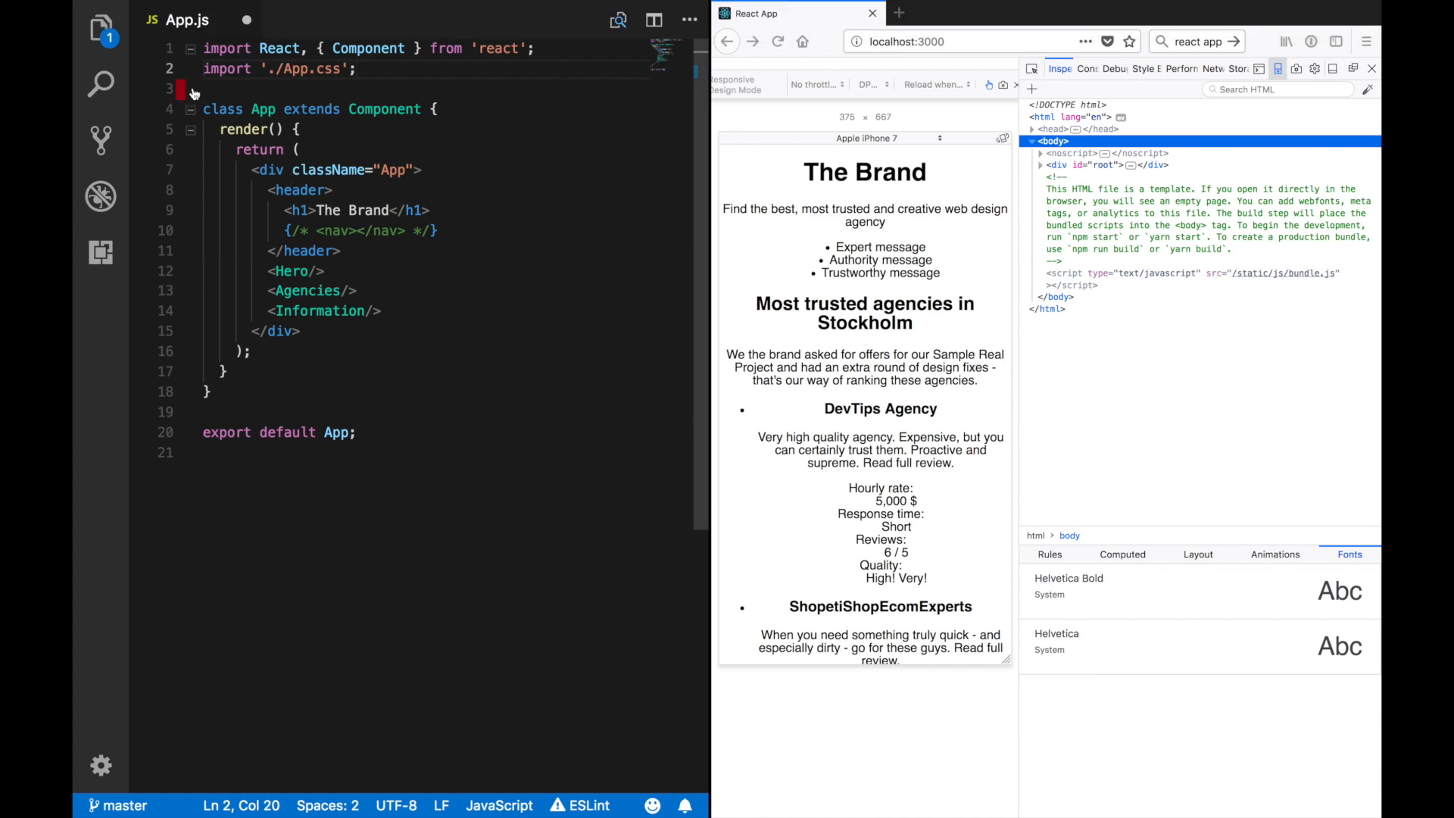
pyautogui.click(100, 27)
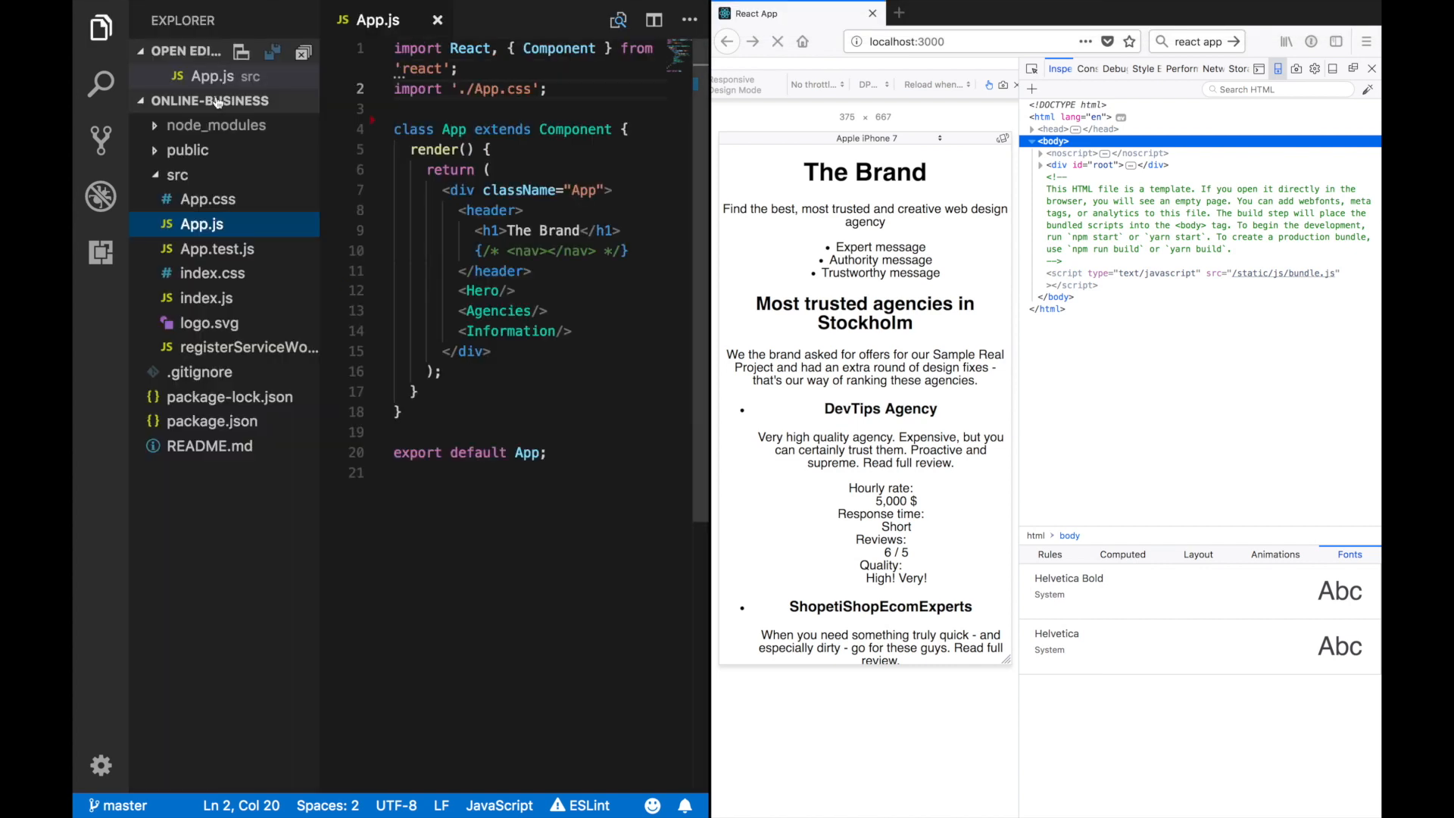
pyautogui.rightClick(177, 174)
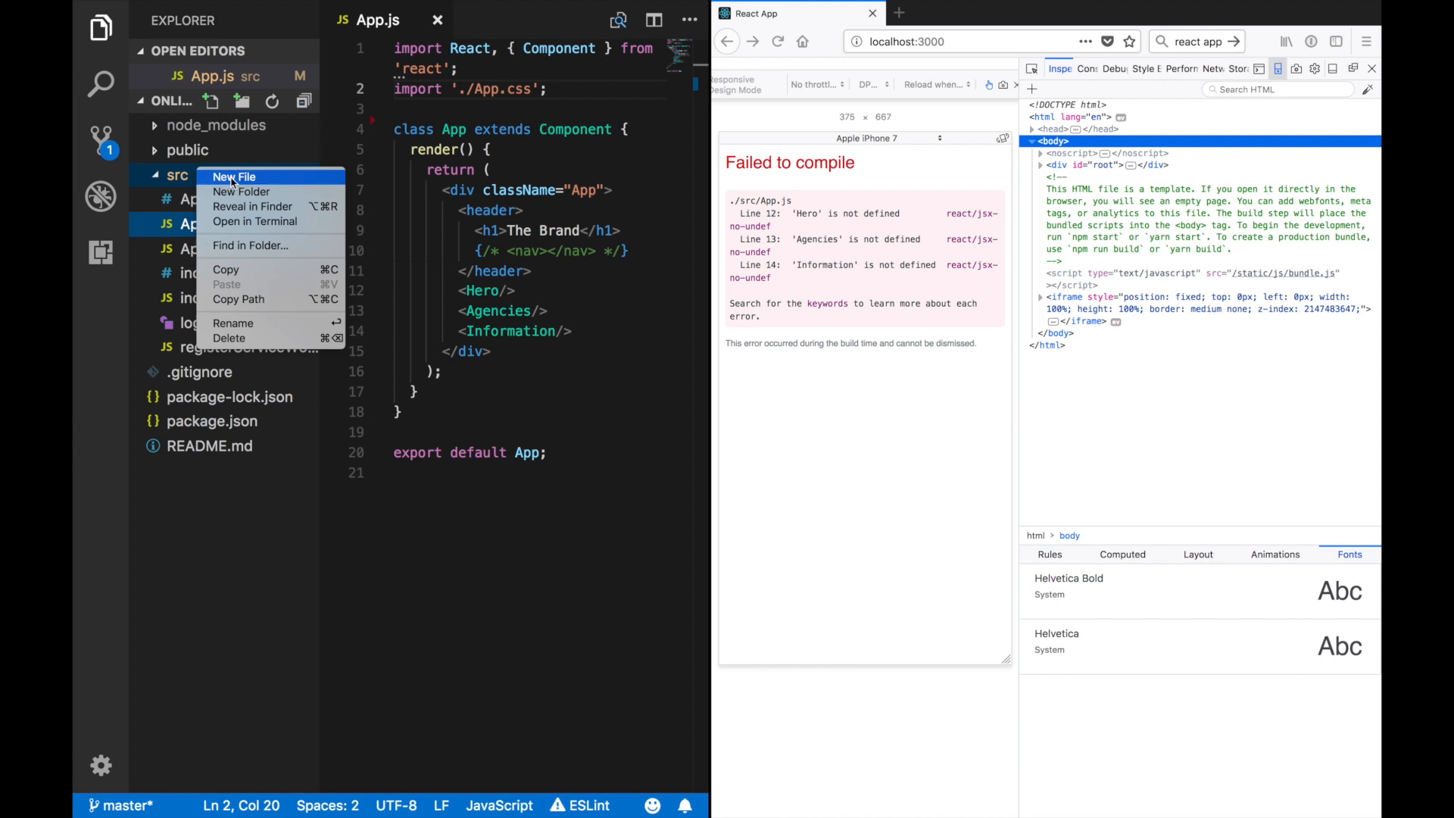
# Step: Create Components.js with the React import, the pasted classes, and export before each class
pyautogui.click(235, 177)
pyautogui.write('Components.js')
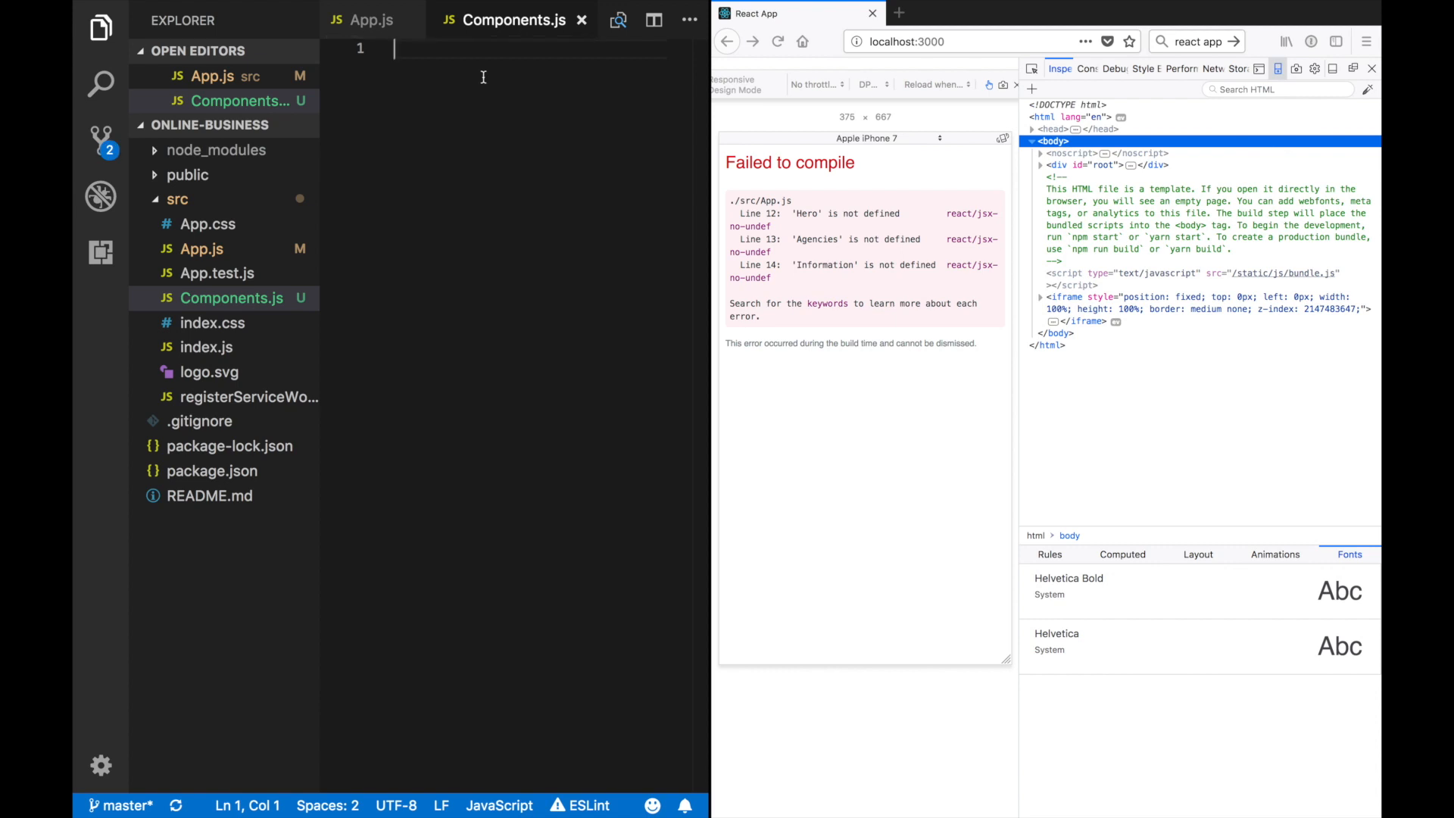
pyautogui.write('import React,')
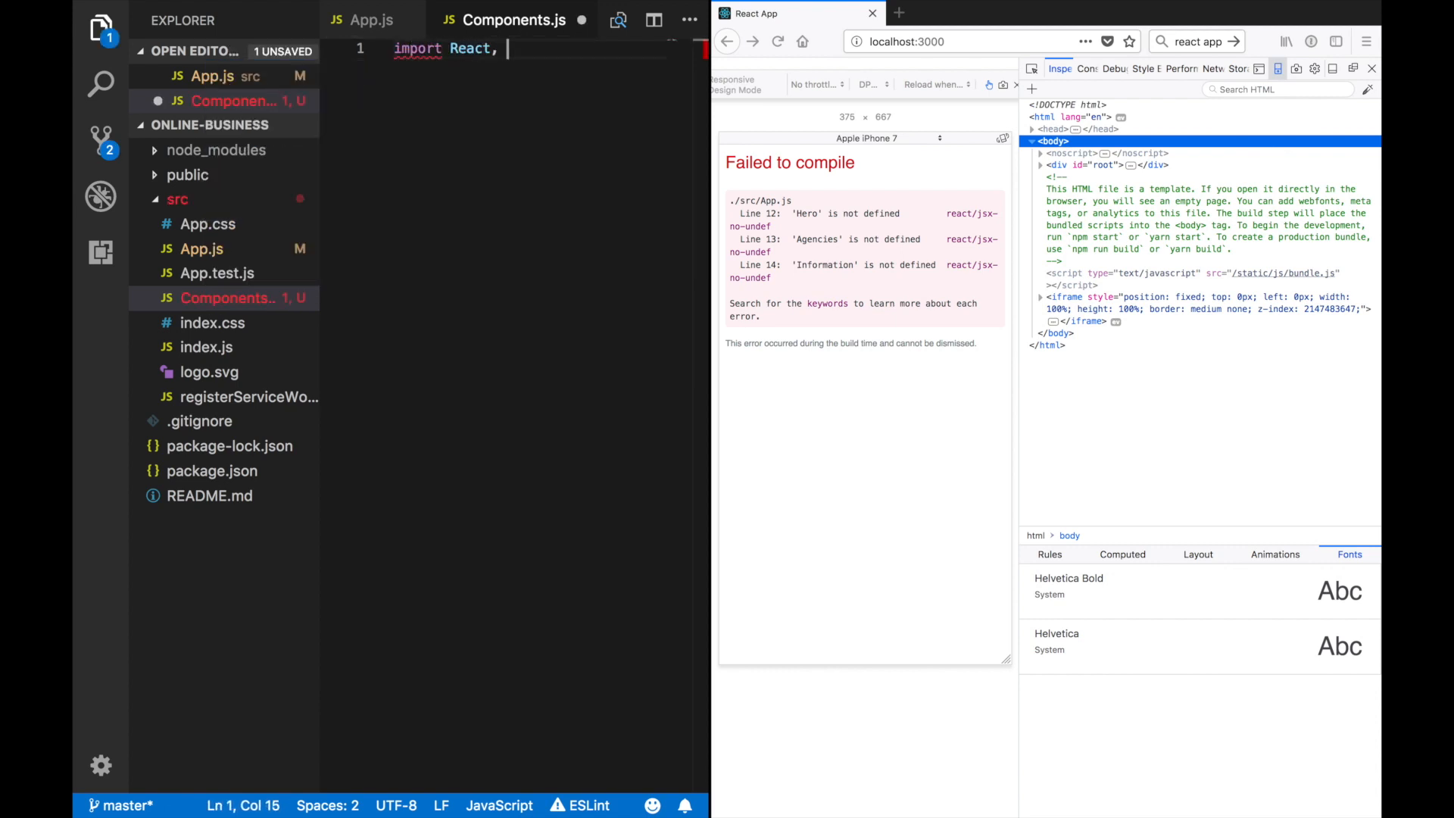
pyautogui.write("{ Component } from '")
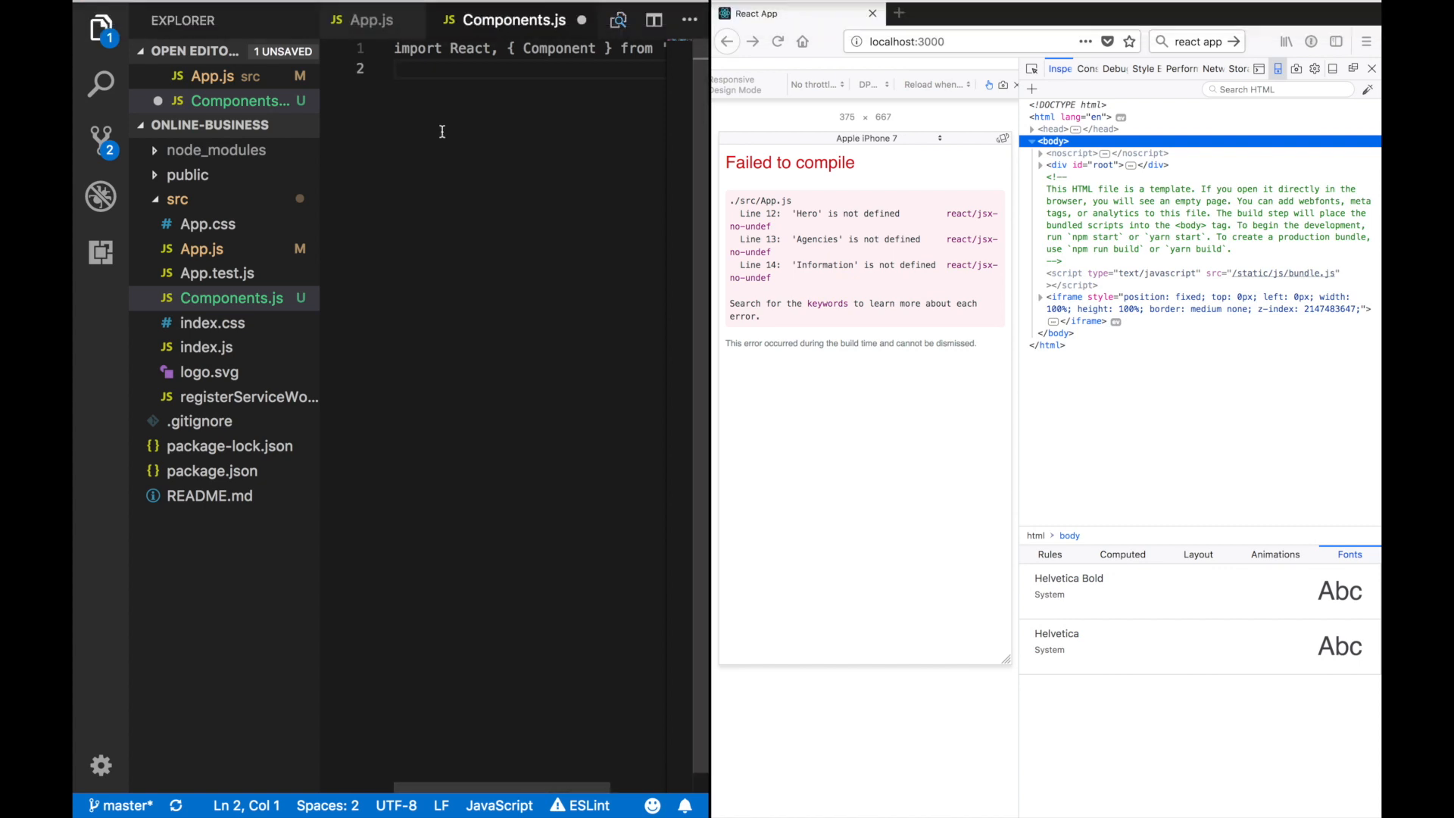
pyautogui.scroll(-3)
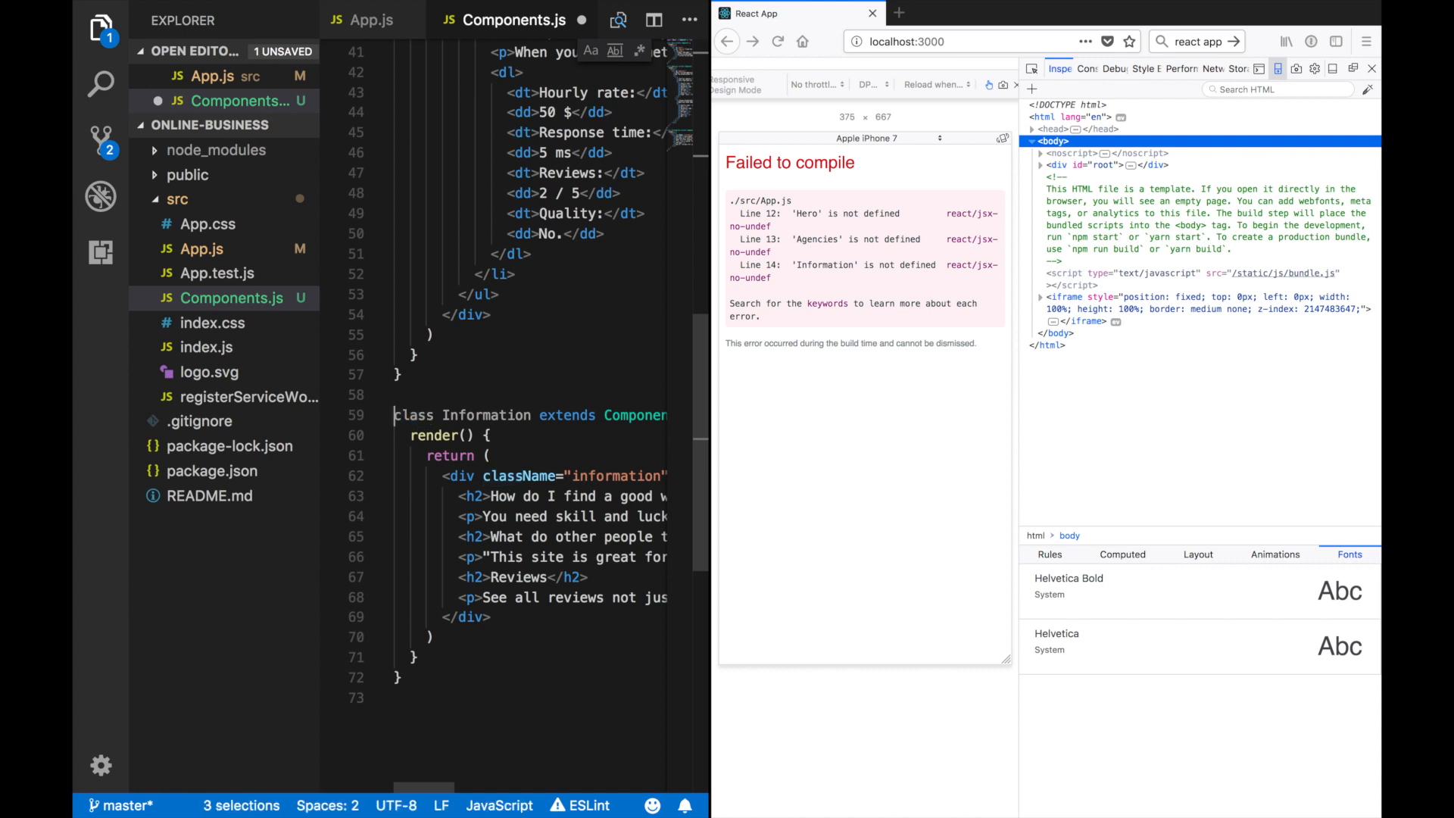
pyautogui.write('export')
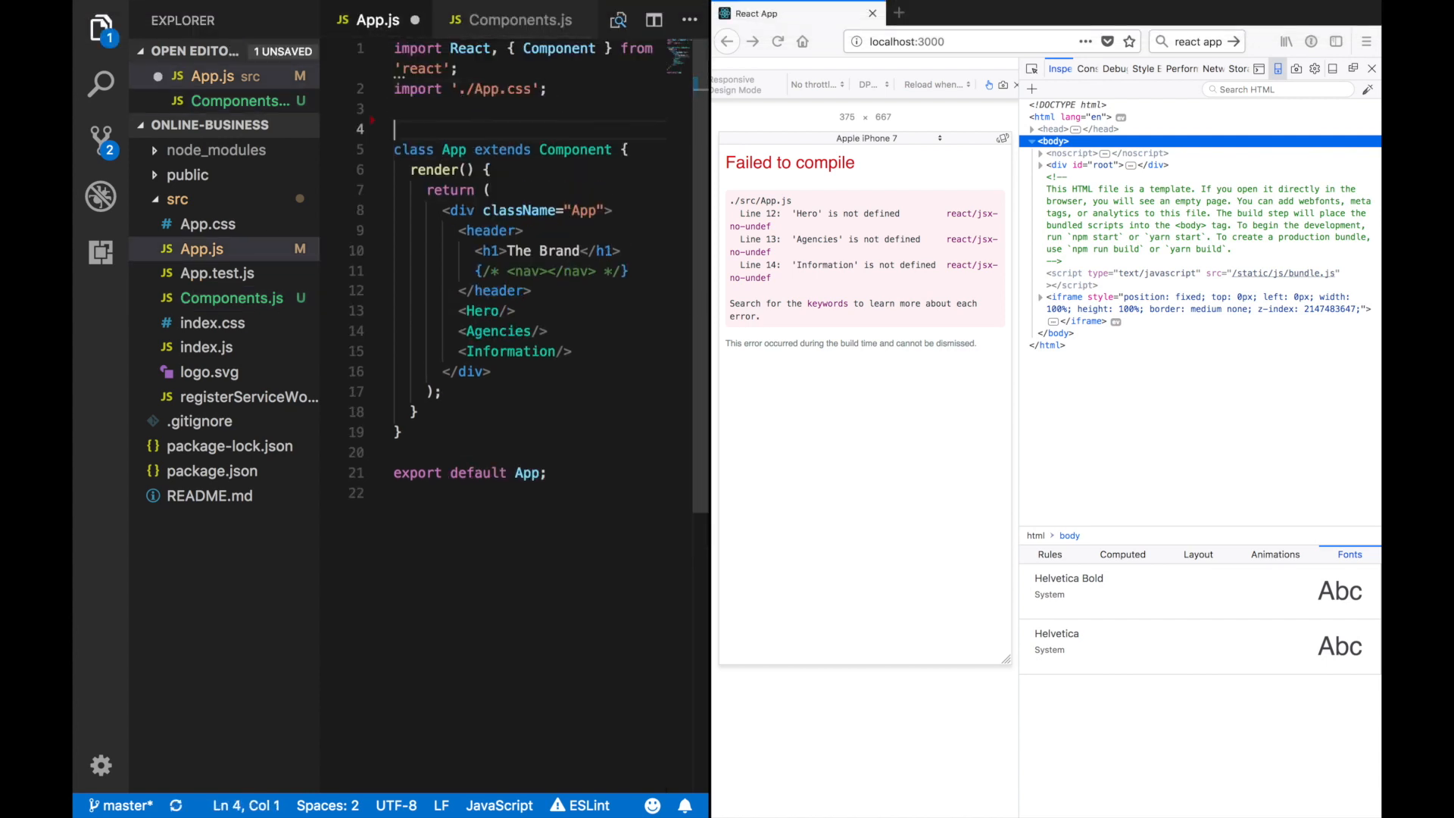
# Step: Import { Hero, Agencies, Information } from './Components' in App.js and save so the page renders
pyautogui.write('import')
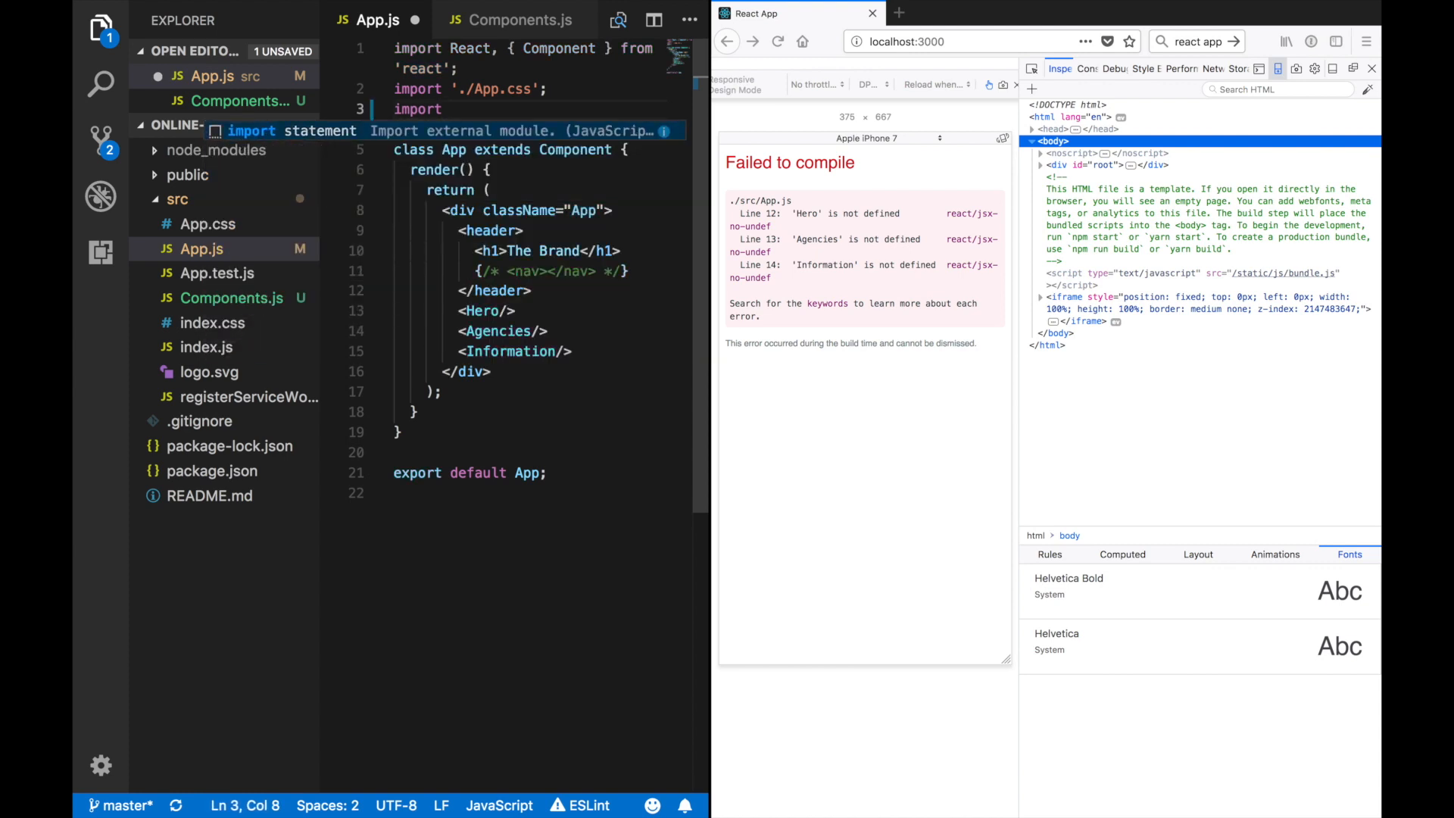
pyautogui.write('{')
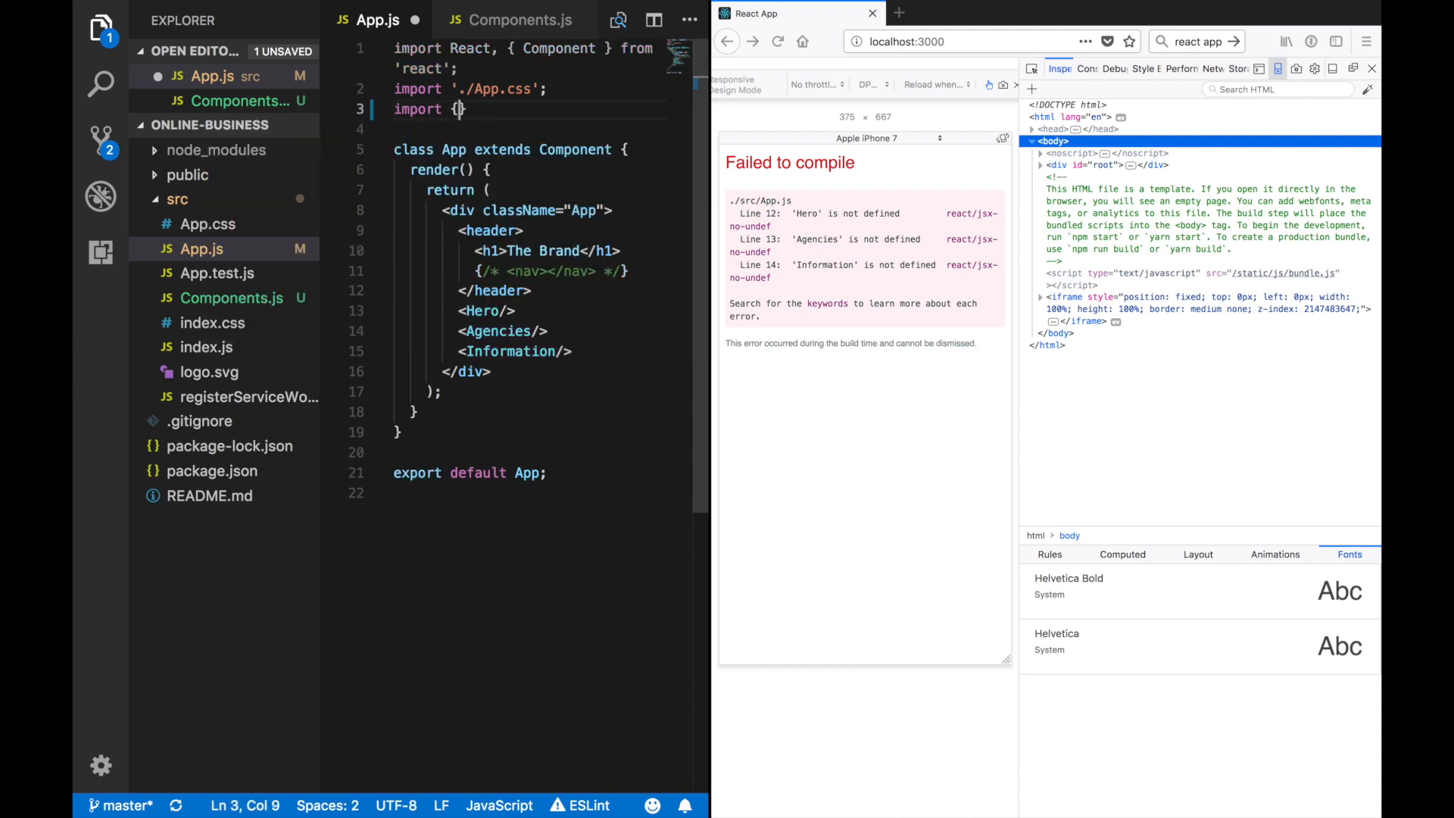
pyautogui.write('H')
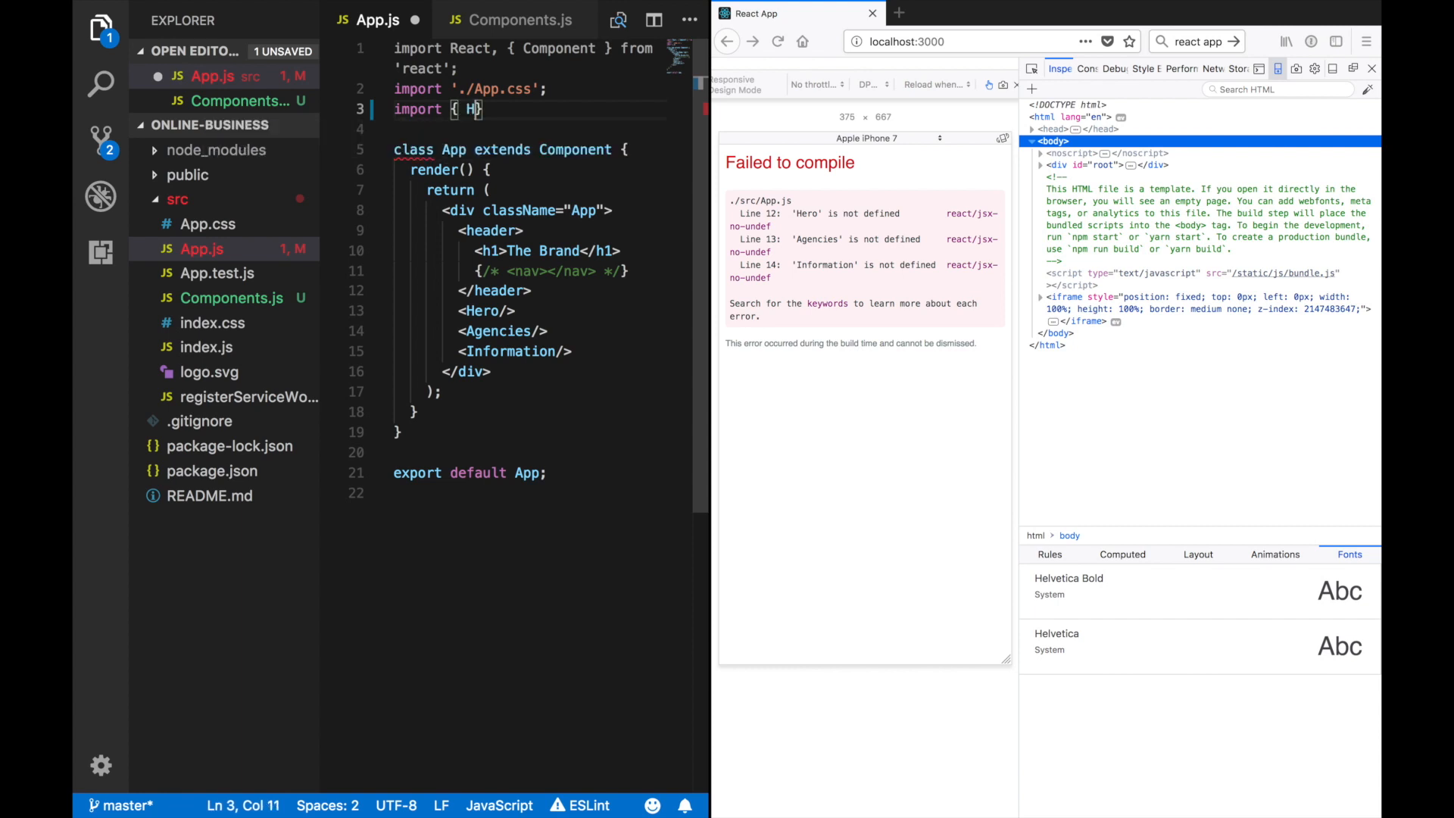
pyautogui.write('Hero, Agencies,')
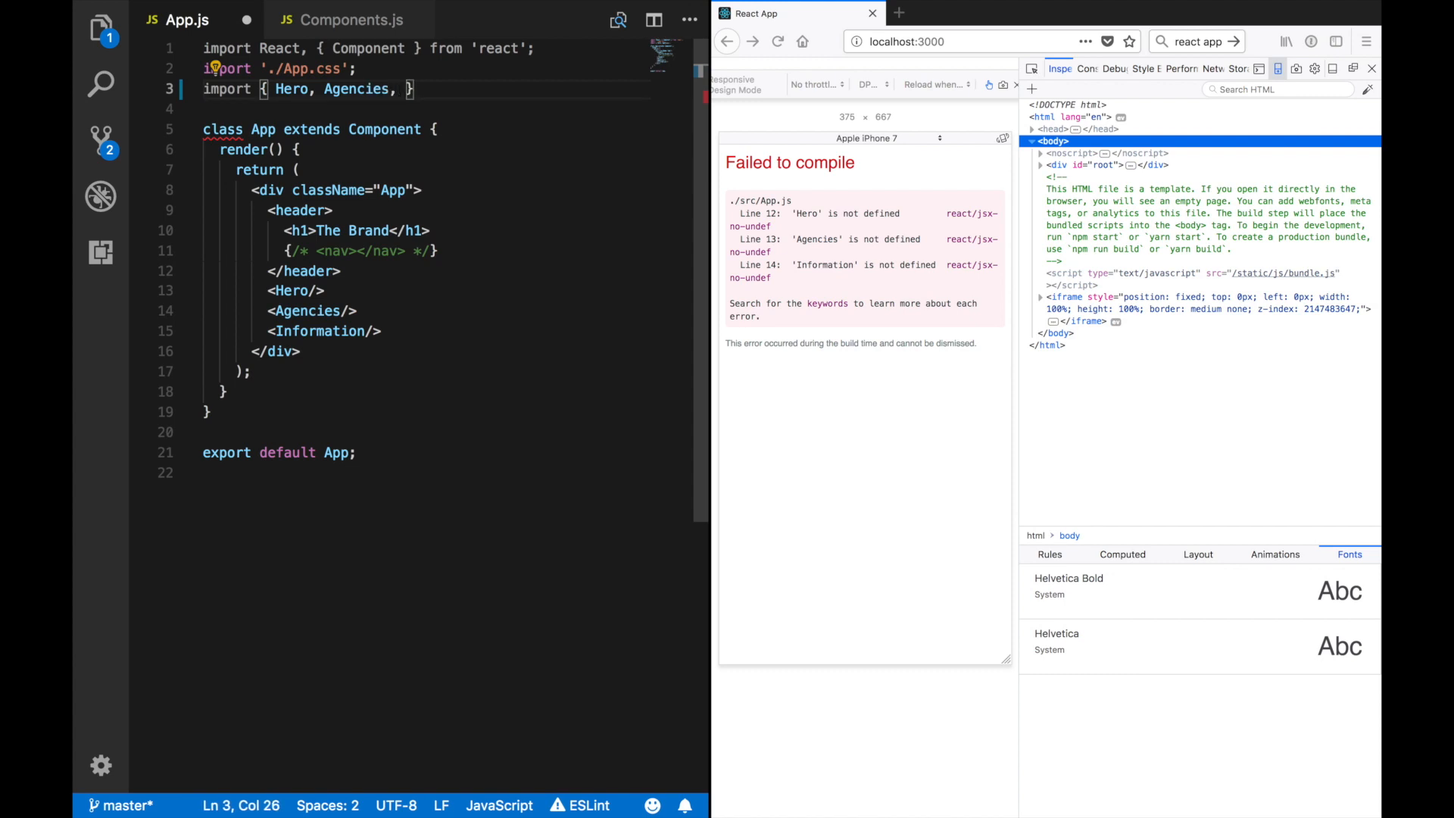
pyautogui.write('Information')
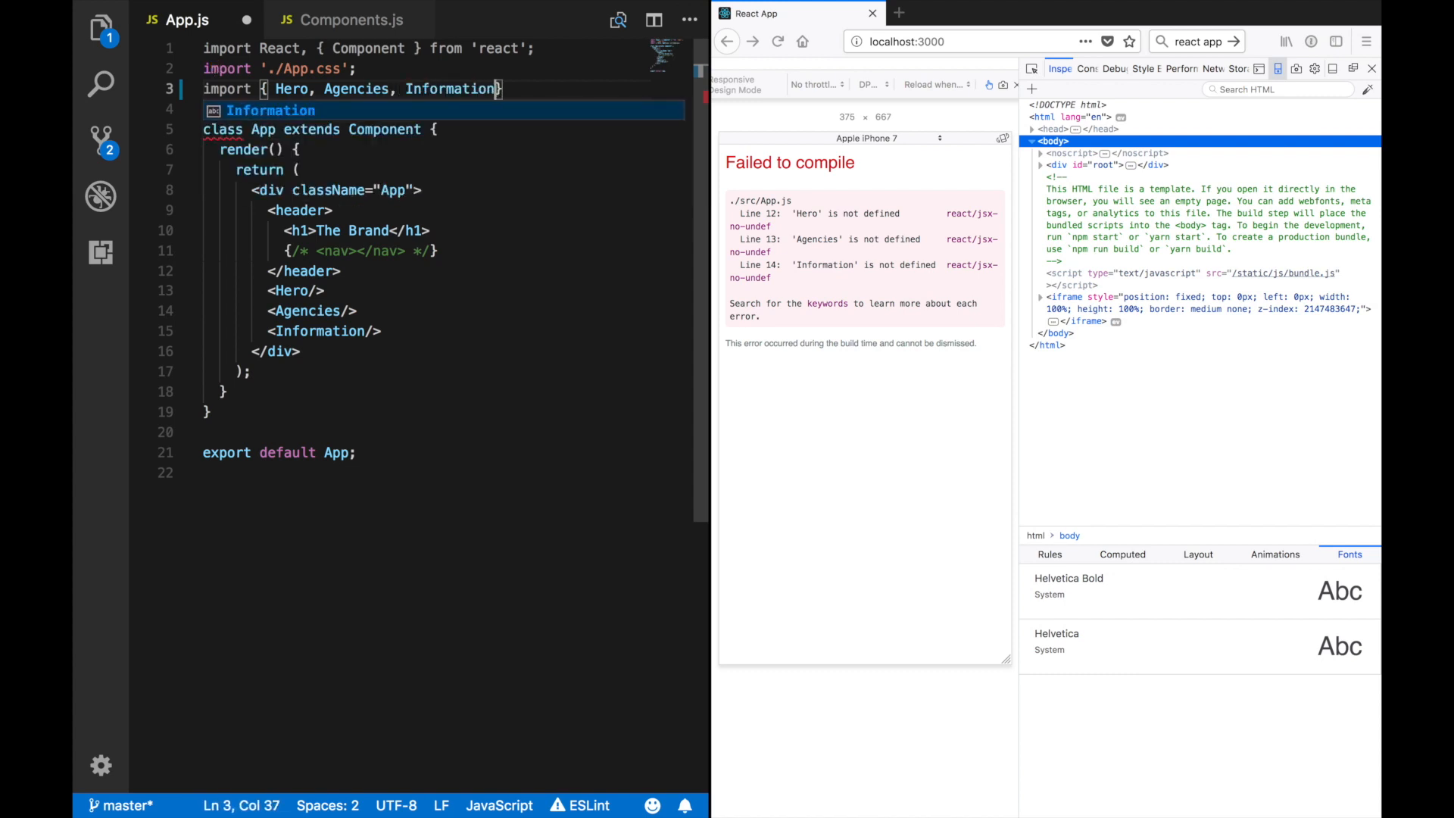
pyautogui.write("} from '.")
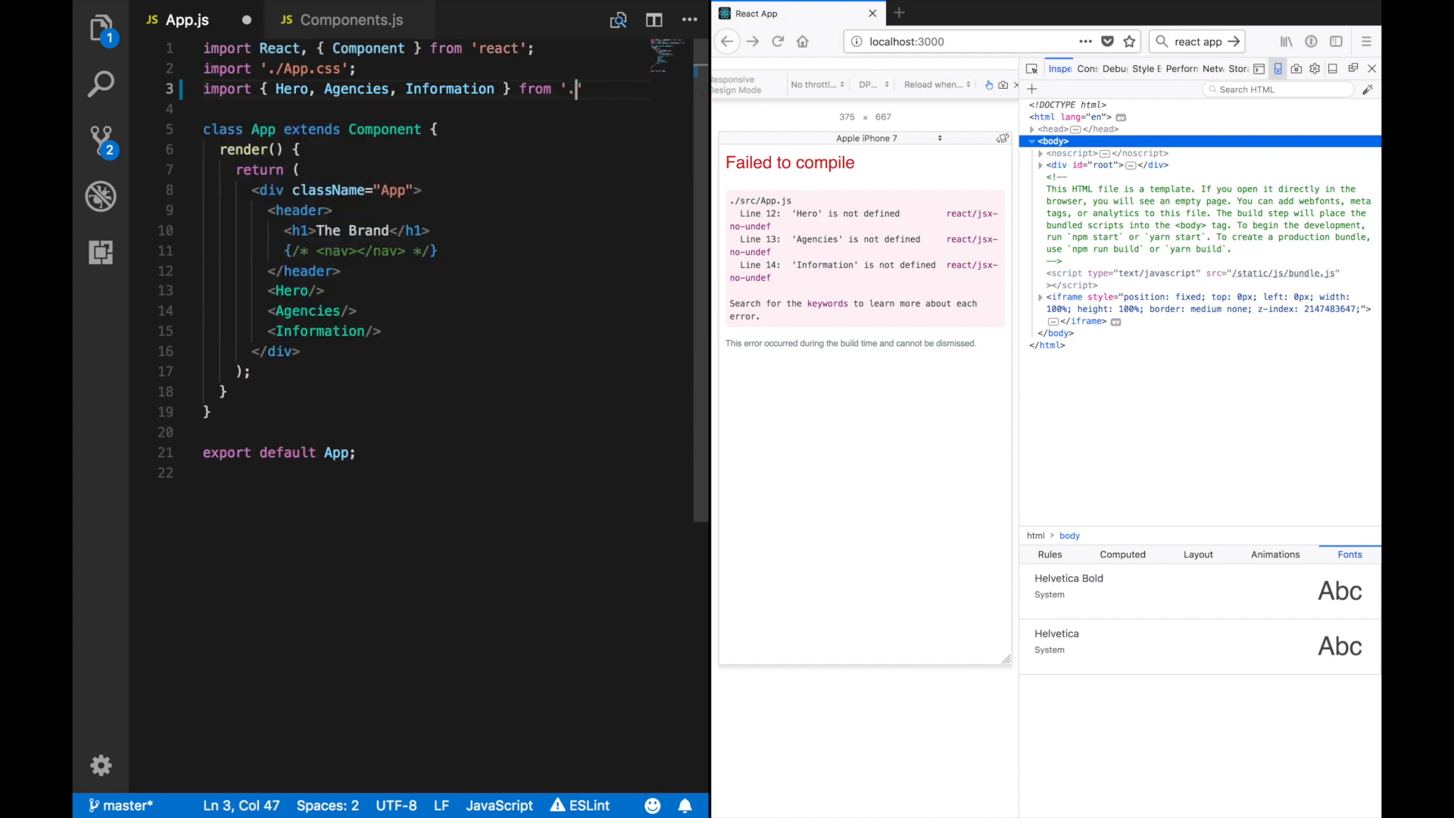
pyautogui.write("'./Component")
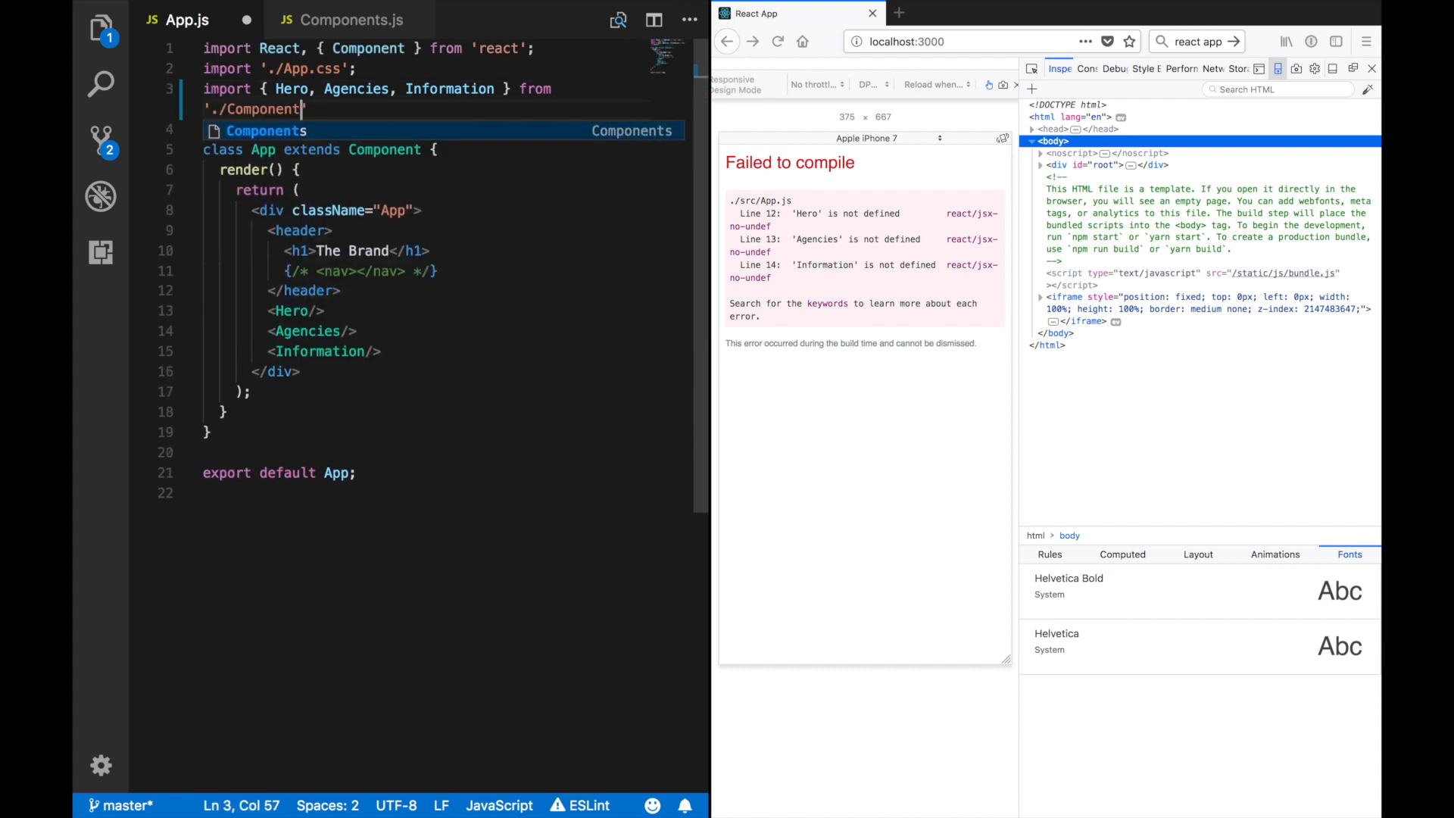
pyautogui.click(348, 250)
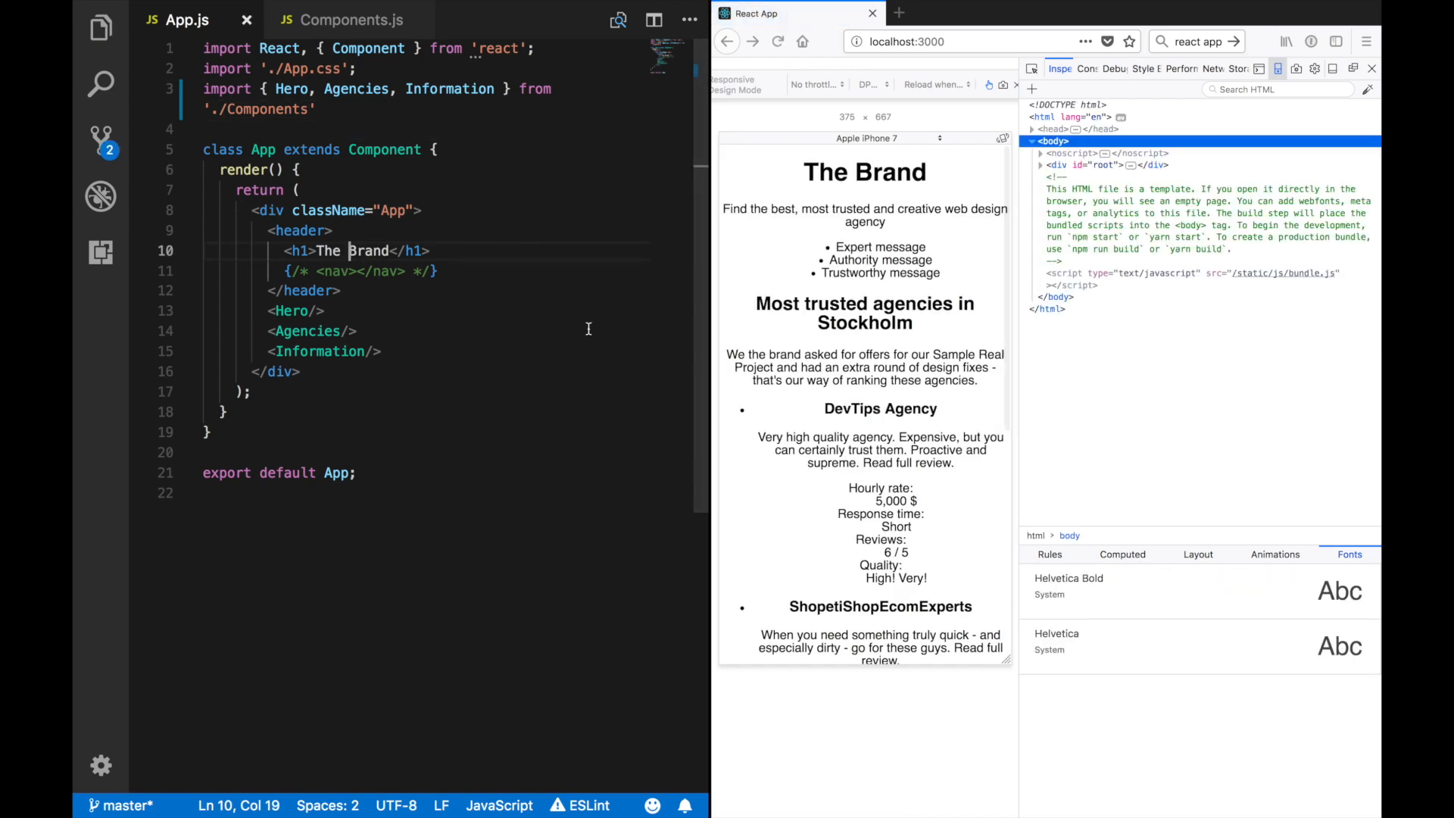
pyautogui.moveTo(461, 417)
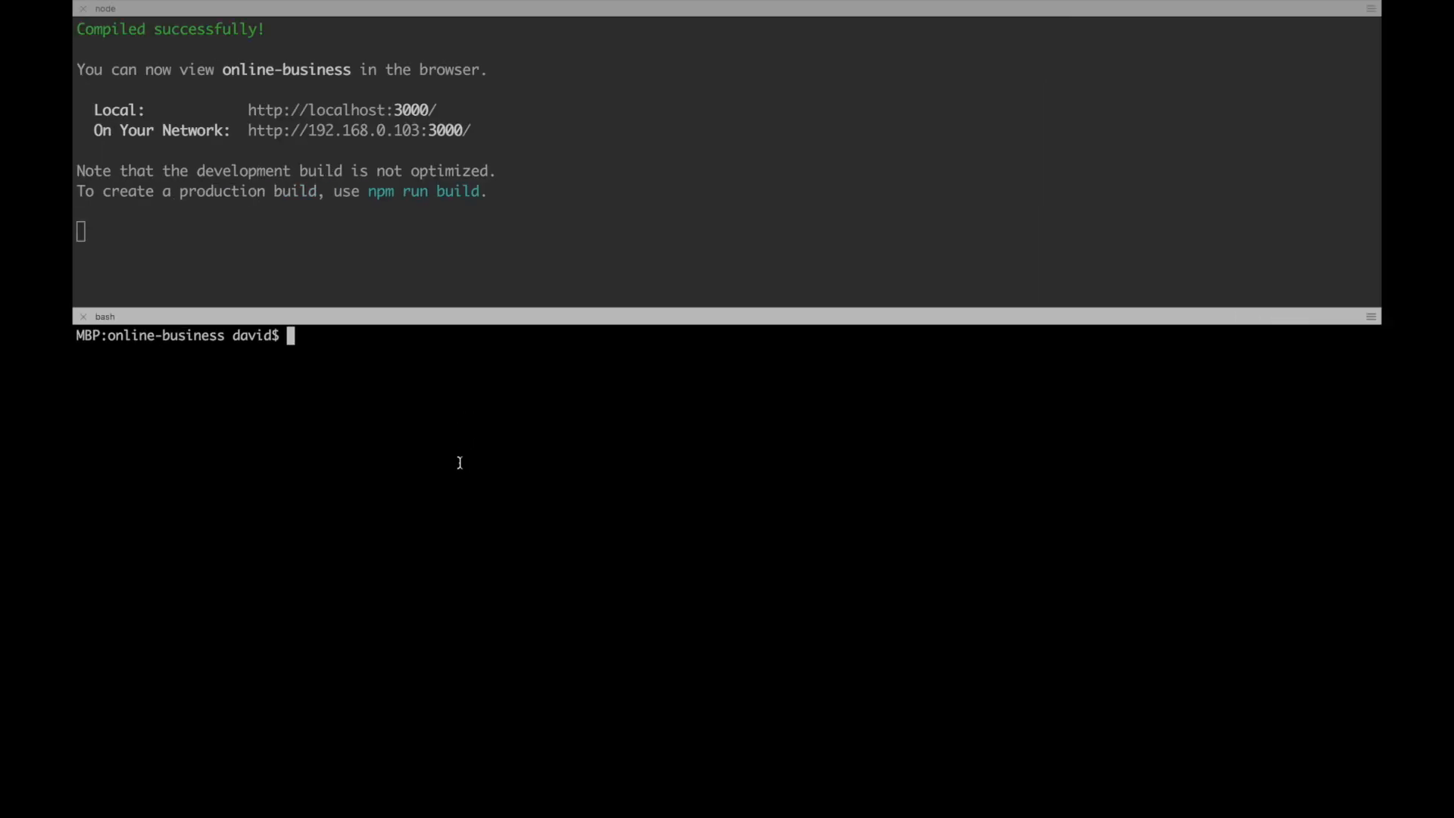
pyautogui.write('cur')
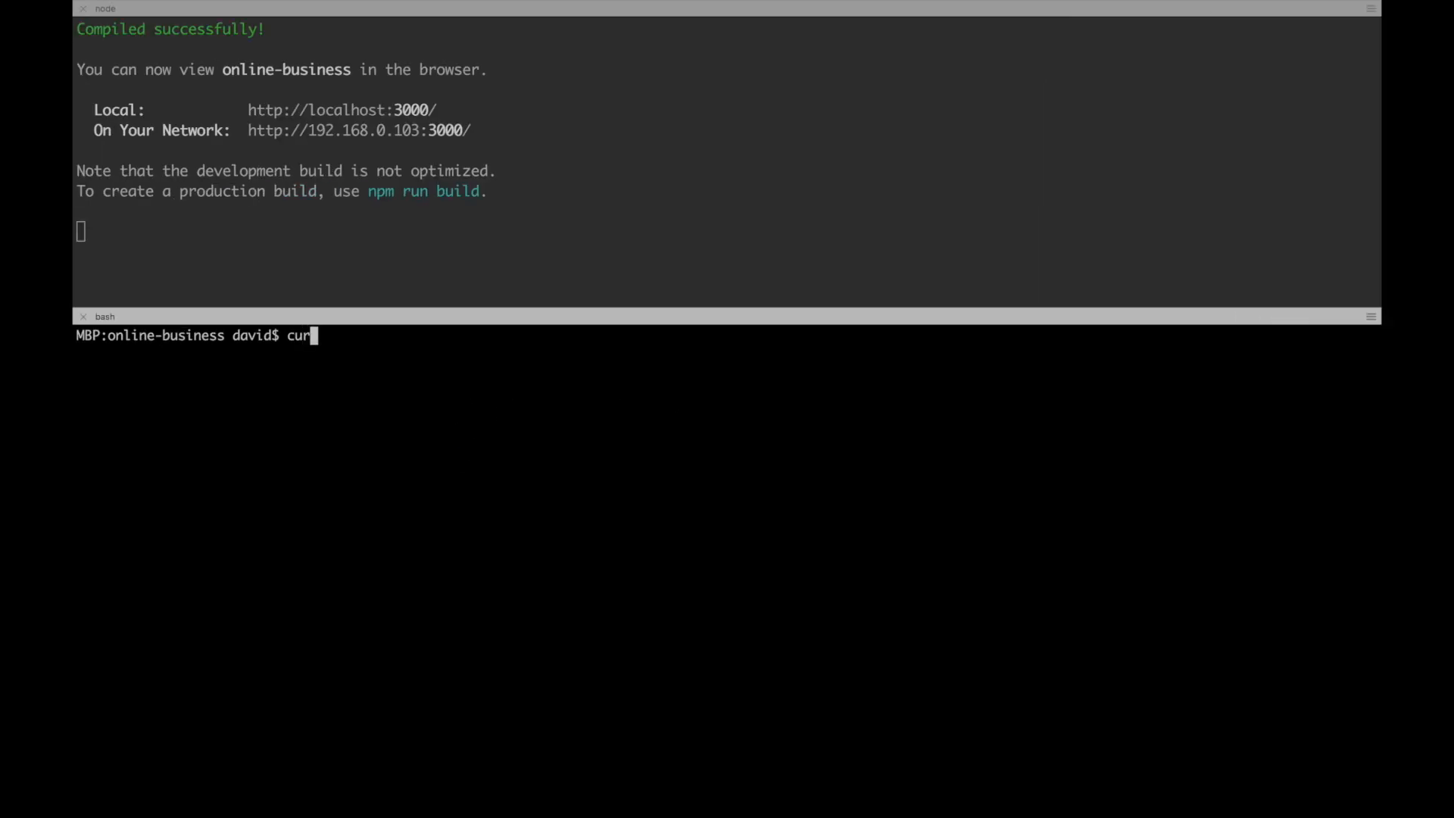
pyautogui.write('l http:')
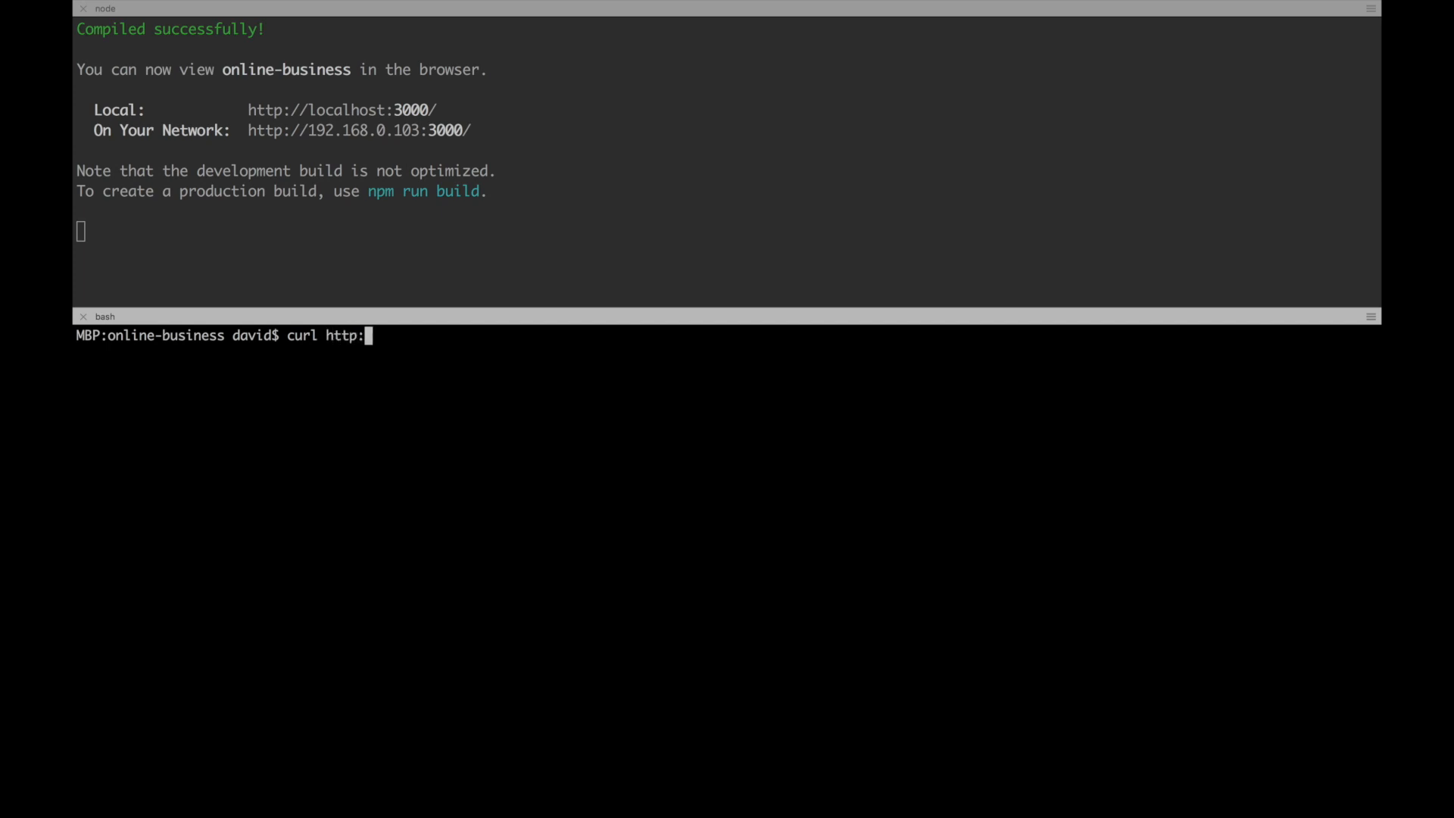
pyautogui.write('//localhost:')
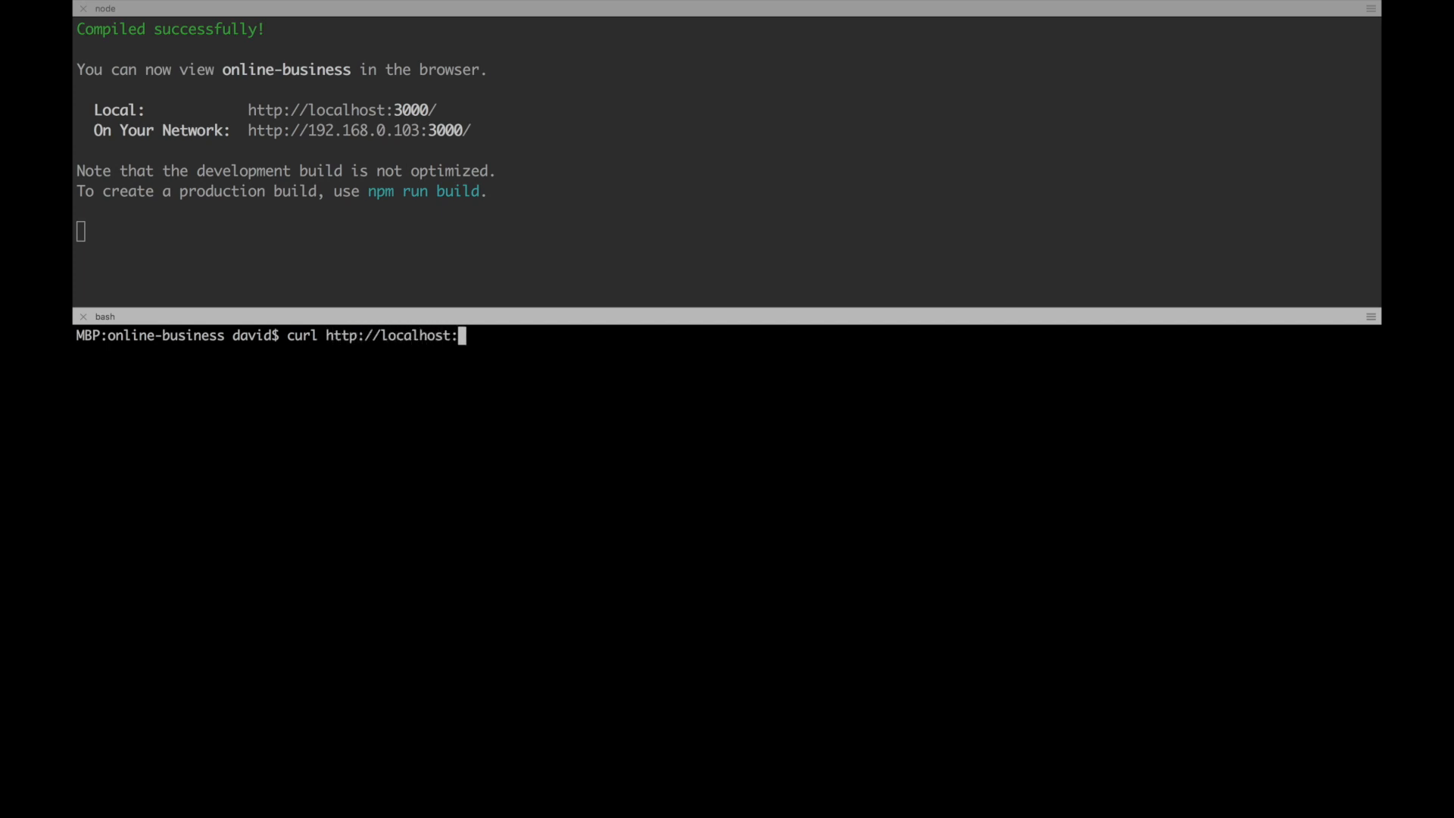
pyautogui.write('3000/')
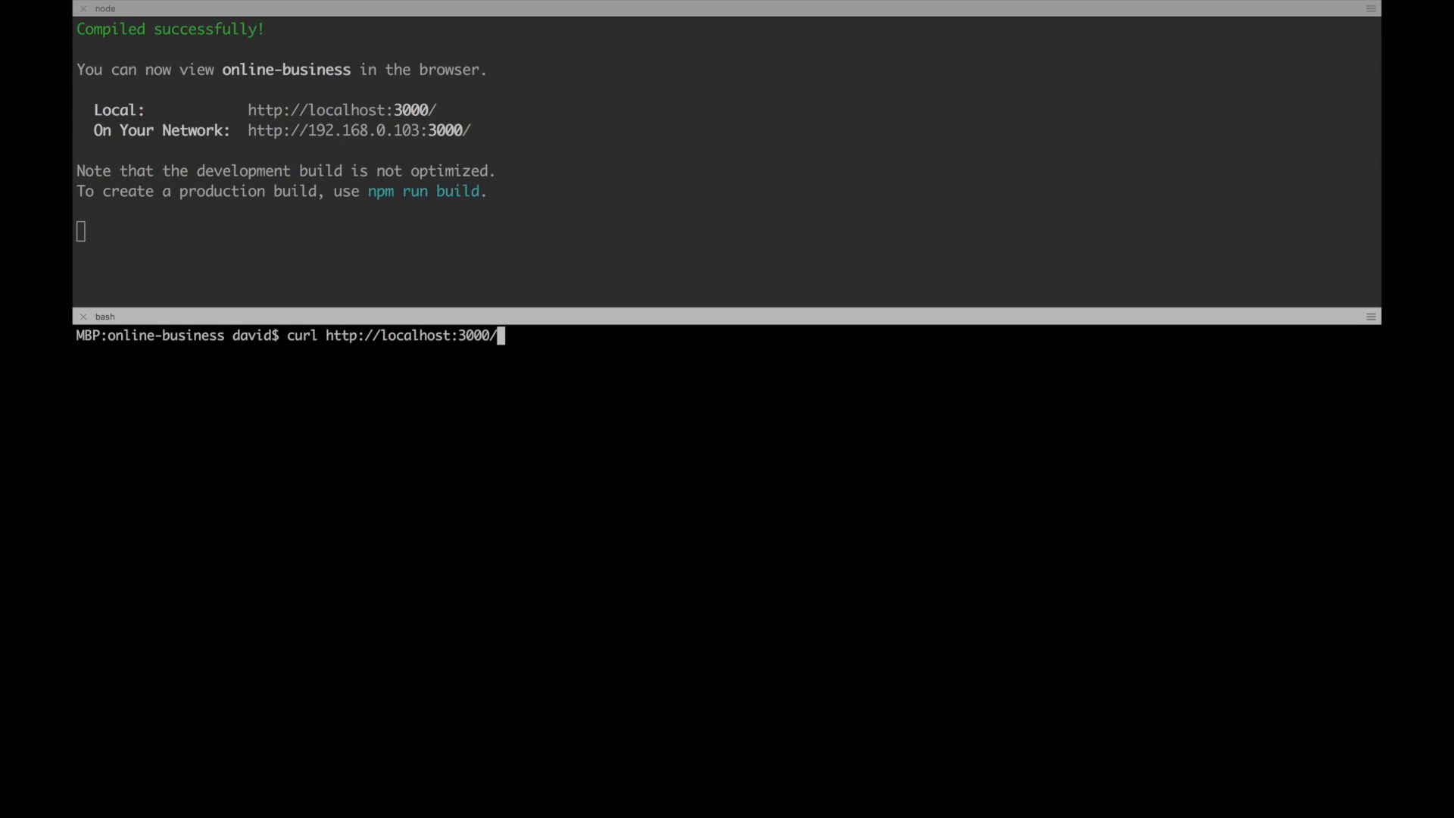
pyautogui.press('Return')
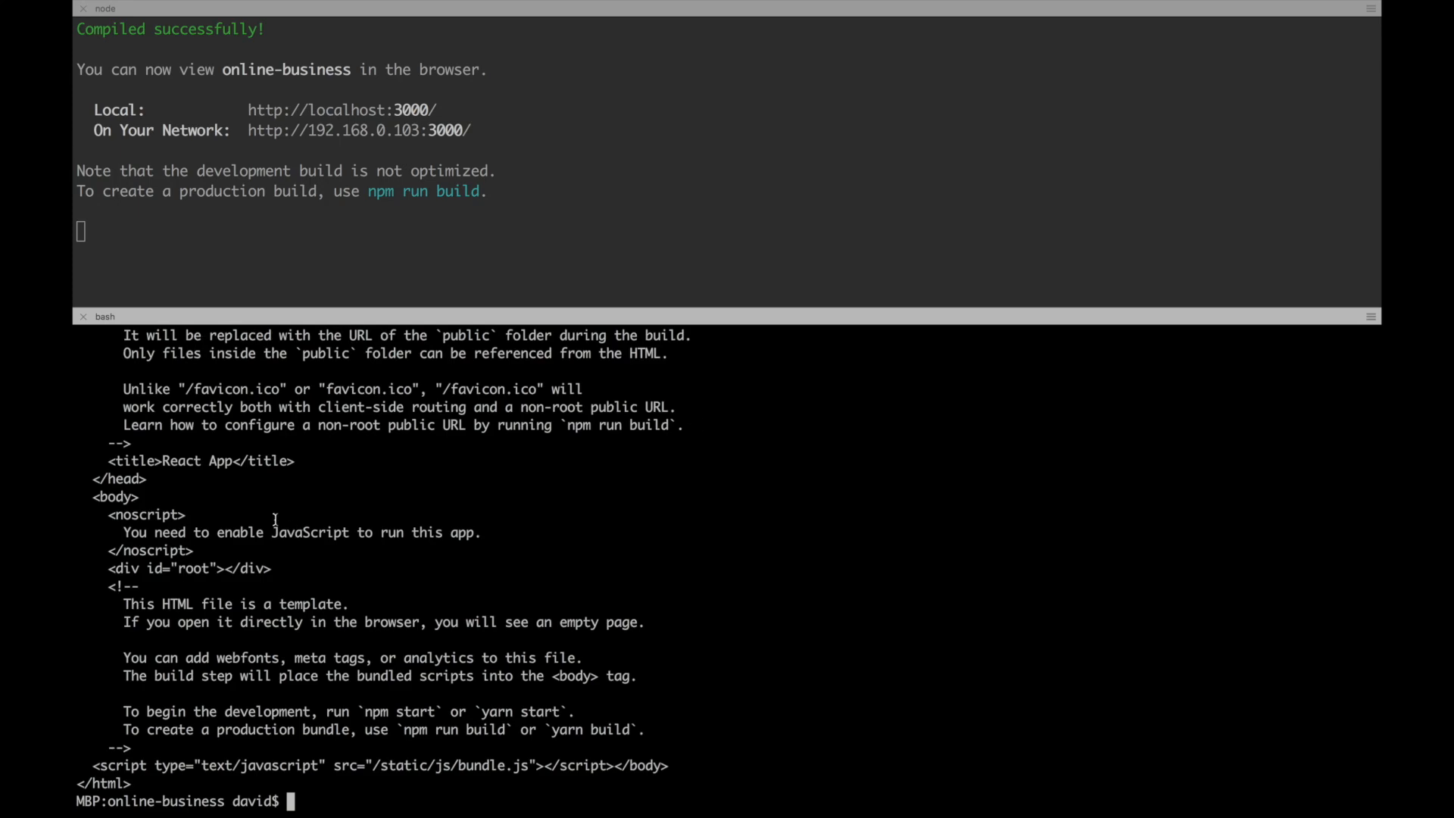
pyautogui.scroll(3)
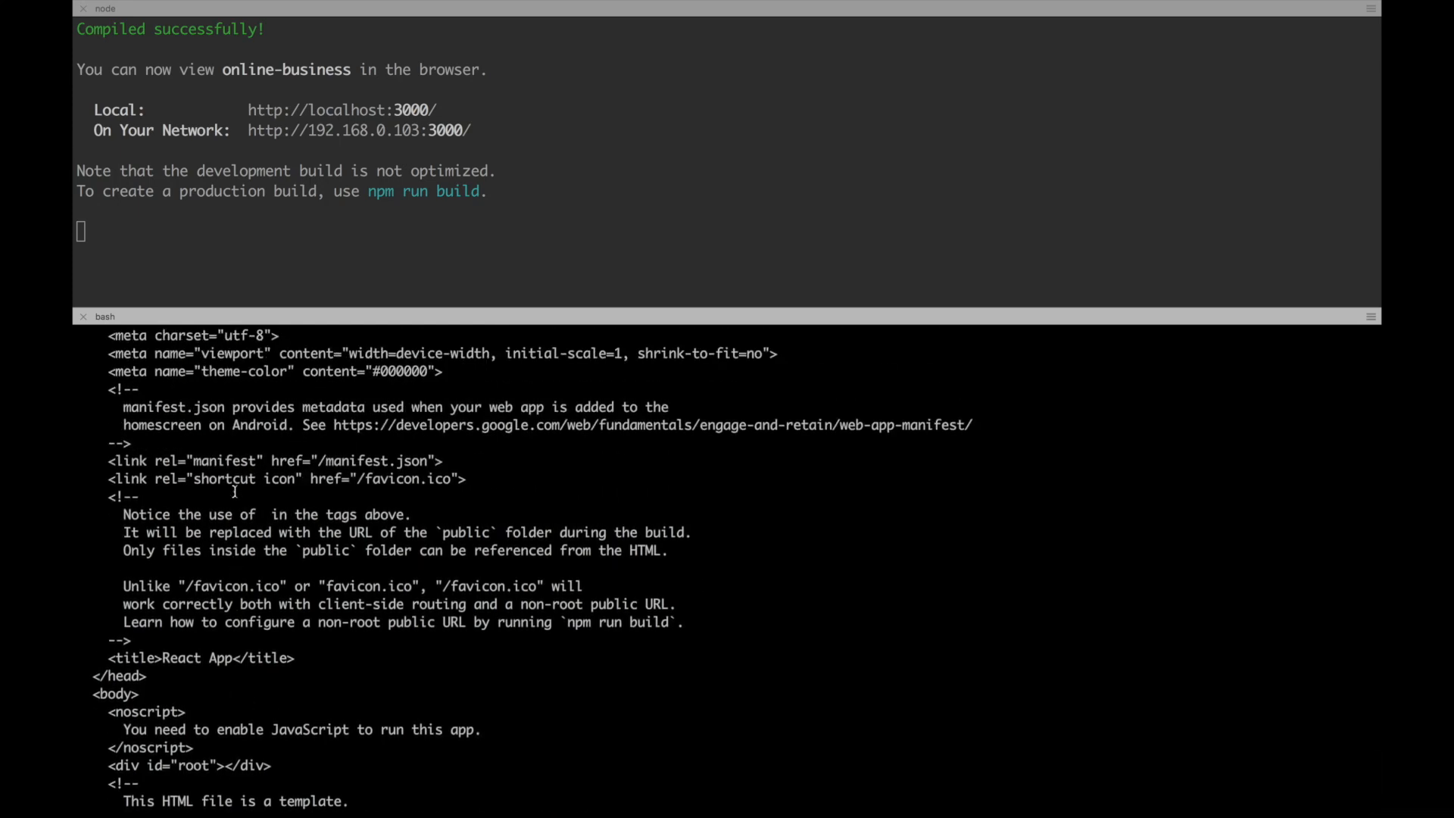
pyautogui.scroll(3)
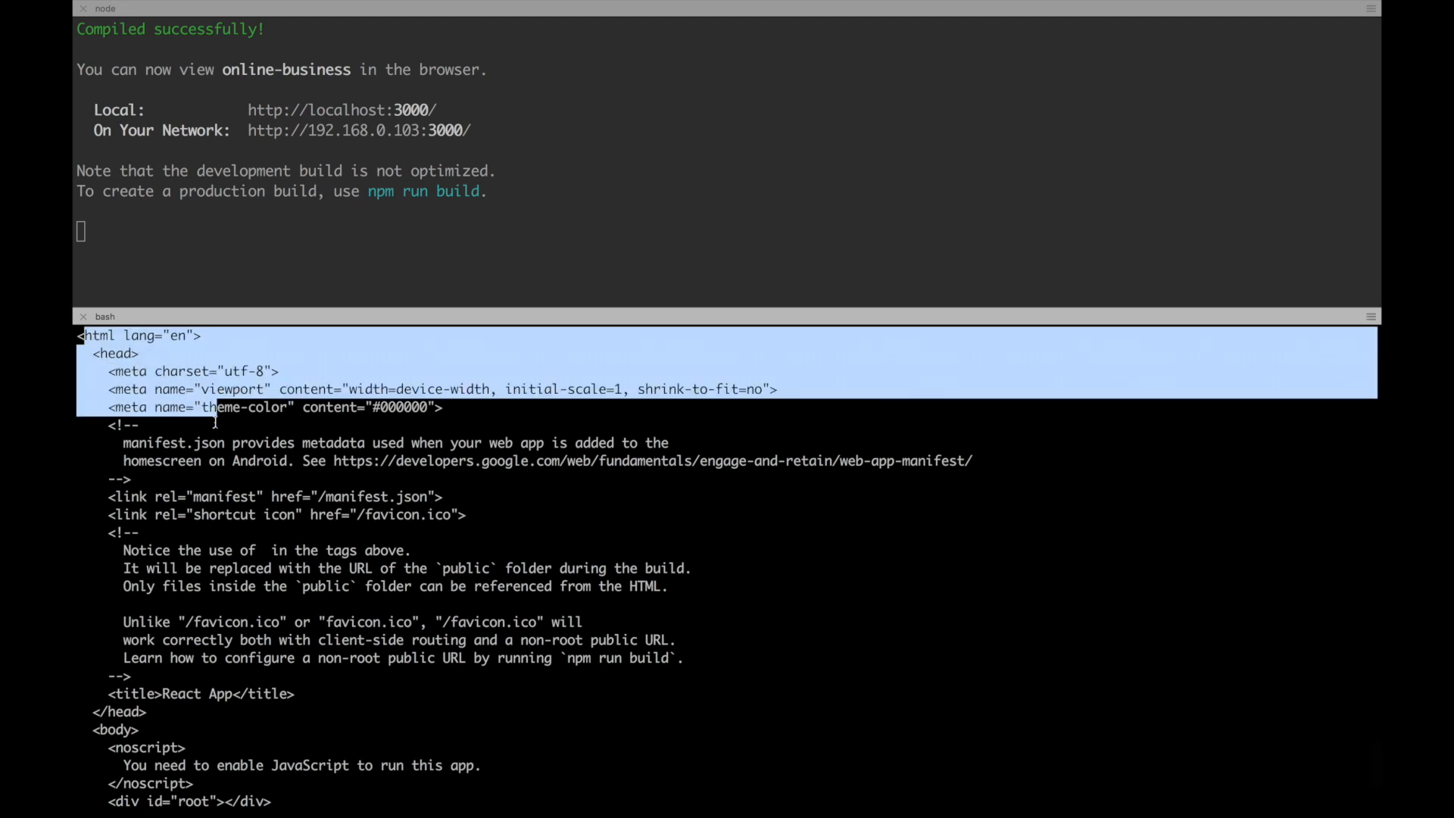
pyautogui.scroll(-3)
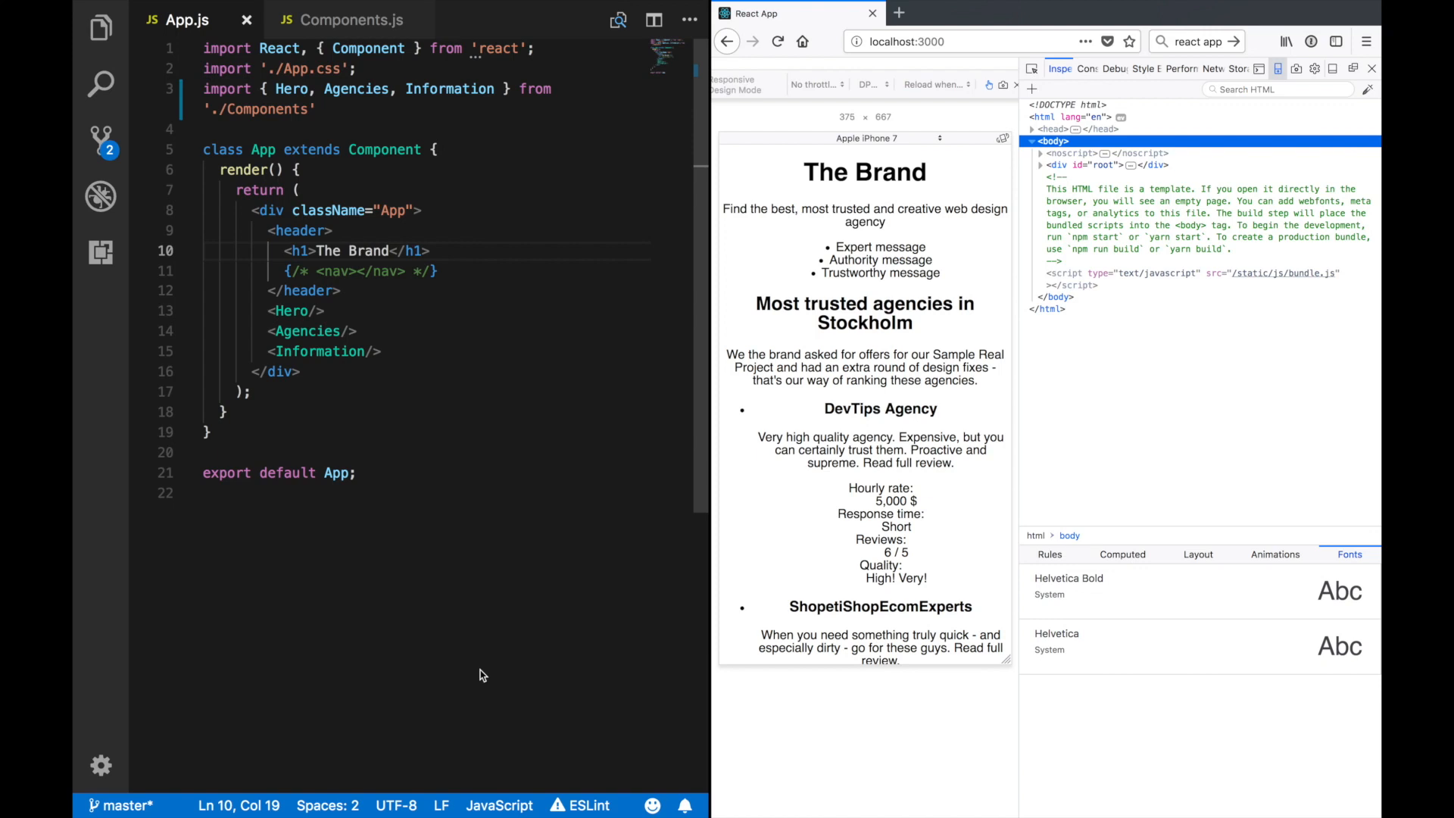
# Step: Read the Medium article on server-side rendering for create-react-app
pyautogui.click(441, 407)
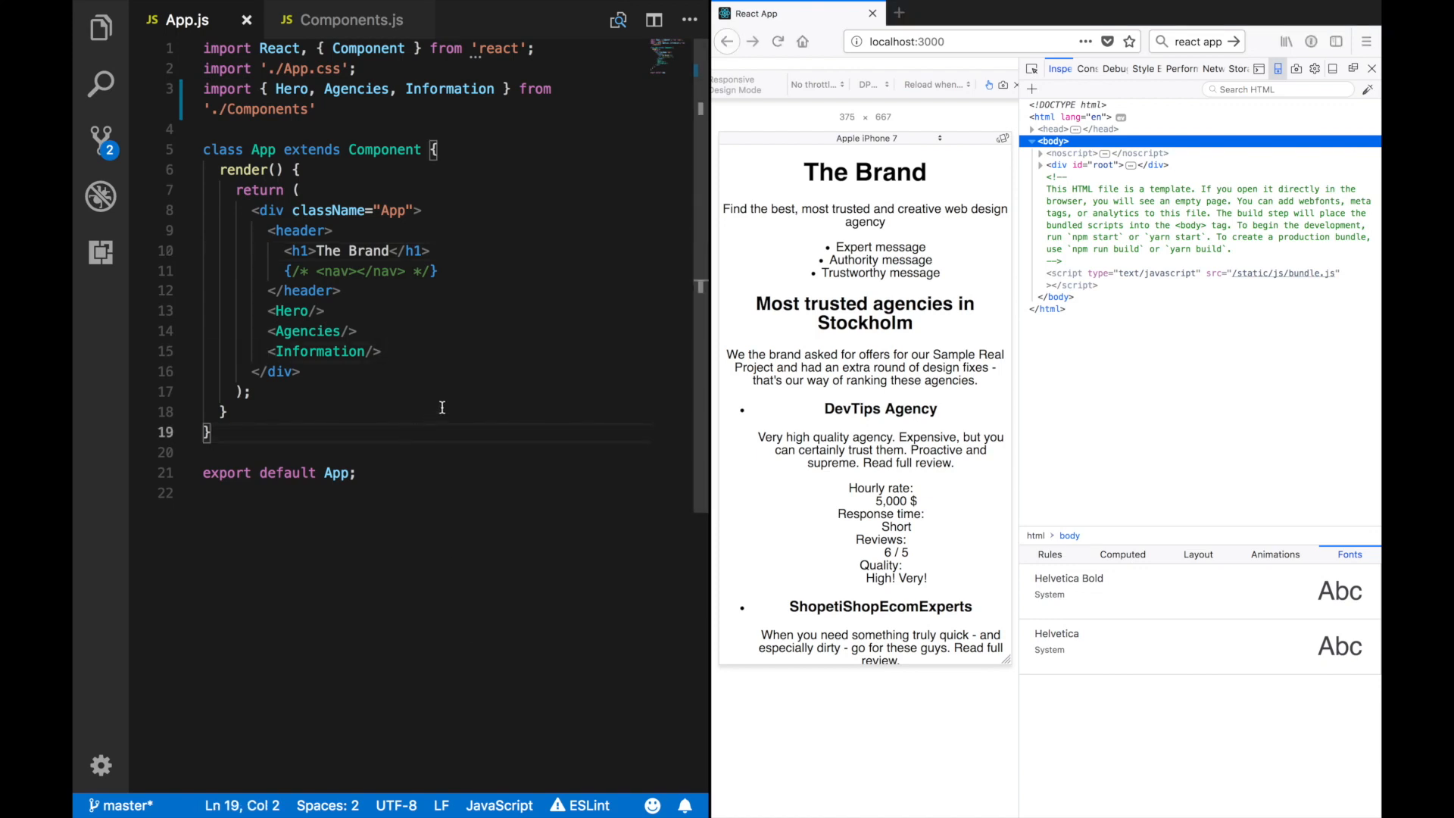
pyautogui.click(968, 13)
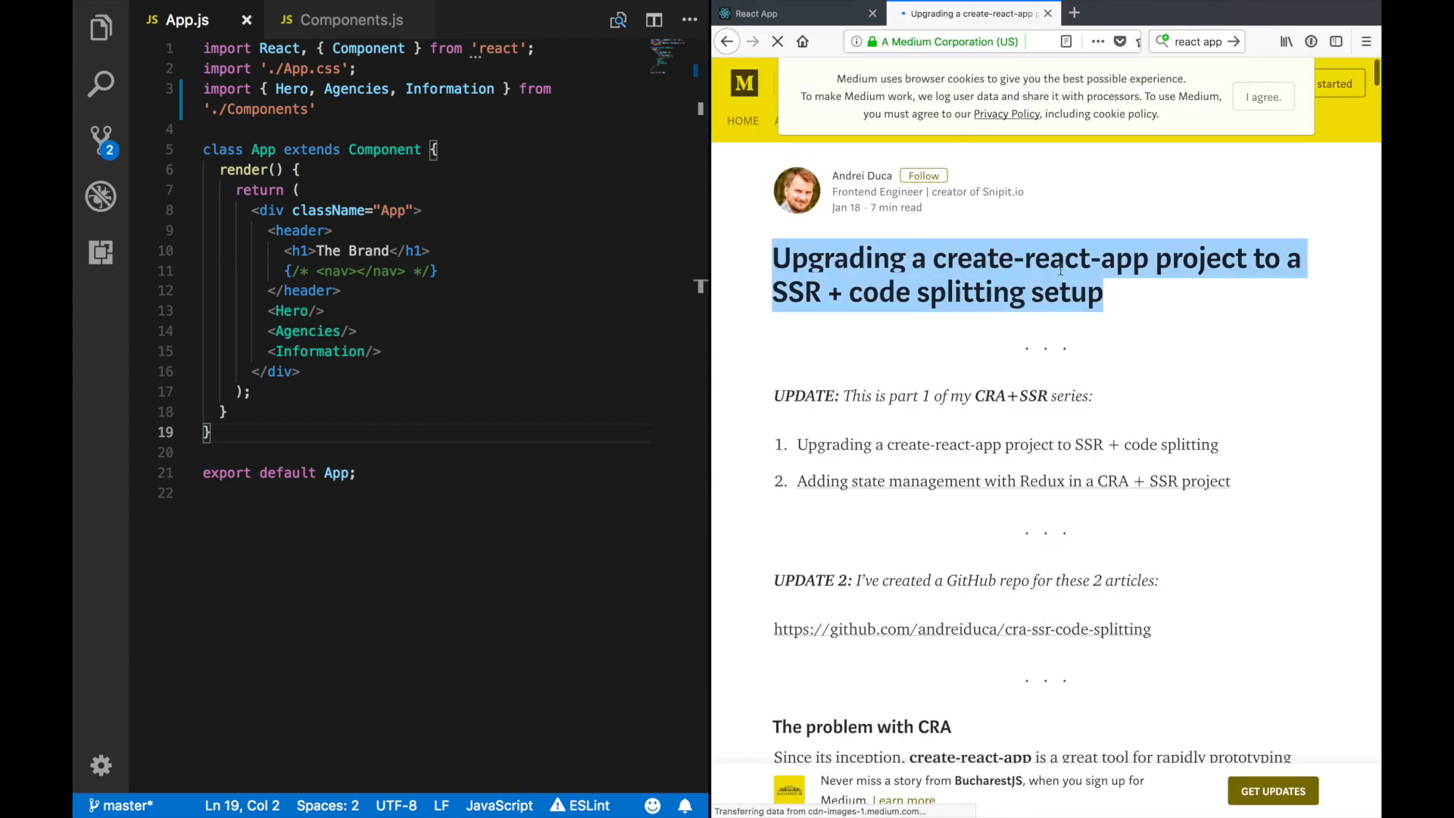
pyautogui.moveTo(1250, 390)
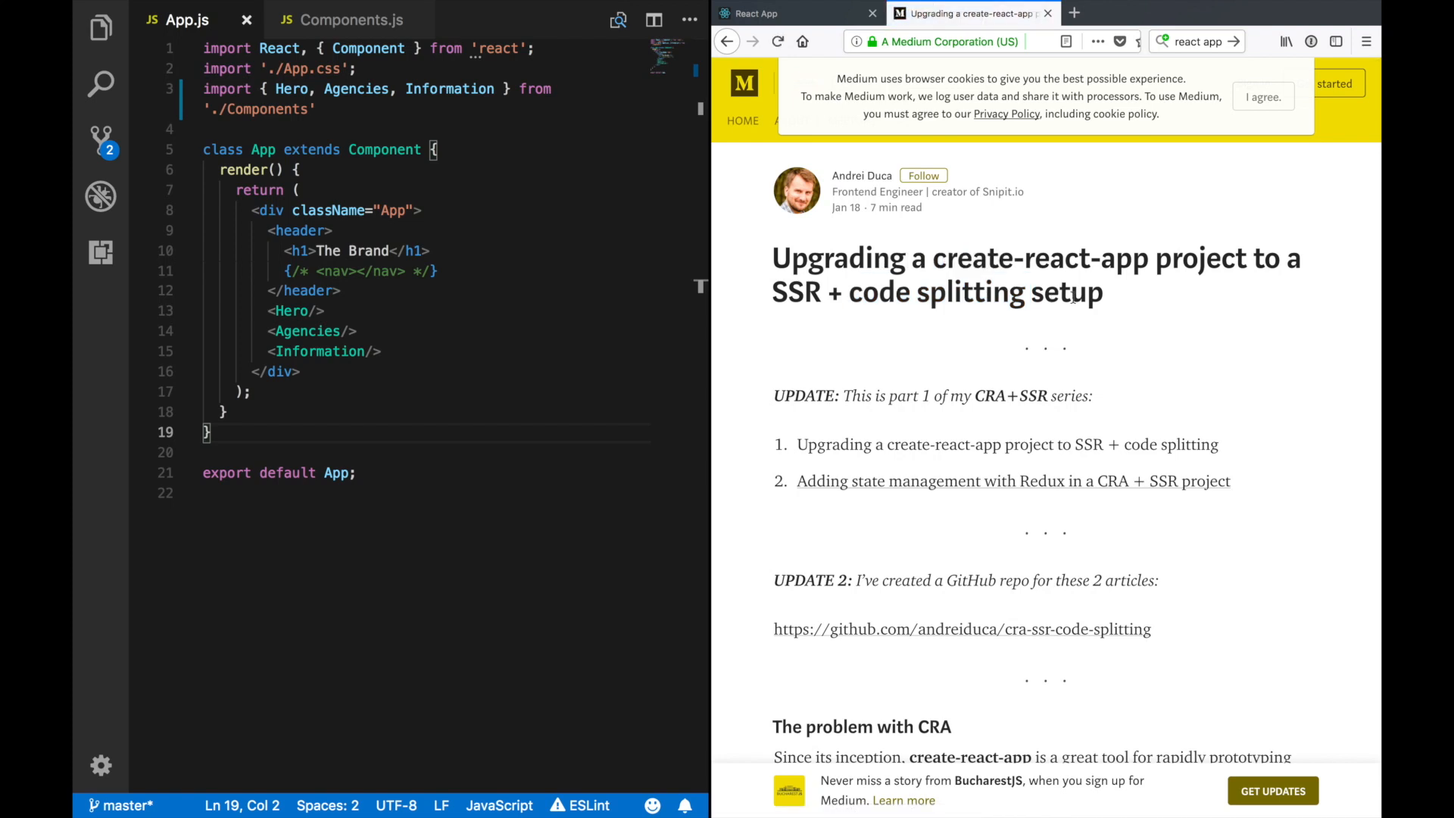
pyautogui.scroll(-3)
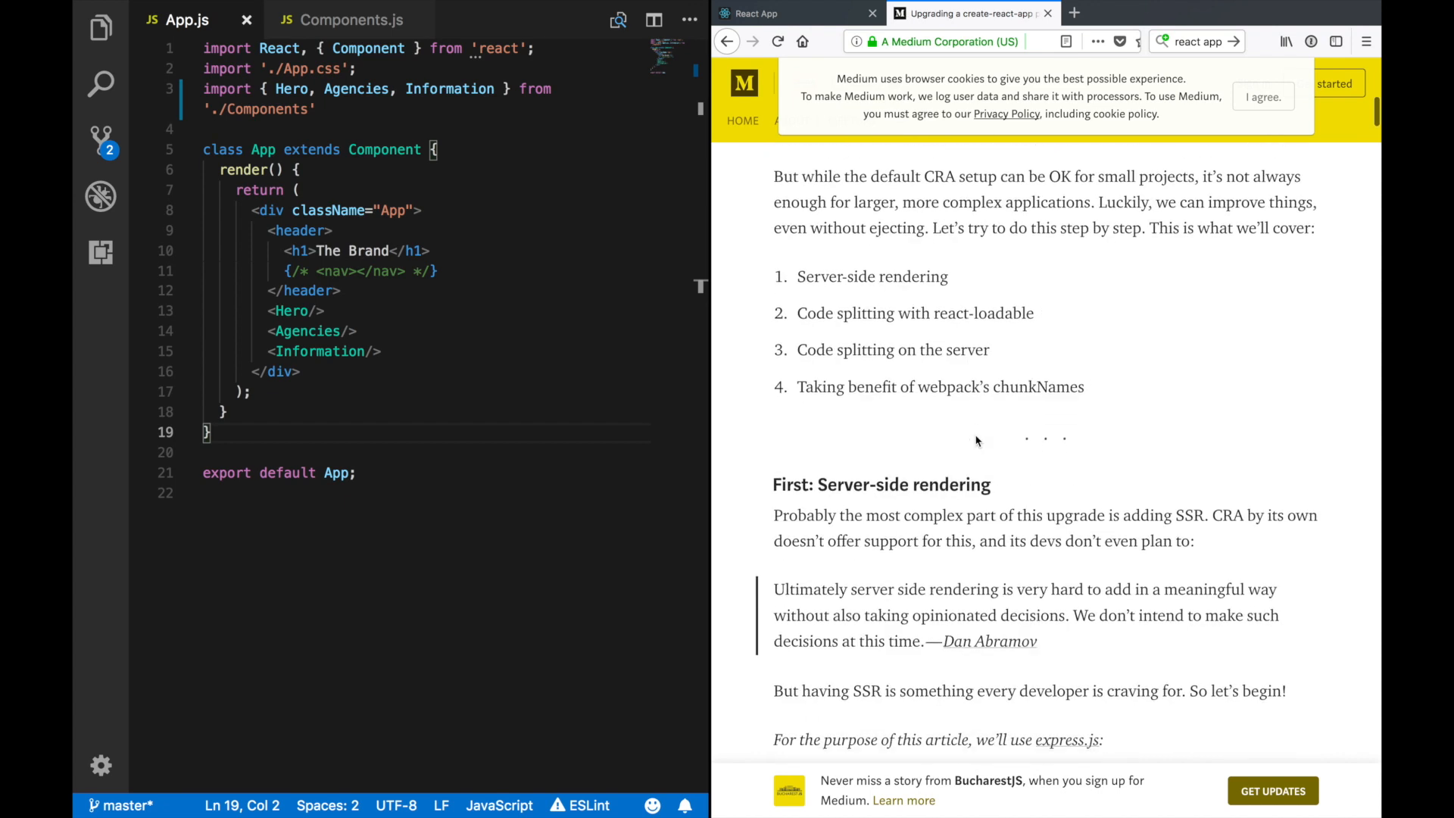
pyautogui.scroll(-3)
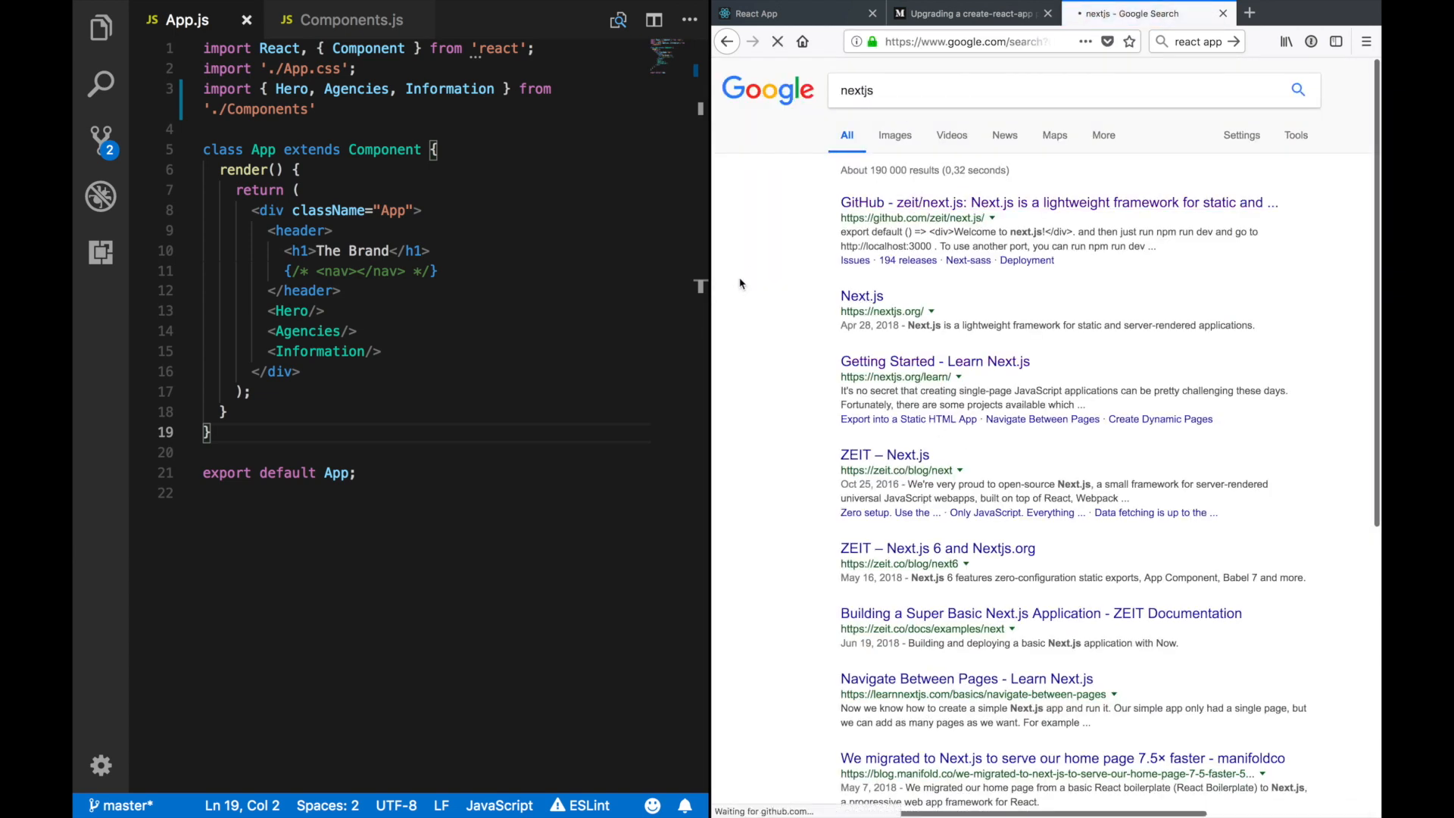
# Step: Open the zeit/next.js GitHub repository and scroll down to its readme
pyautogui.click(1059, 202)
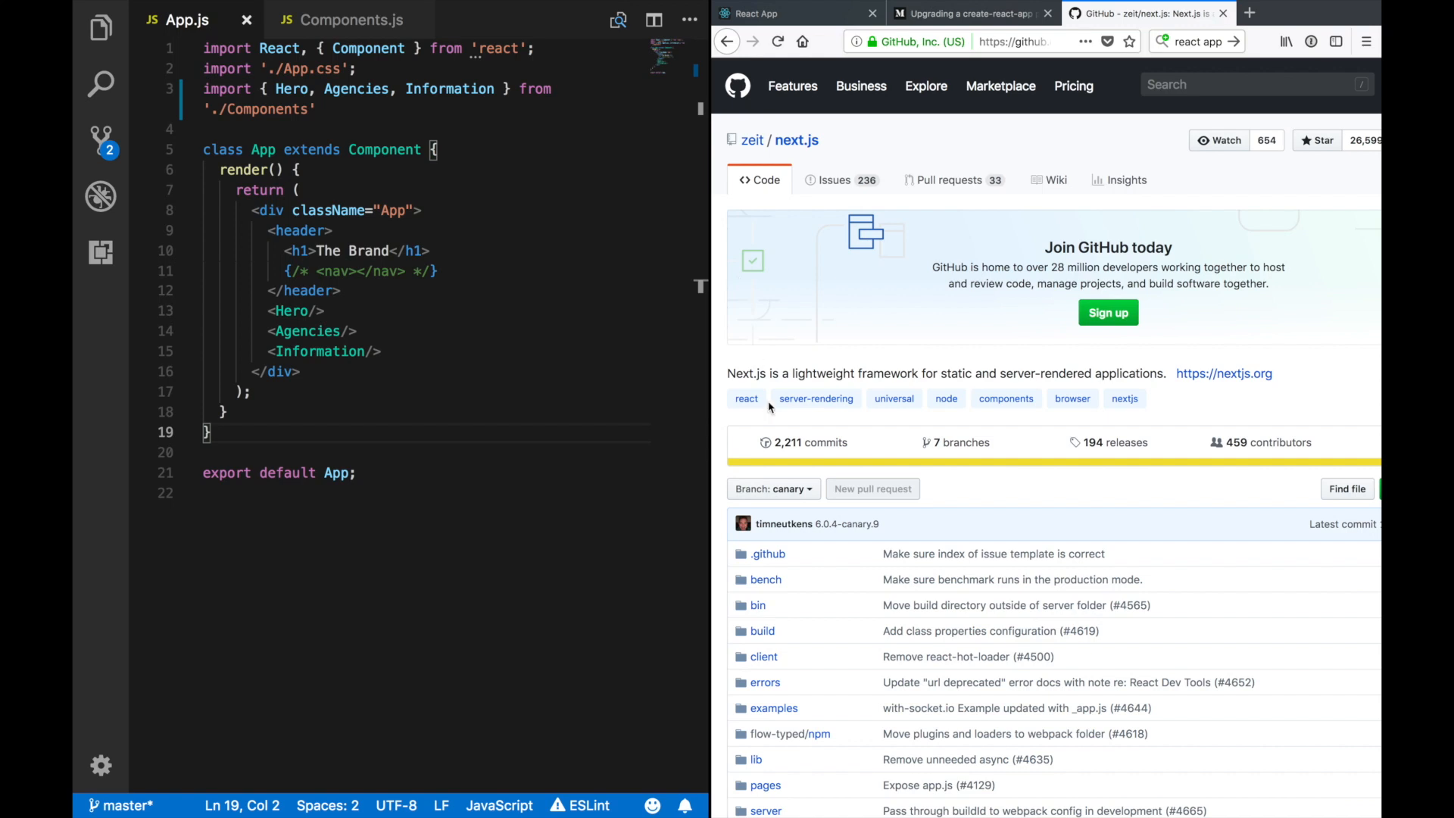
pyautogui.scroll(-3)
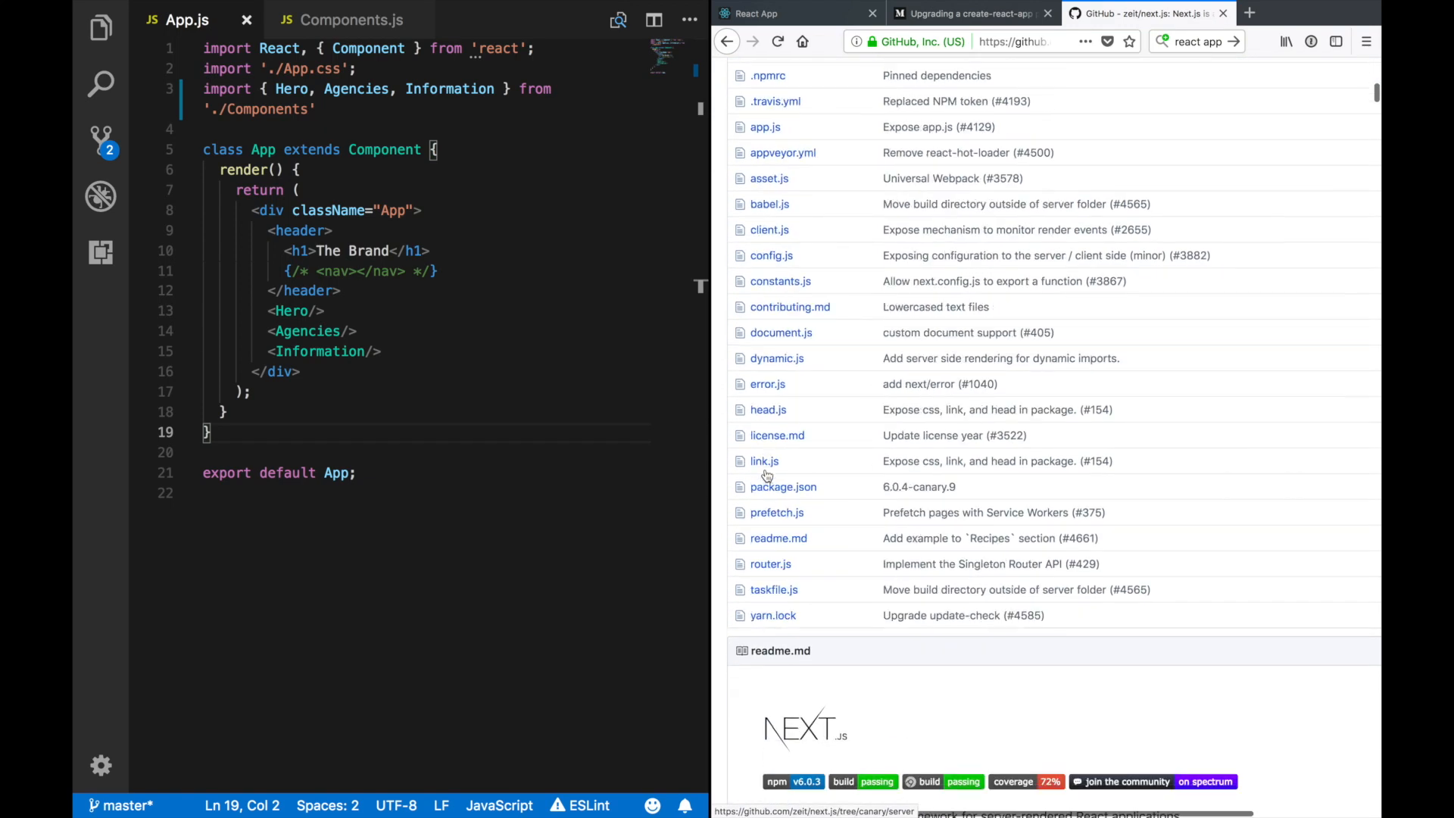
pyautogui.scroll(-3)
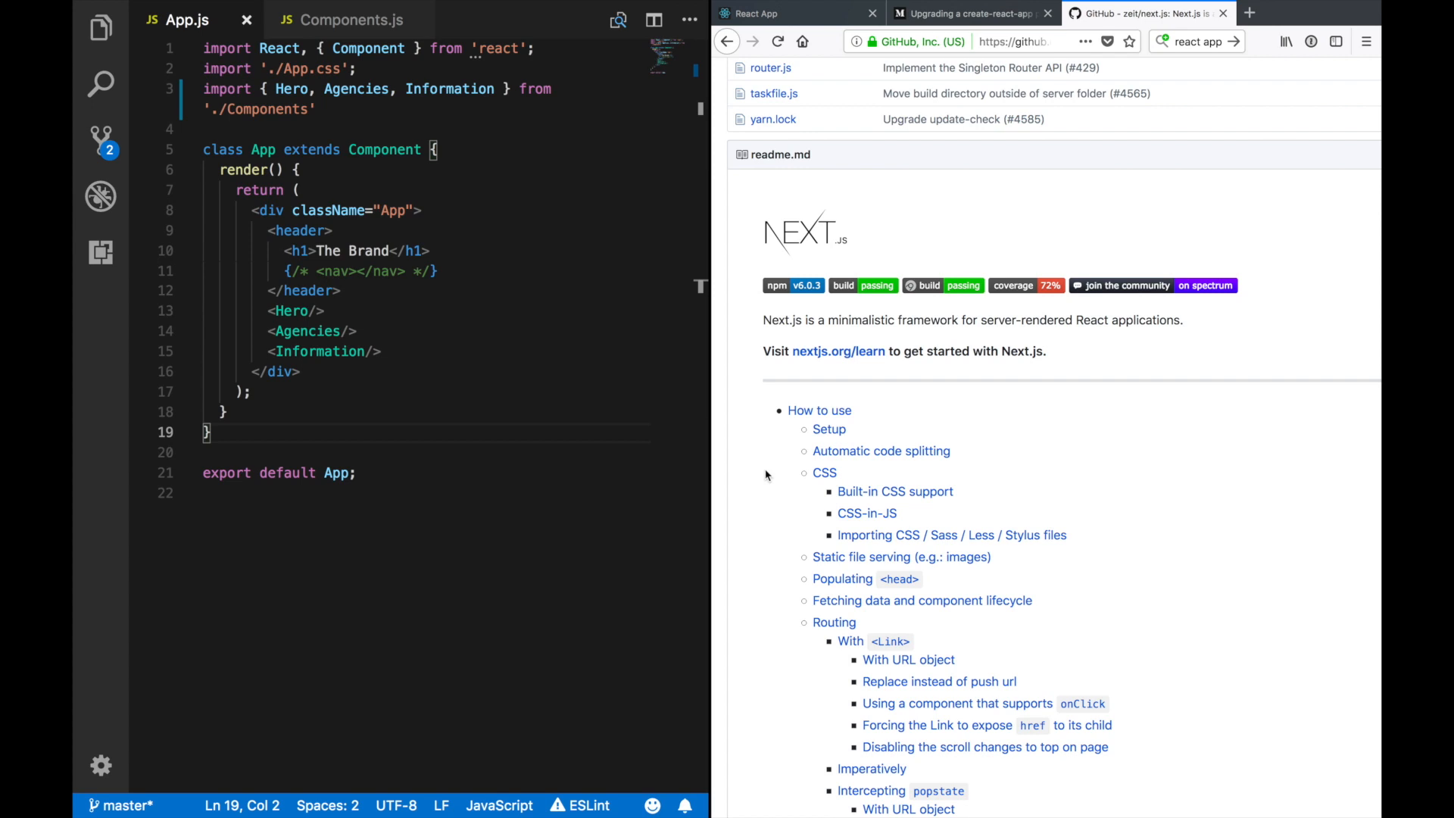
pyautogui.scroll(-3)
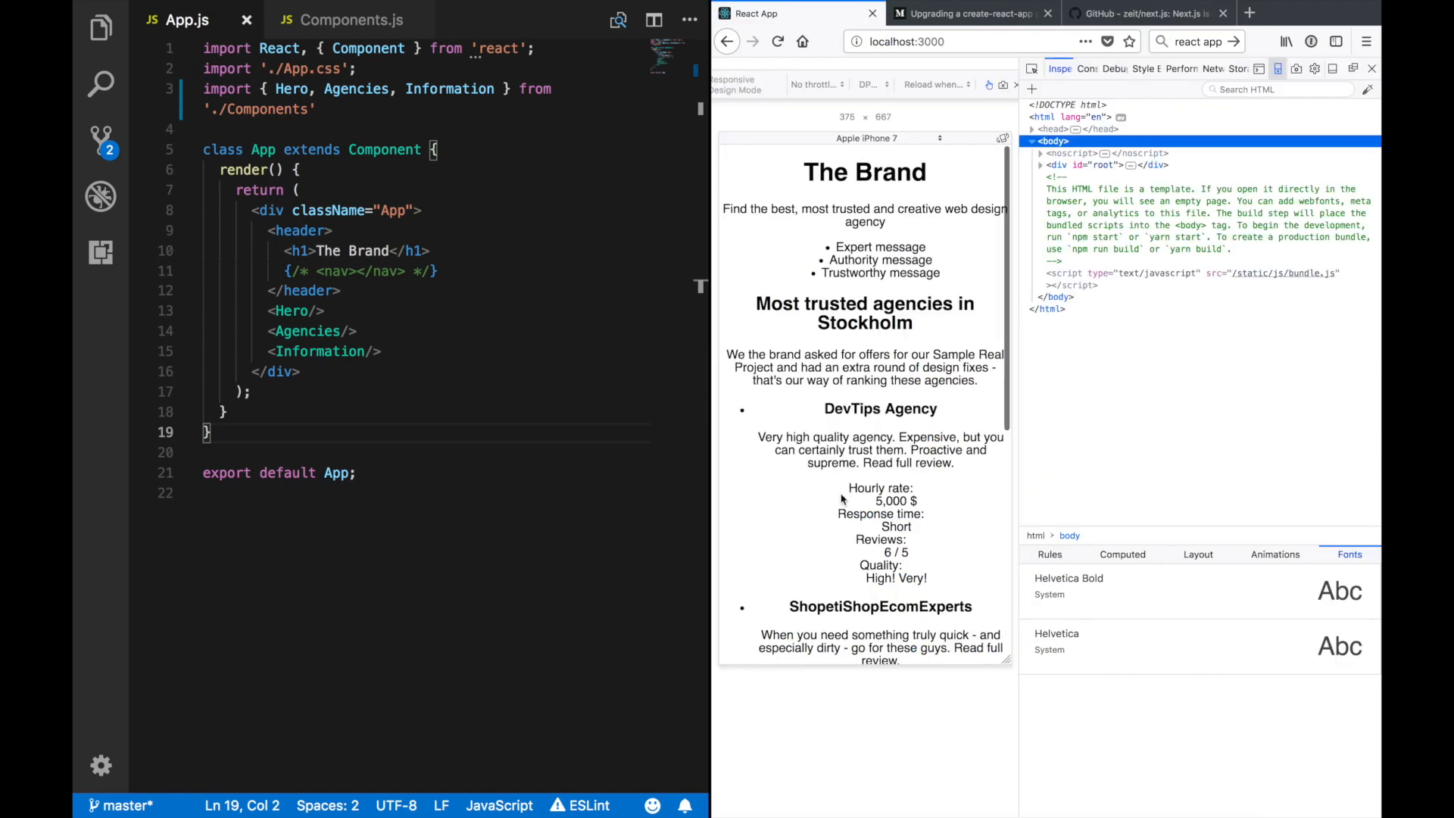
pyautogui.moveTo(855, 375)
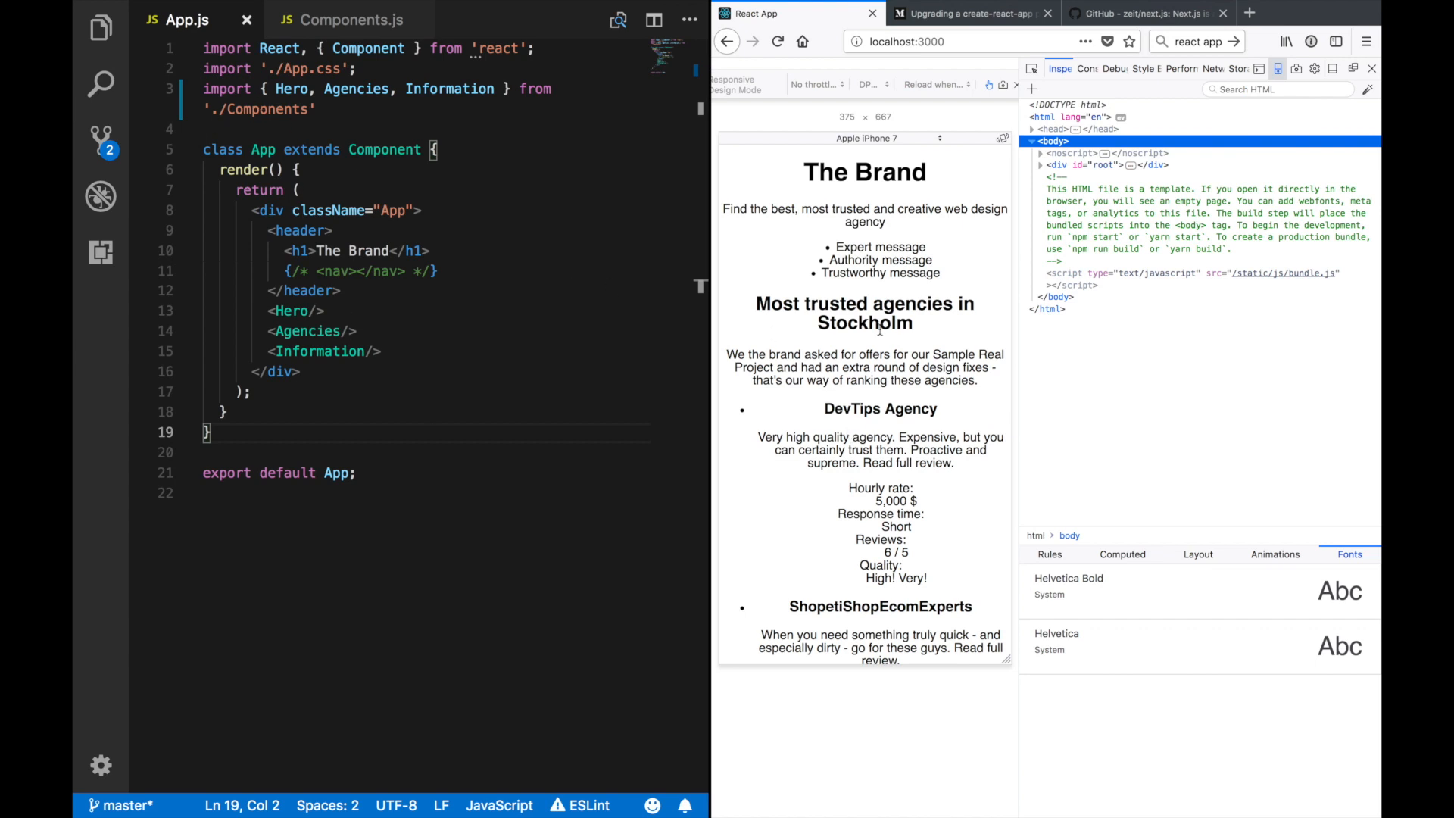
pyautogui.moveTo(869, 245)
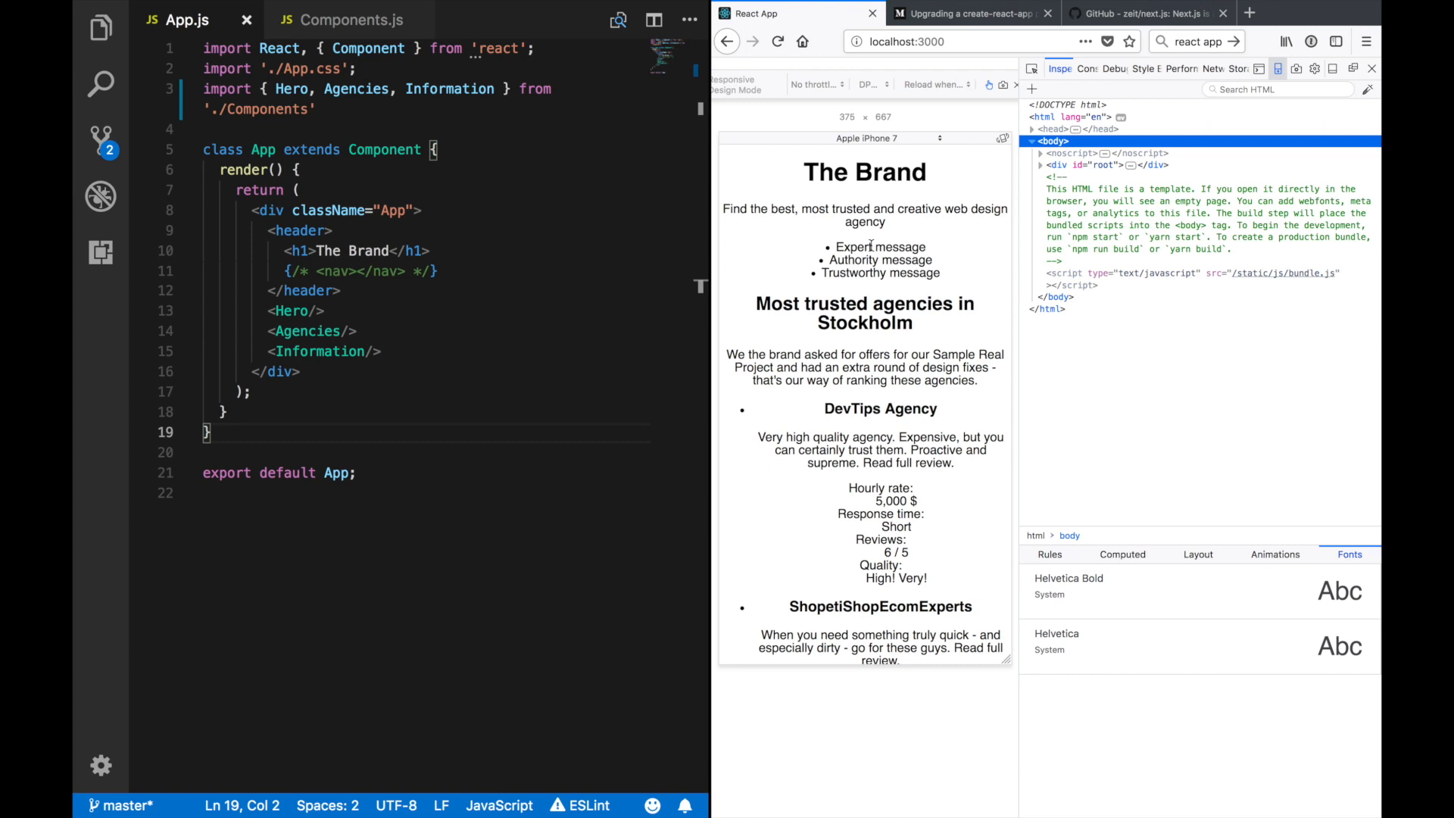
# Step: Return to App.js beside the phone-size React App preview and check the rendered sections
pyautogui.click(297, 371)
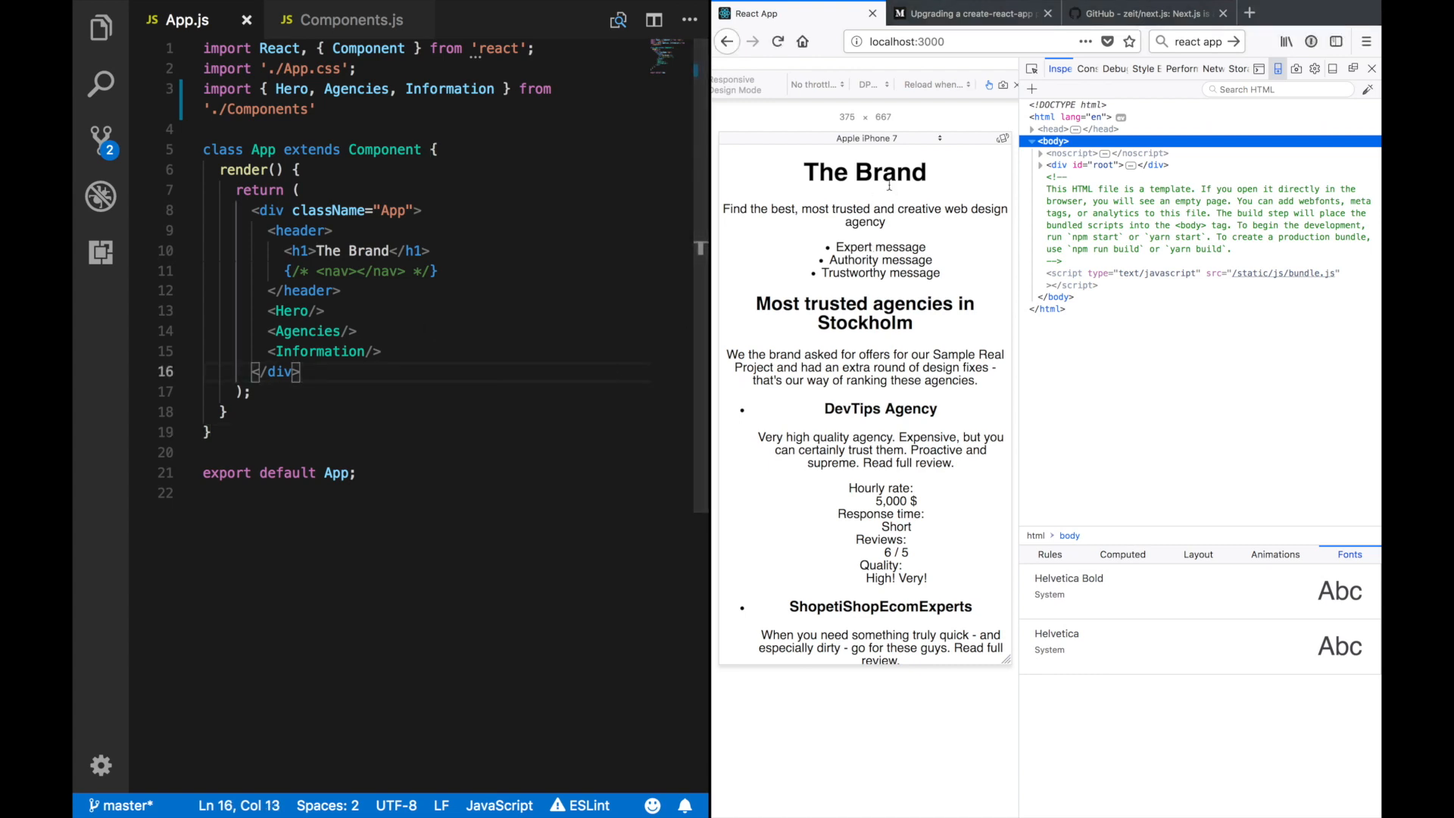
pyautogui.scroll(-3)
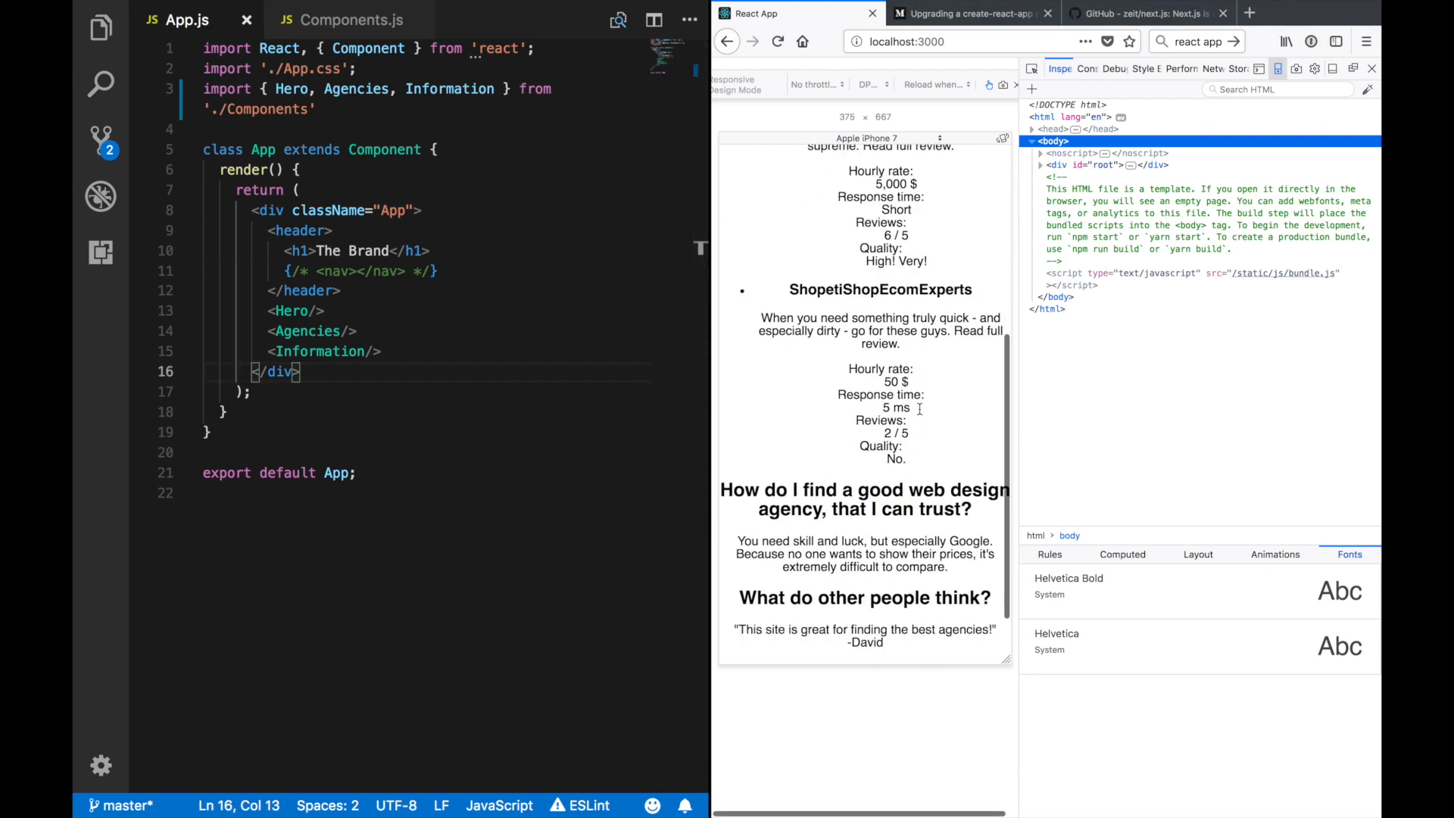
pyautogui.scroll(3)
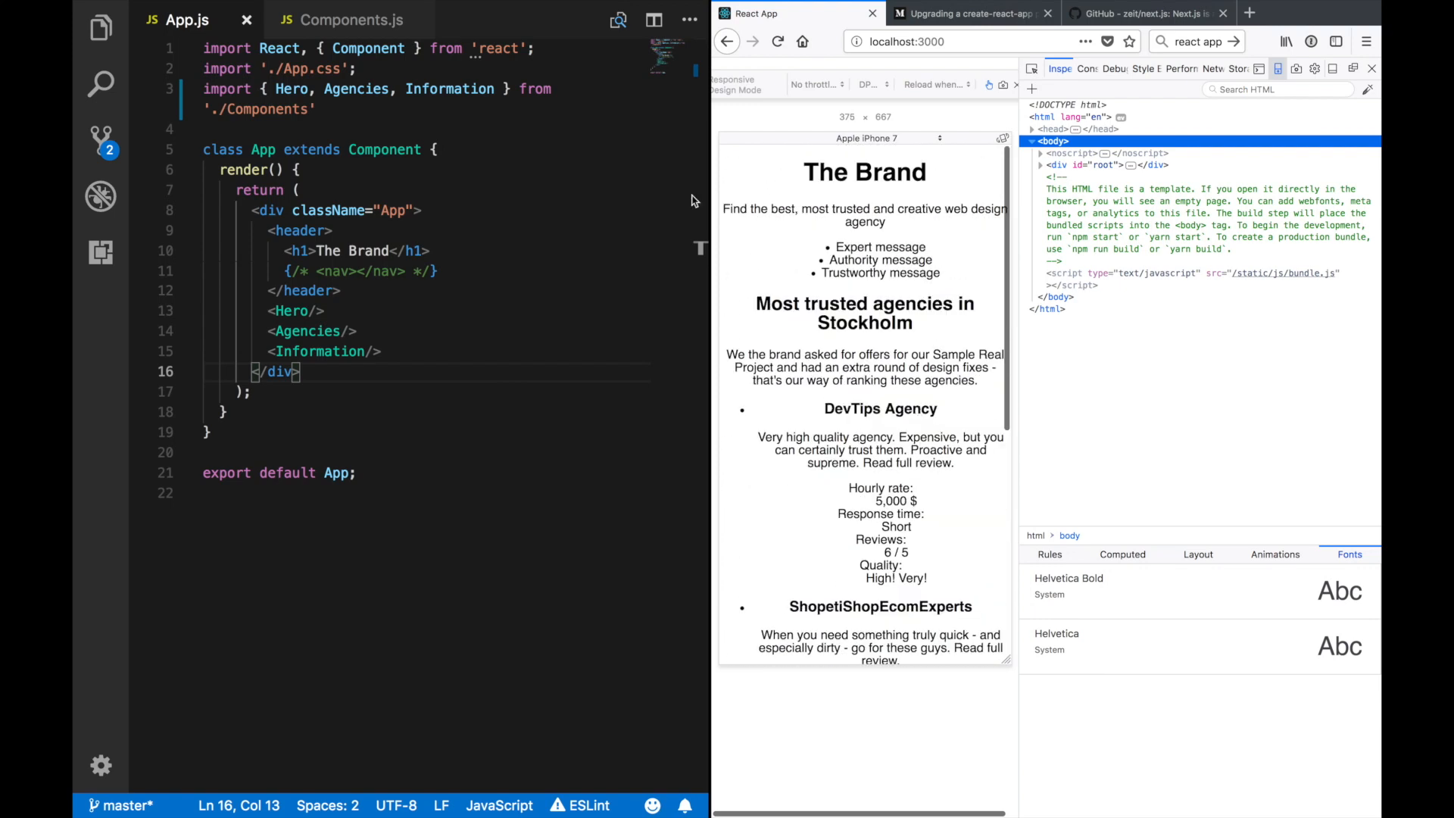